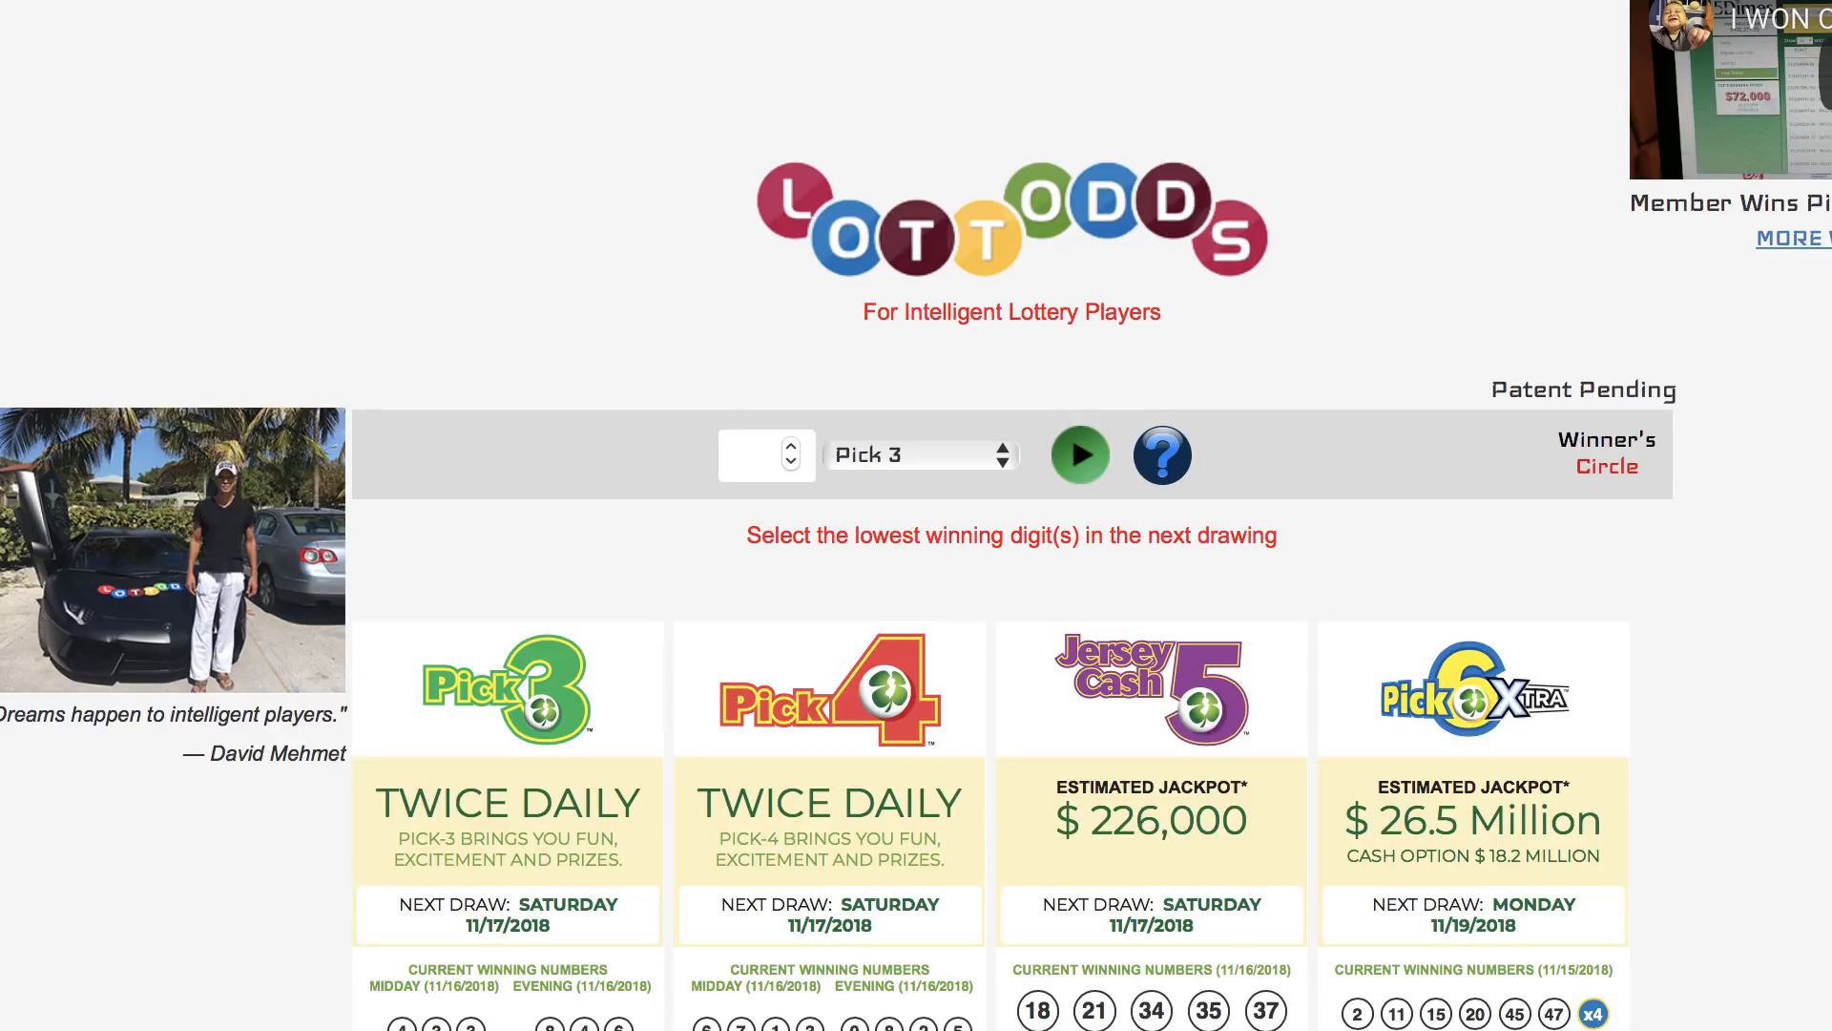
{"action": "mouse_move", "coordinate": [1189, 252]}
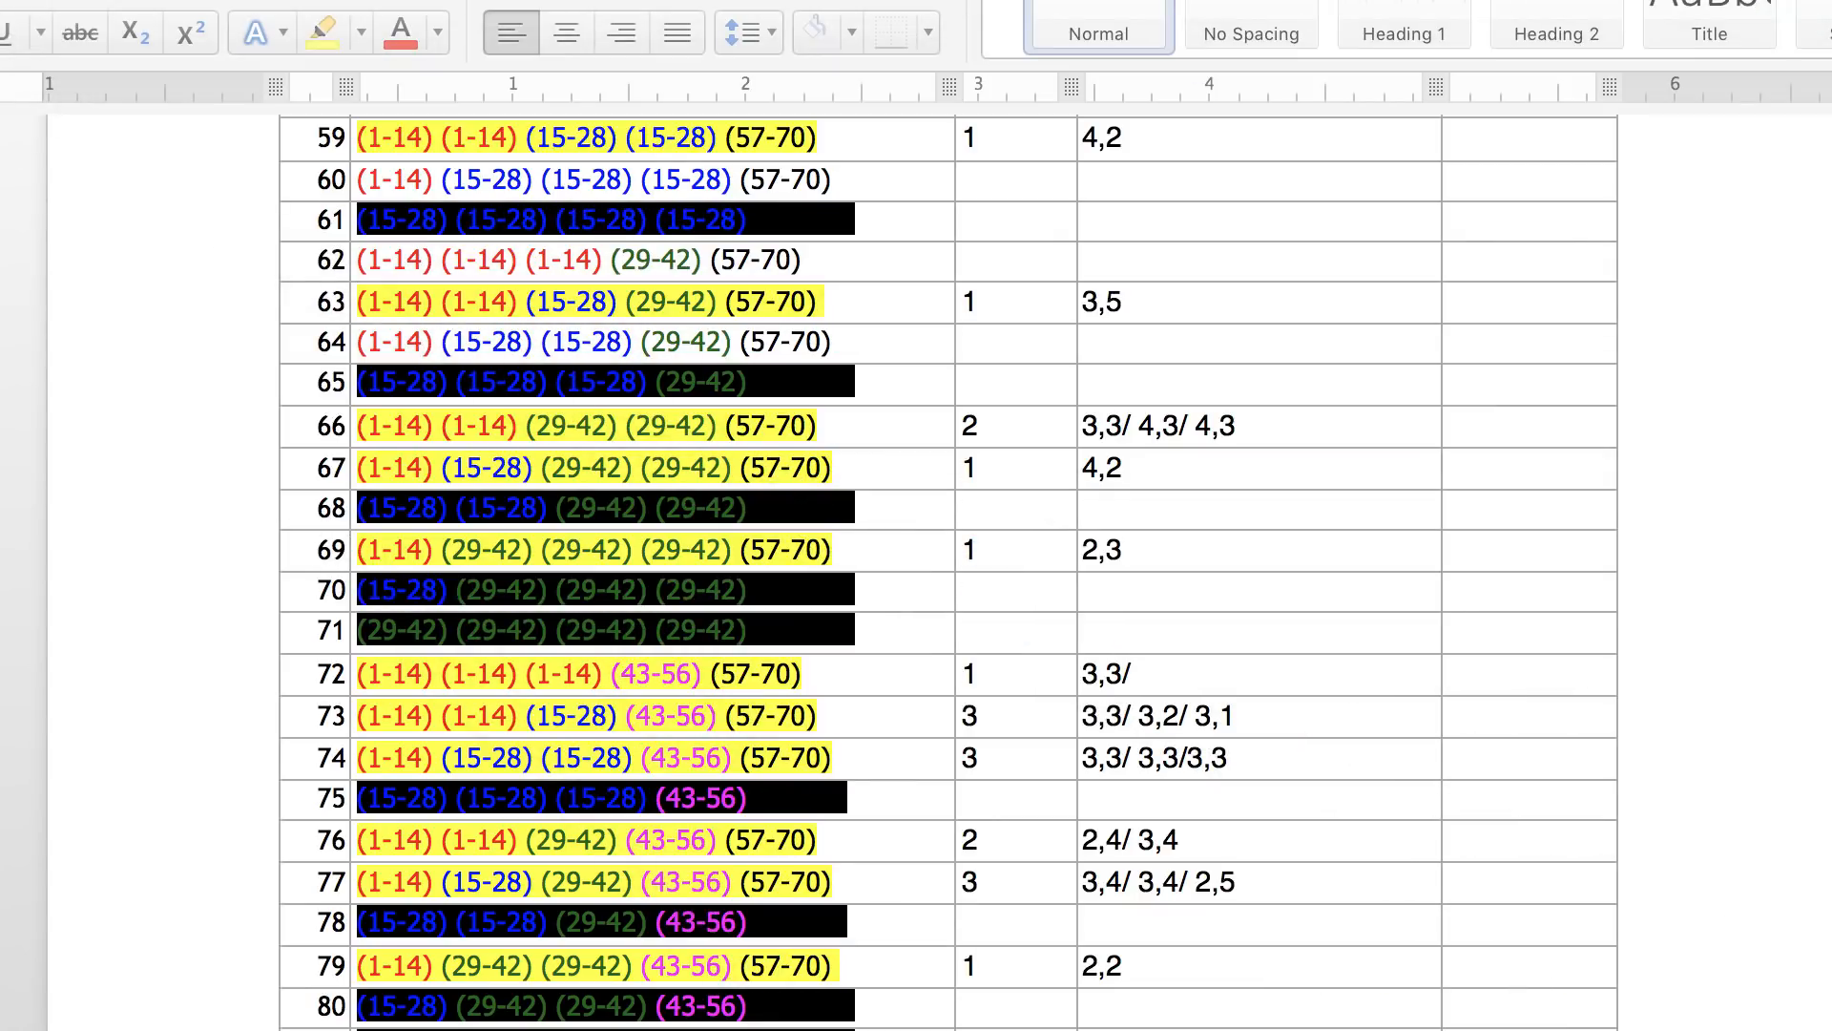
{"action": "mouse_move", "coordinate": [842, 825]}
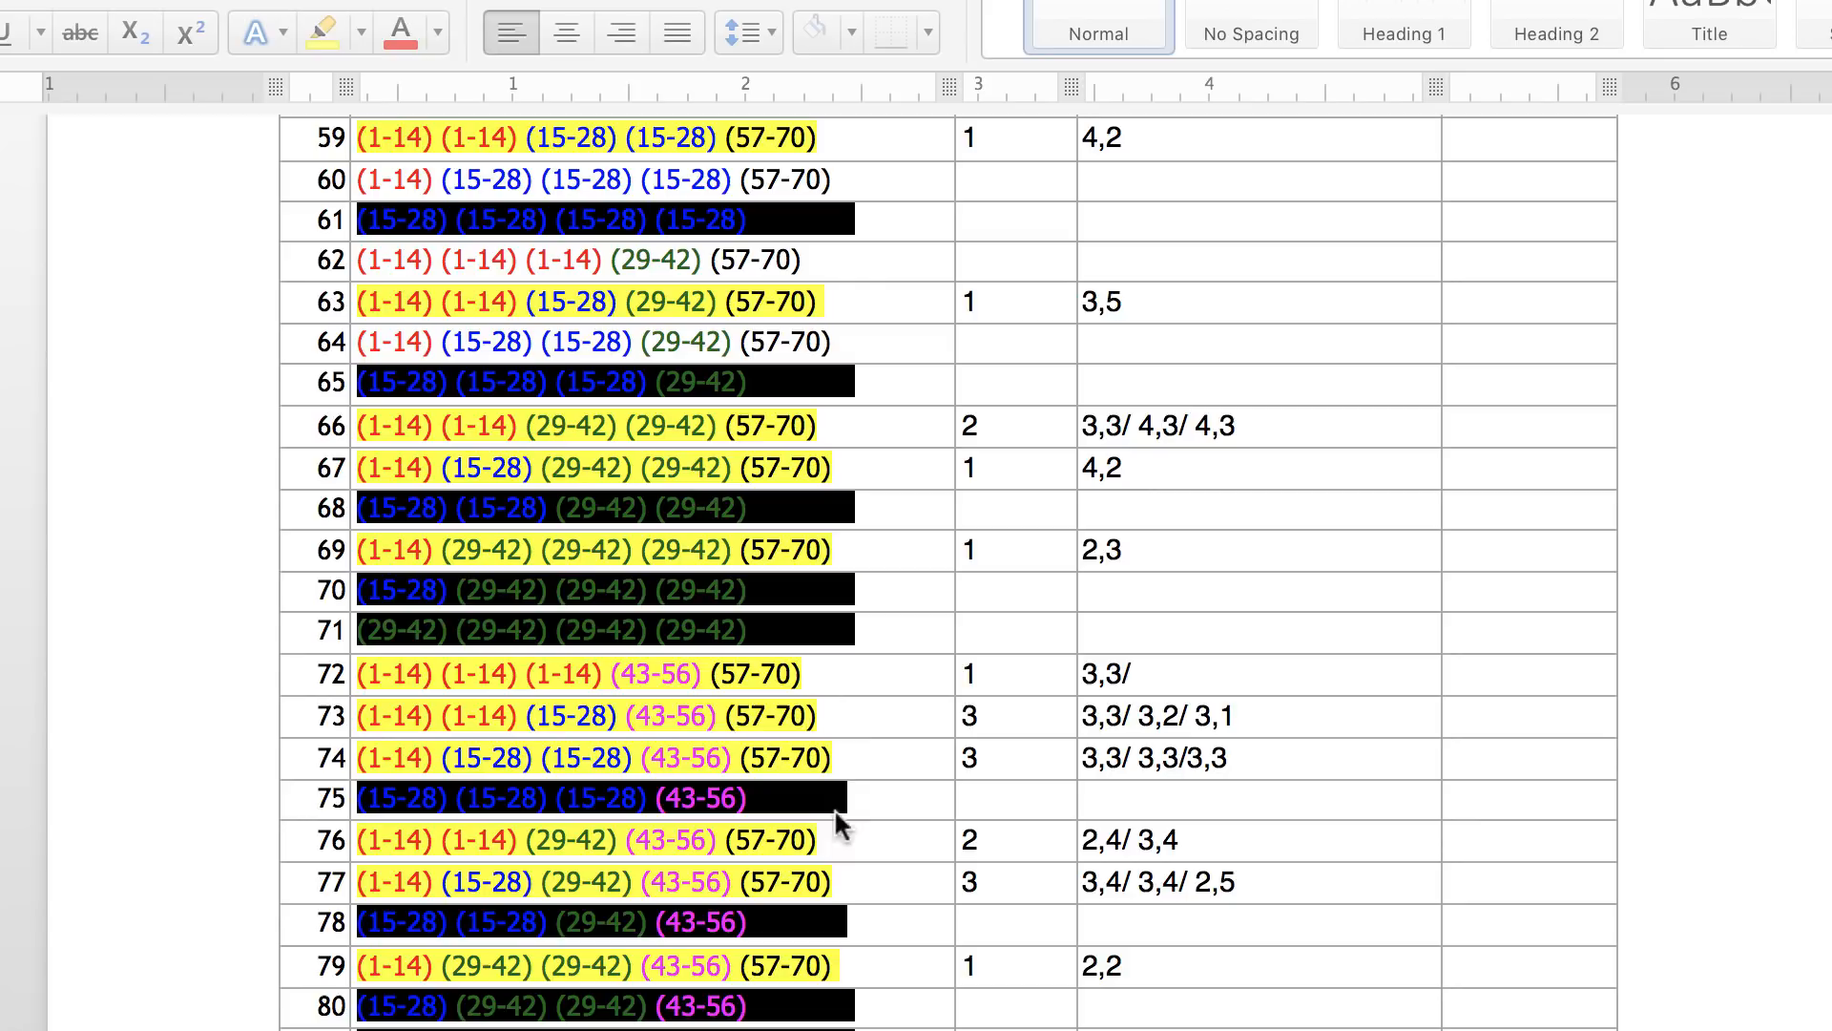
{"action": "mouse_move", "coordinate": [426, 301]}
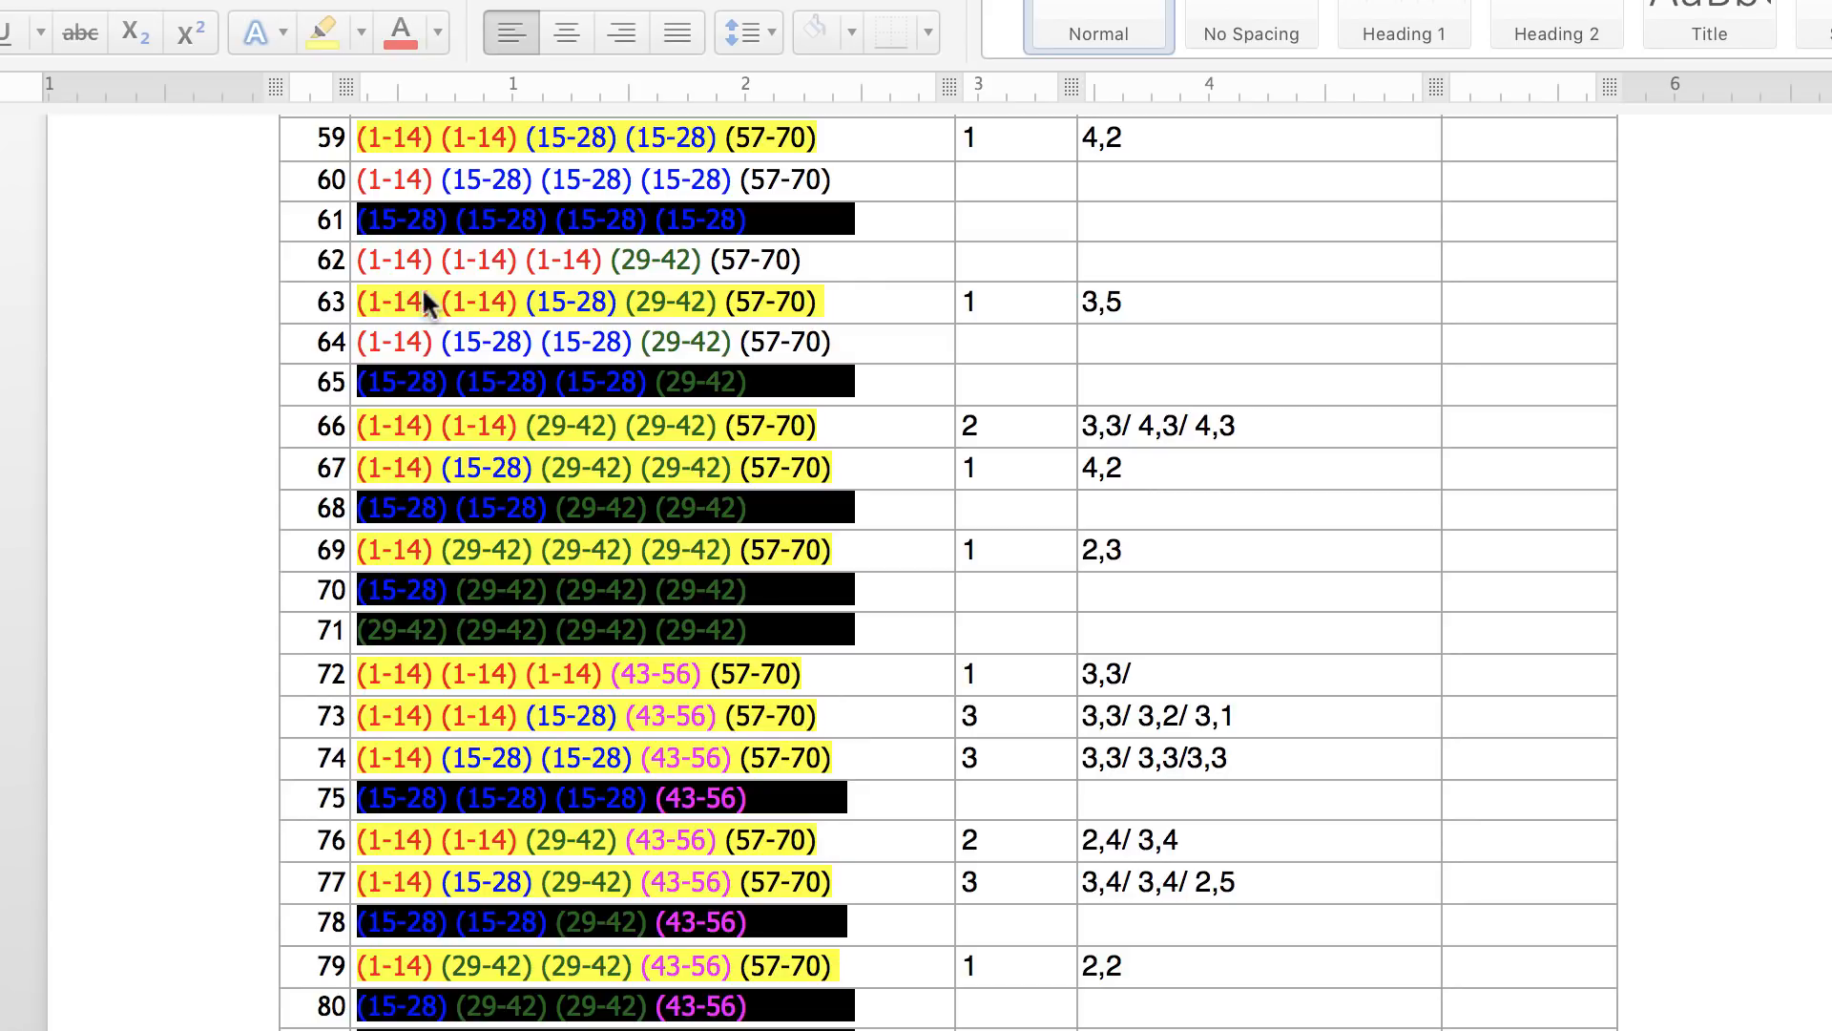
{"action": "mouse_move", "coordinate": [339, 634]}
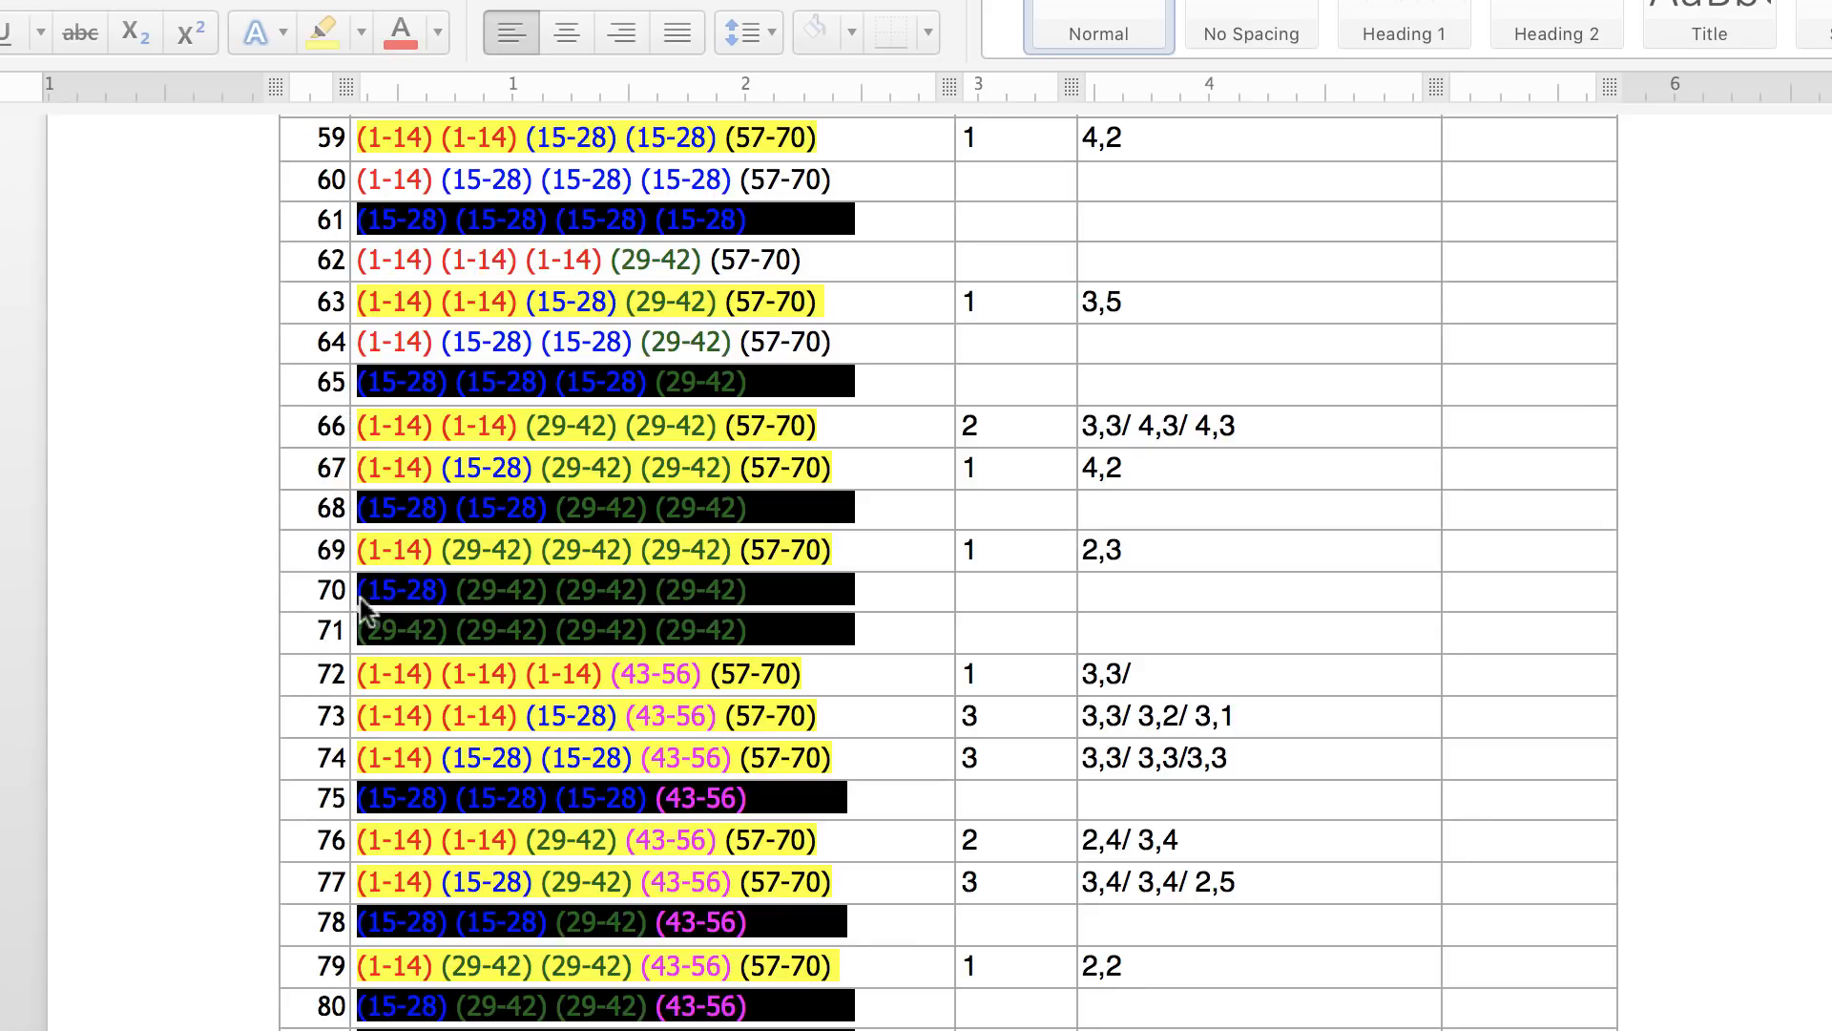
{"action": "mouse_move", "coordinate": [617, 513]}
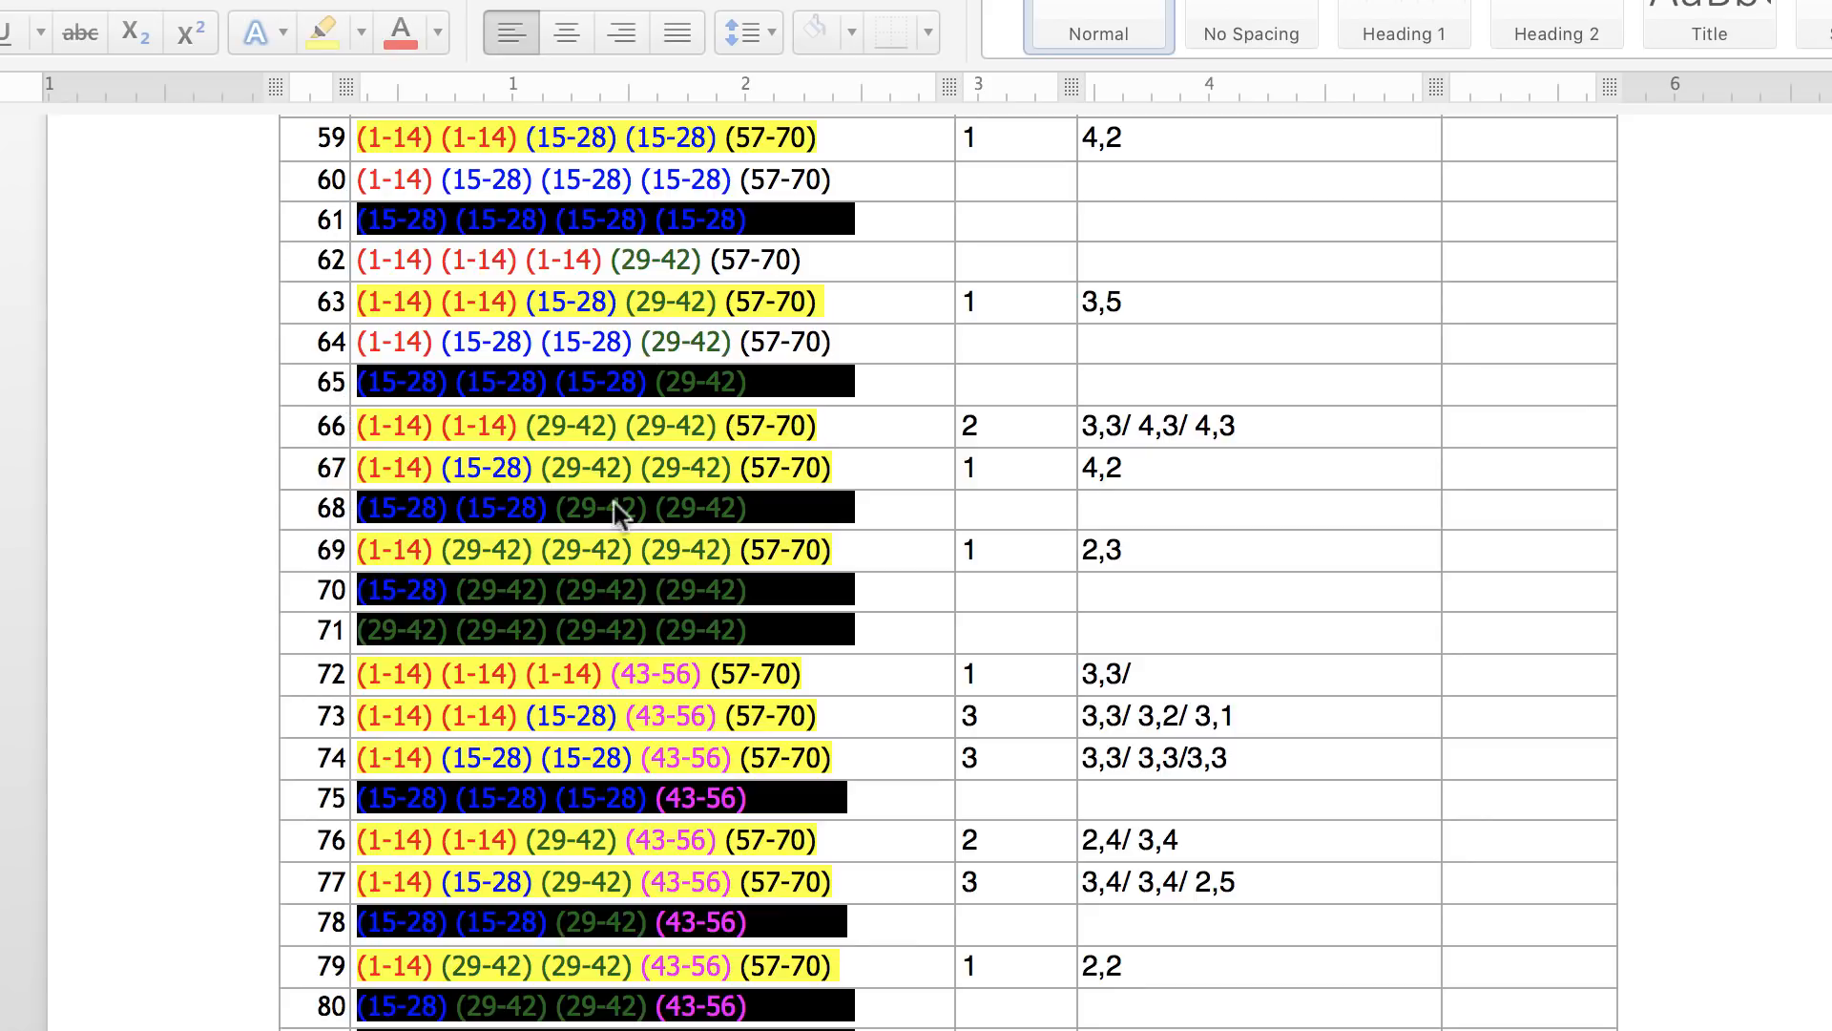
Step: Scroll the pattern table down to its final row 126, then back up to row 1
{"action": "scroll", "scroll_direction": "down", "scroll_amount": 3}
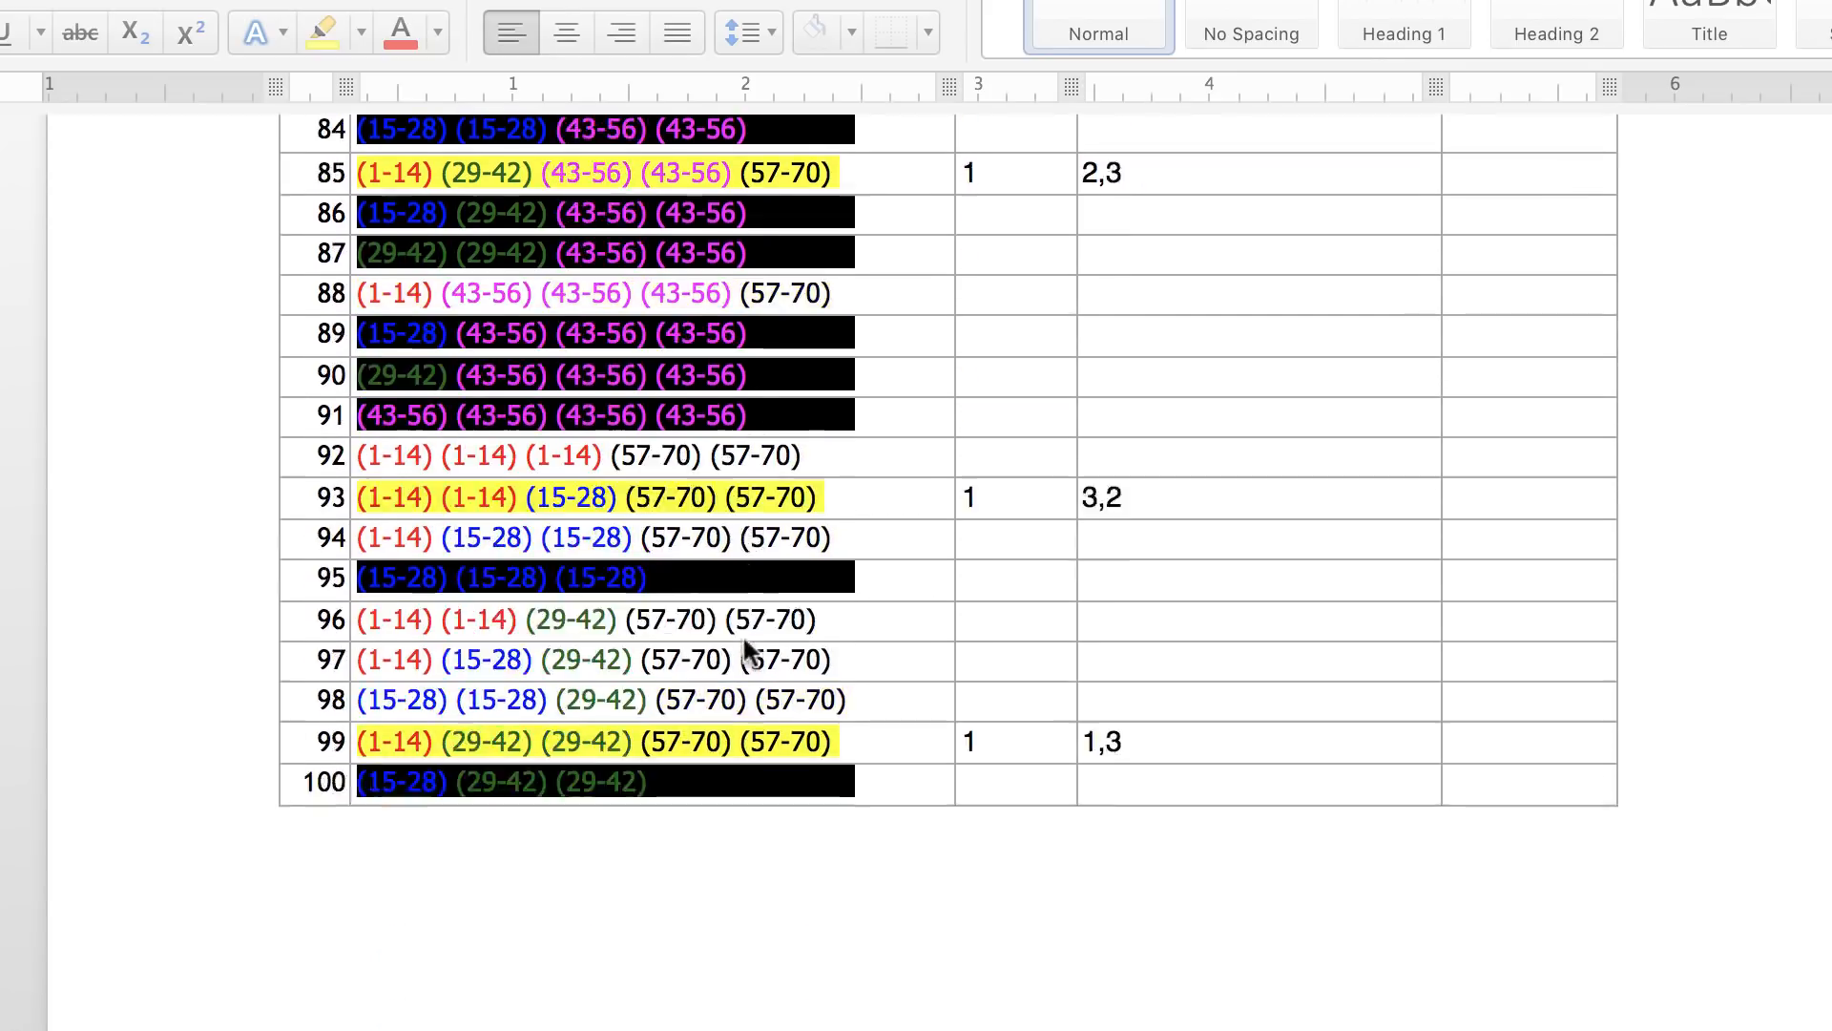
{"action": "scroll", "scroll_direction": "down", "scroll_amount": 3}
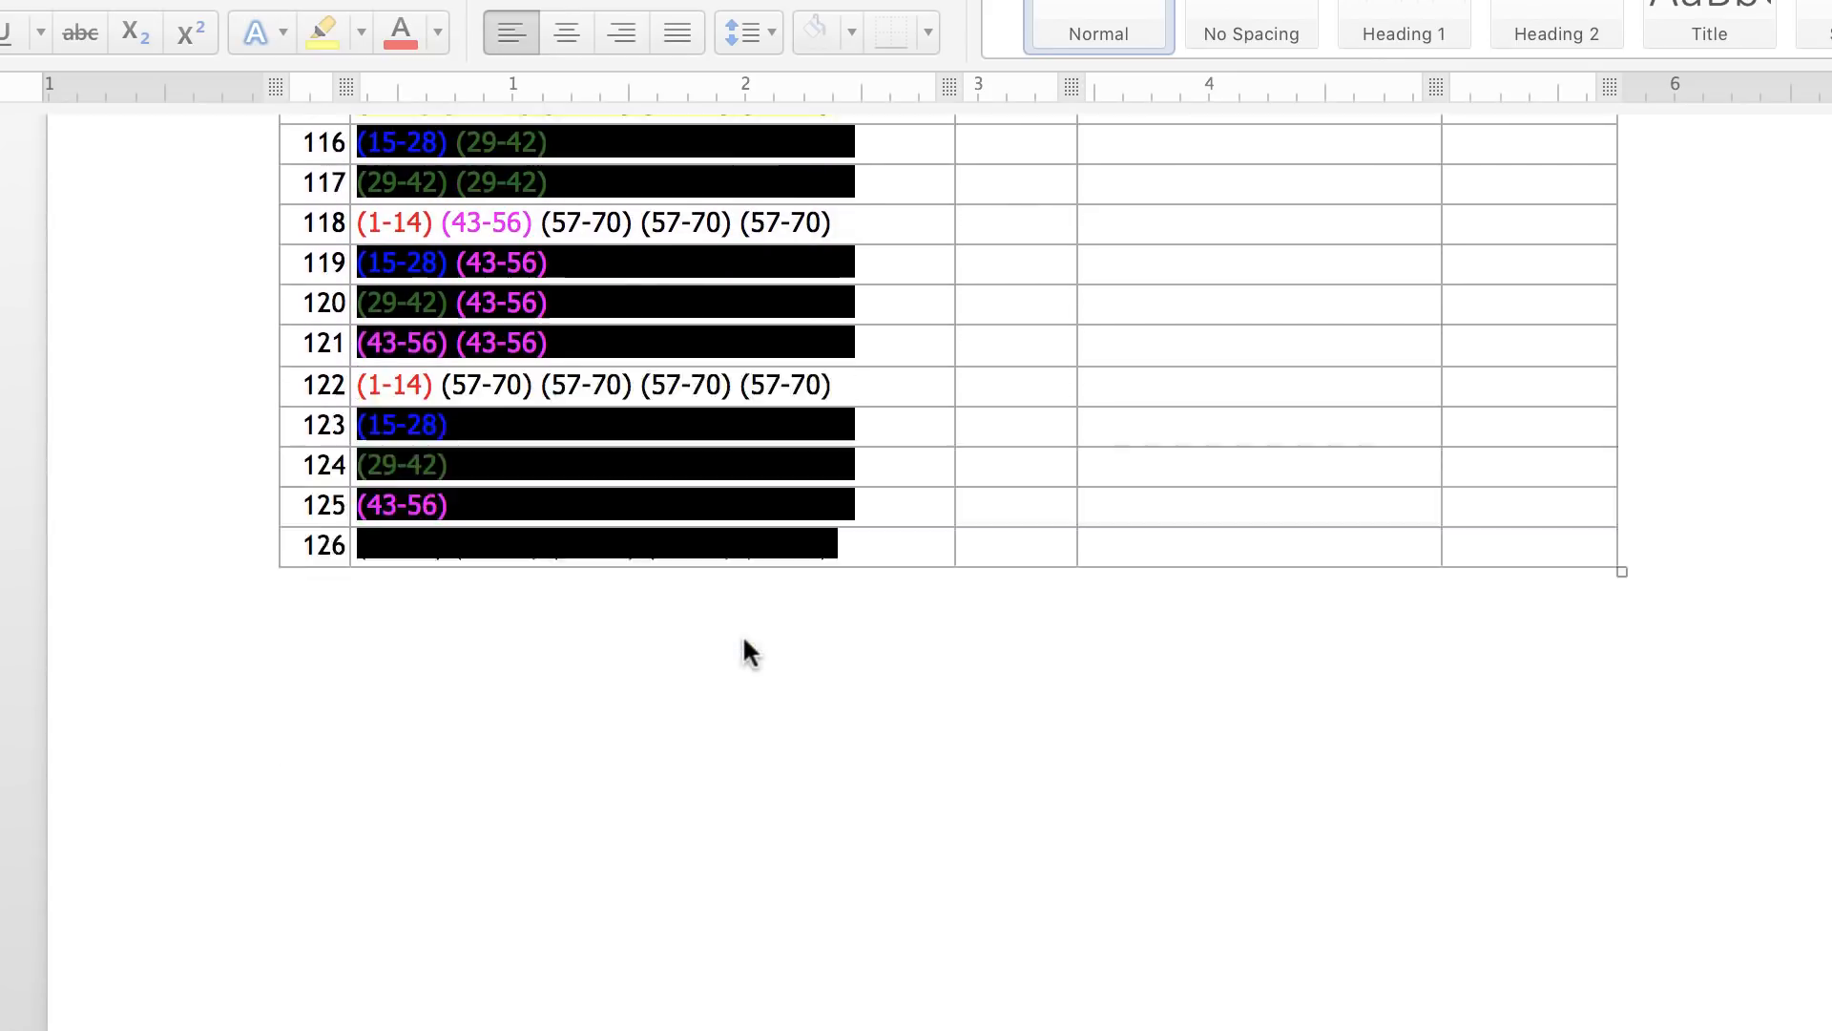
{"action": "scroll", "scroll_direction": "up", "scroll_amount": 3}
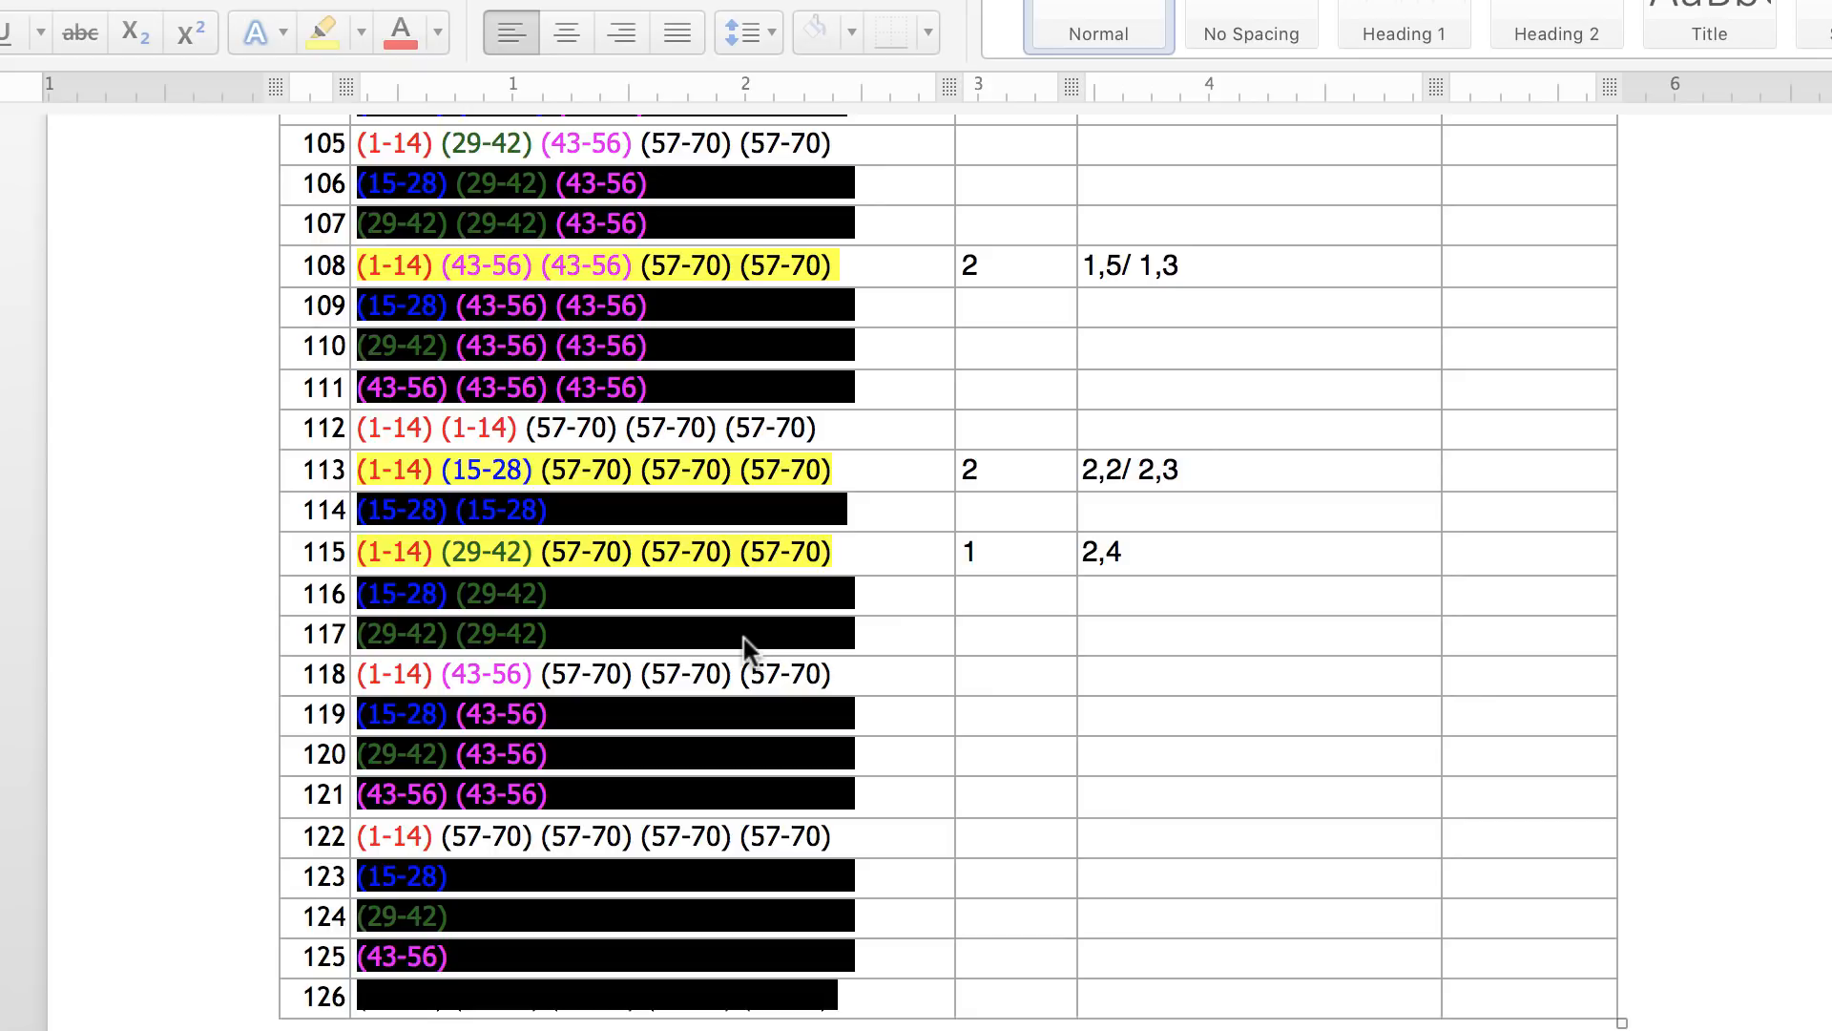
{"action": "mouse_move", "coordinate": [302, 1014]}
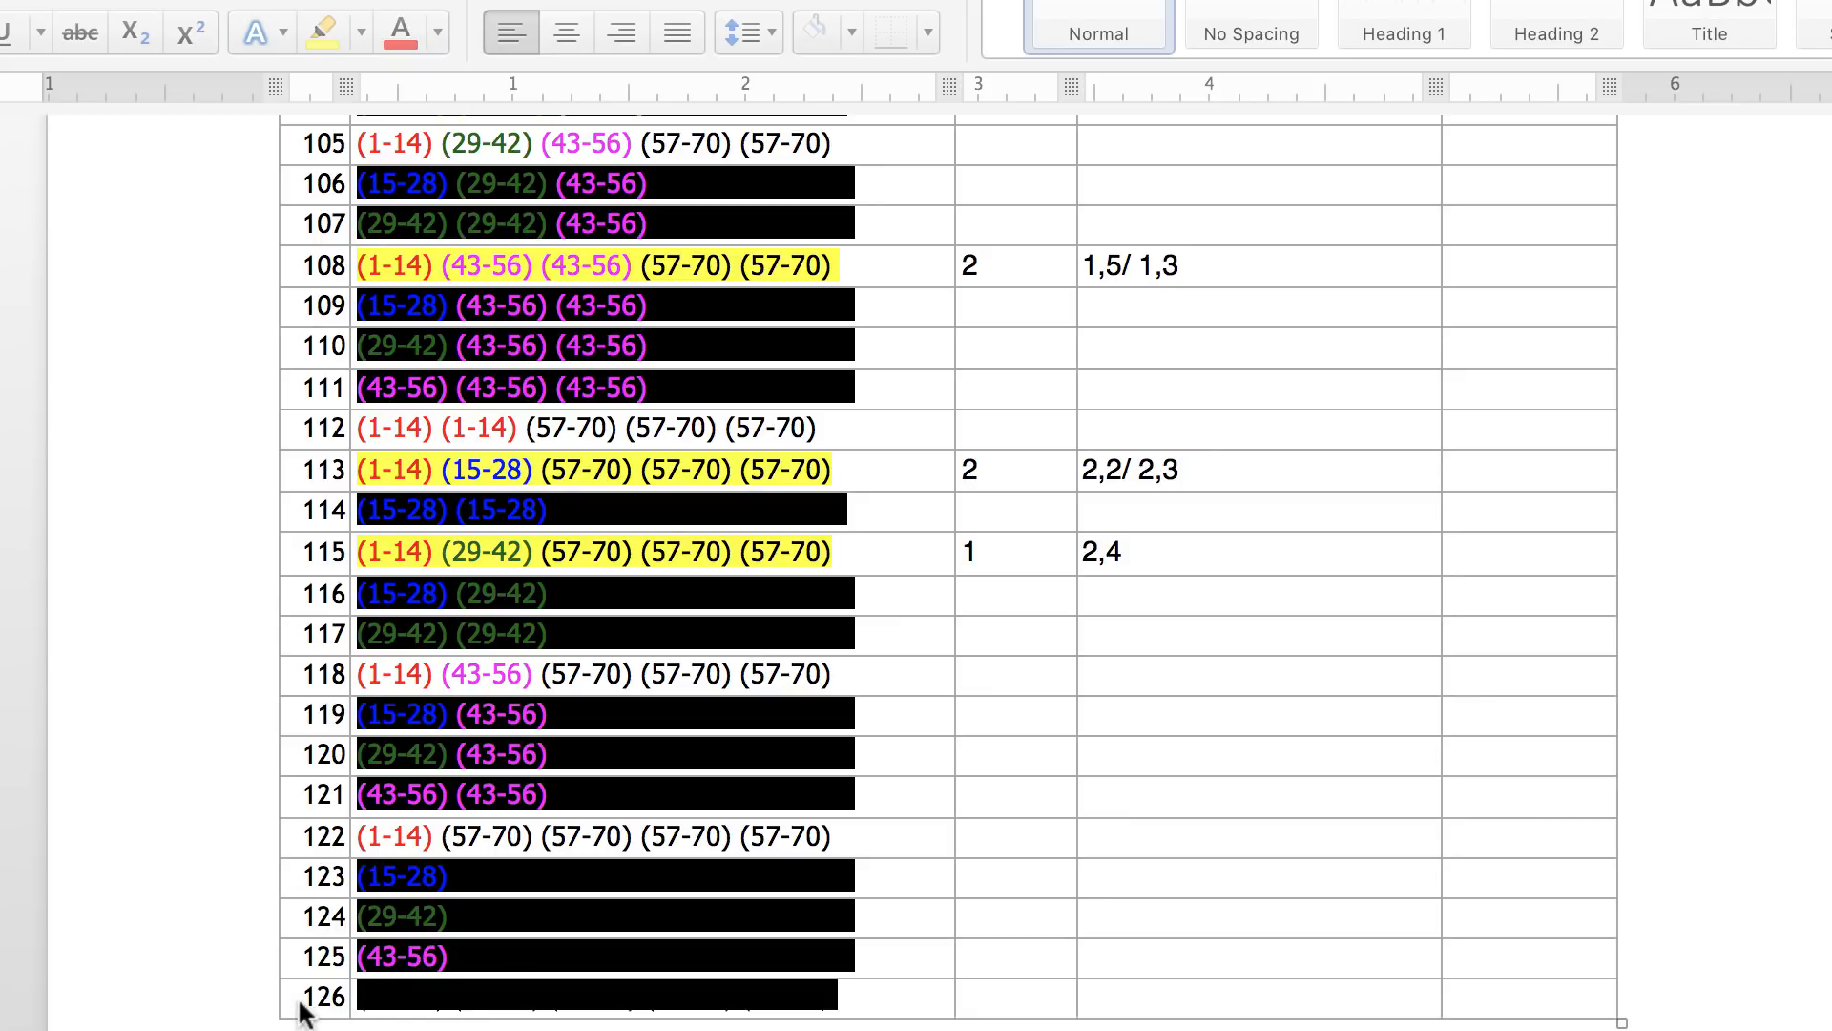
{"action": "mouse_move", "coordinate": [333, 1013]}
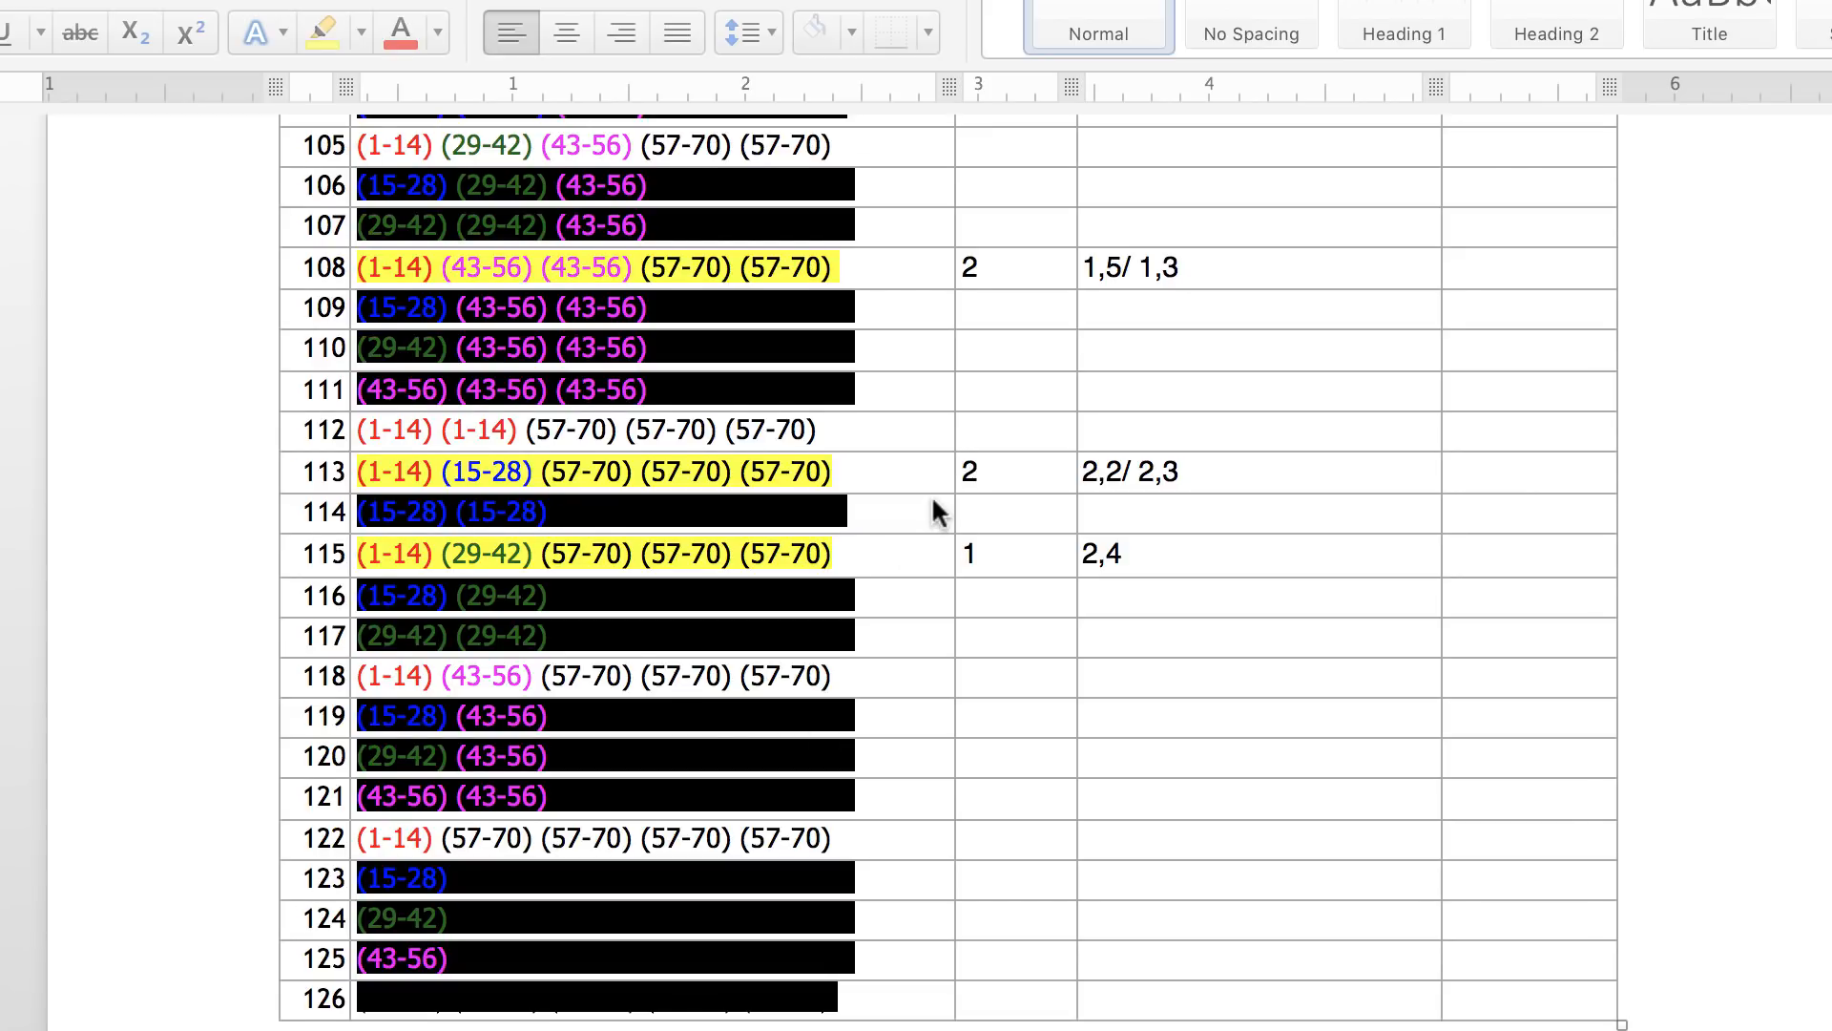
{"action": "scroll", "scroll_direction": "up", "scroll_amount": 3}
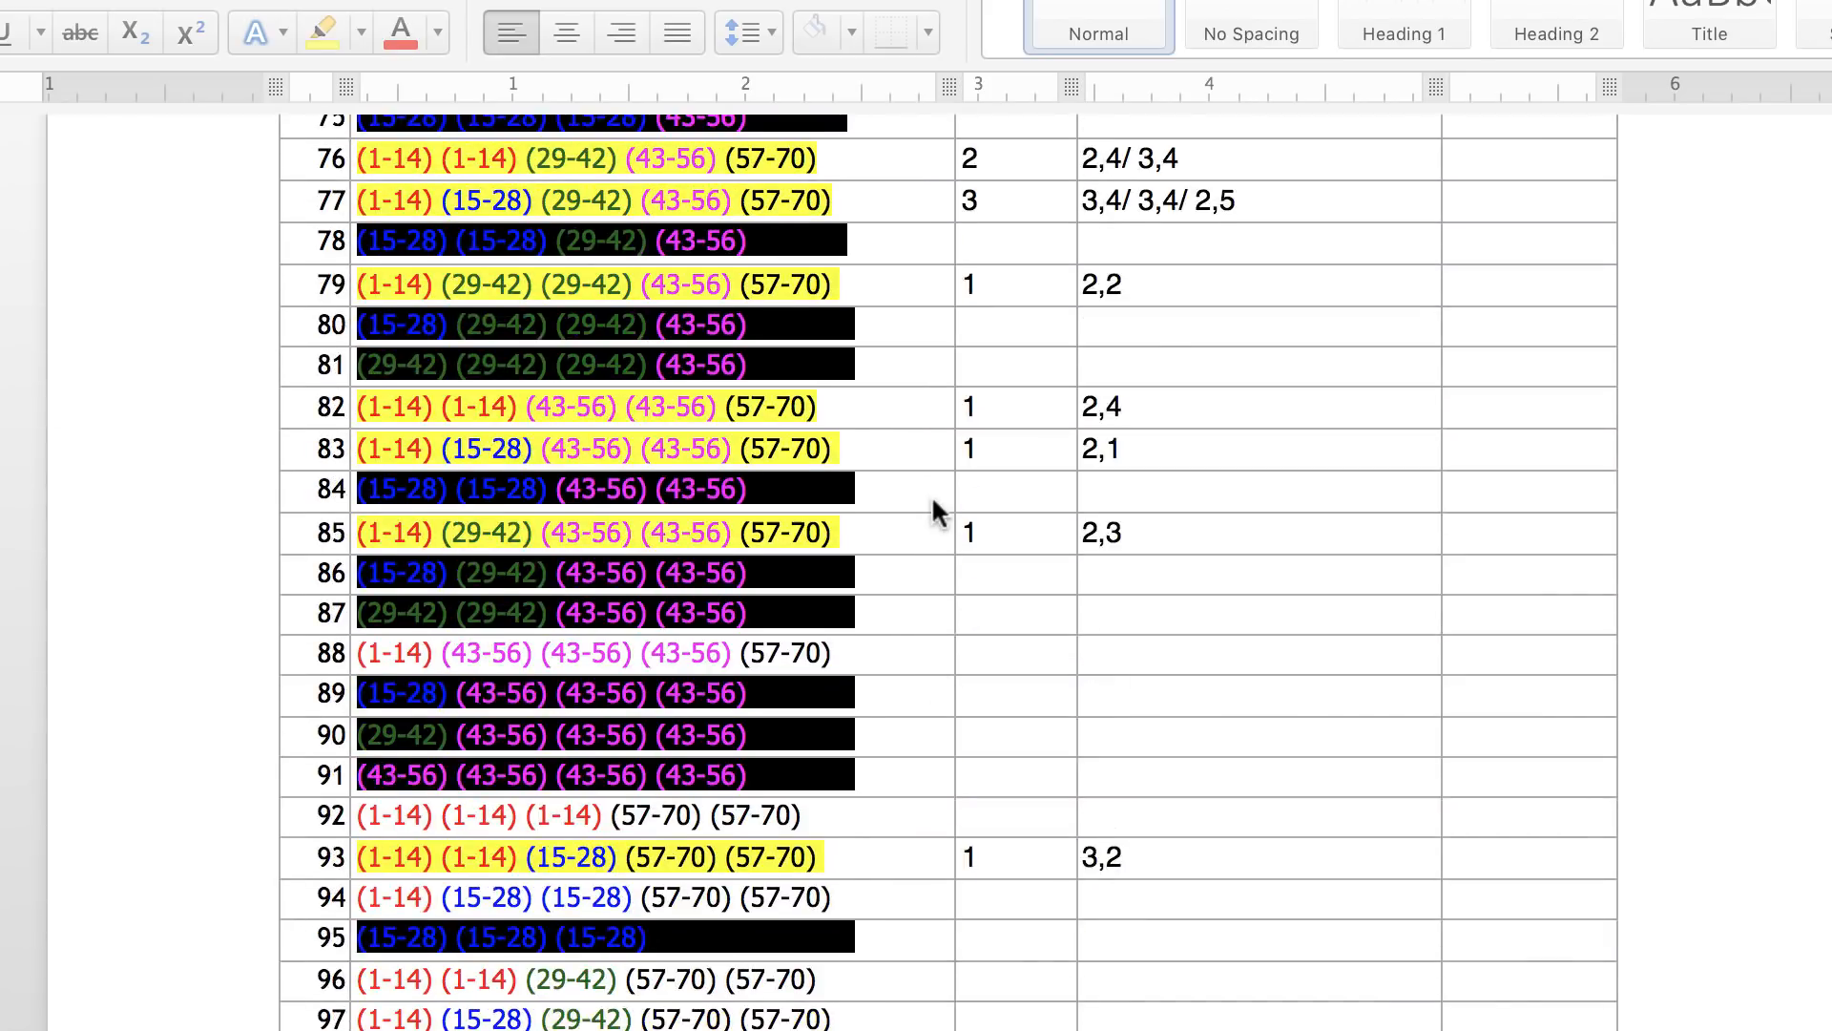
{"action": "scroll", "scroll_direction": "up", "scroll_amount": 3}
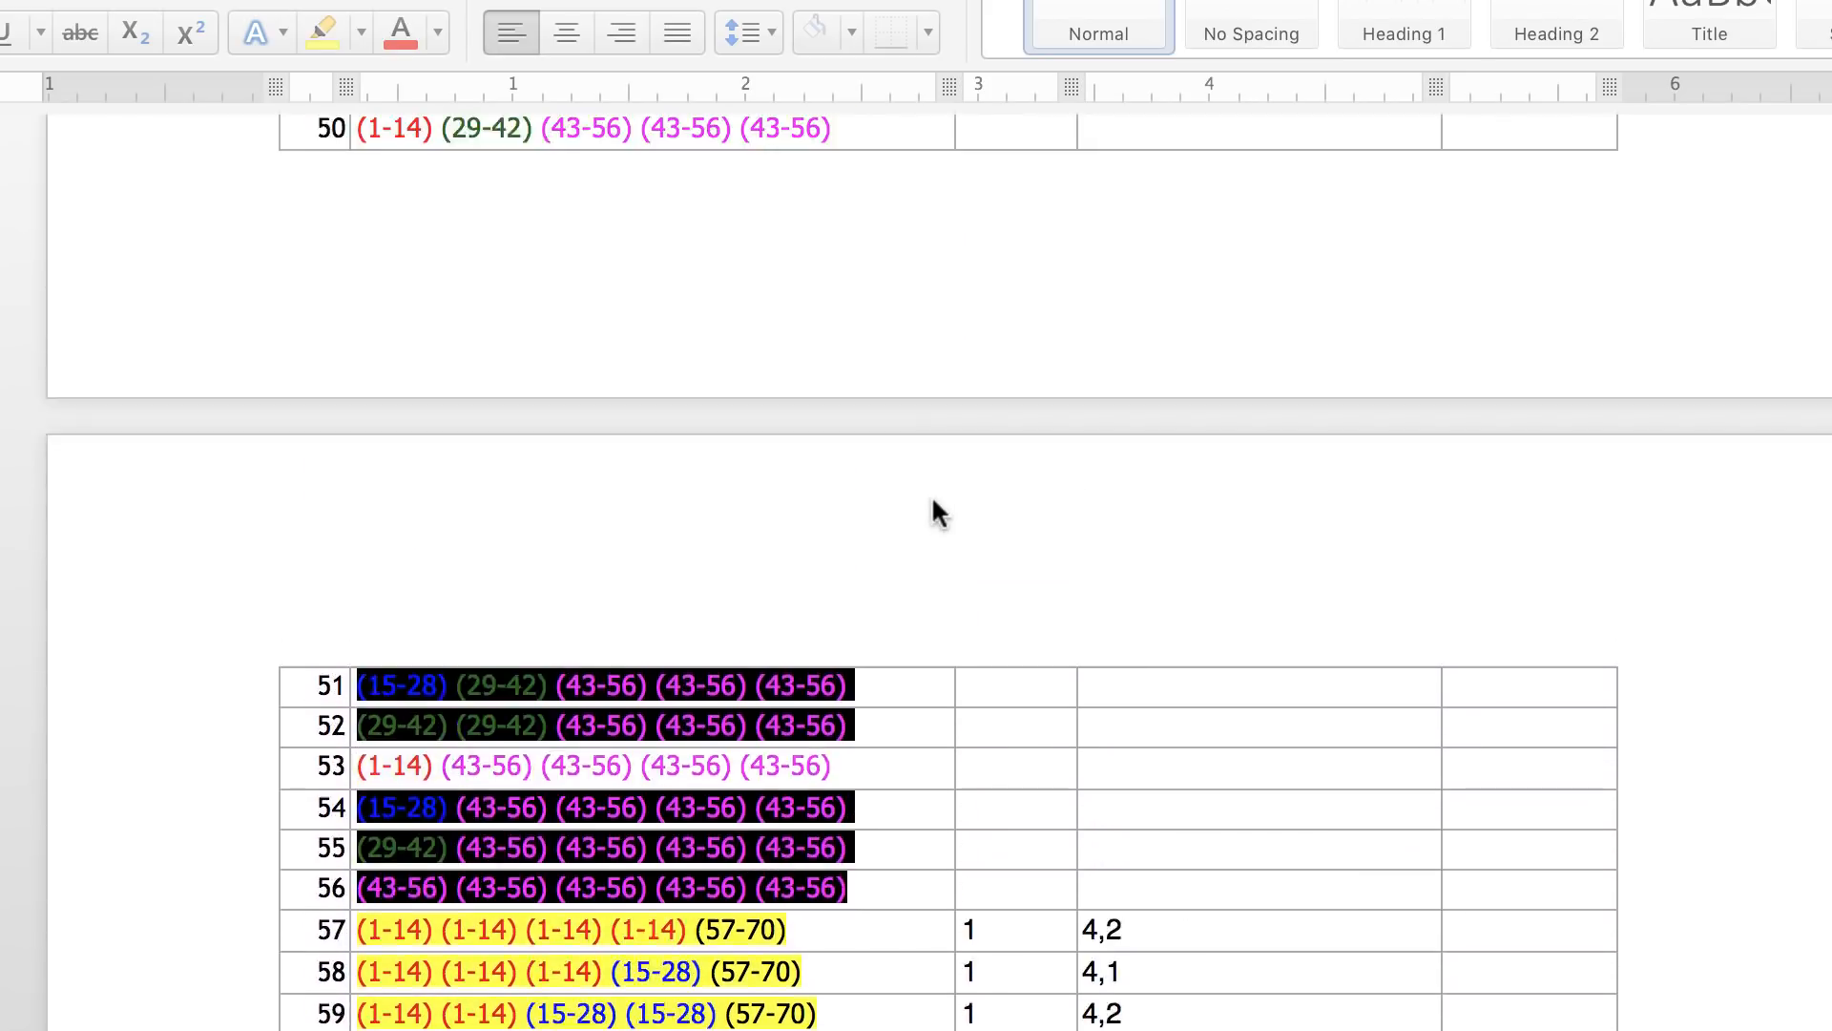
{"action": "scroll", "scroll_direction": "up", "scroll_amount": 3}
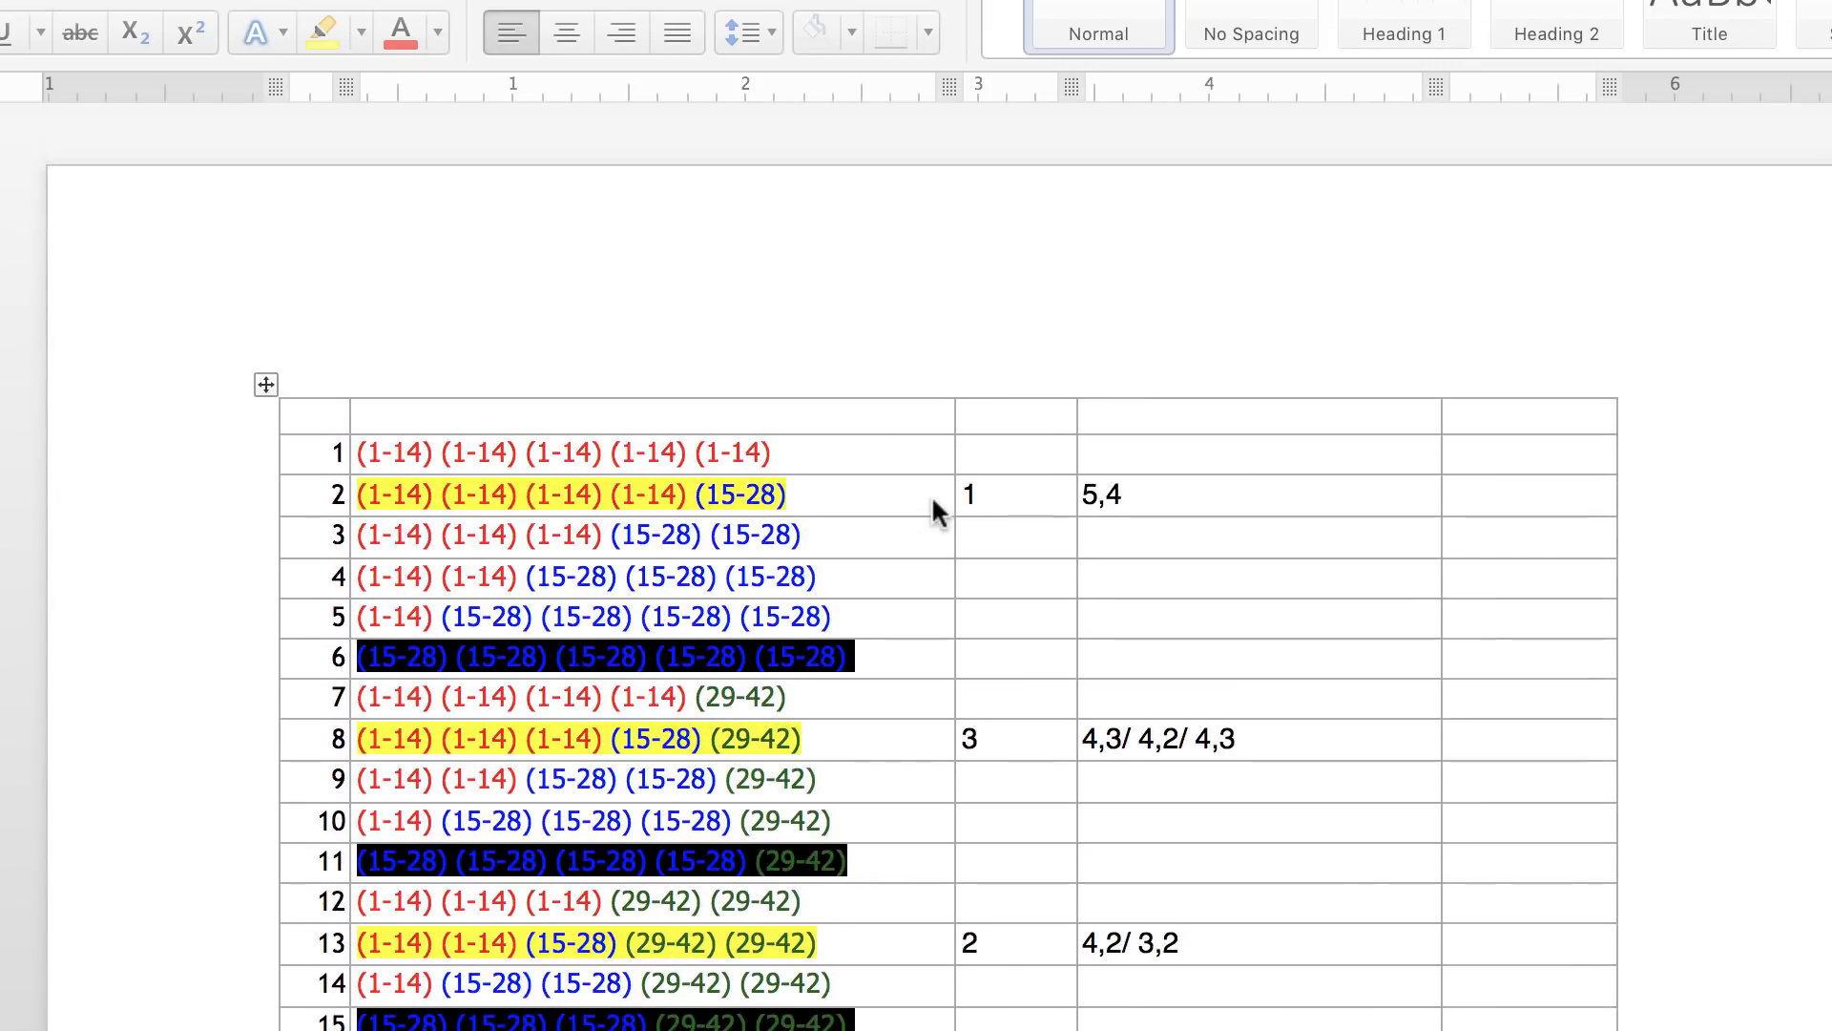
{"action": "scroll", "scroll_direction": "up", "scroll_amount": 3}
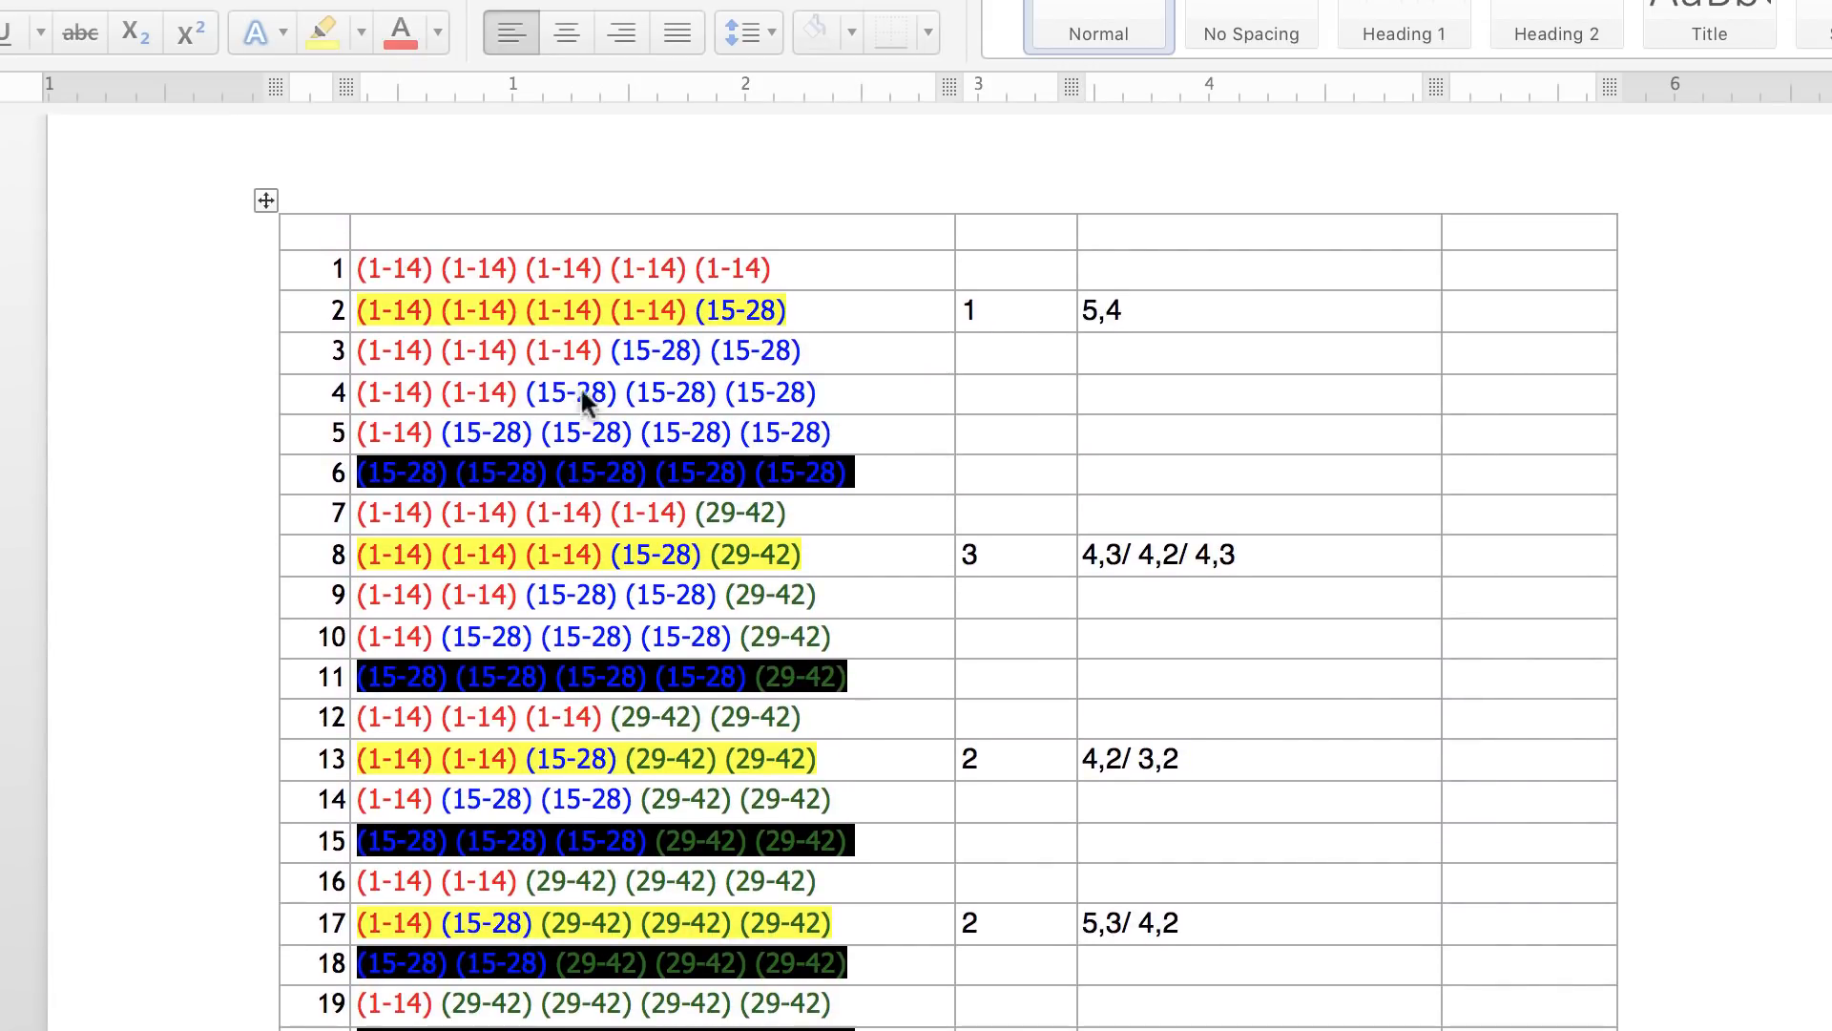
{"action": "mouse_move", "coordinate": [357, 359]}
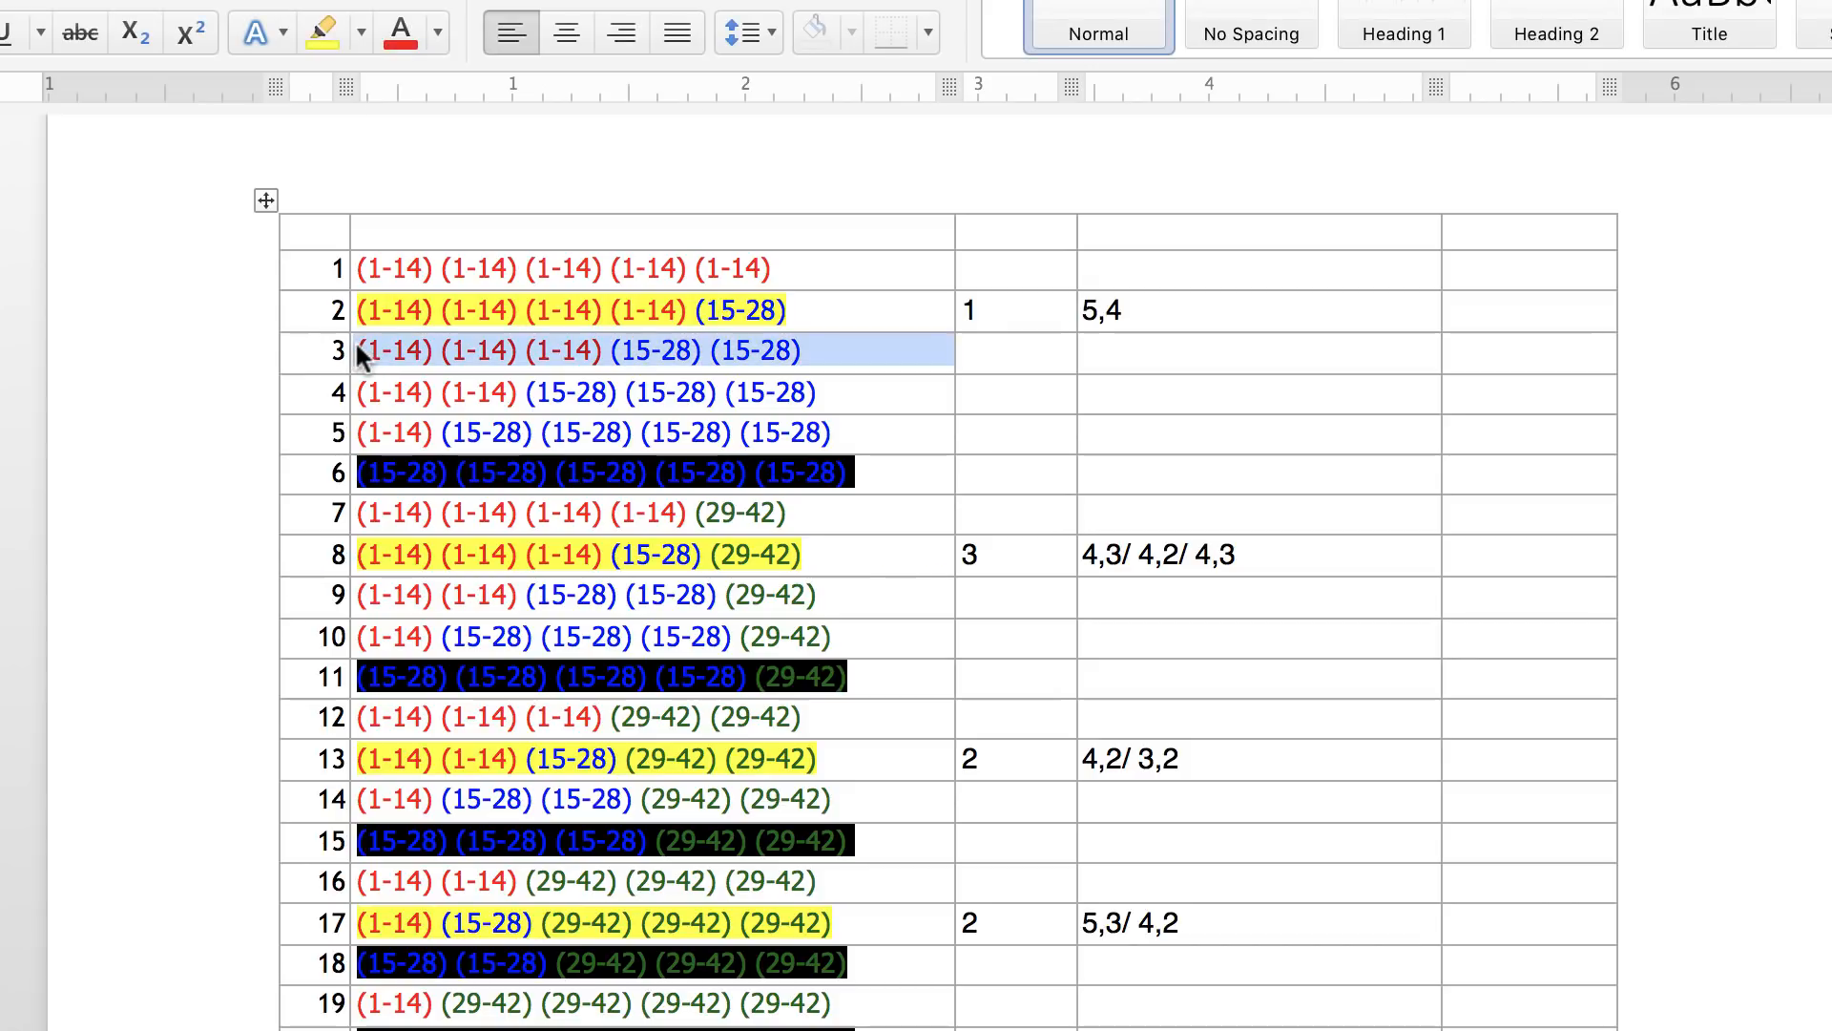
{"action": "left_click", "coordinate": [397, 351]}
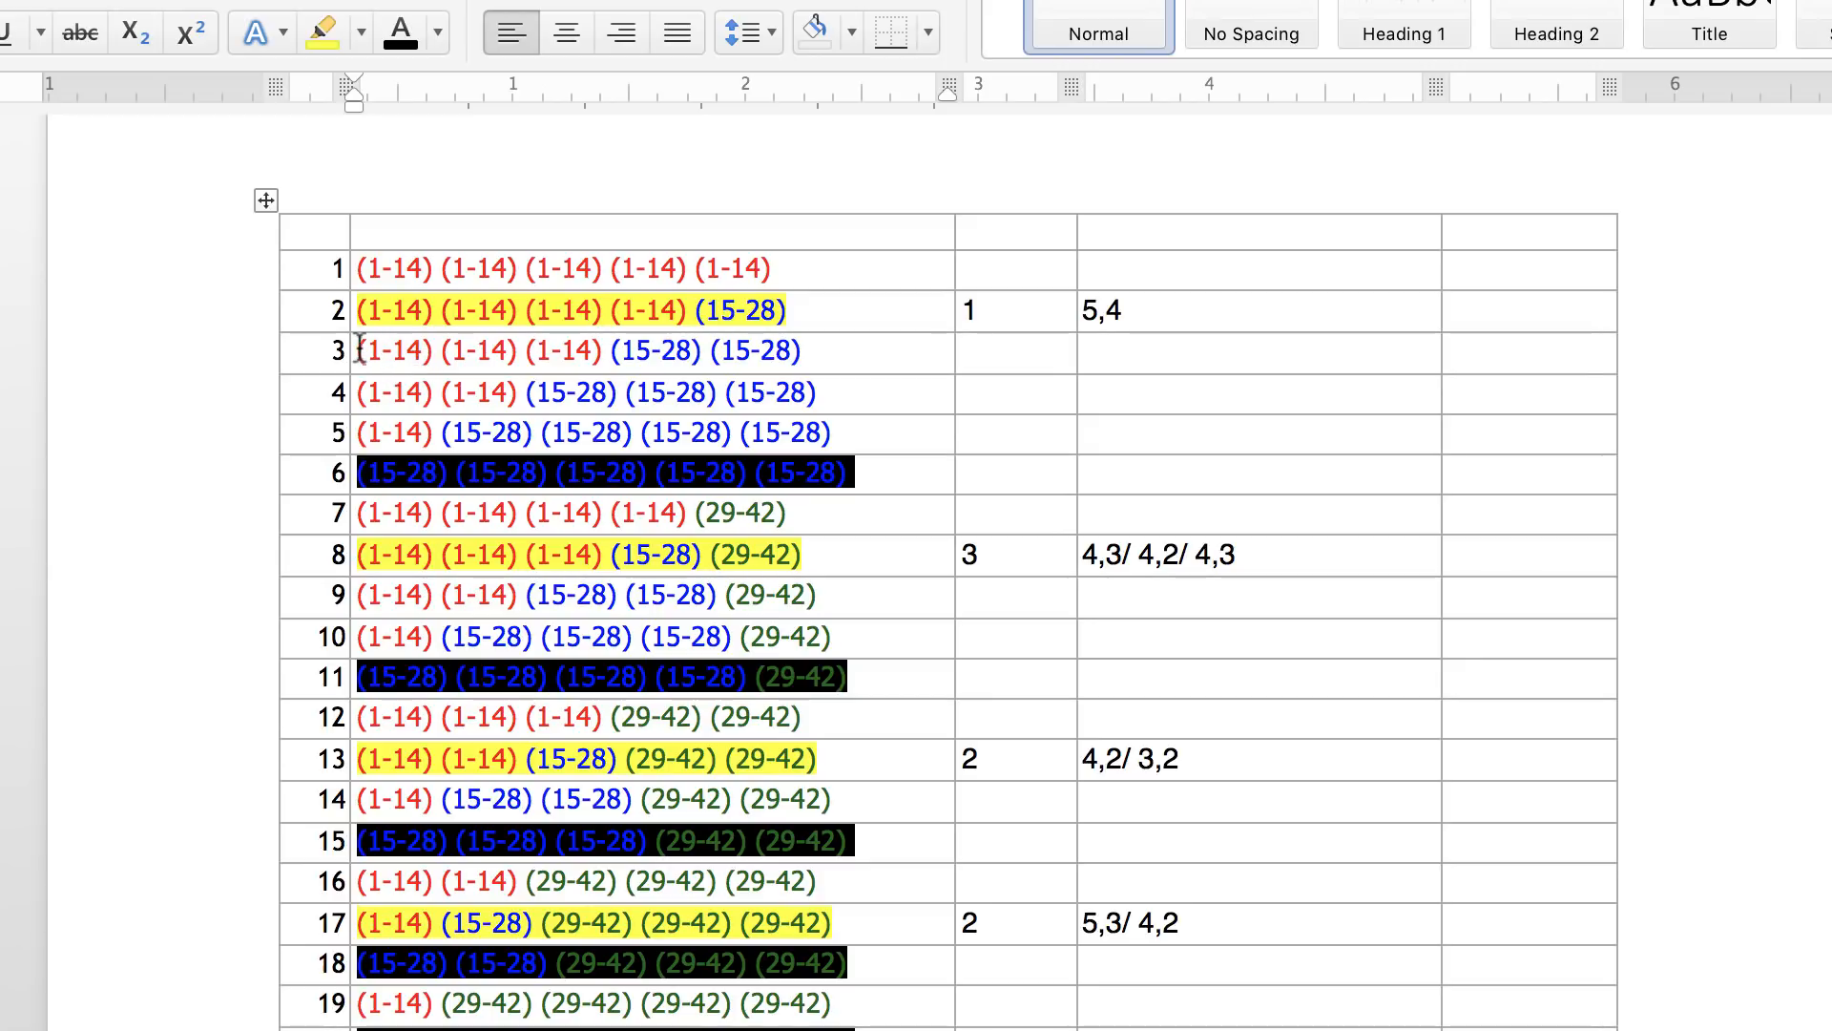
{"action": "scroll", "scroll_direction": "down", "scroll_amount": 3}
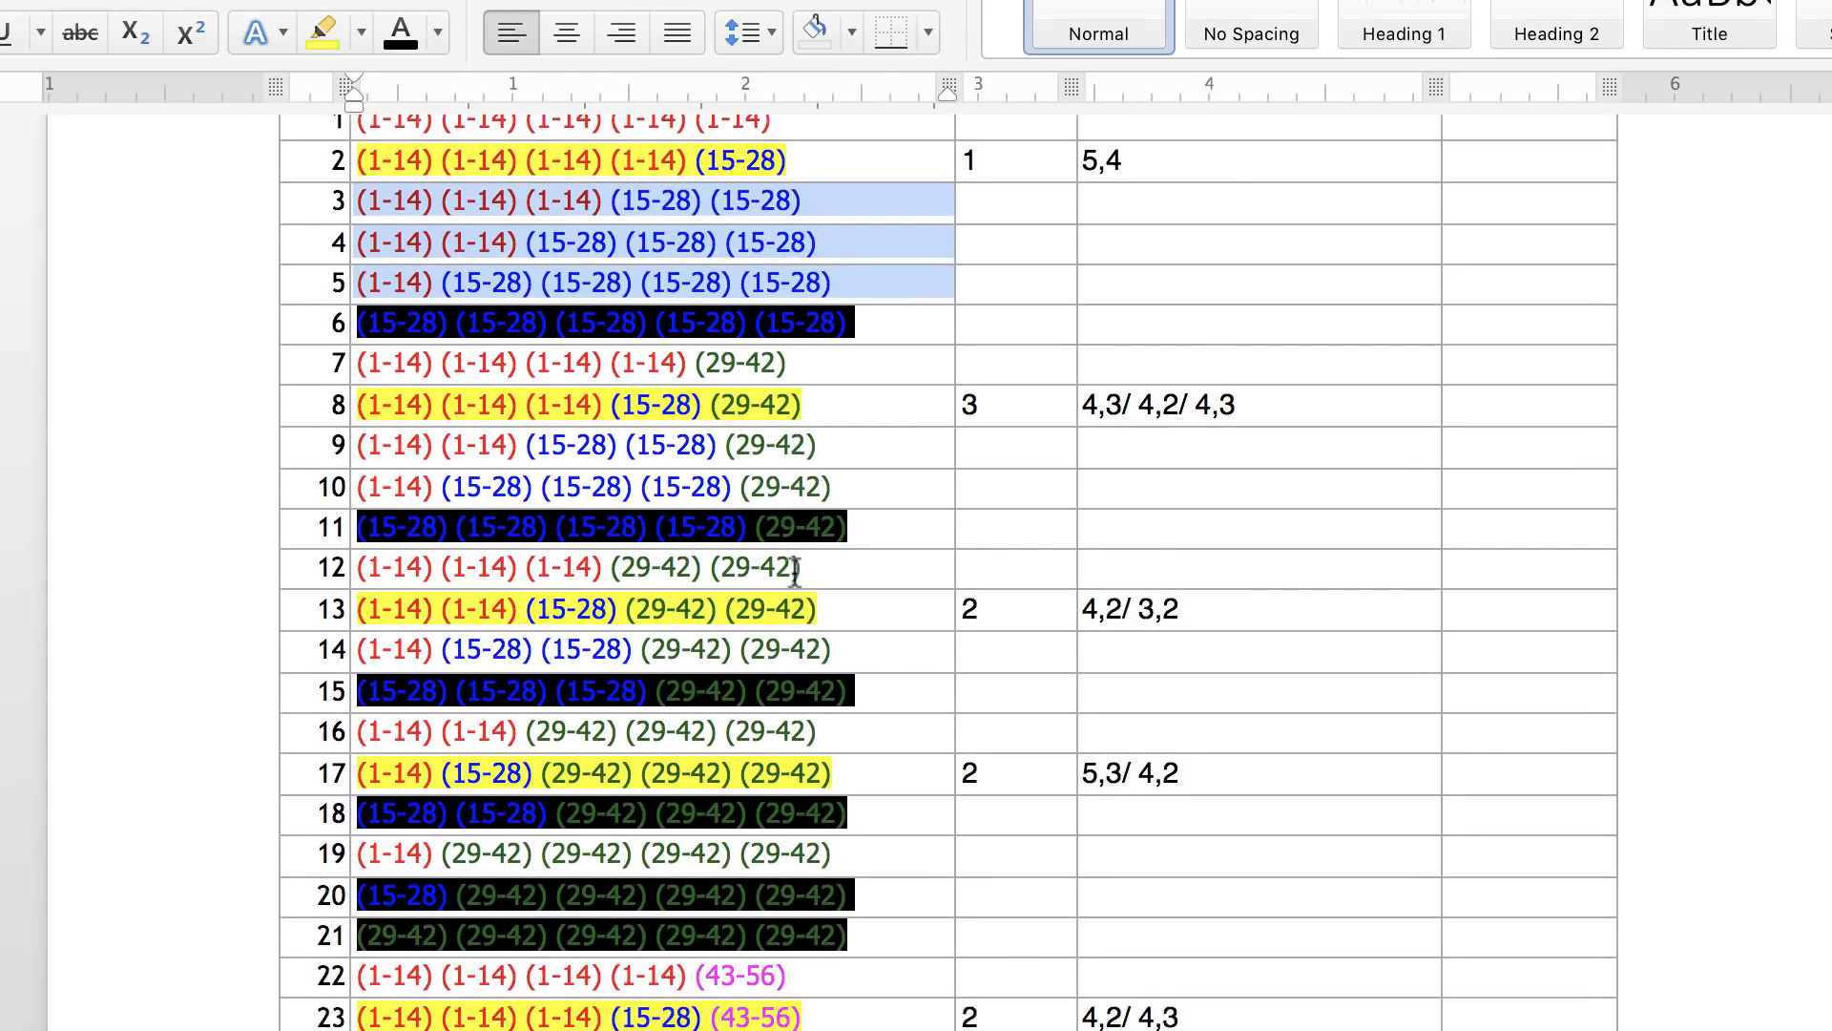
{"action": "scroll", "scroll_direction": "down", "scroll_amount": 3}
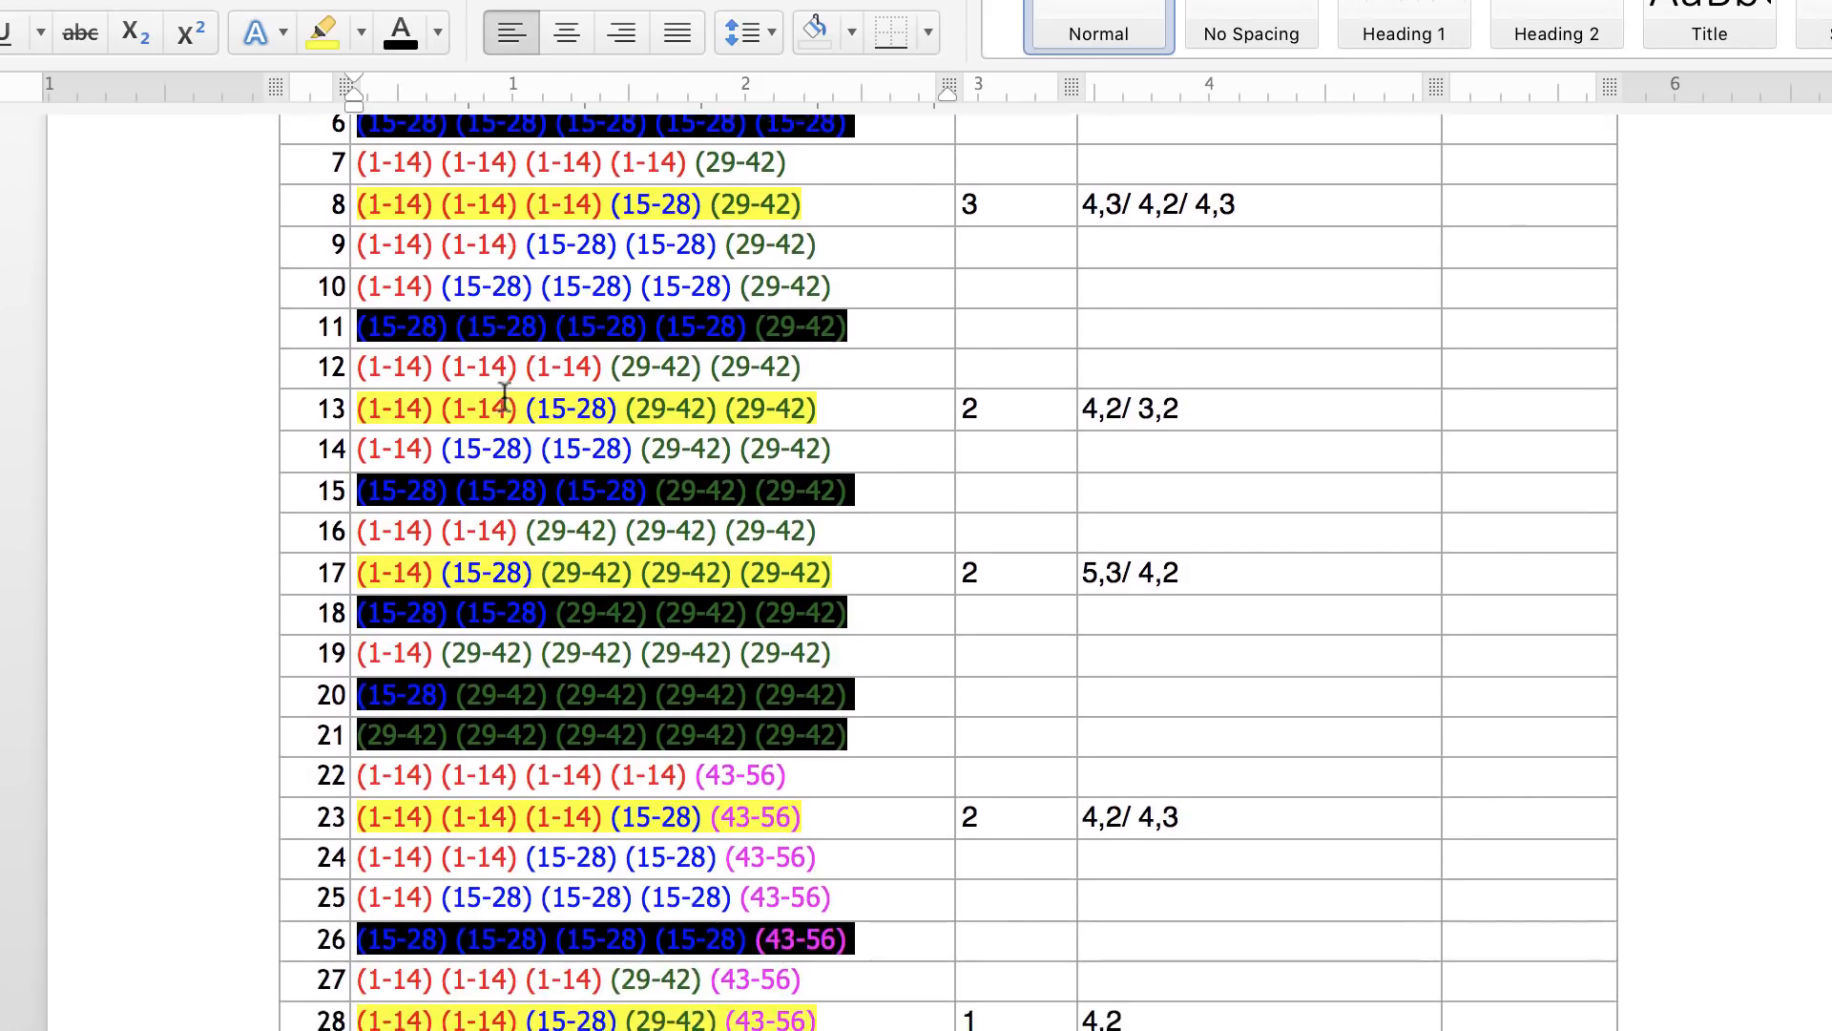
{"action": "scroll", "scroll_direction": "down", "scroll_amount": 3}
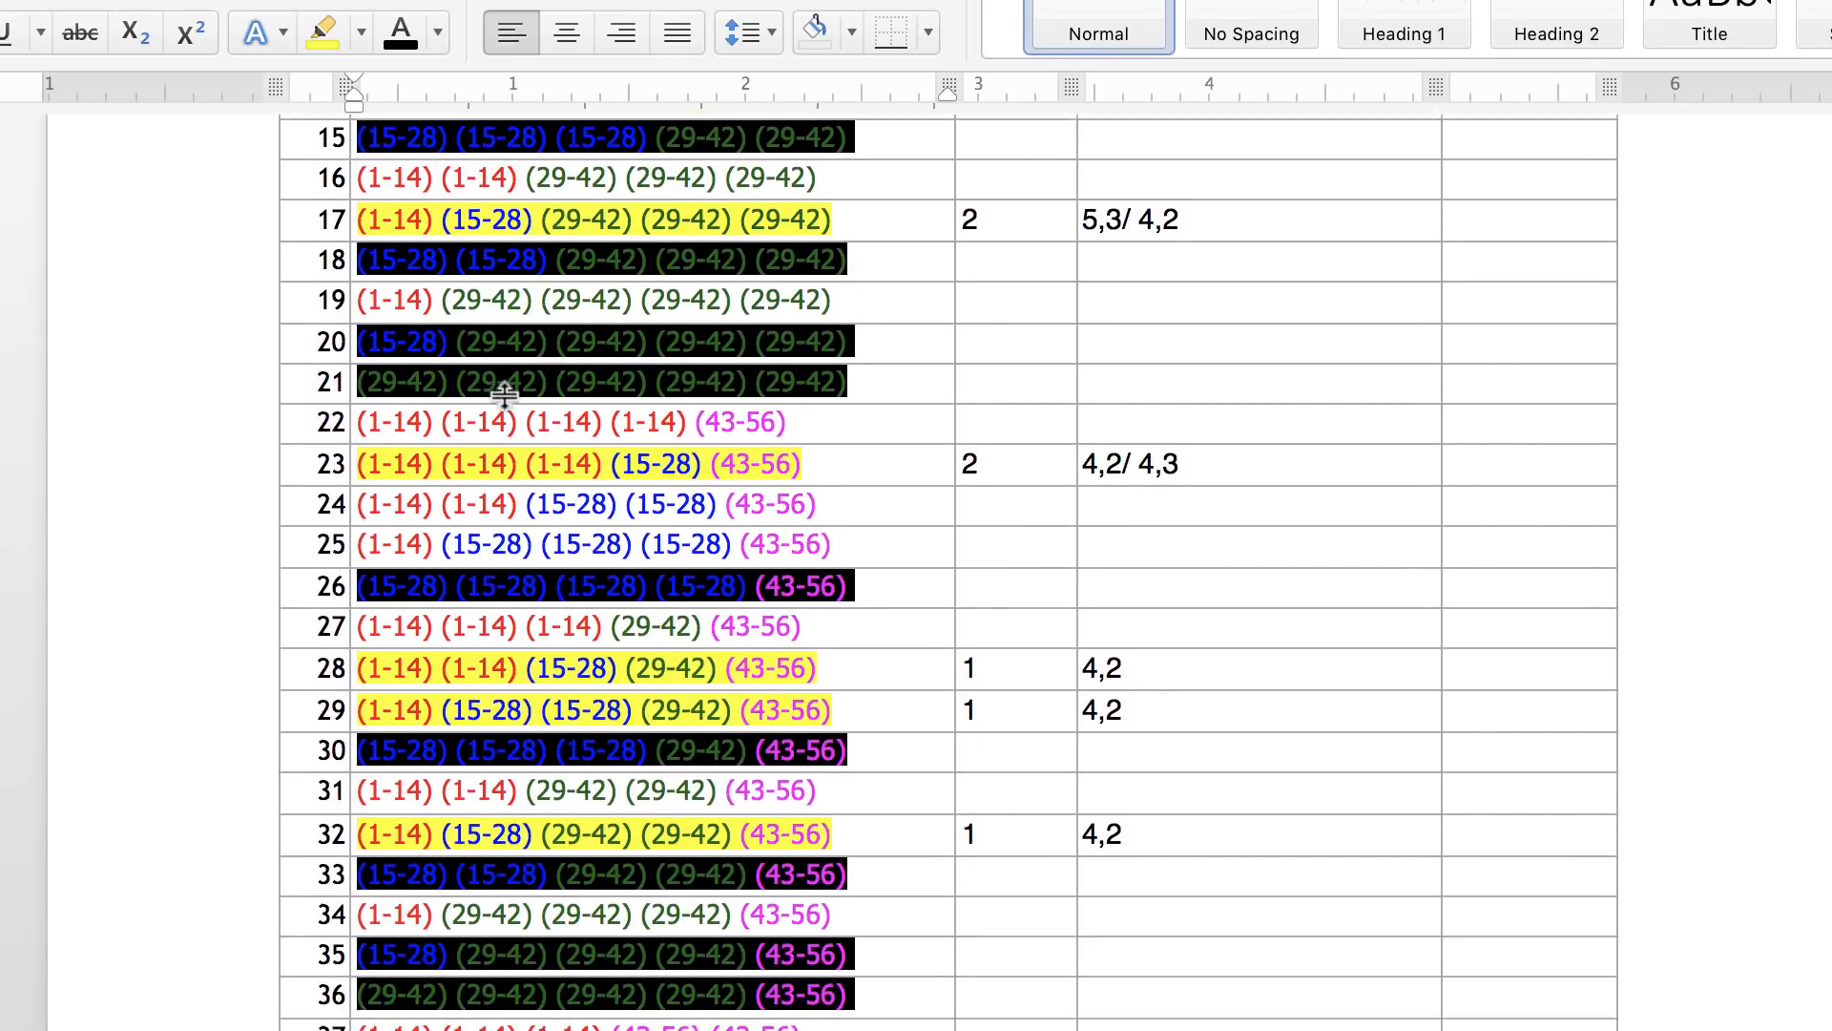
{"action": "scroll", "scroll_direction": "down", "scroll_amount": 3}
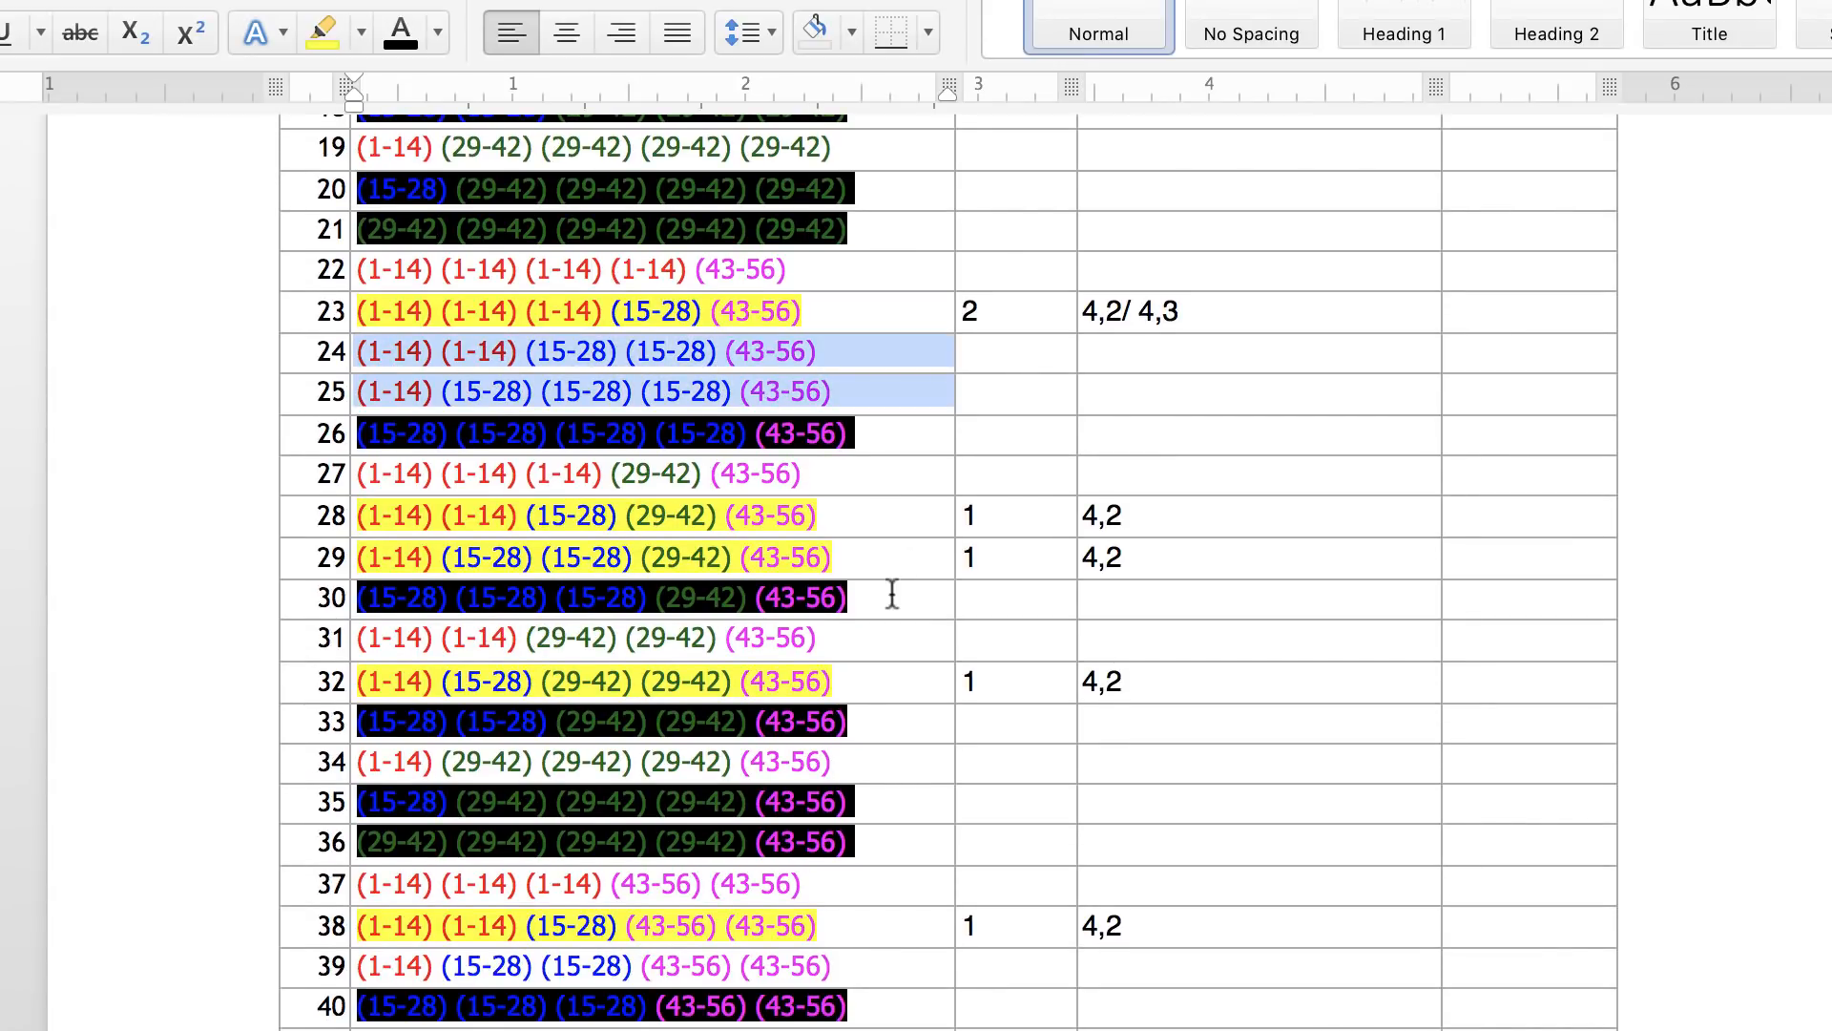
{"action": "scroll", "scroll_direction": "up", "scroll_amount": 3}
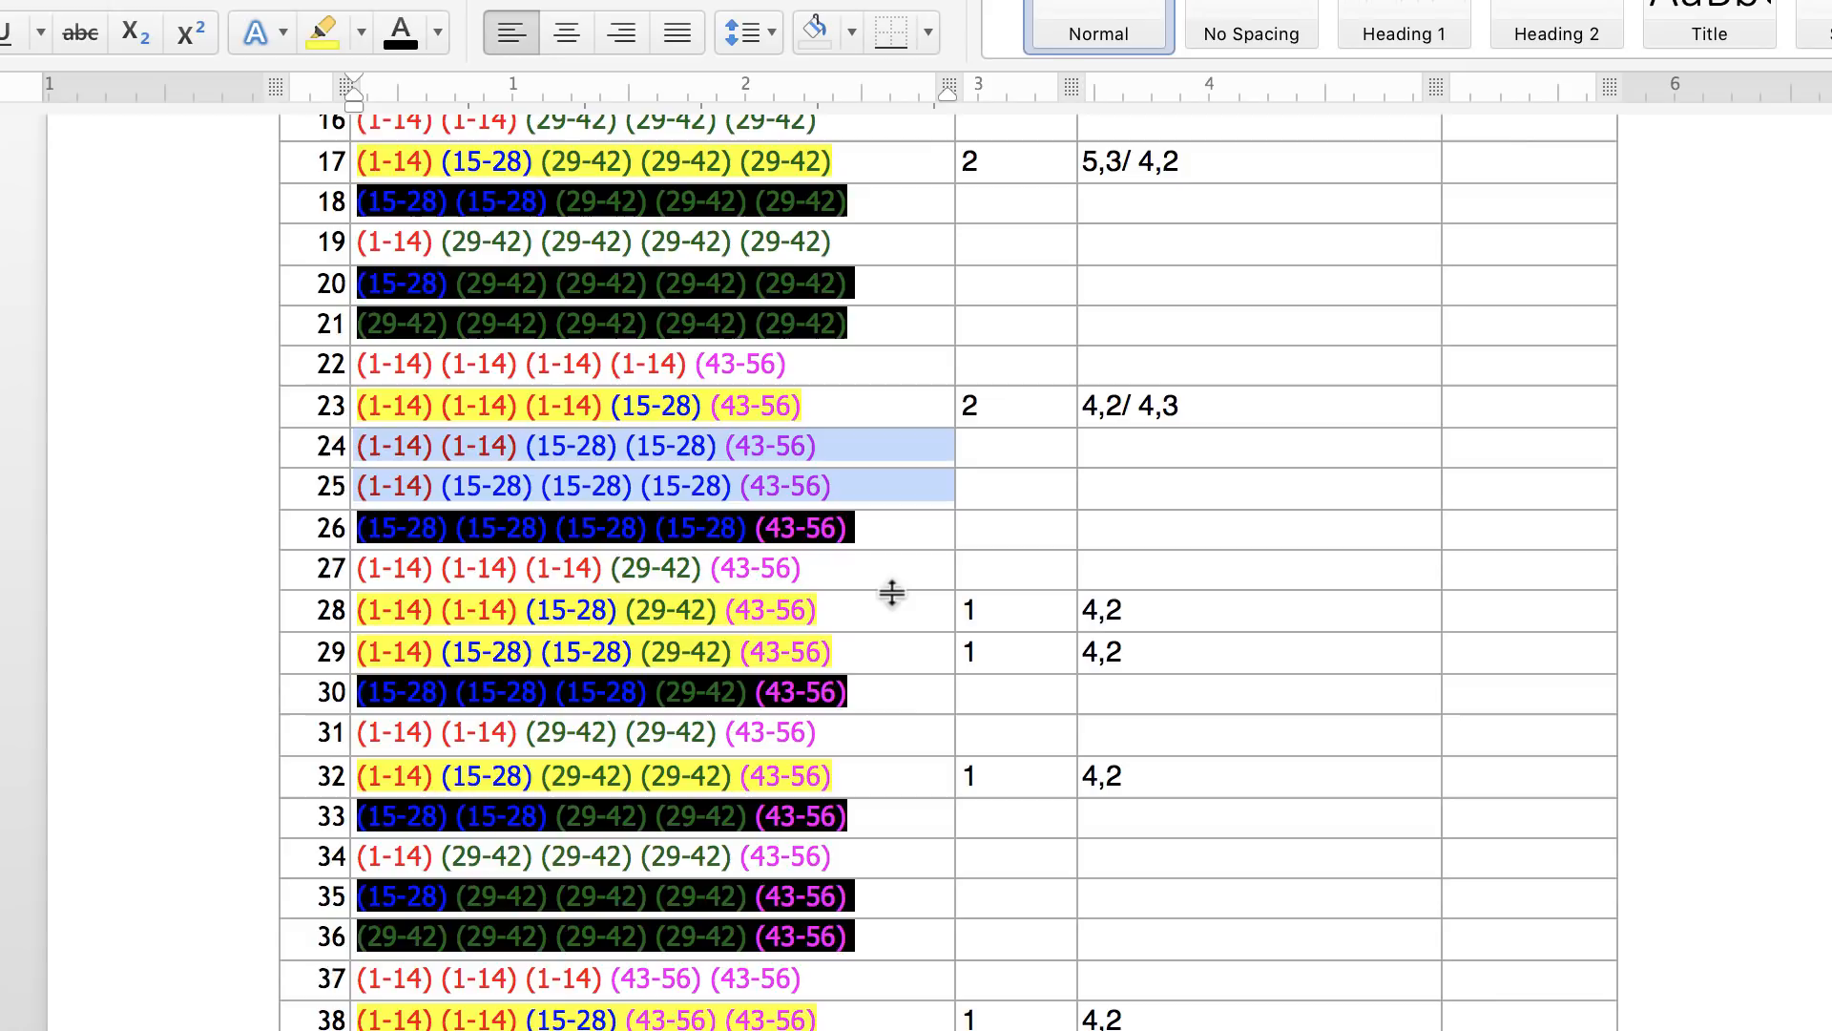
{"action": "mouse_move", "coordinate": [879, 571]}
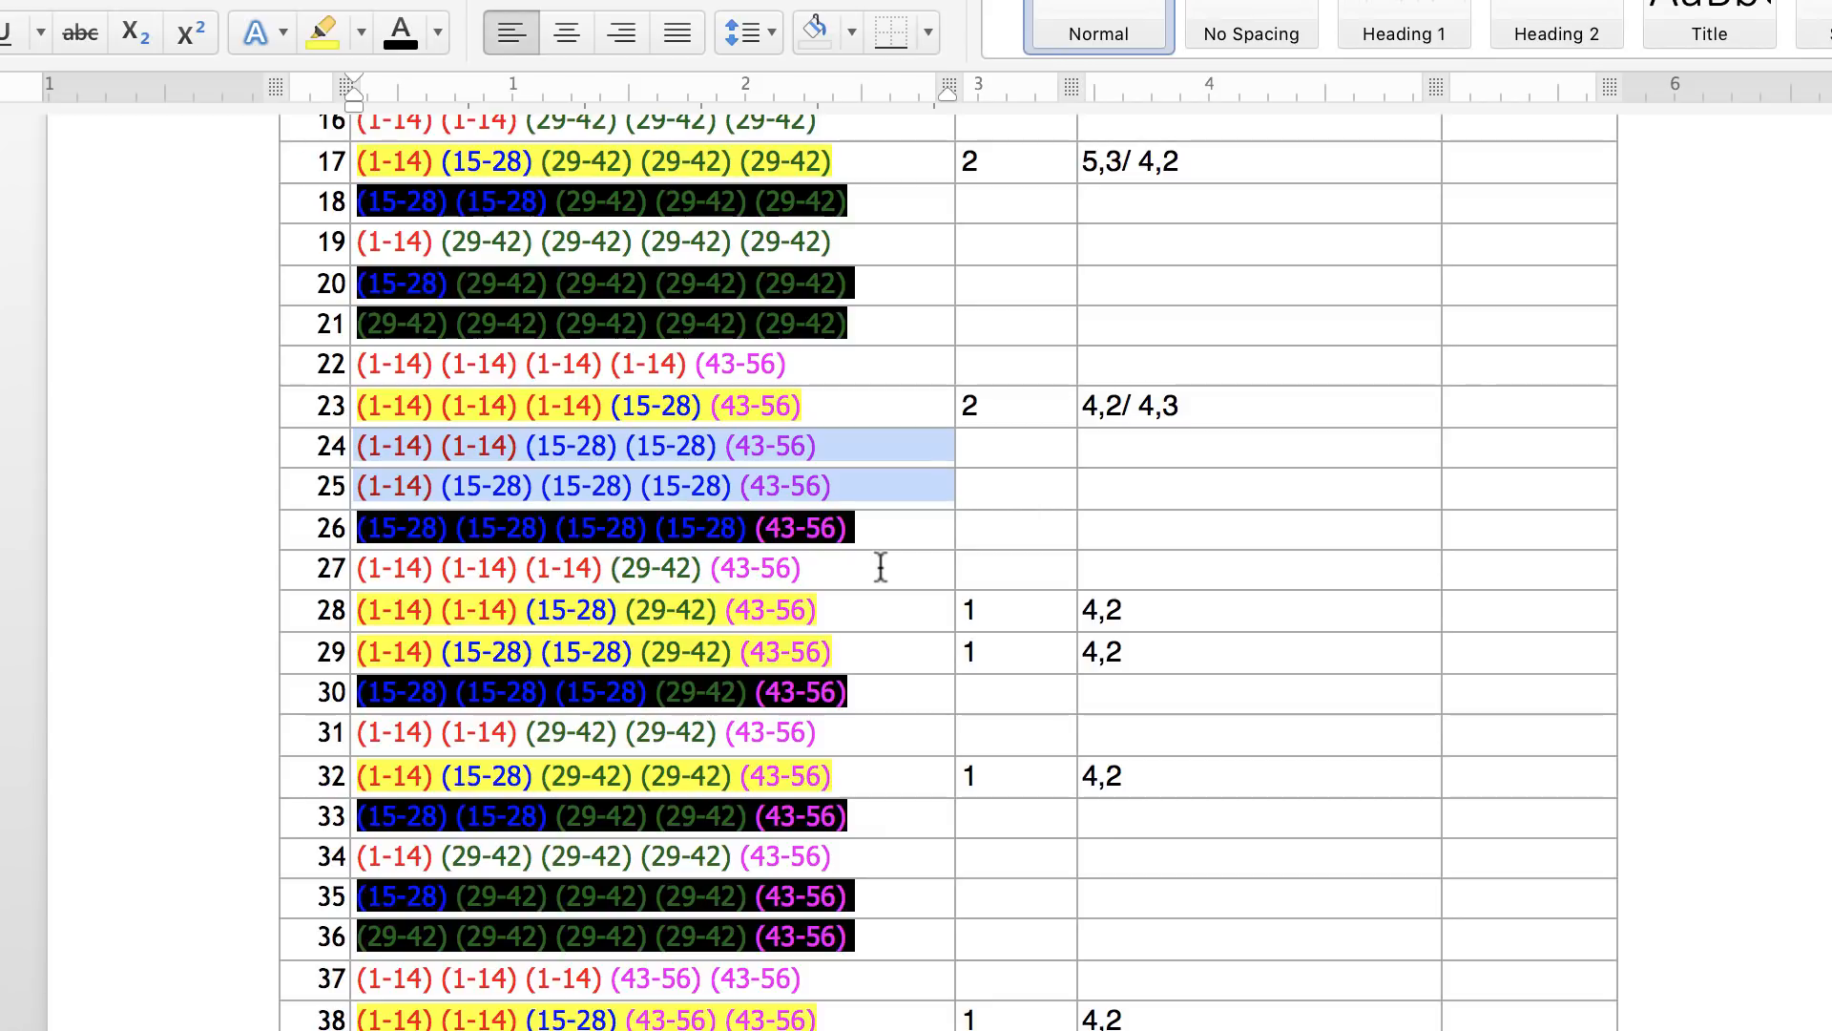
{"action": "scroll", "scroll_direction": "up", "scroll_amount": 3}
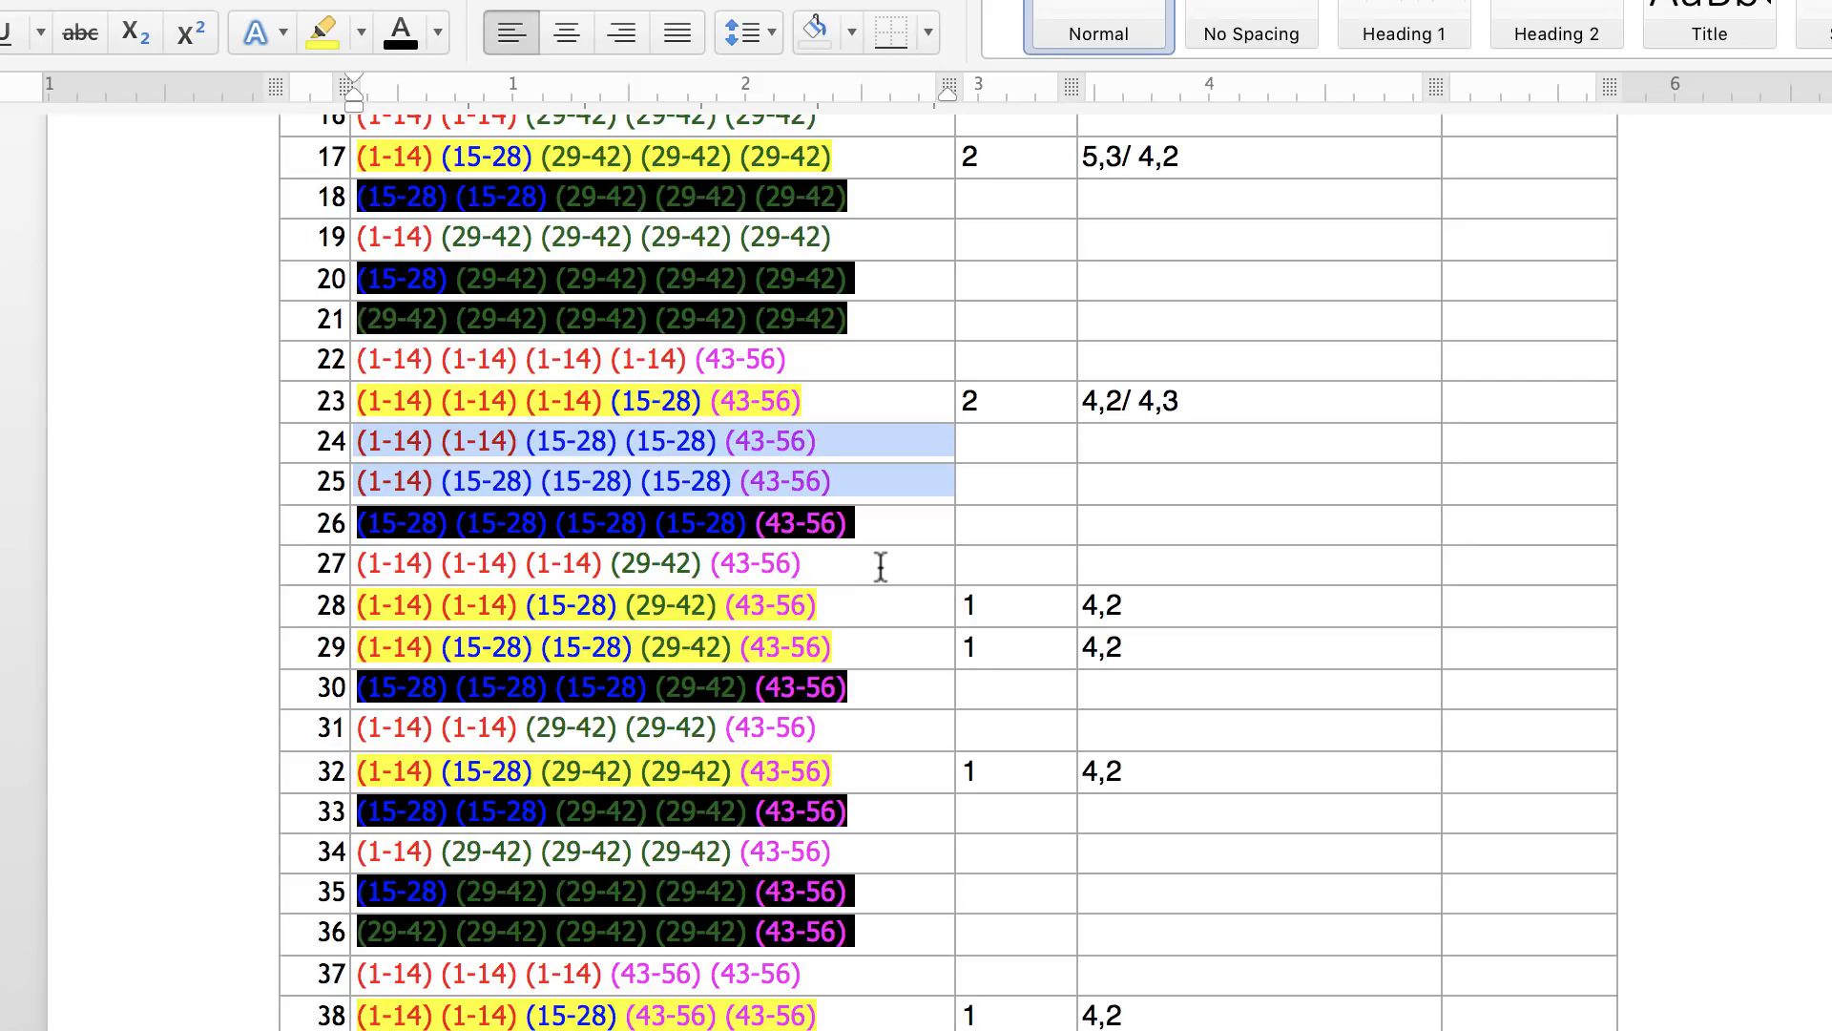
Step: Scroll the table down past the 57-70 combinations until rows 105–126 are visible
{"action": "scroll", "scroll_direction": "down", "scroll_amount": 3}
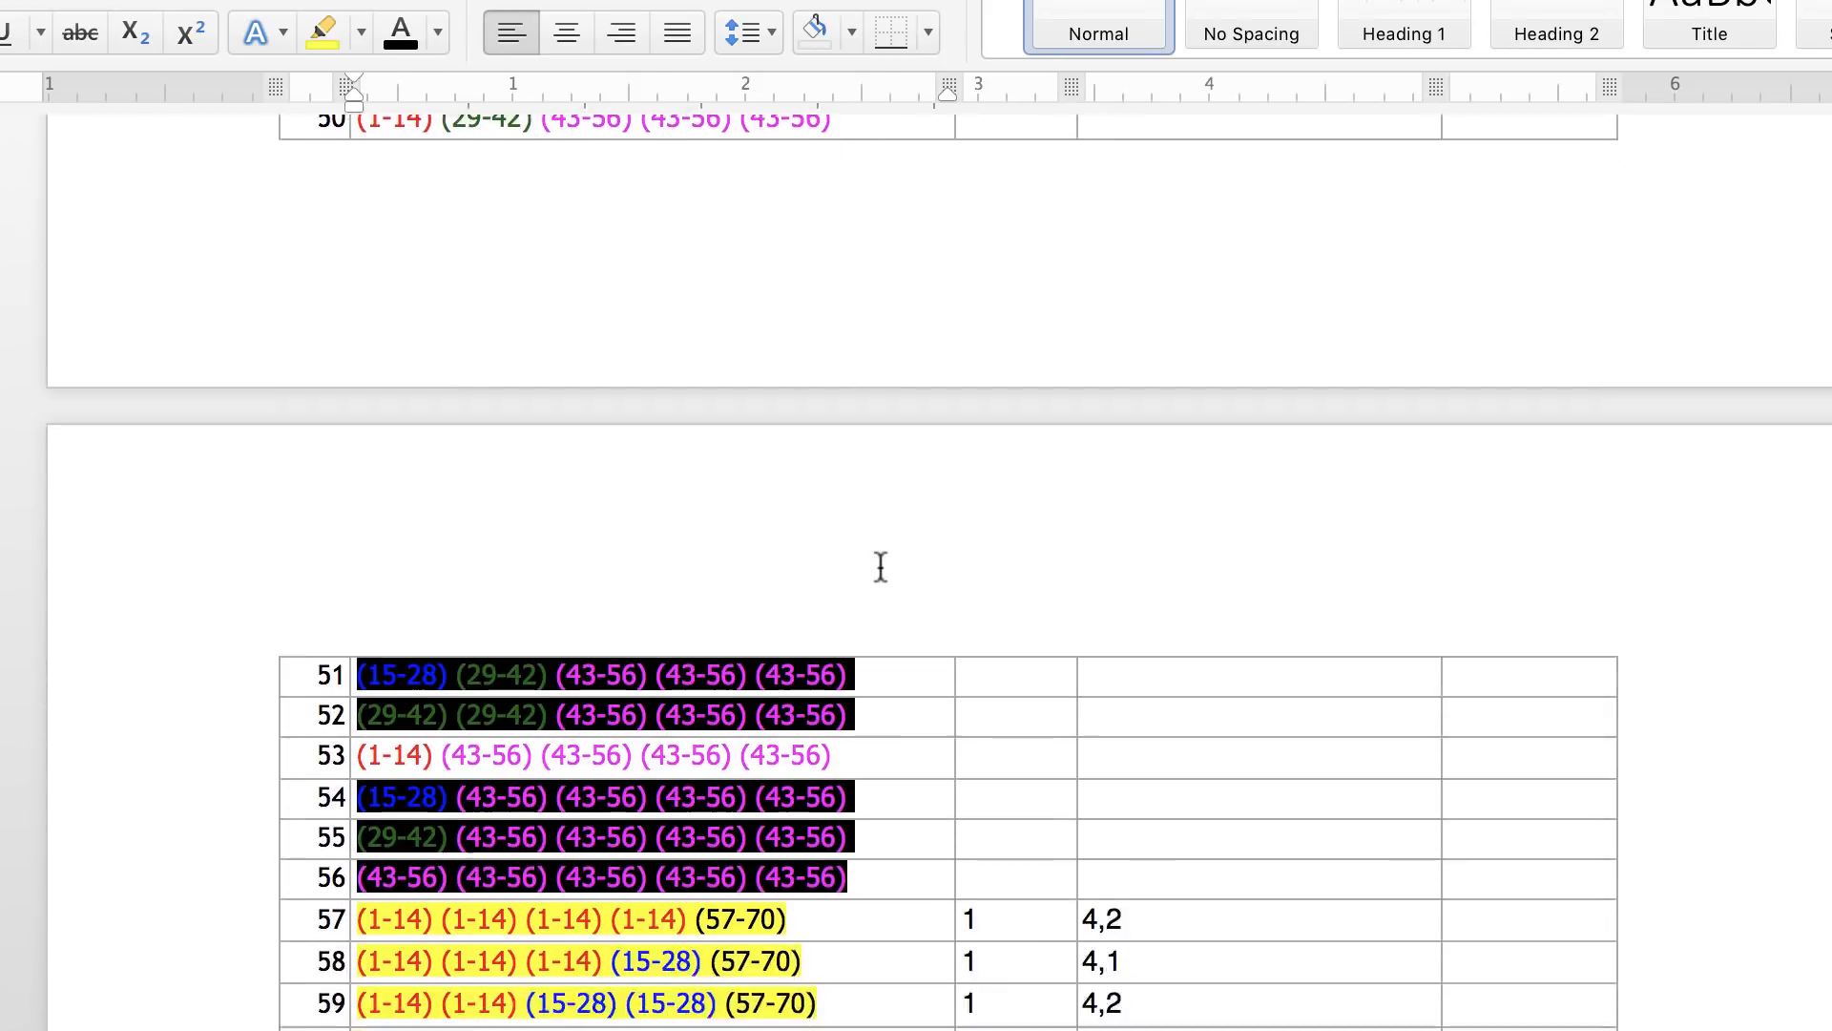
{"action": "scroll", "scroll_direction": "down", "scroll_amount": 3}
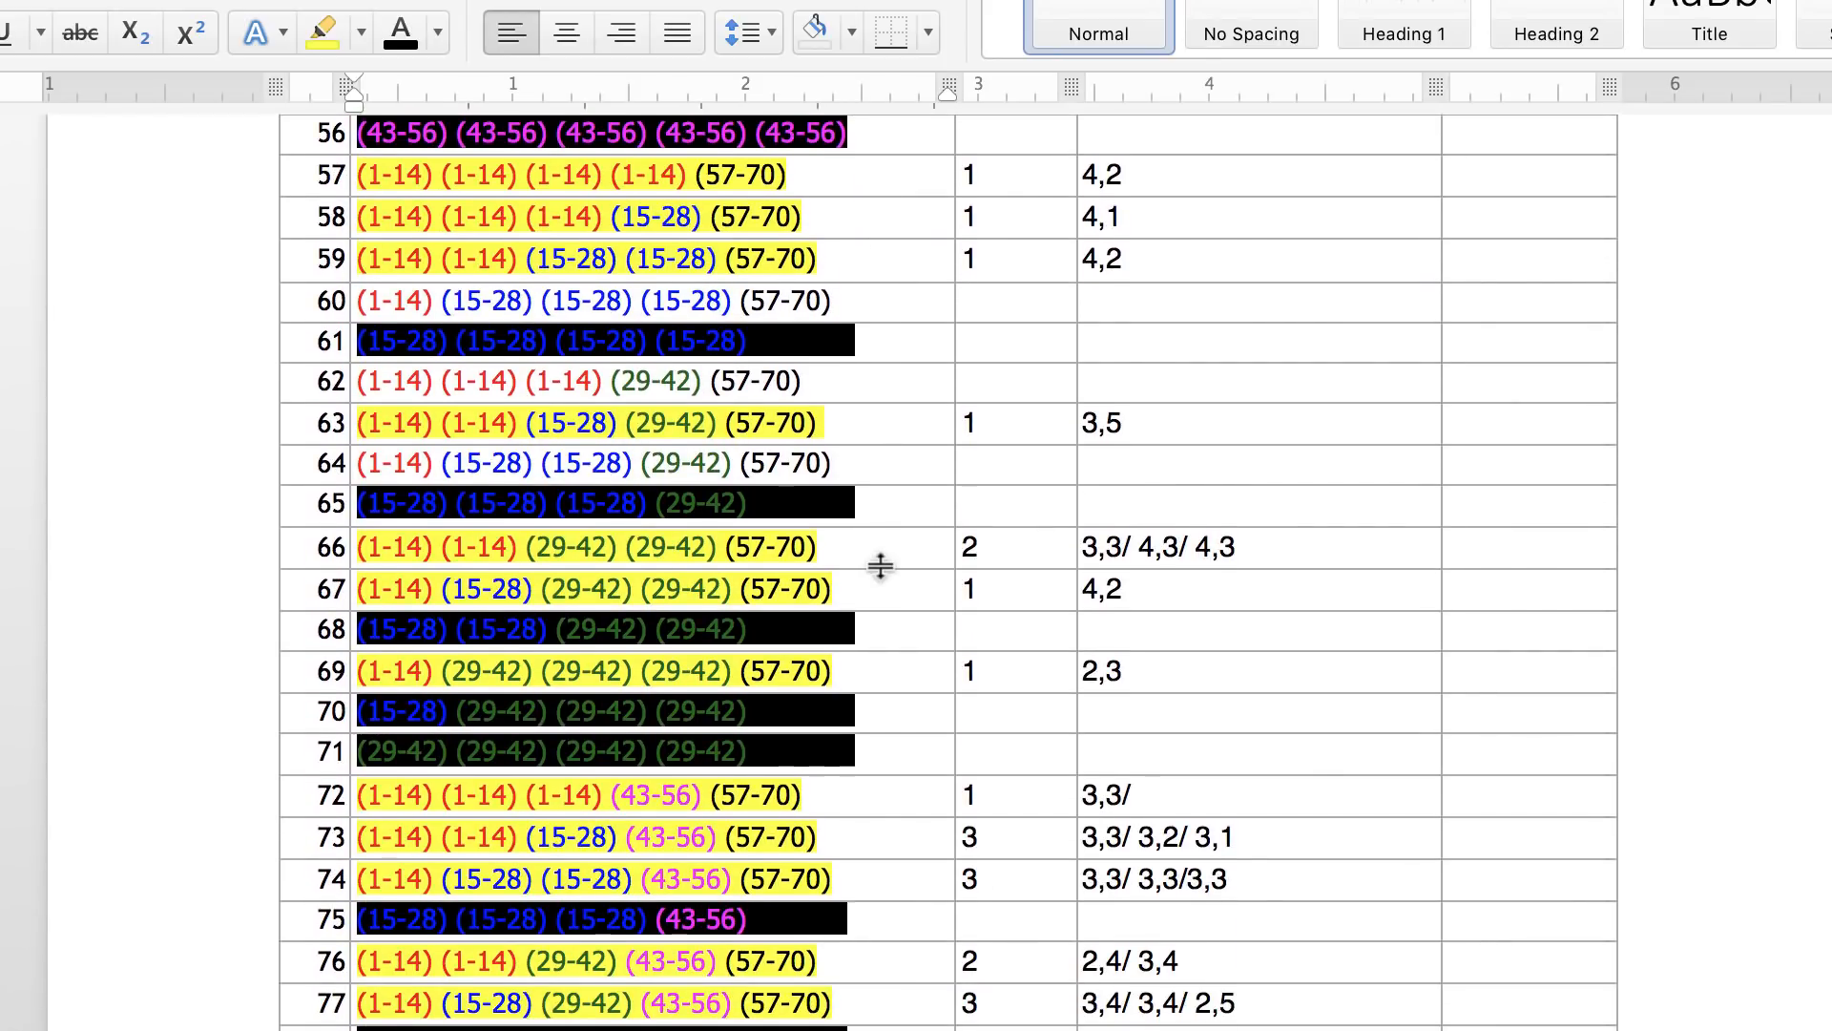
{"action": "scroll", "scroll_direction": "down", "scroll_amount": 3}
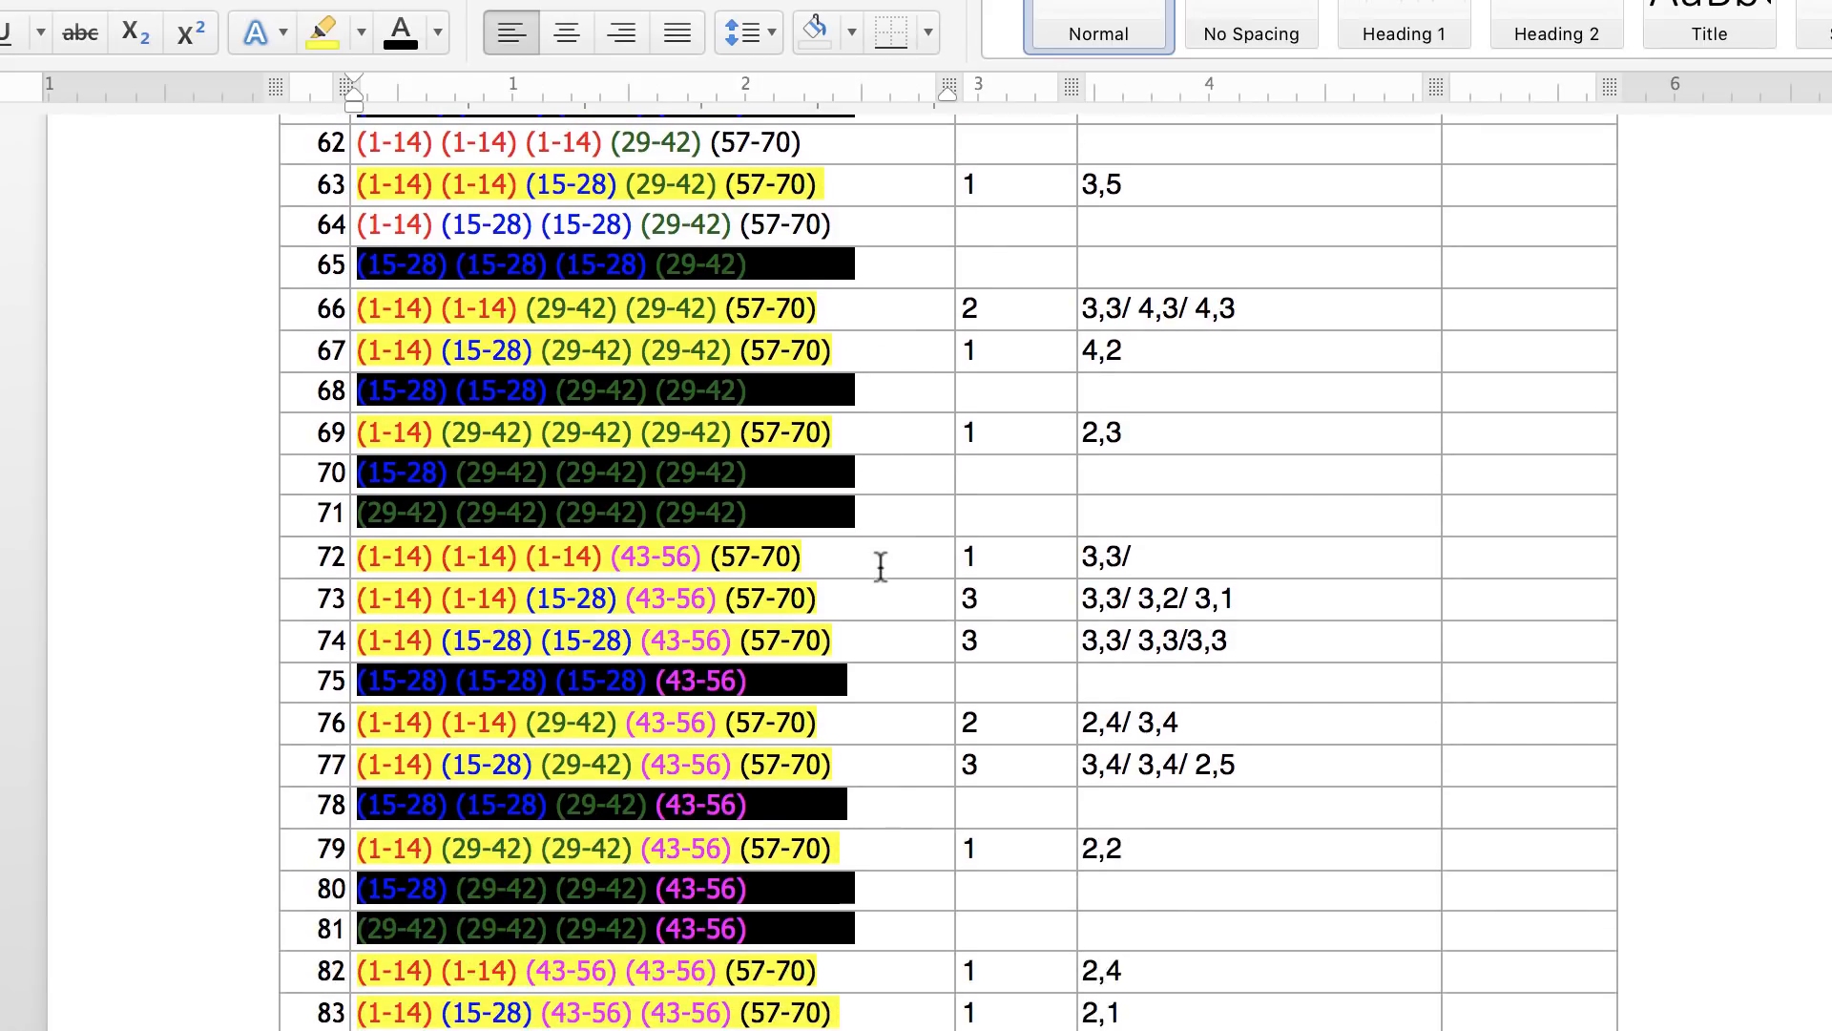
{"action": "scroll", "scroll_direction": "down", "scroll_amount": 3}
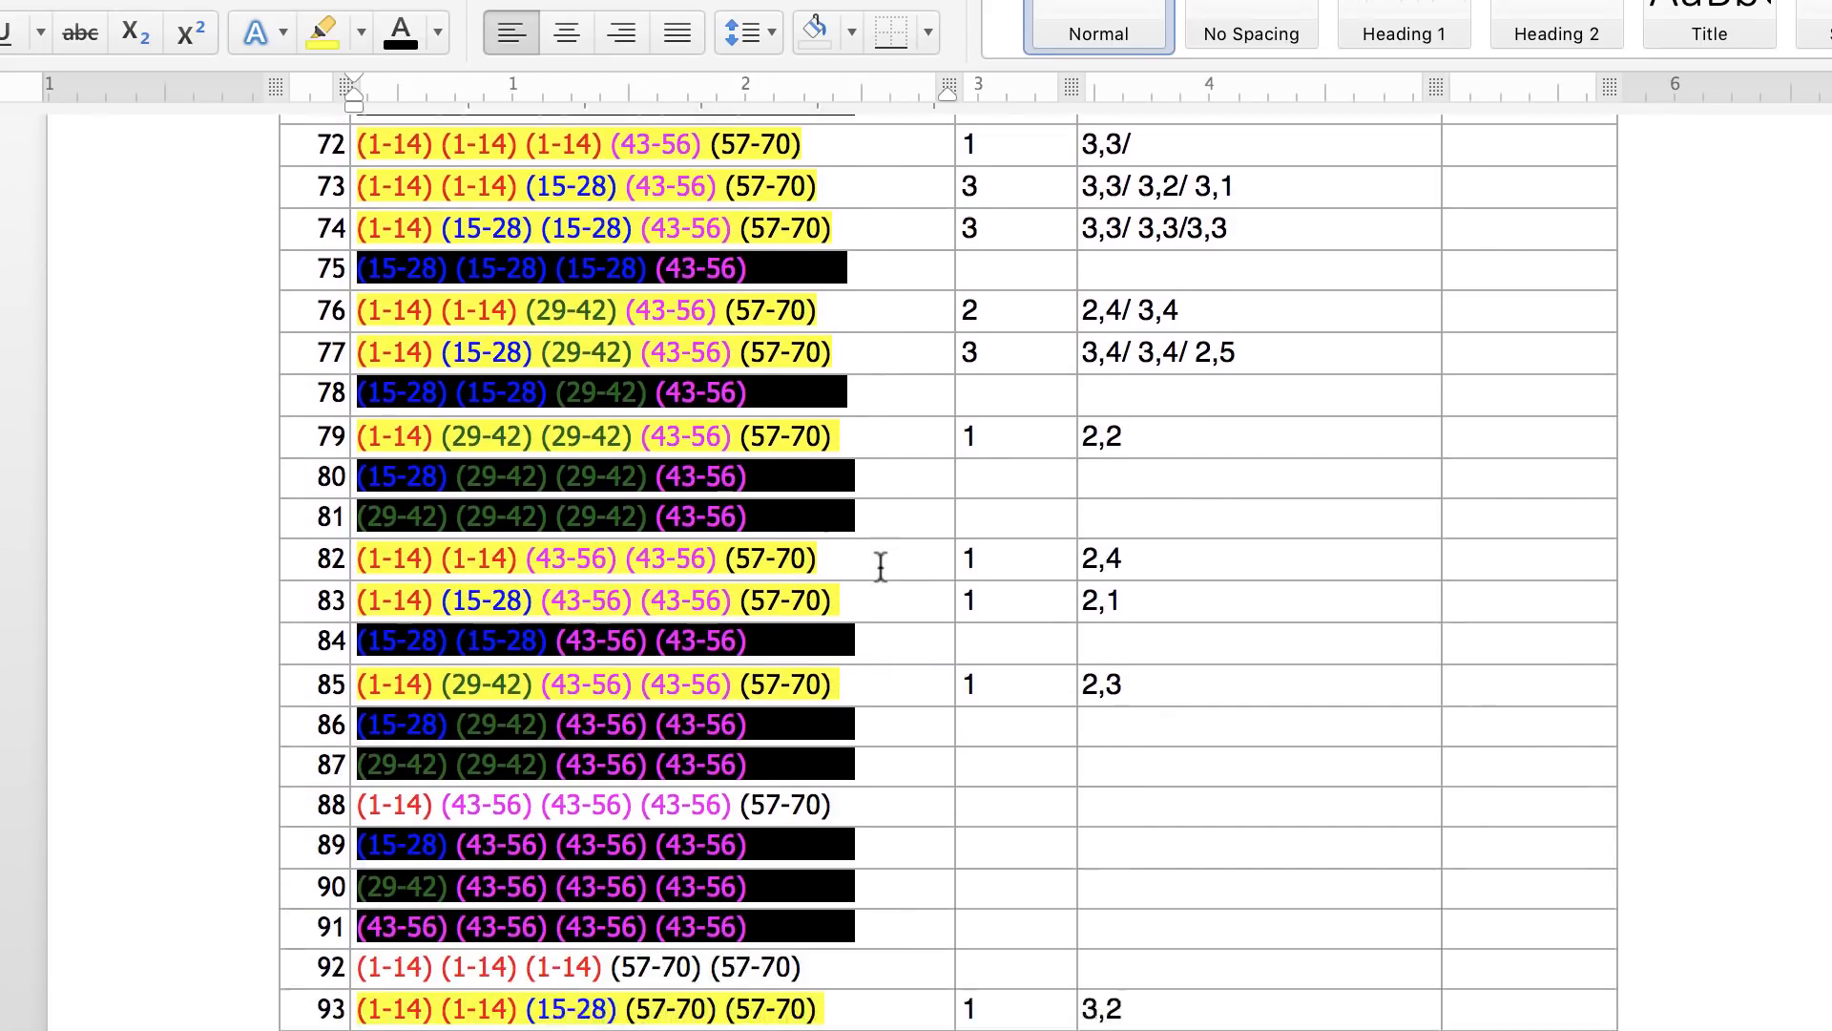
{"action": "scroll", "scroll_direction": "down", "scroll_amount": 3}
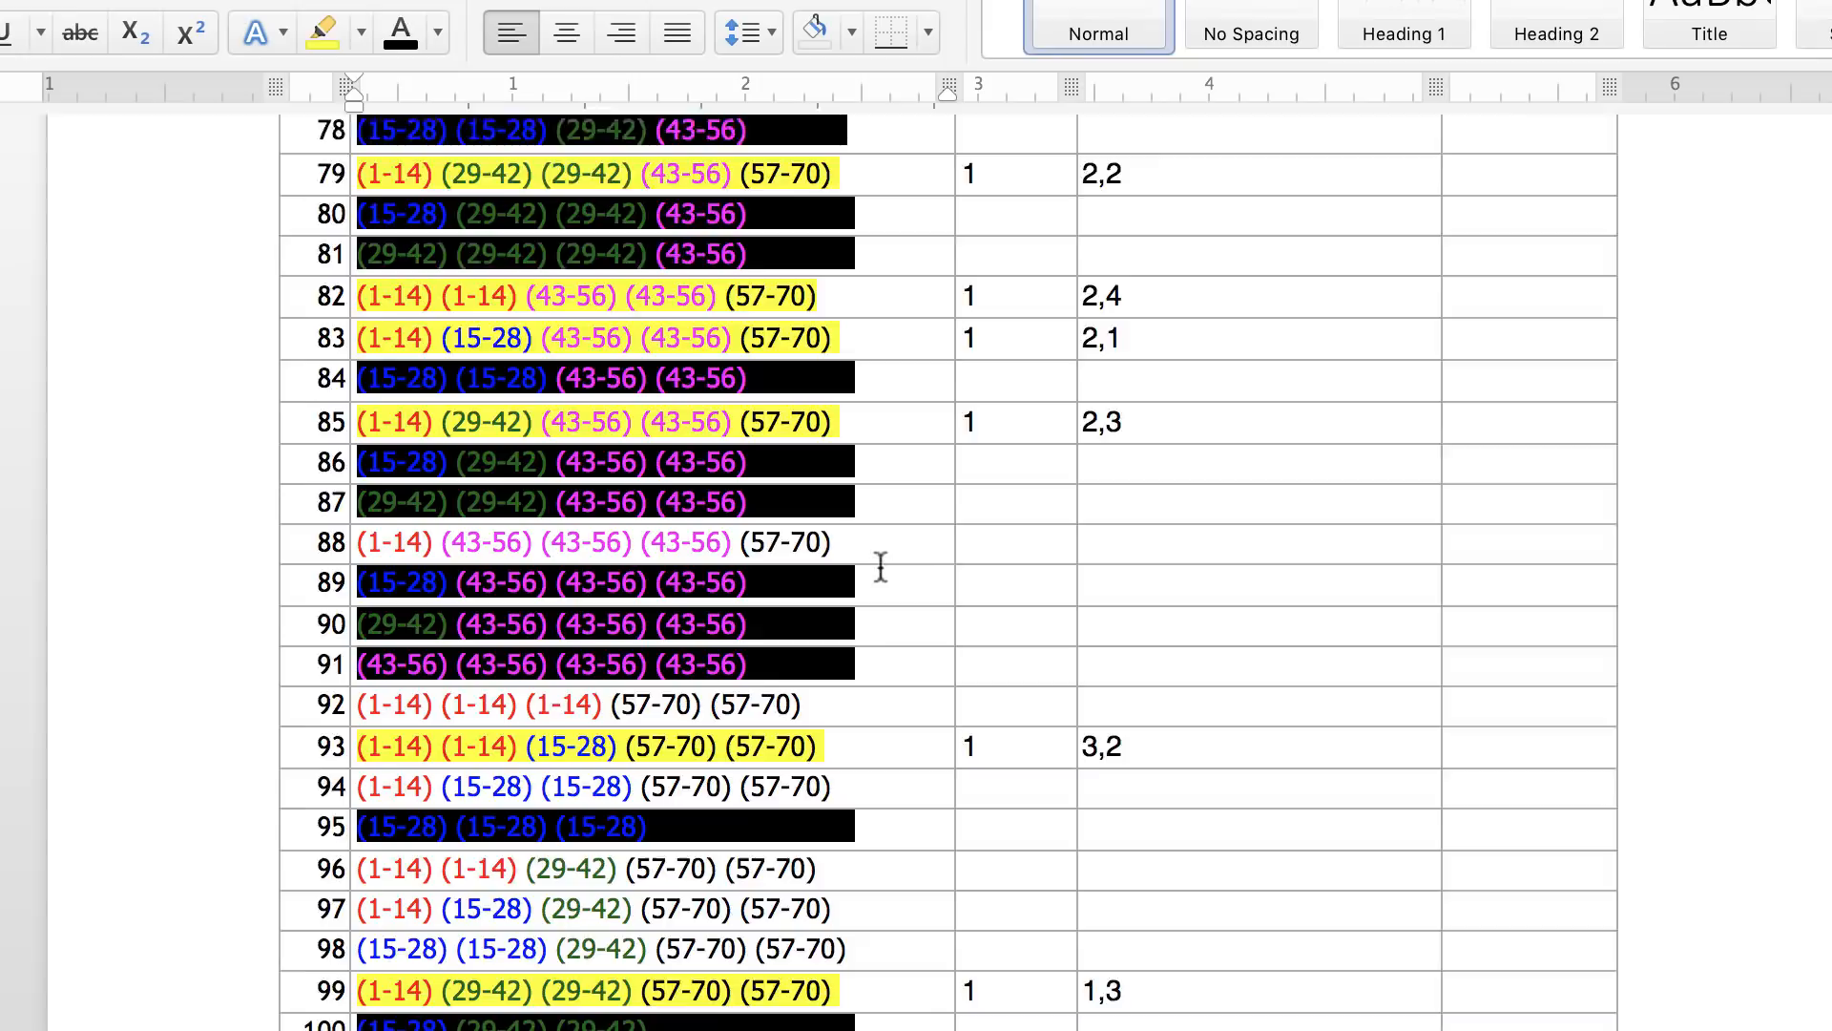
{"action": "scroll", "scroll_direction": "down", "scroll_amount": 3}
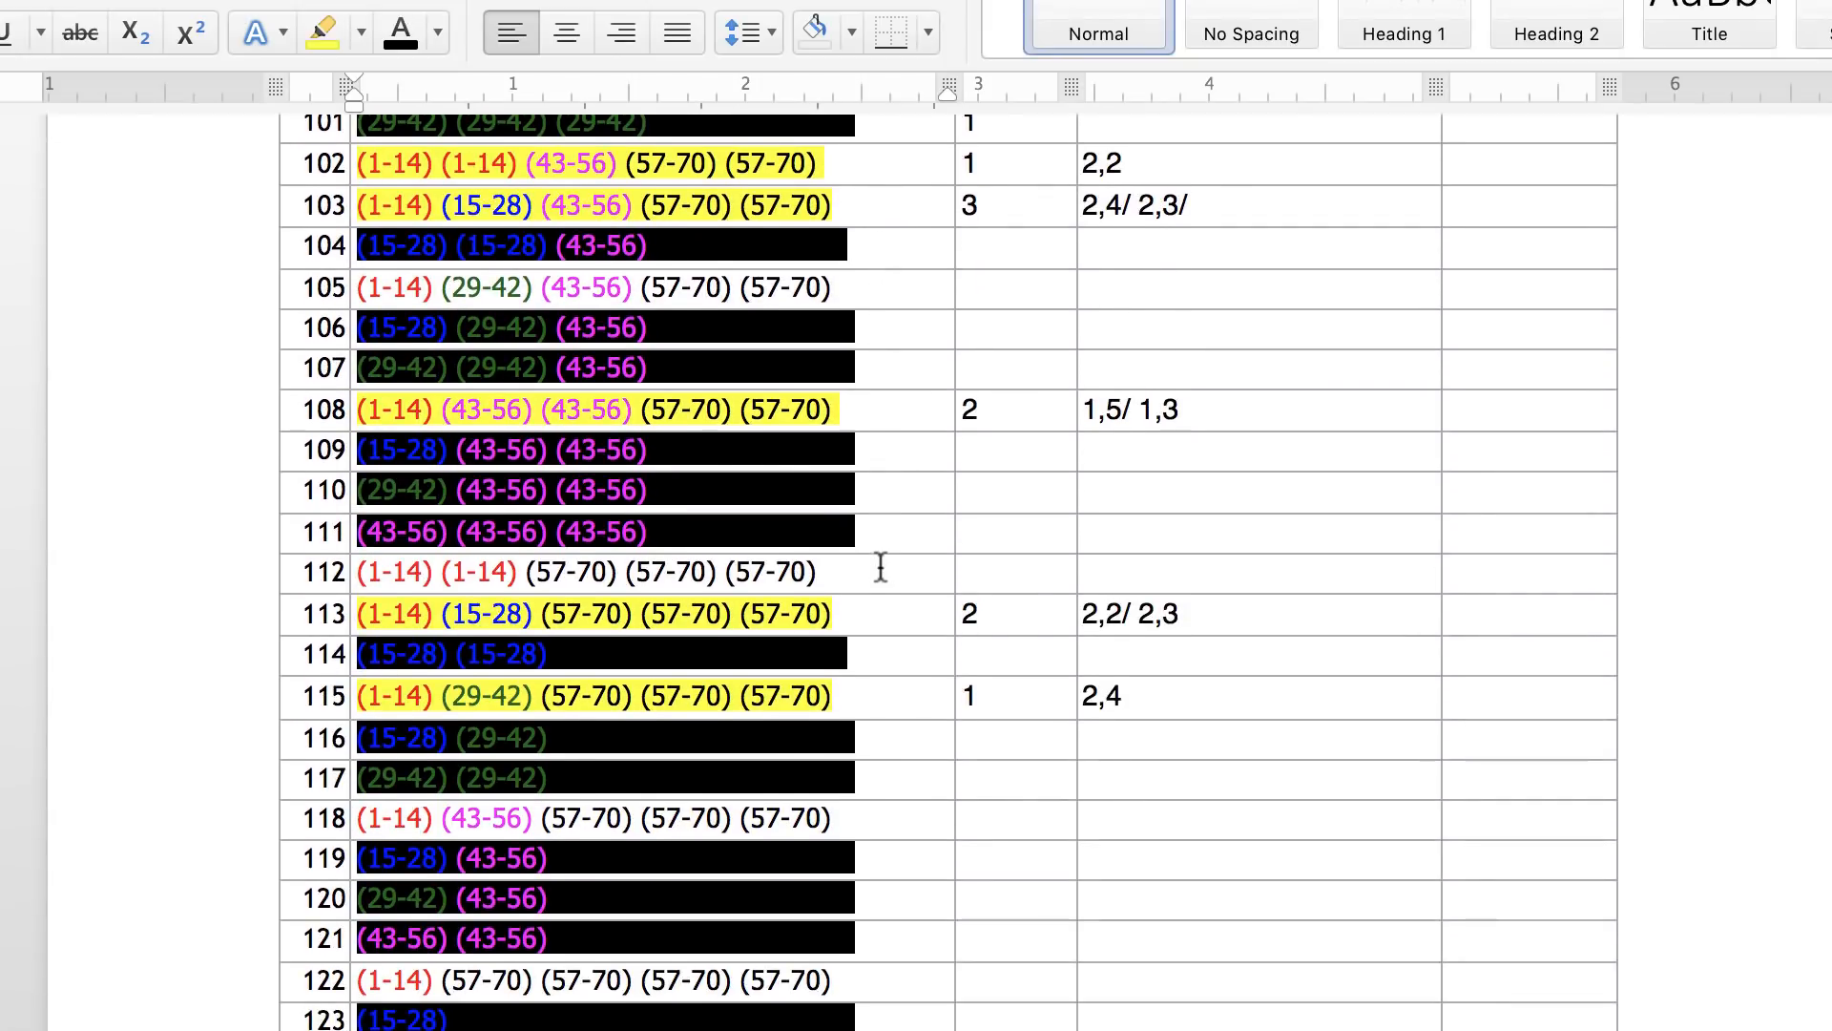
{"action": "scroll", "scroll_direction": "down", "scroll_amount": 3}
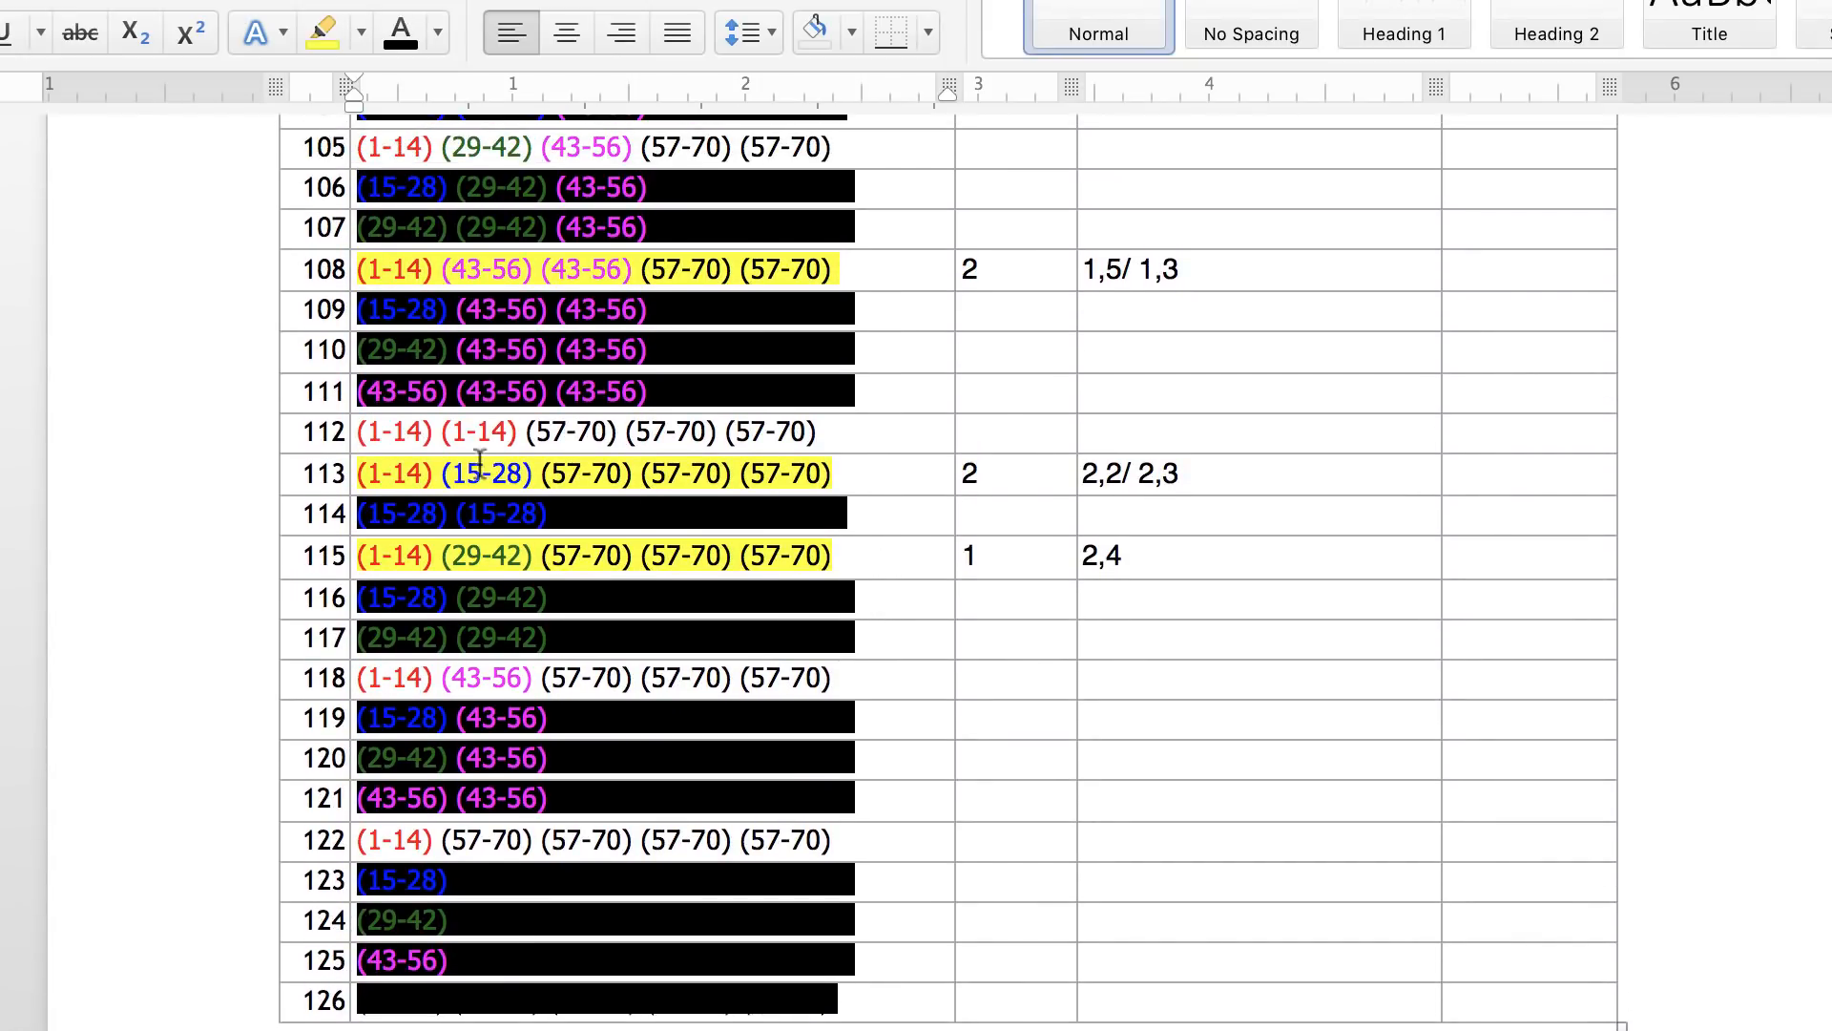
Step: Select row 113's pattern text (1-14) (15-28) (57-70) (57-70) (57-70)
{"action": "left_click", "coordinate": [408, 473]}
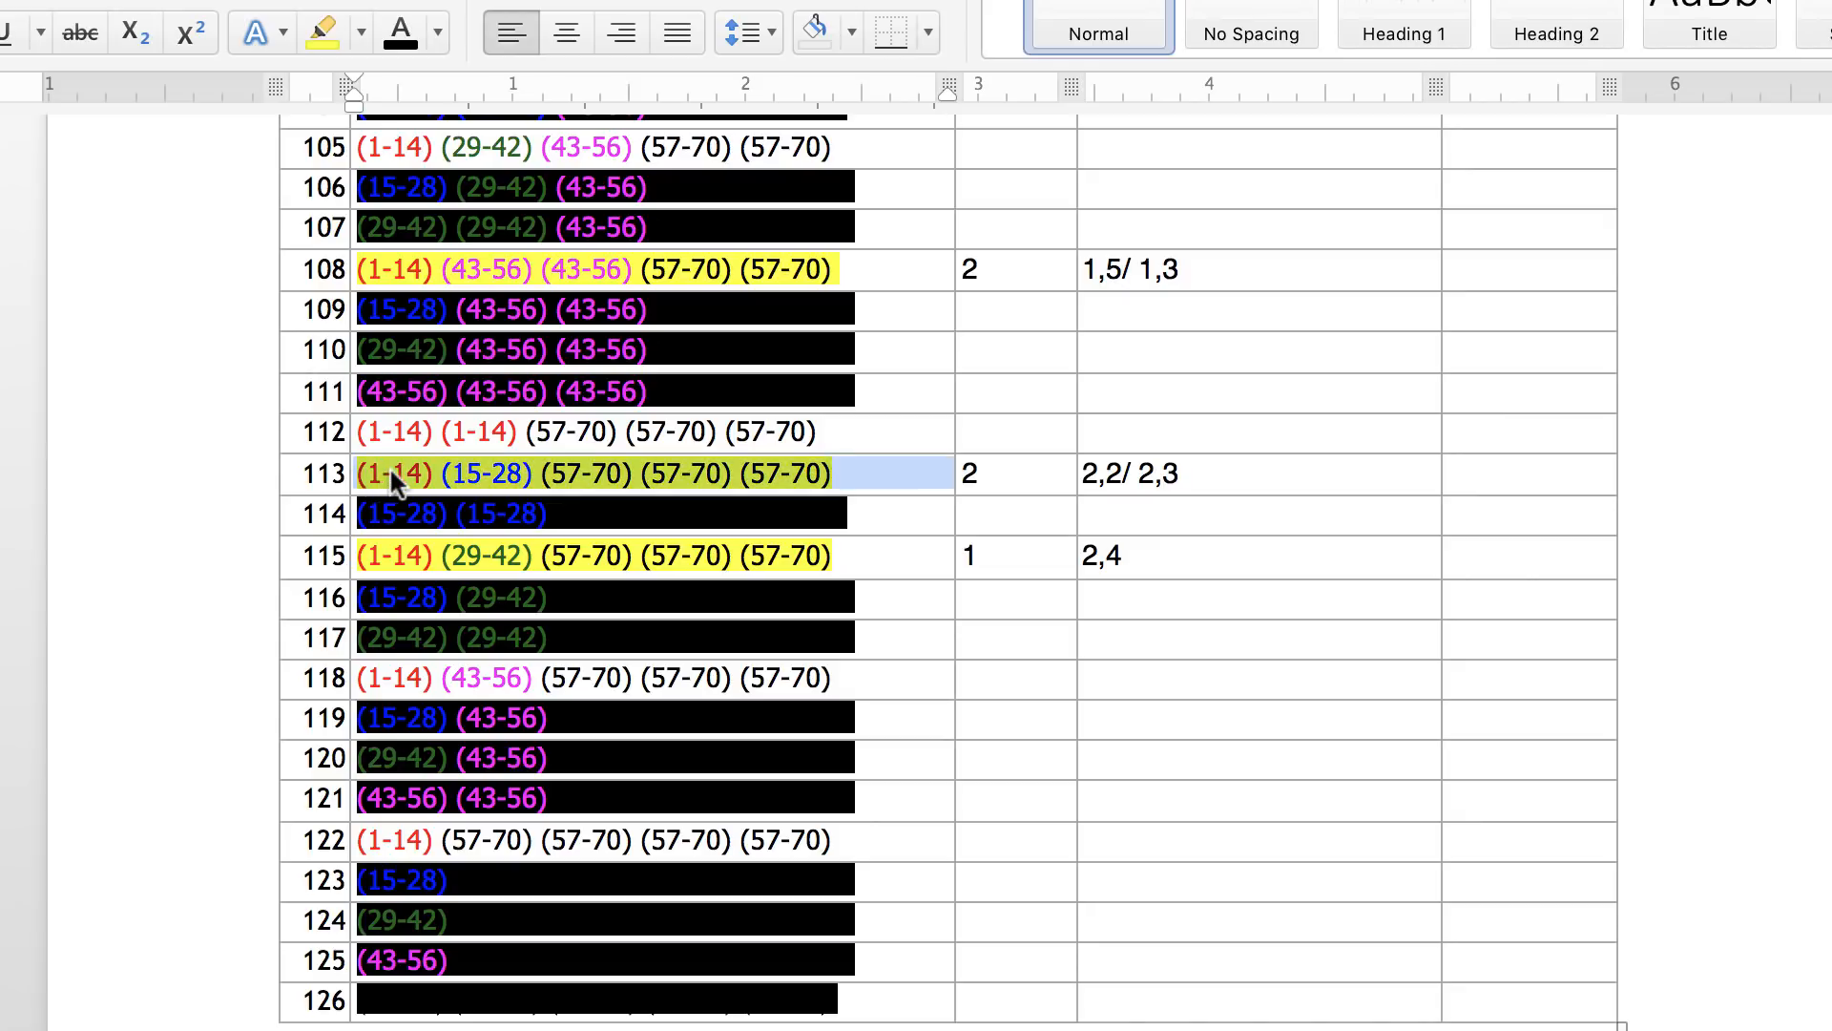
{"action": "mouse_move", "coordinate": [613, 479]}
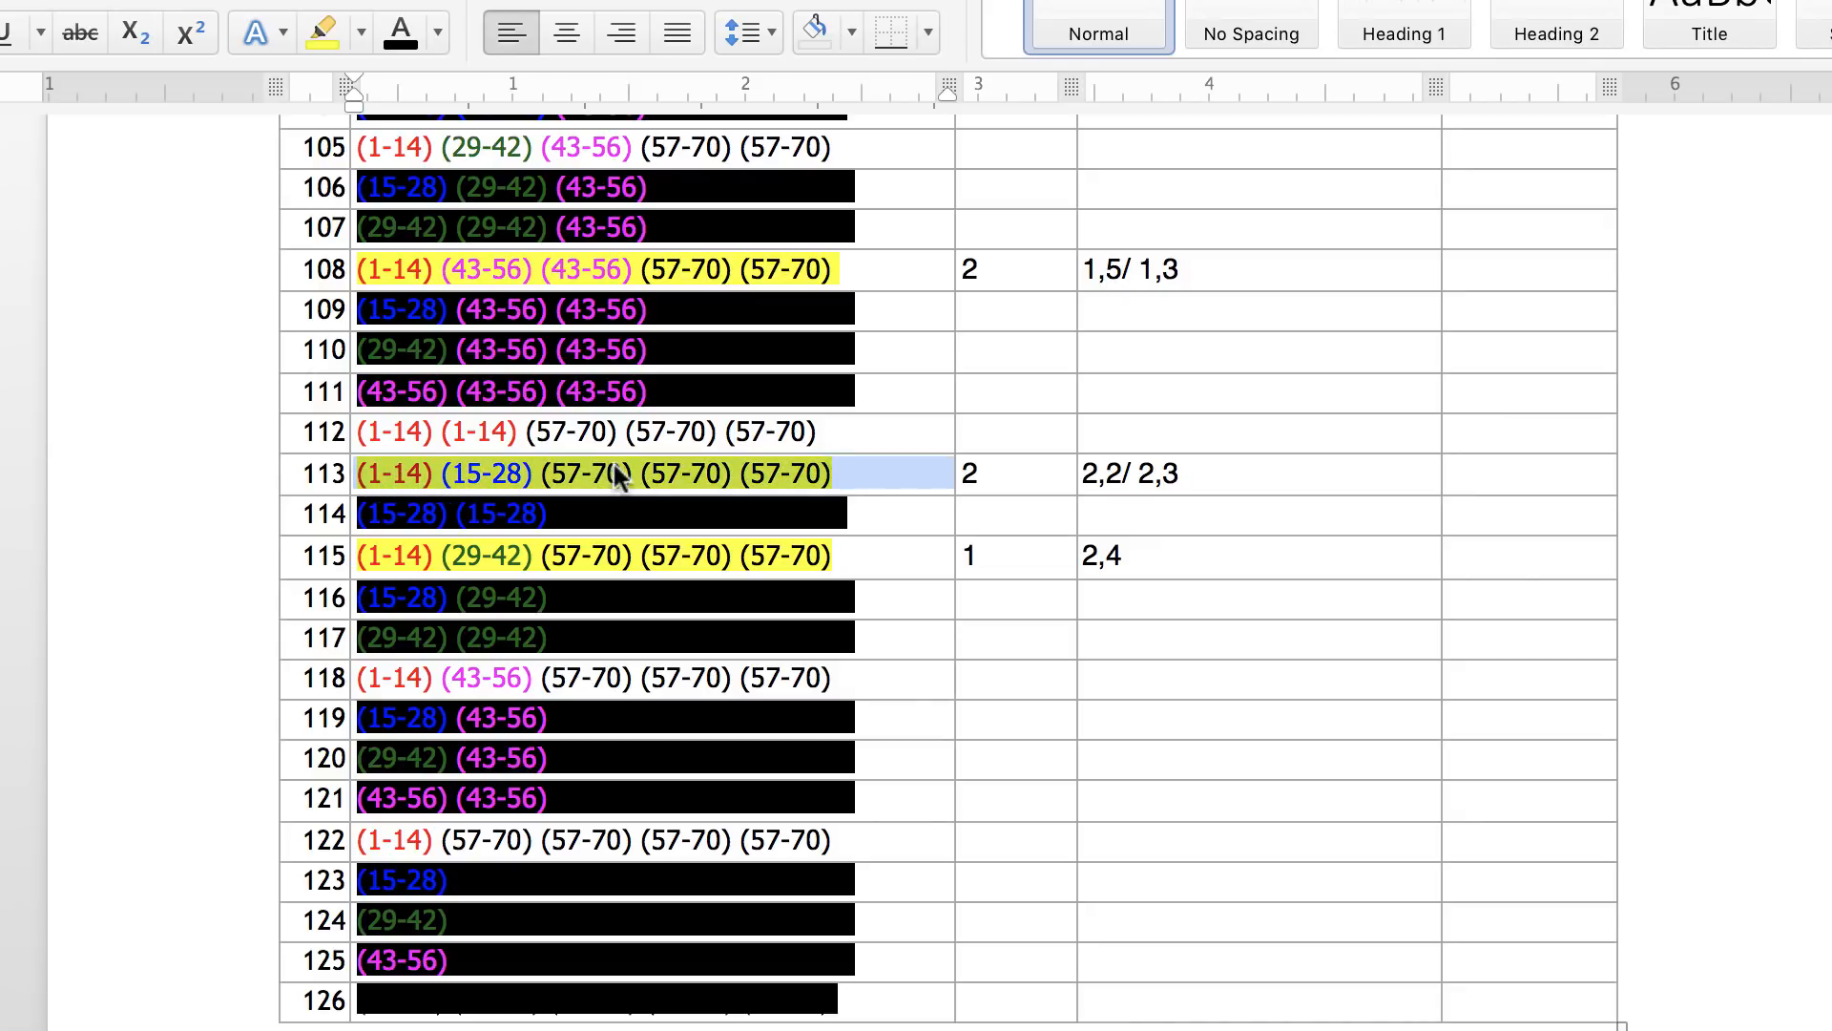
{"action": "mouse_move", "coordinate": [830, 485]}
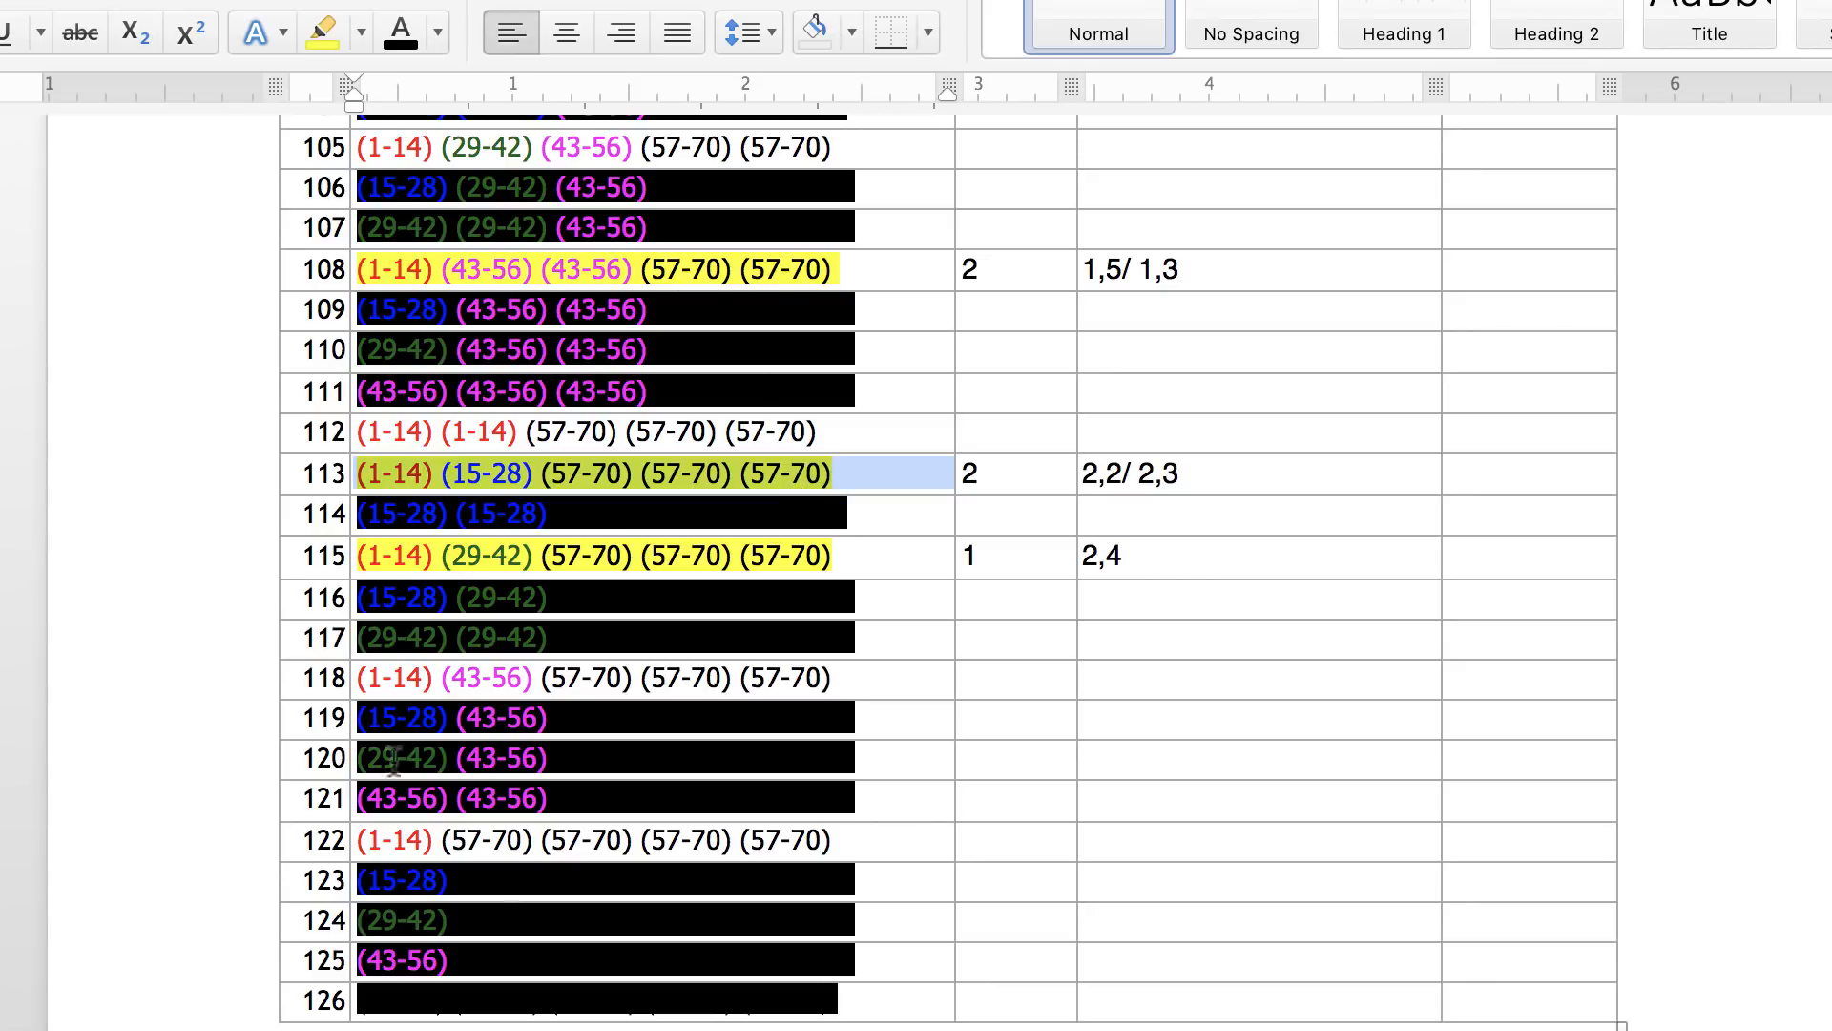
{"action": "mouse_move", "coordinate": [659, 477]}
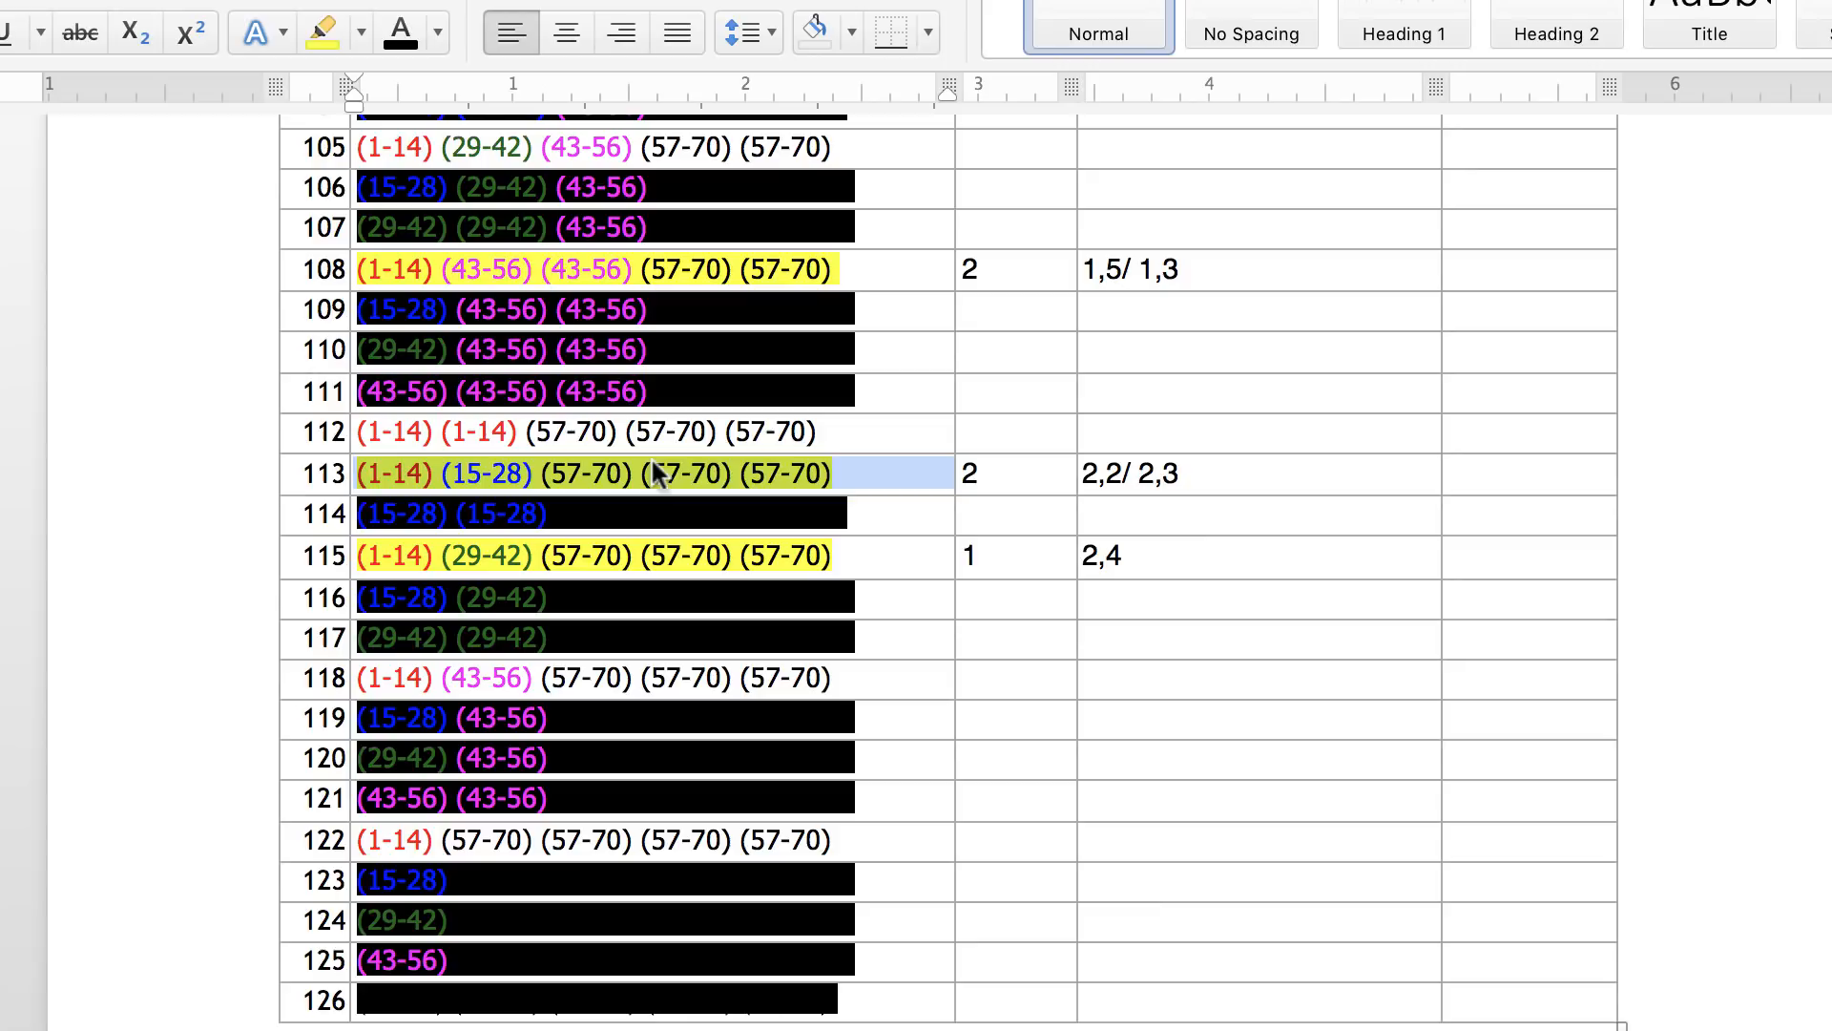
{"action": "mouse_move", "coordinate": [632, 479]}
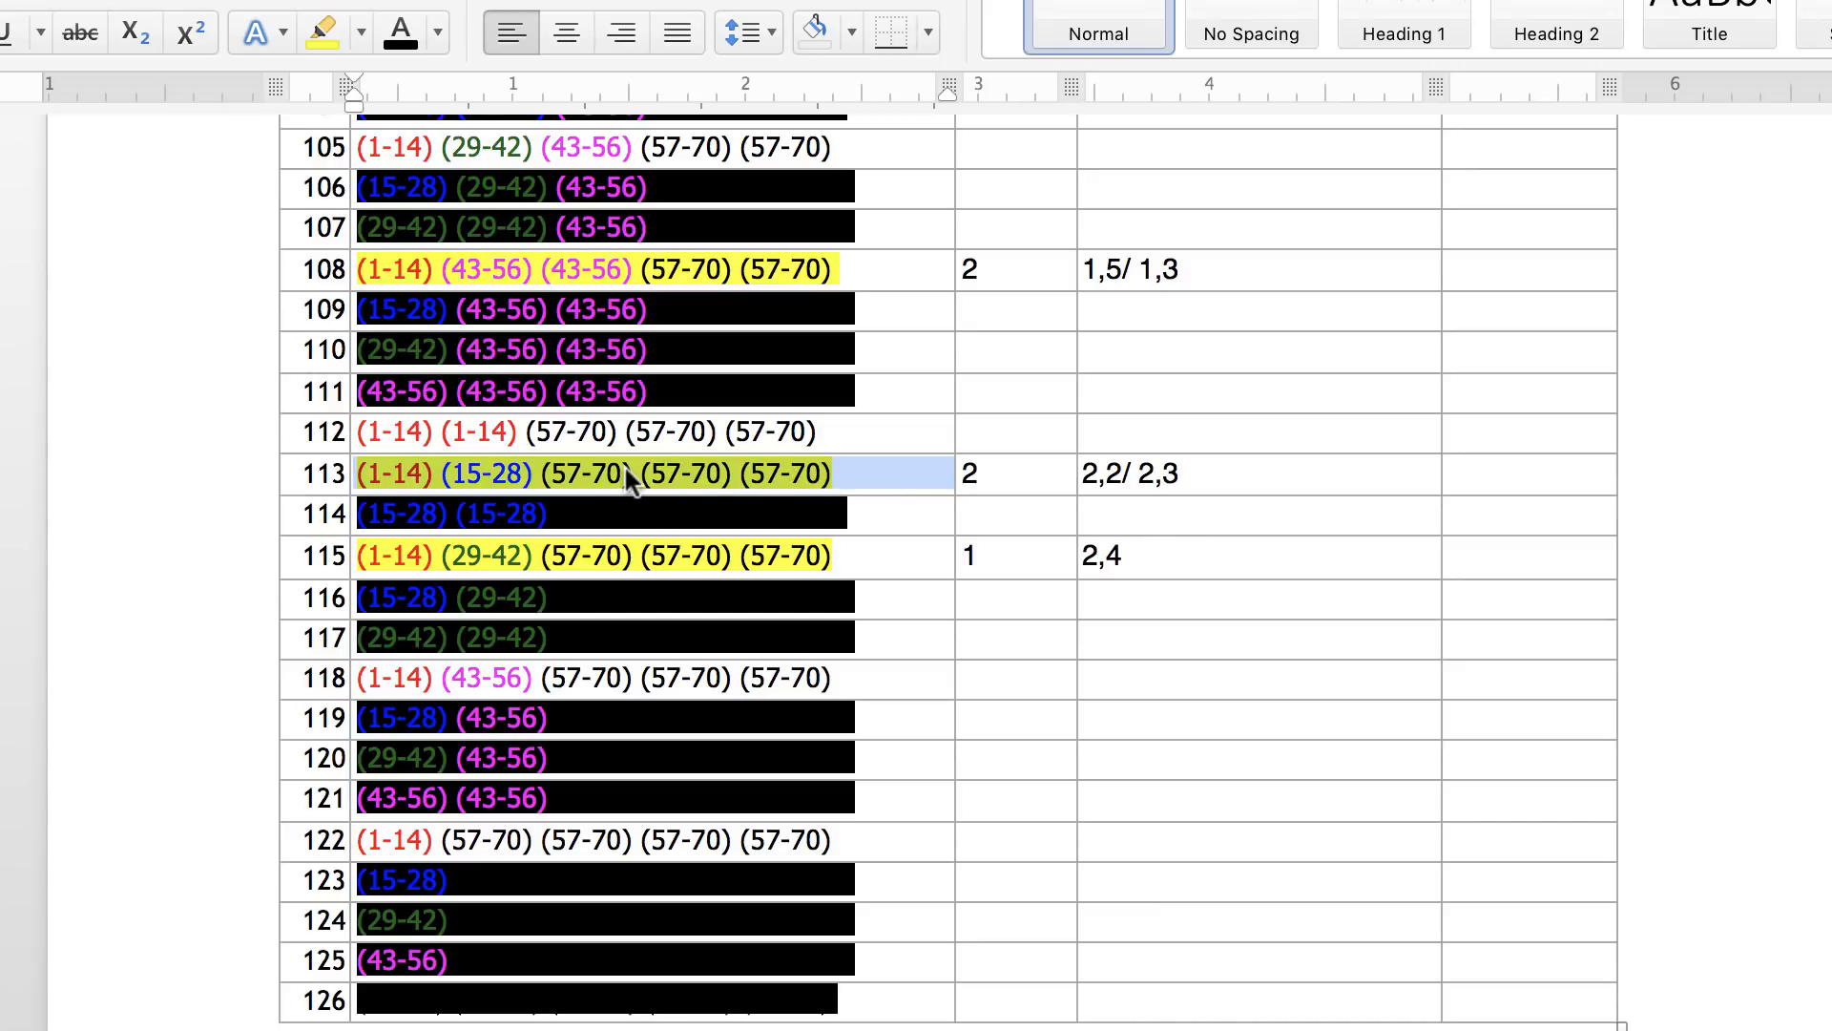
{"action": "mouse_move", "coordinate": [672, 479]}
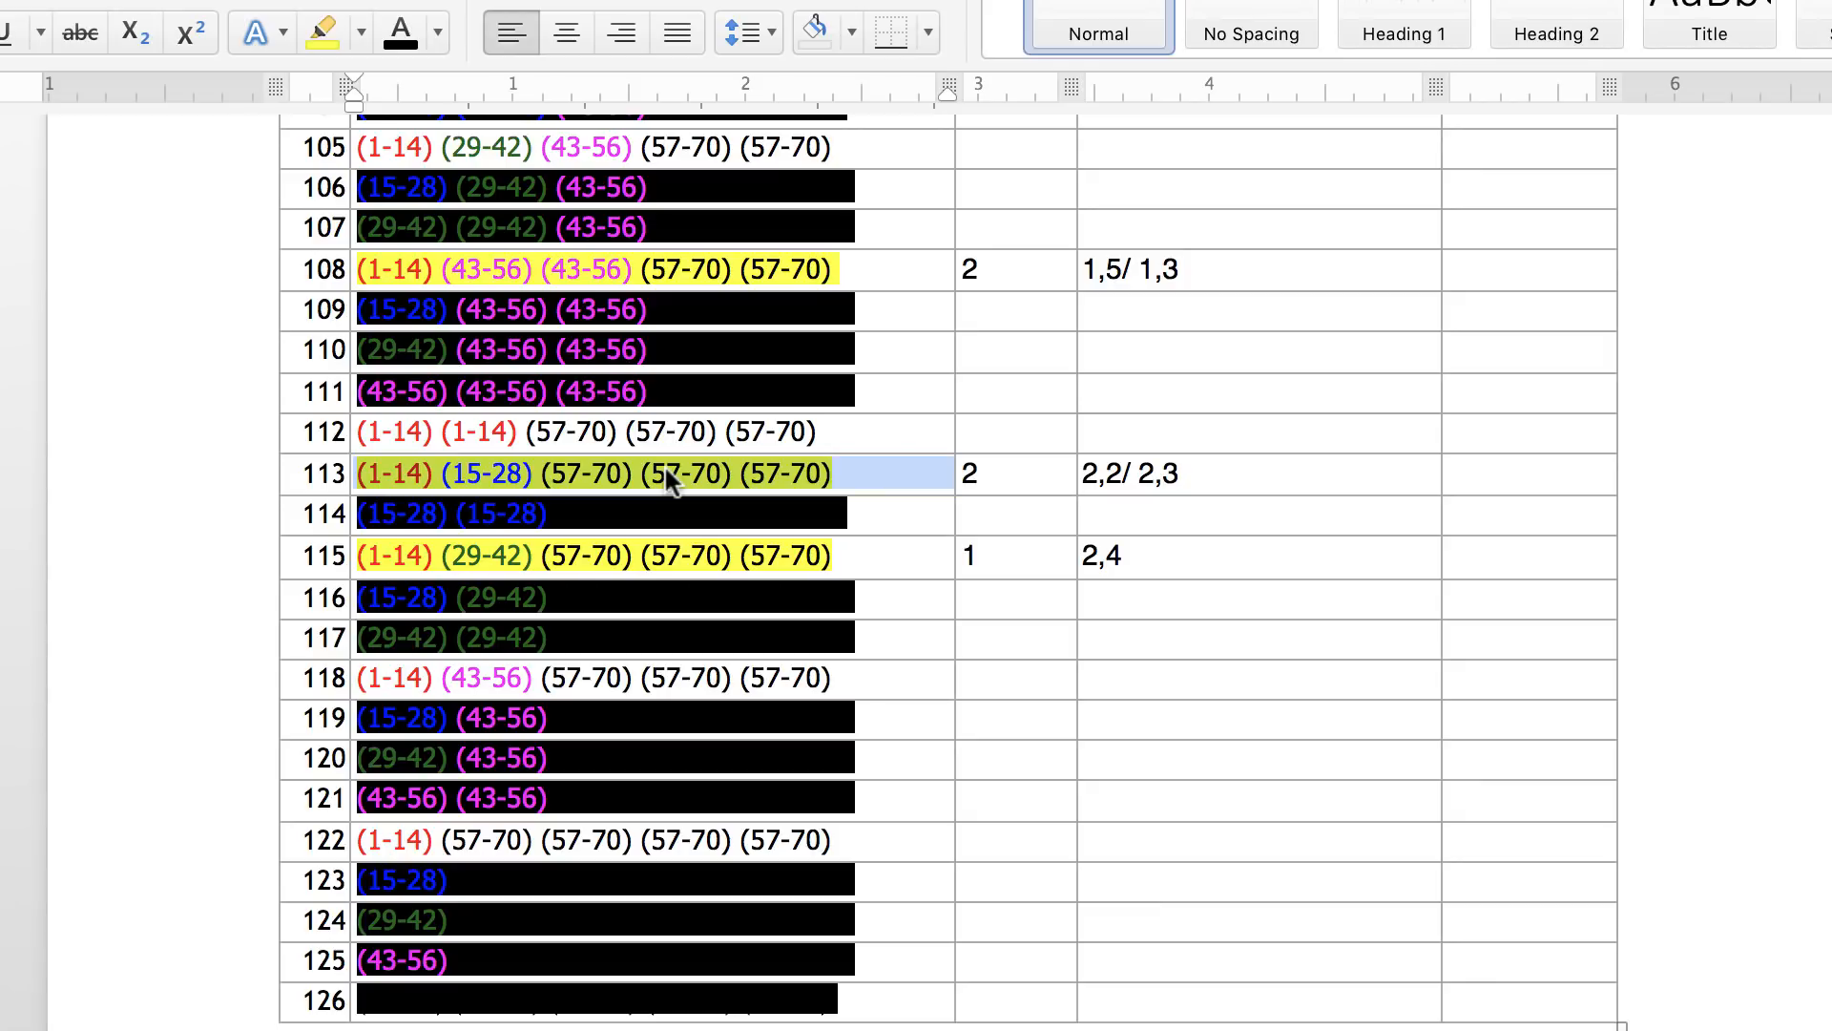
{"action": "mouse_move", "coordinate": [391, 485]}
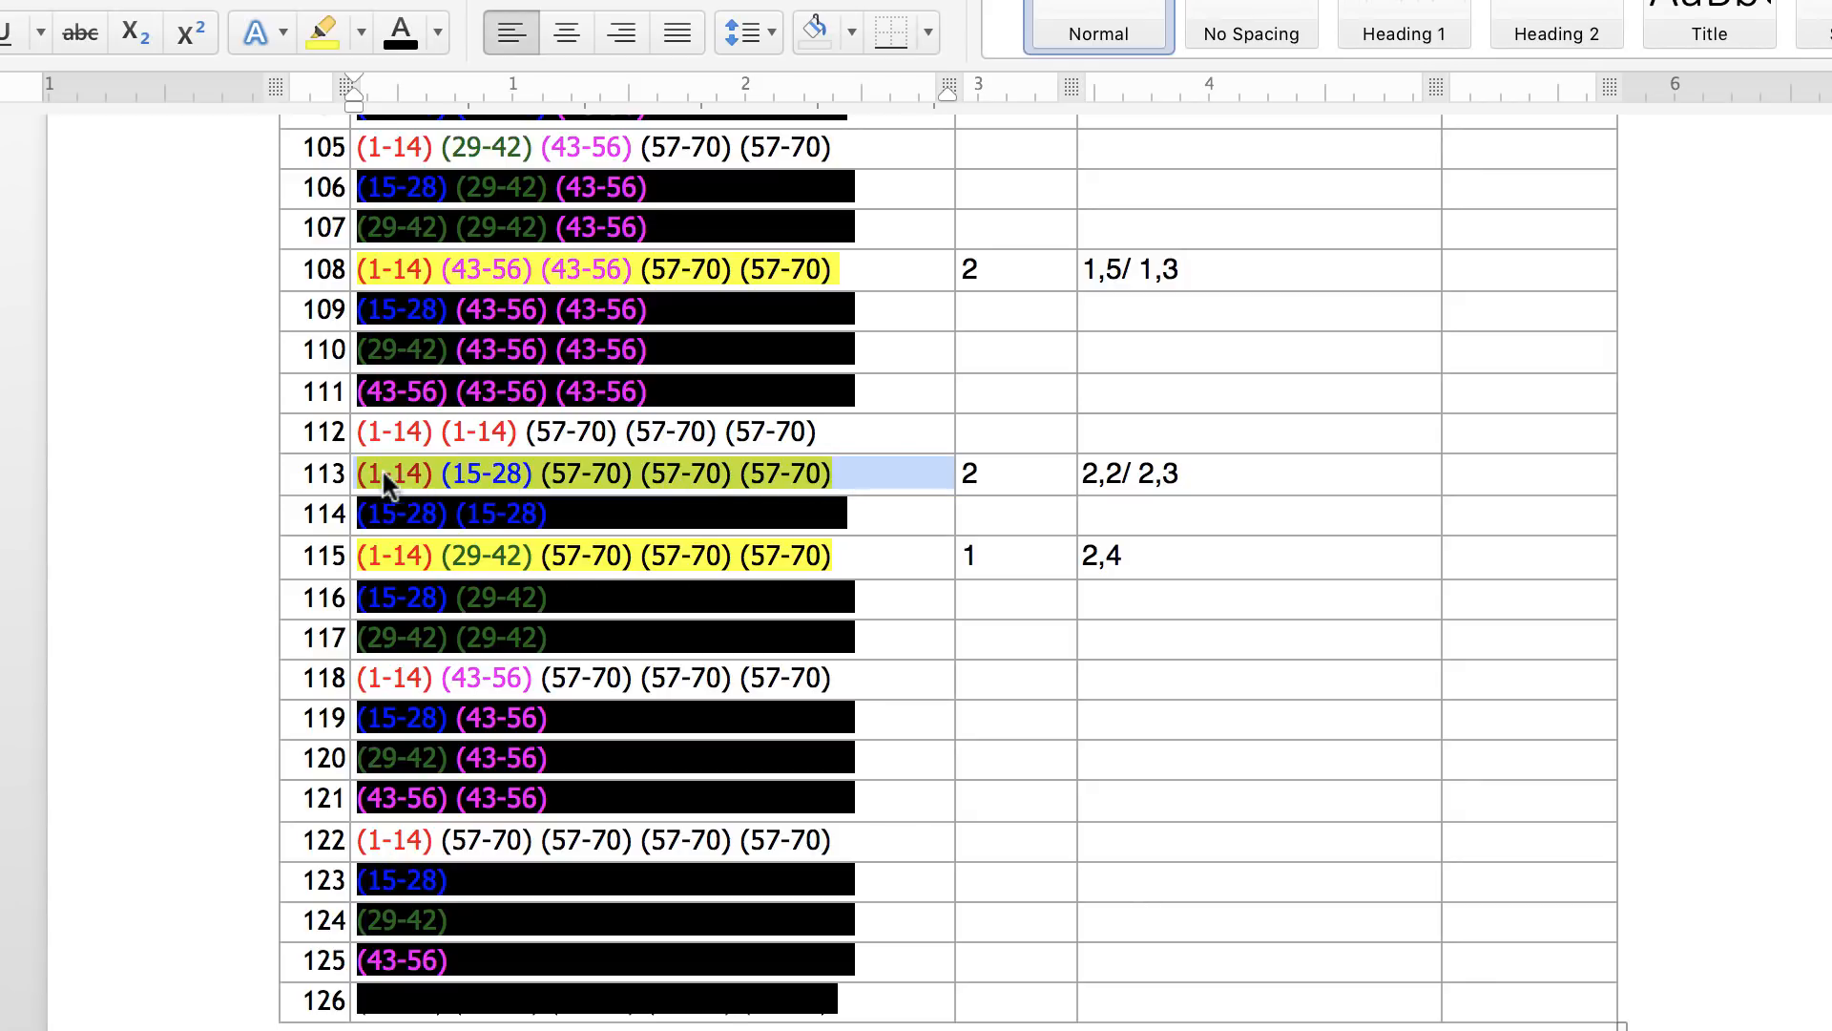
{"action": "mouse_move", "coordinate": [401, 489]}
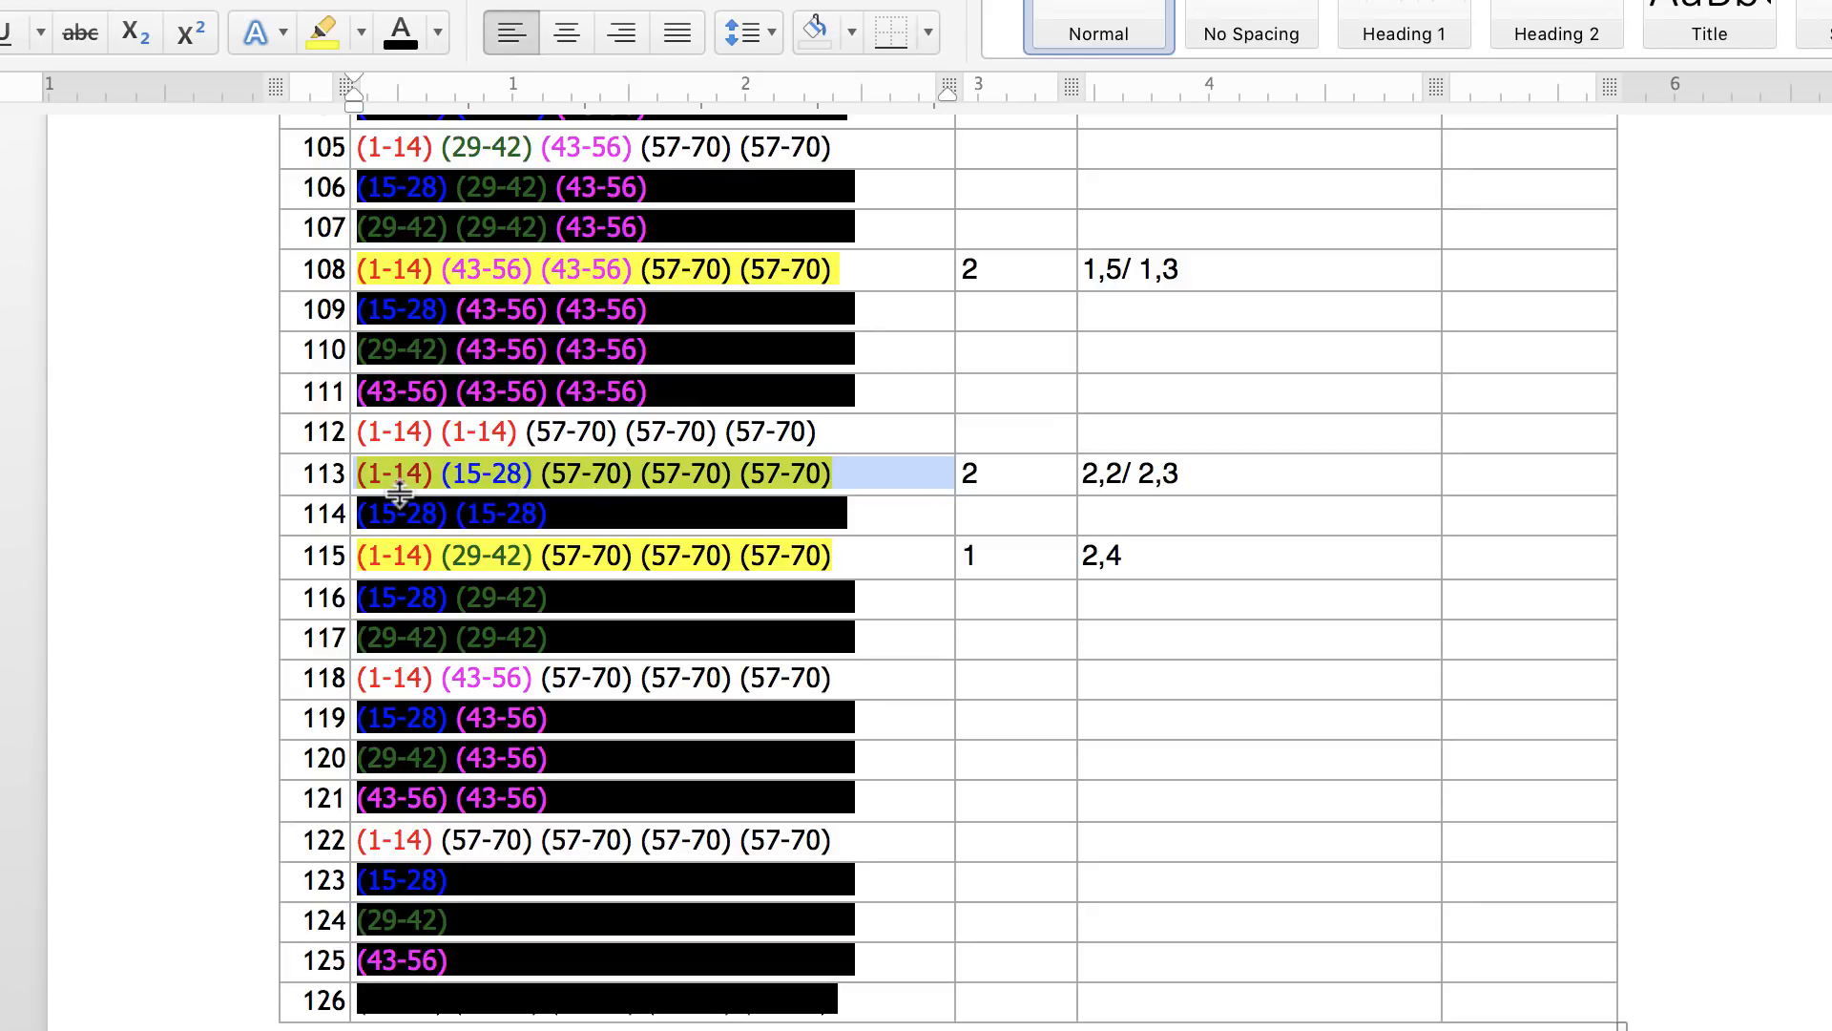
{"action": "mouse_move", "coordinate": [840, 496]}
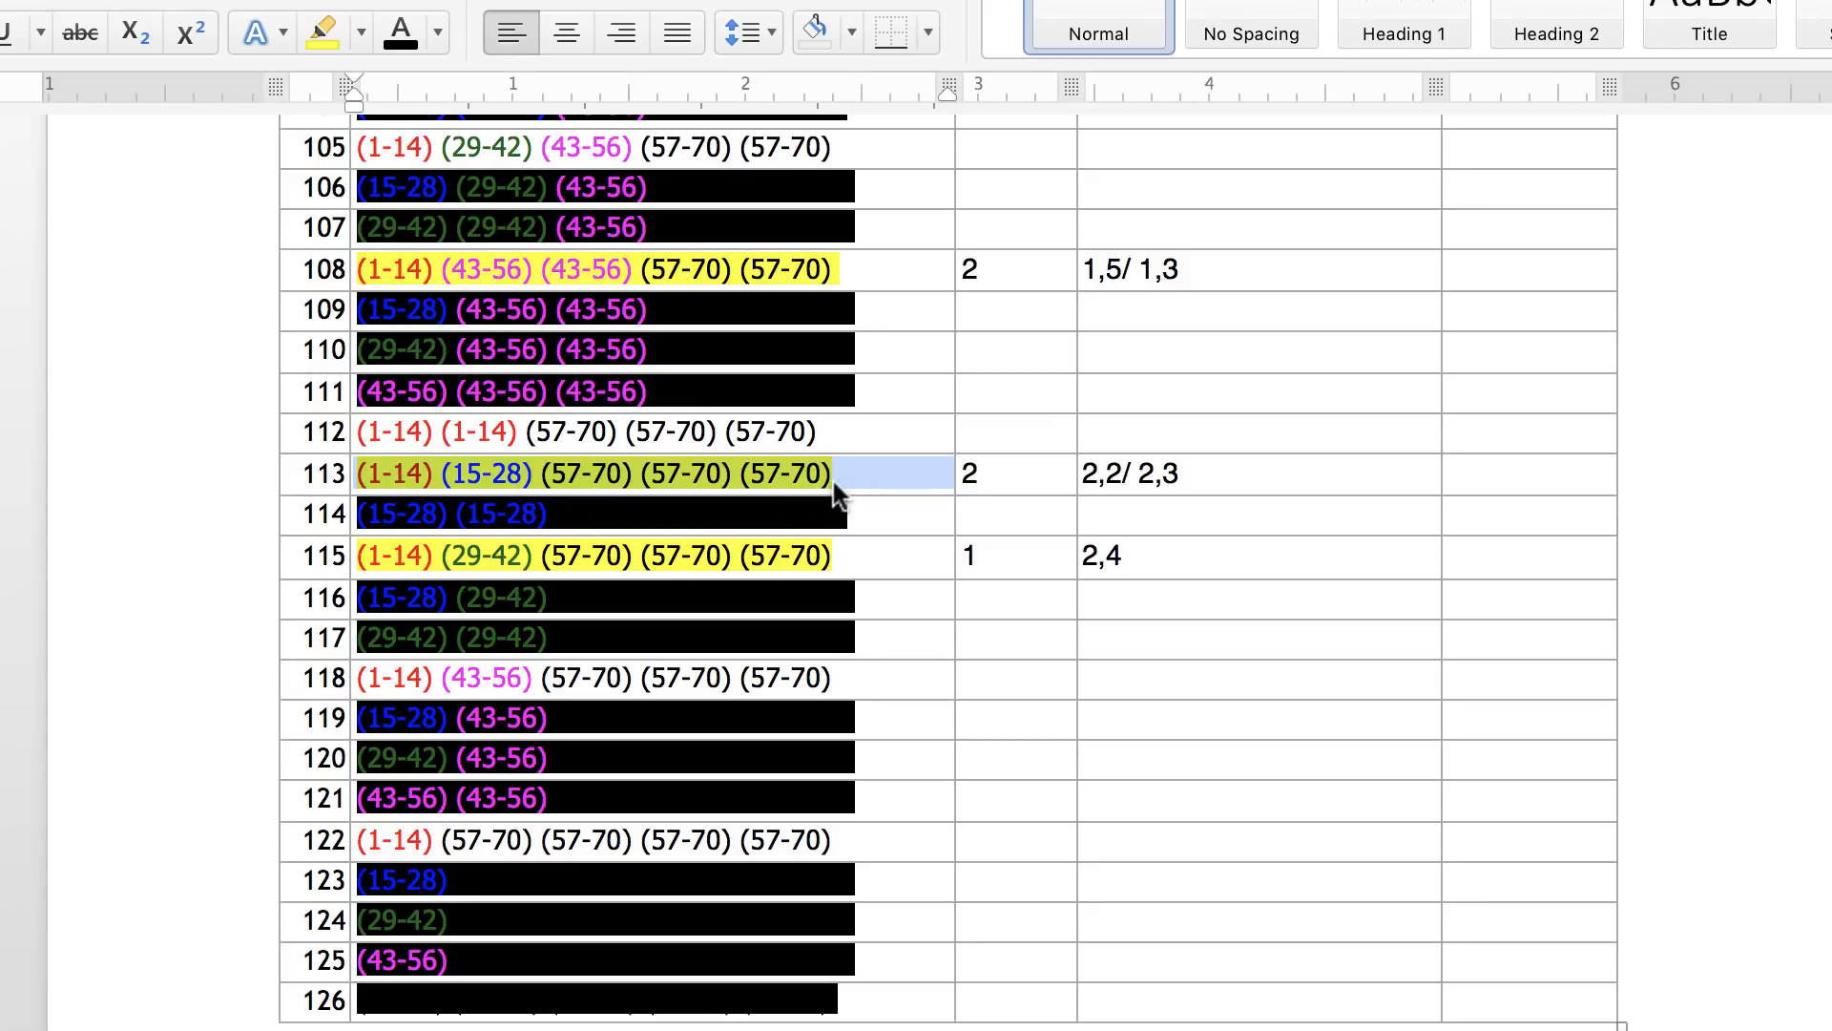
{"action": "mouse_move", "coordinate": [555, 484]}
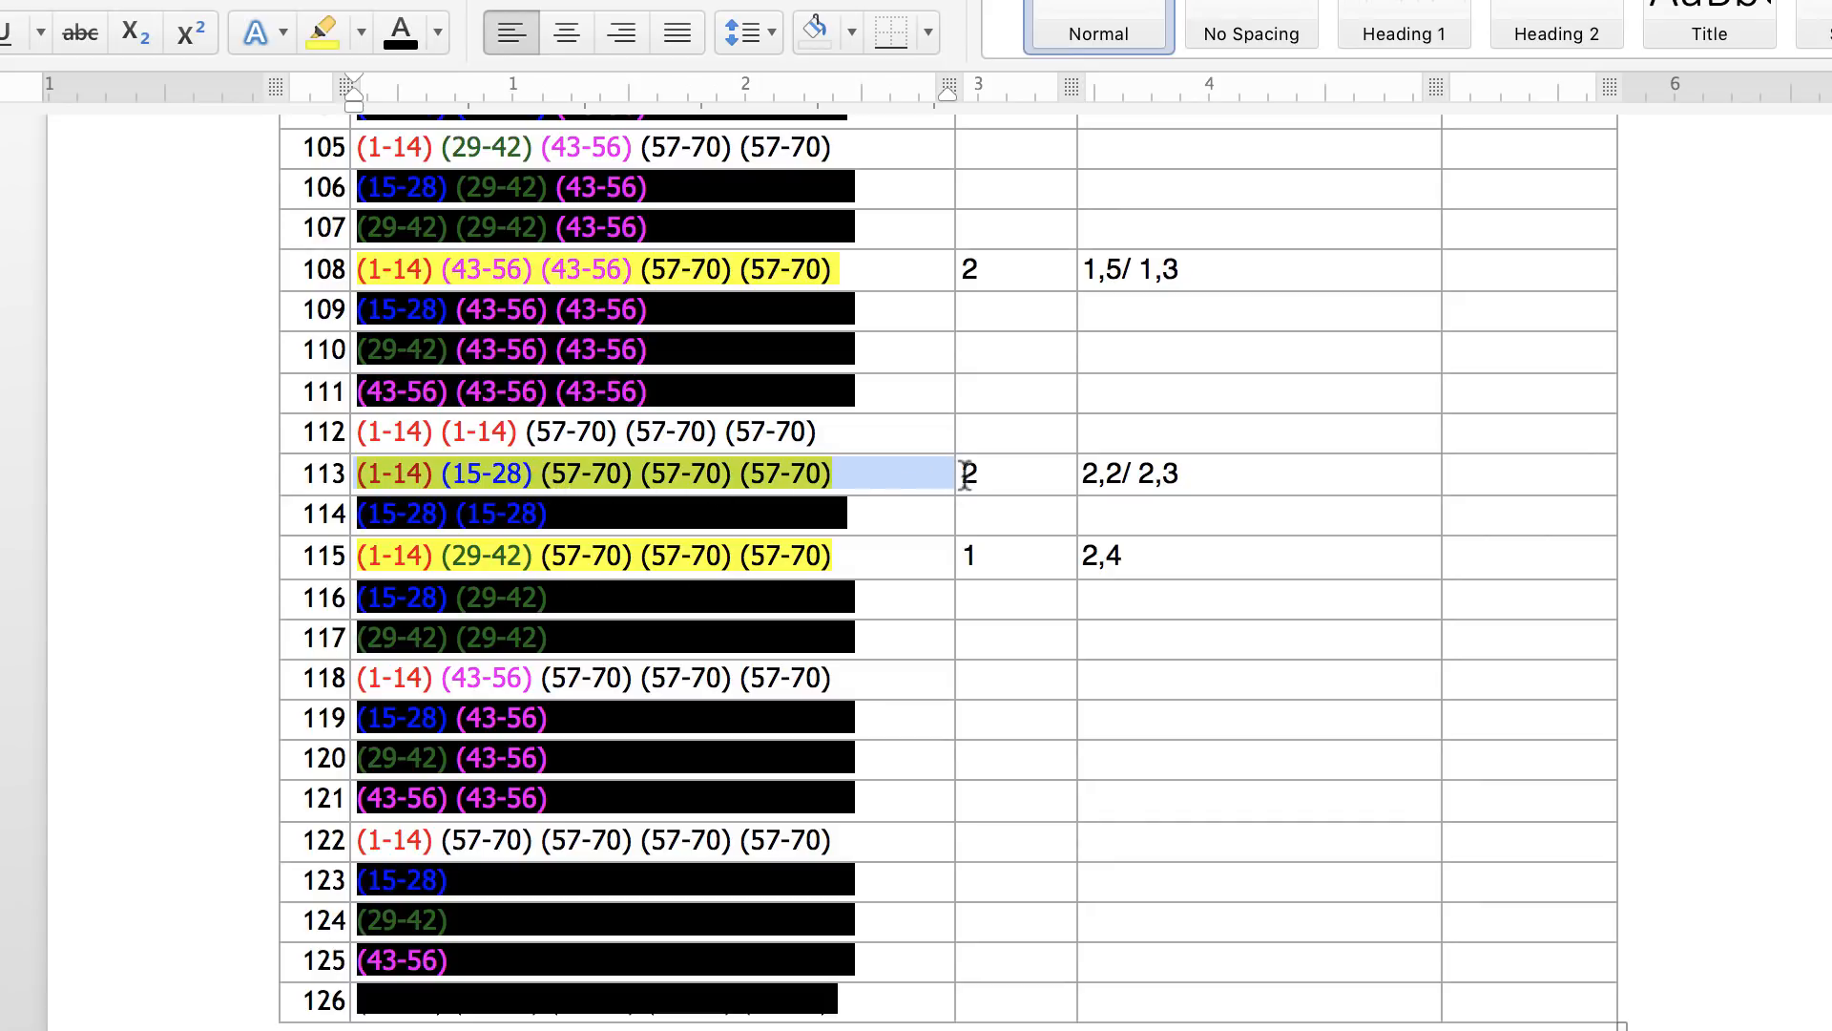
Step: Select row 113's '2,2/ 2,3' match entries, then scroll back up to rows 83–100
{"action": "left_click", "coordinate": [968, 473]}
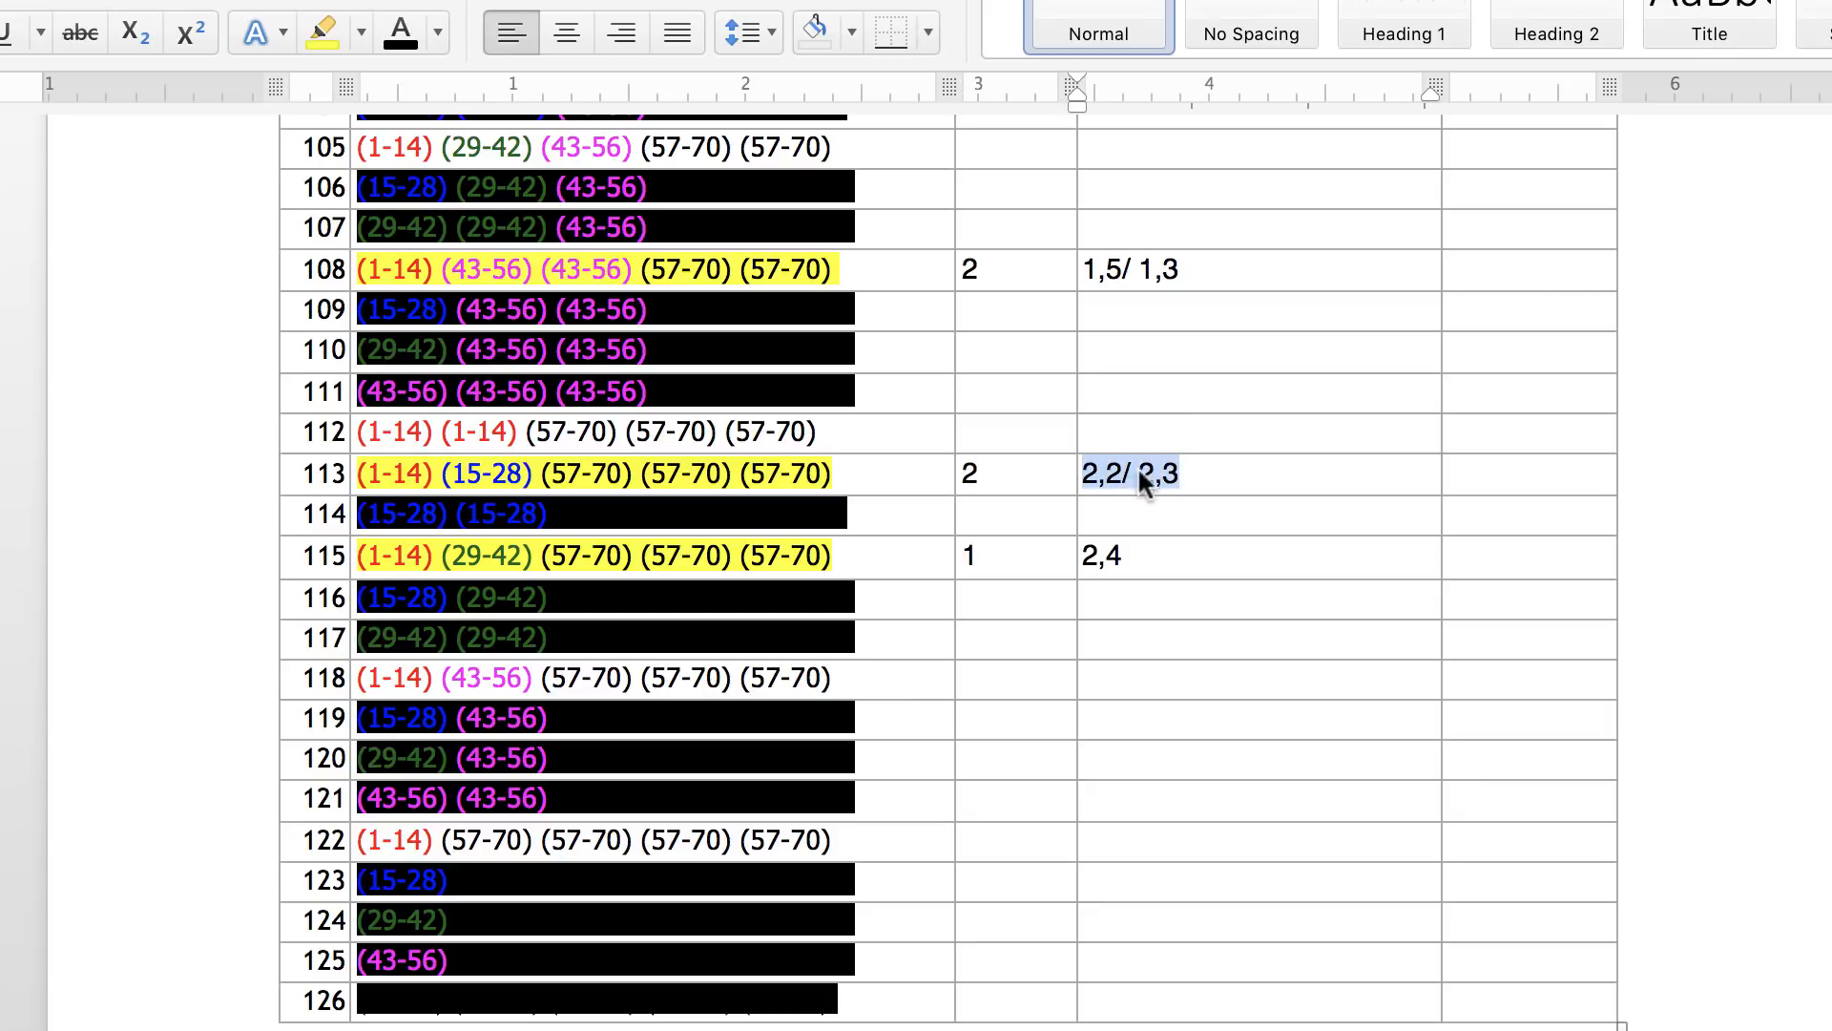
{"action": "mouse_move", "coordinate": [1095, 481]}
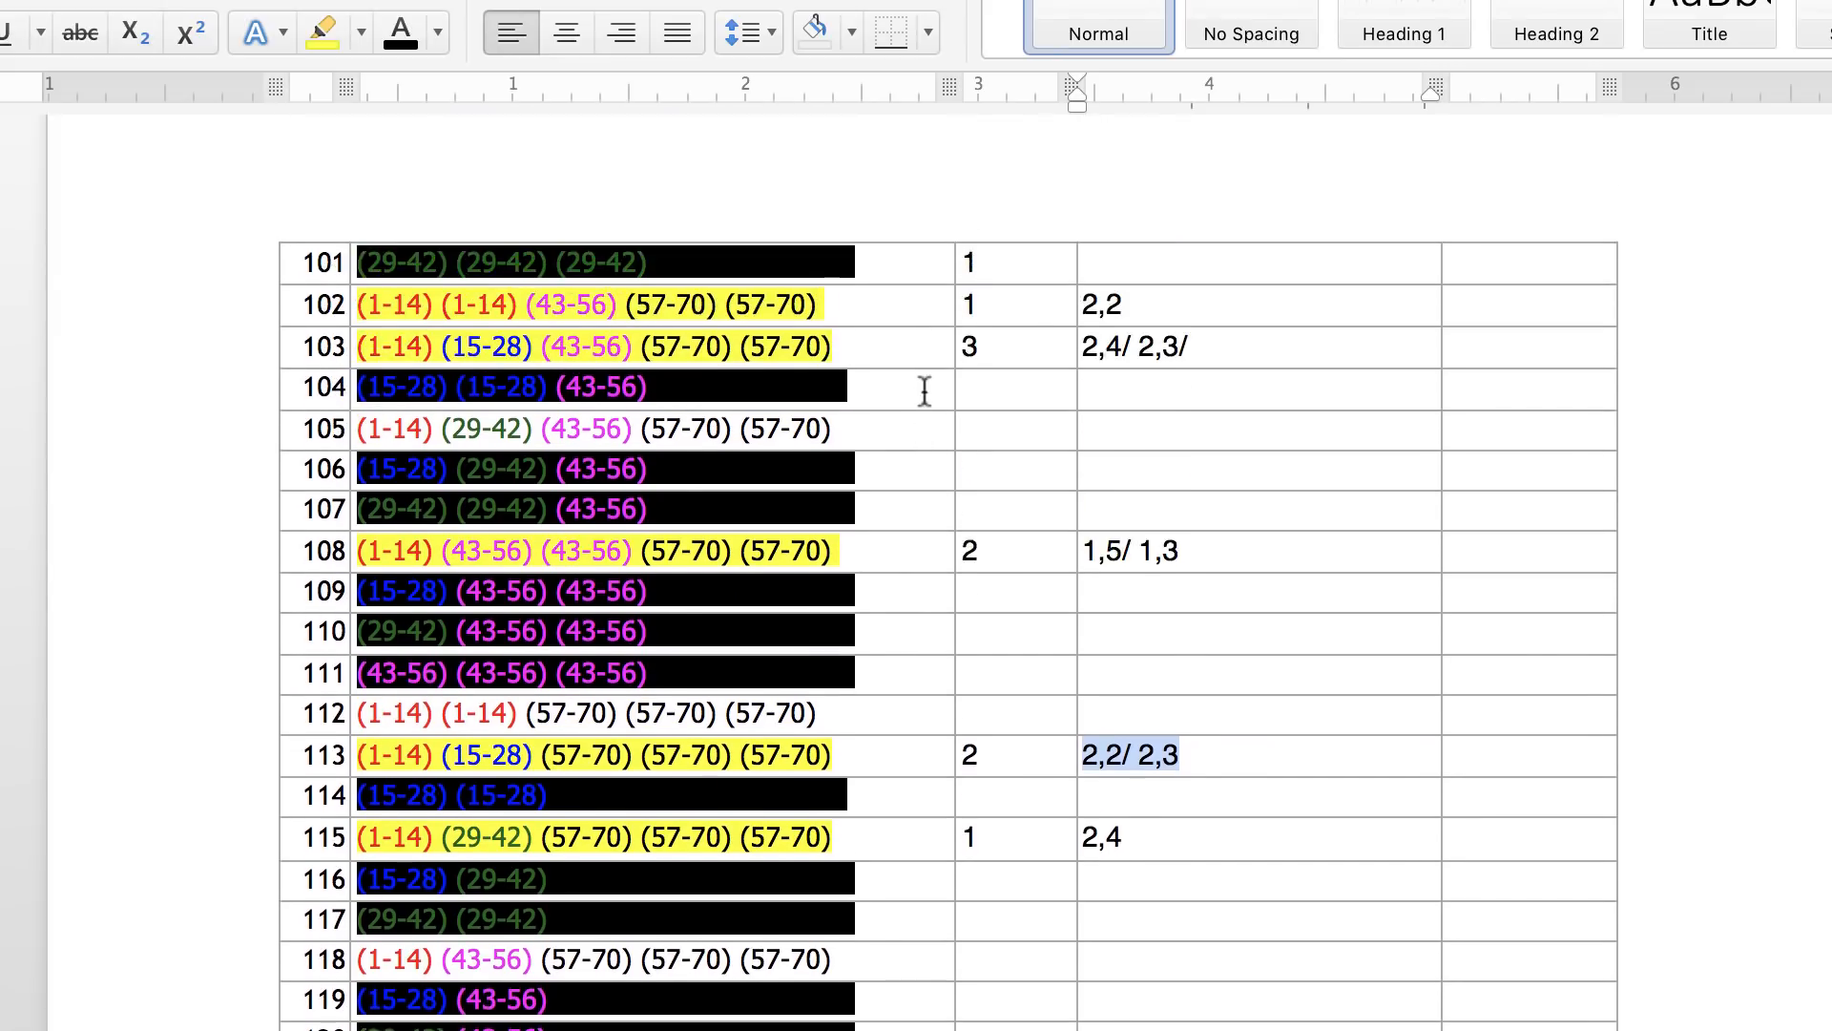
{"action": "scroll", "scroll_direction": "up", "scroll_amount": 3}
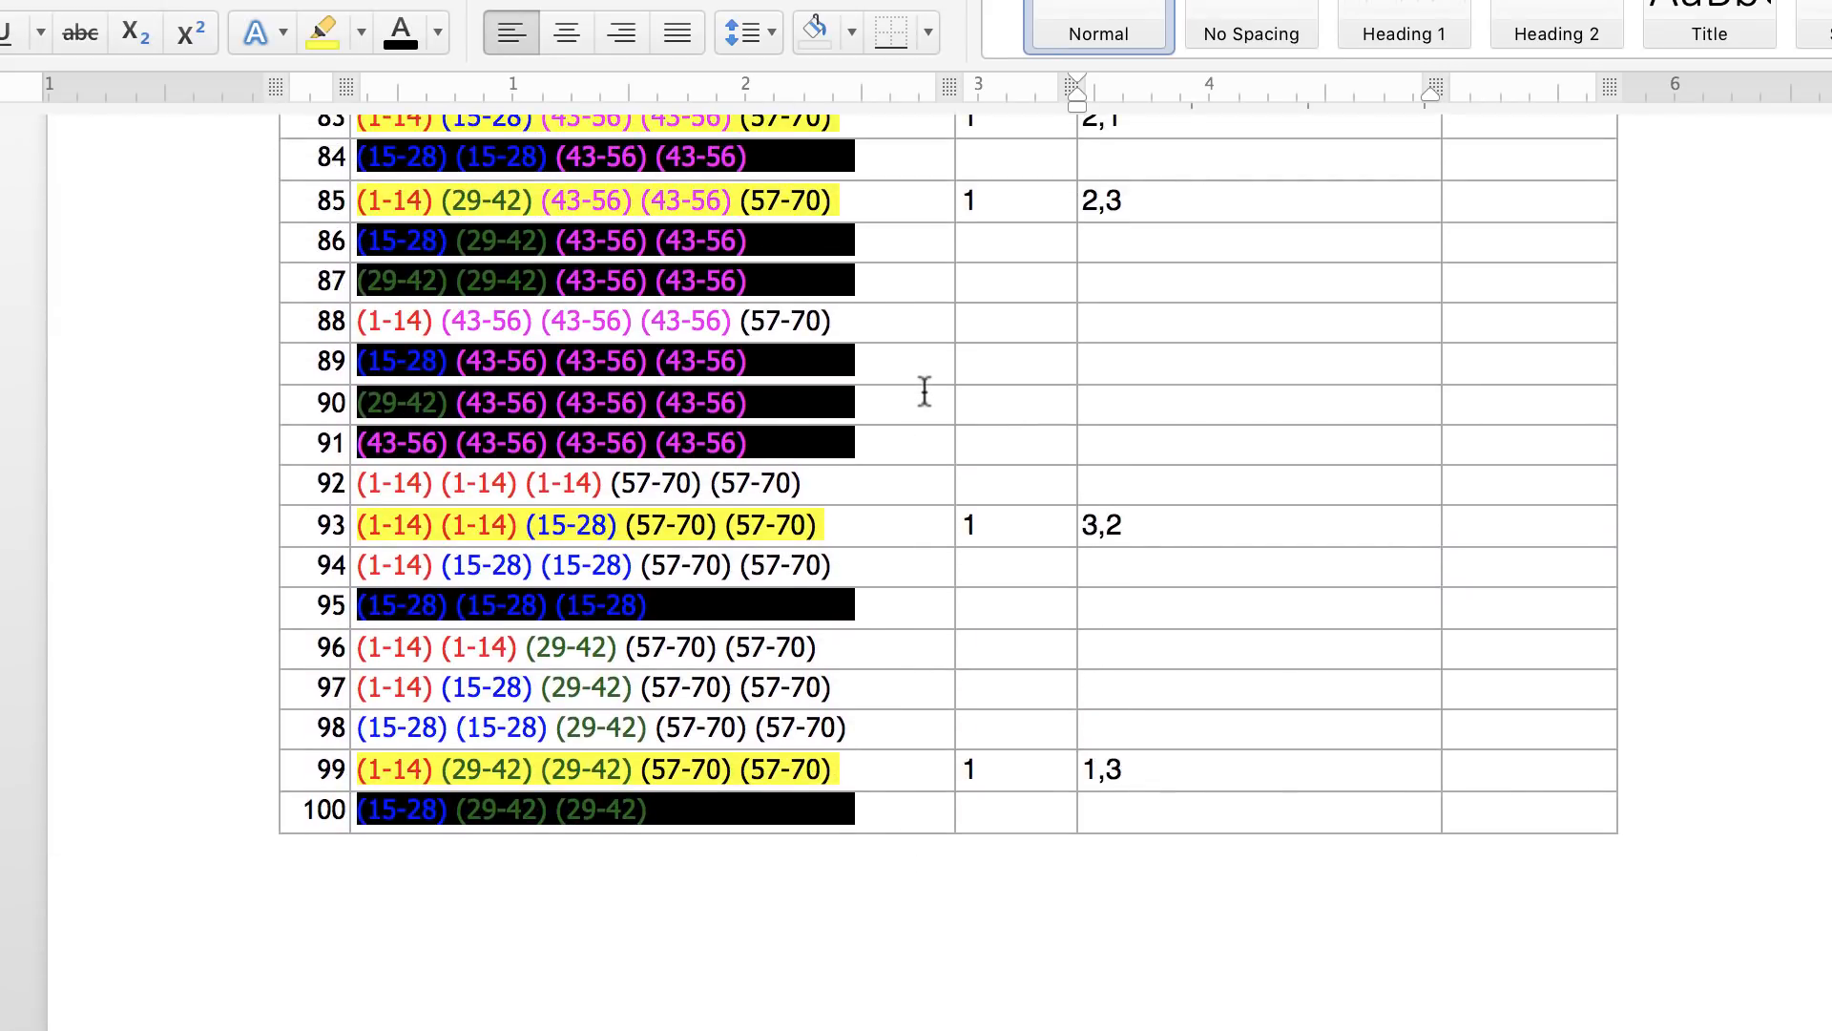
{"action": "scroll", "scroll_direction": "up", "scroll_amount": 3}
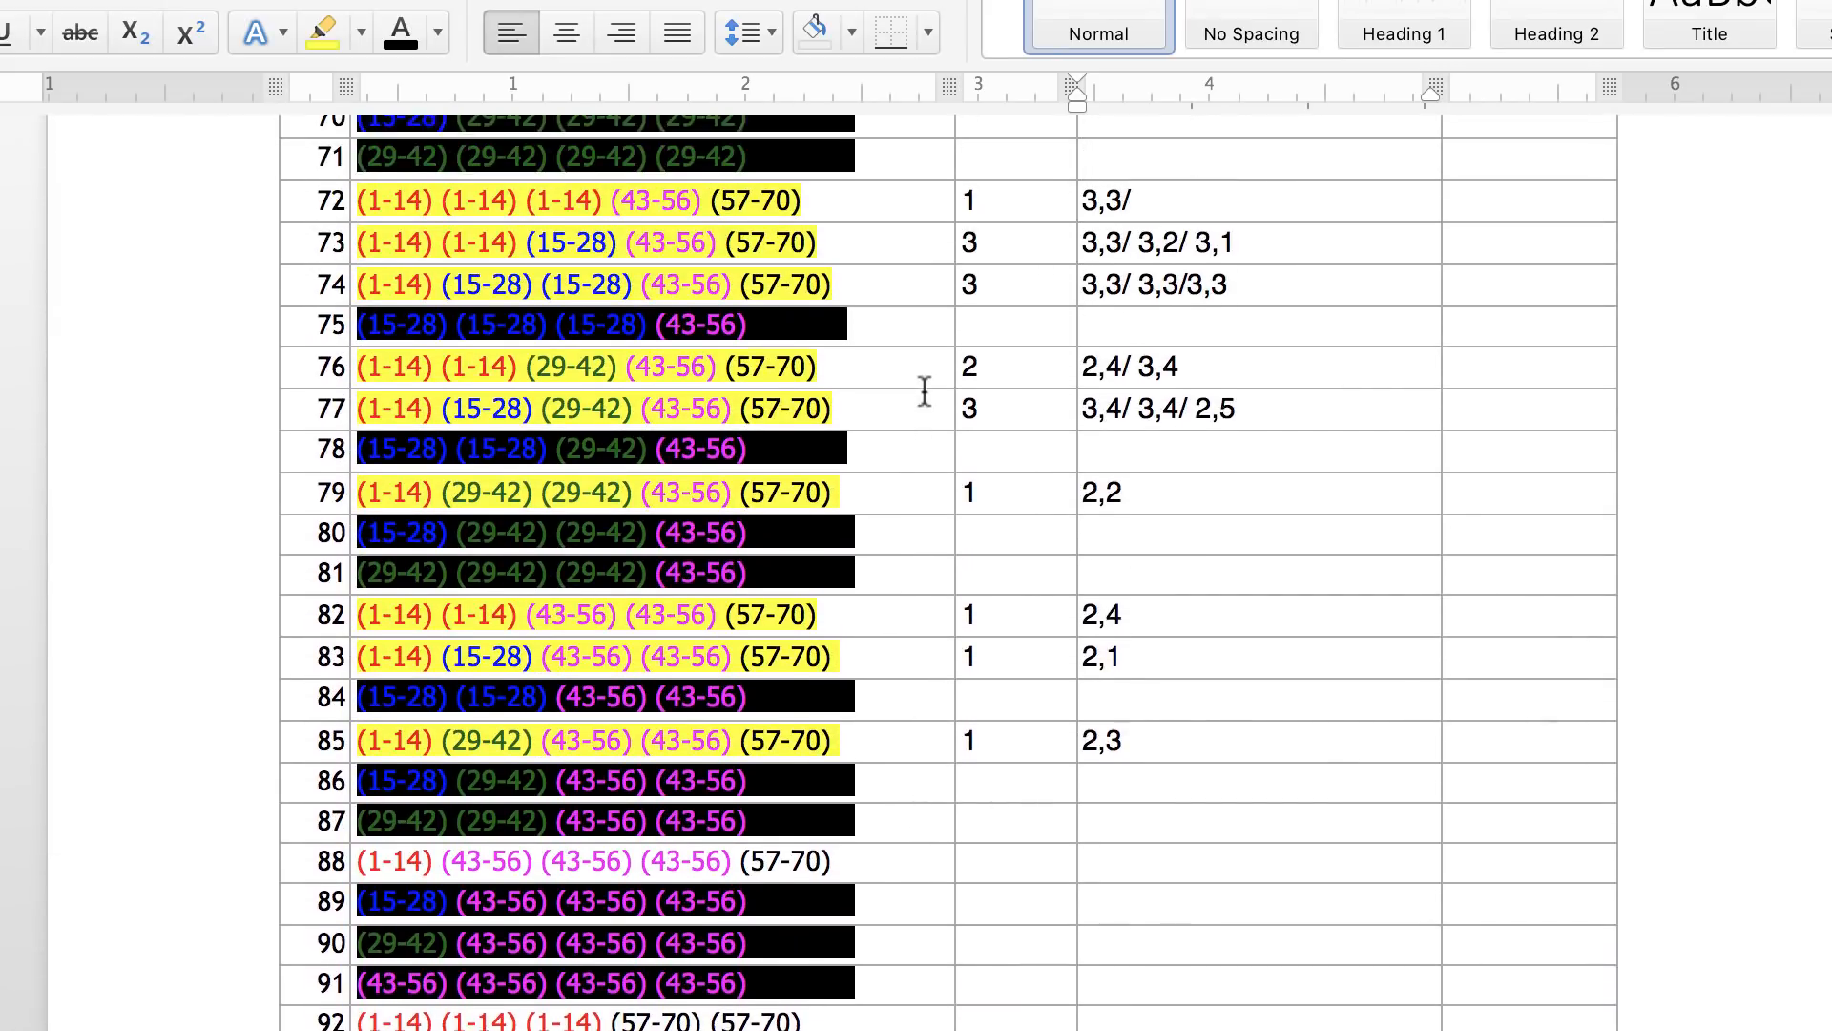
{"action": "scroll", "scroll_direction": "up", "scroll_amount": 3}
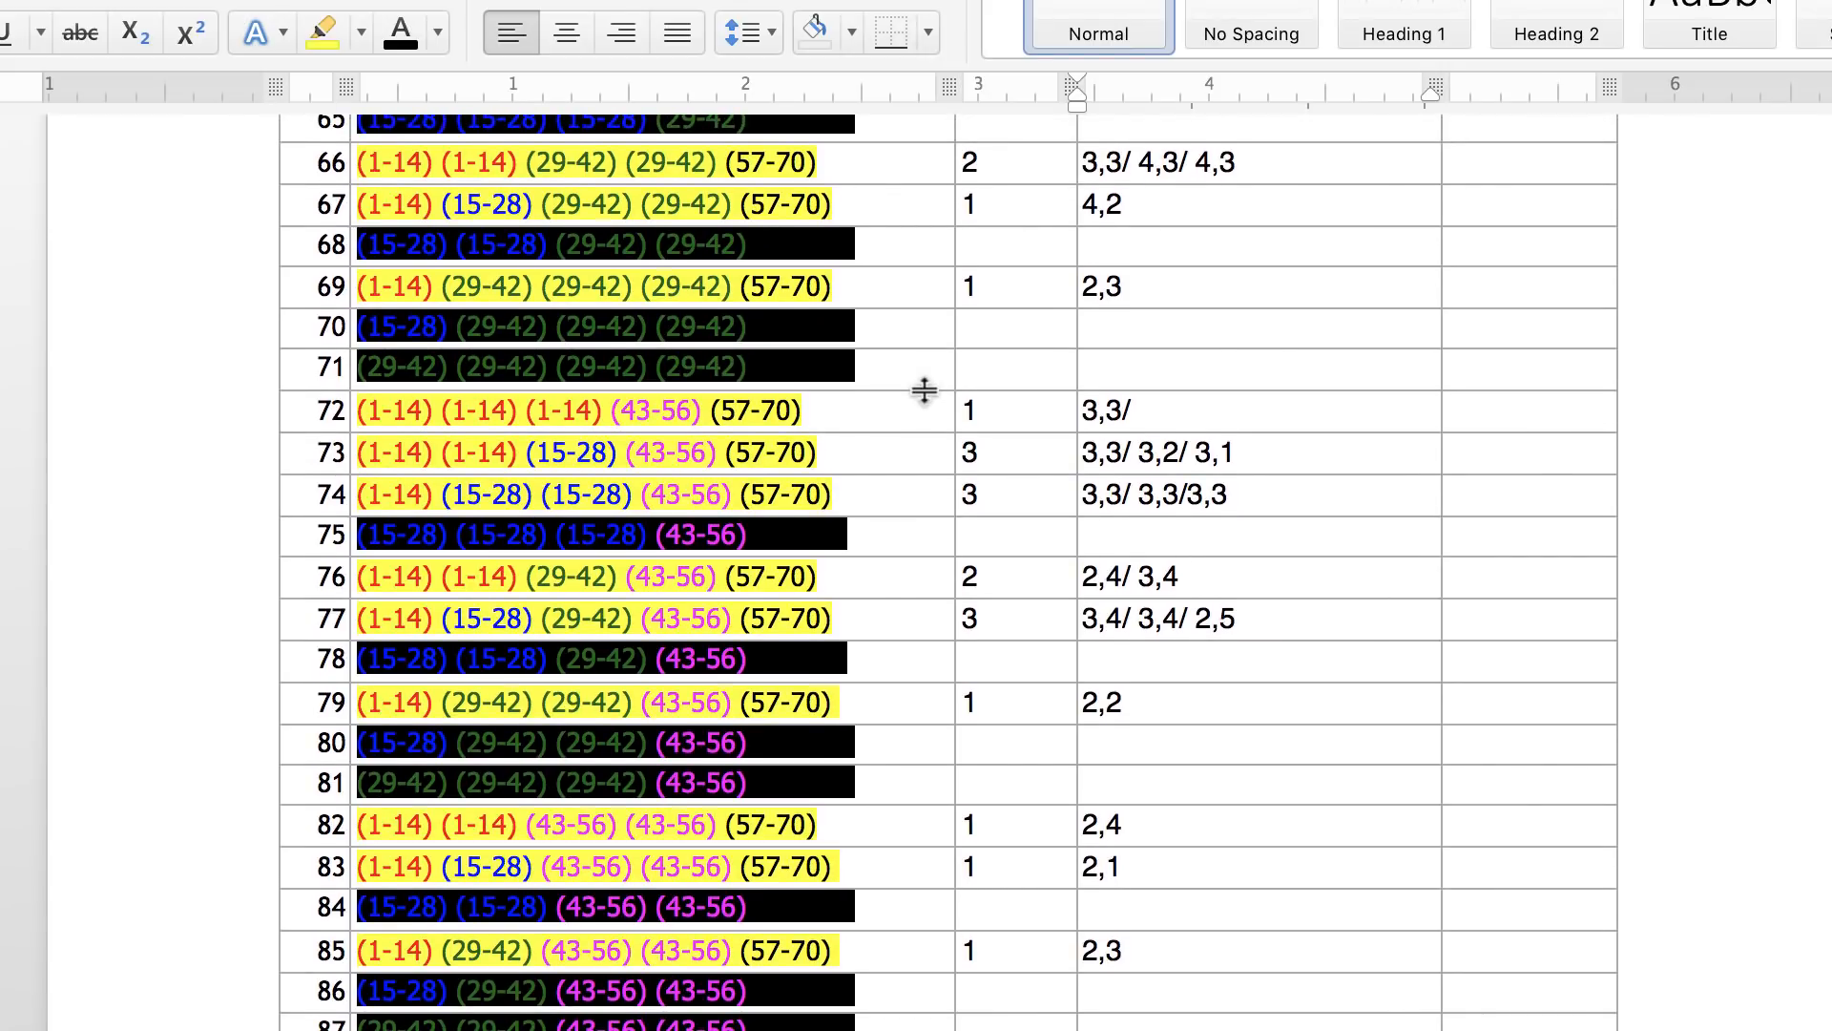
{"action": "mouse_move", "coordinate": [357, 412]}
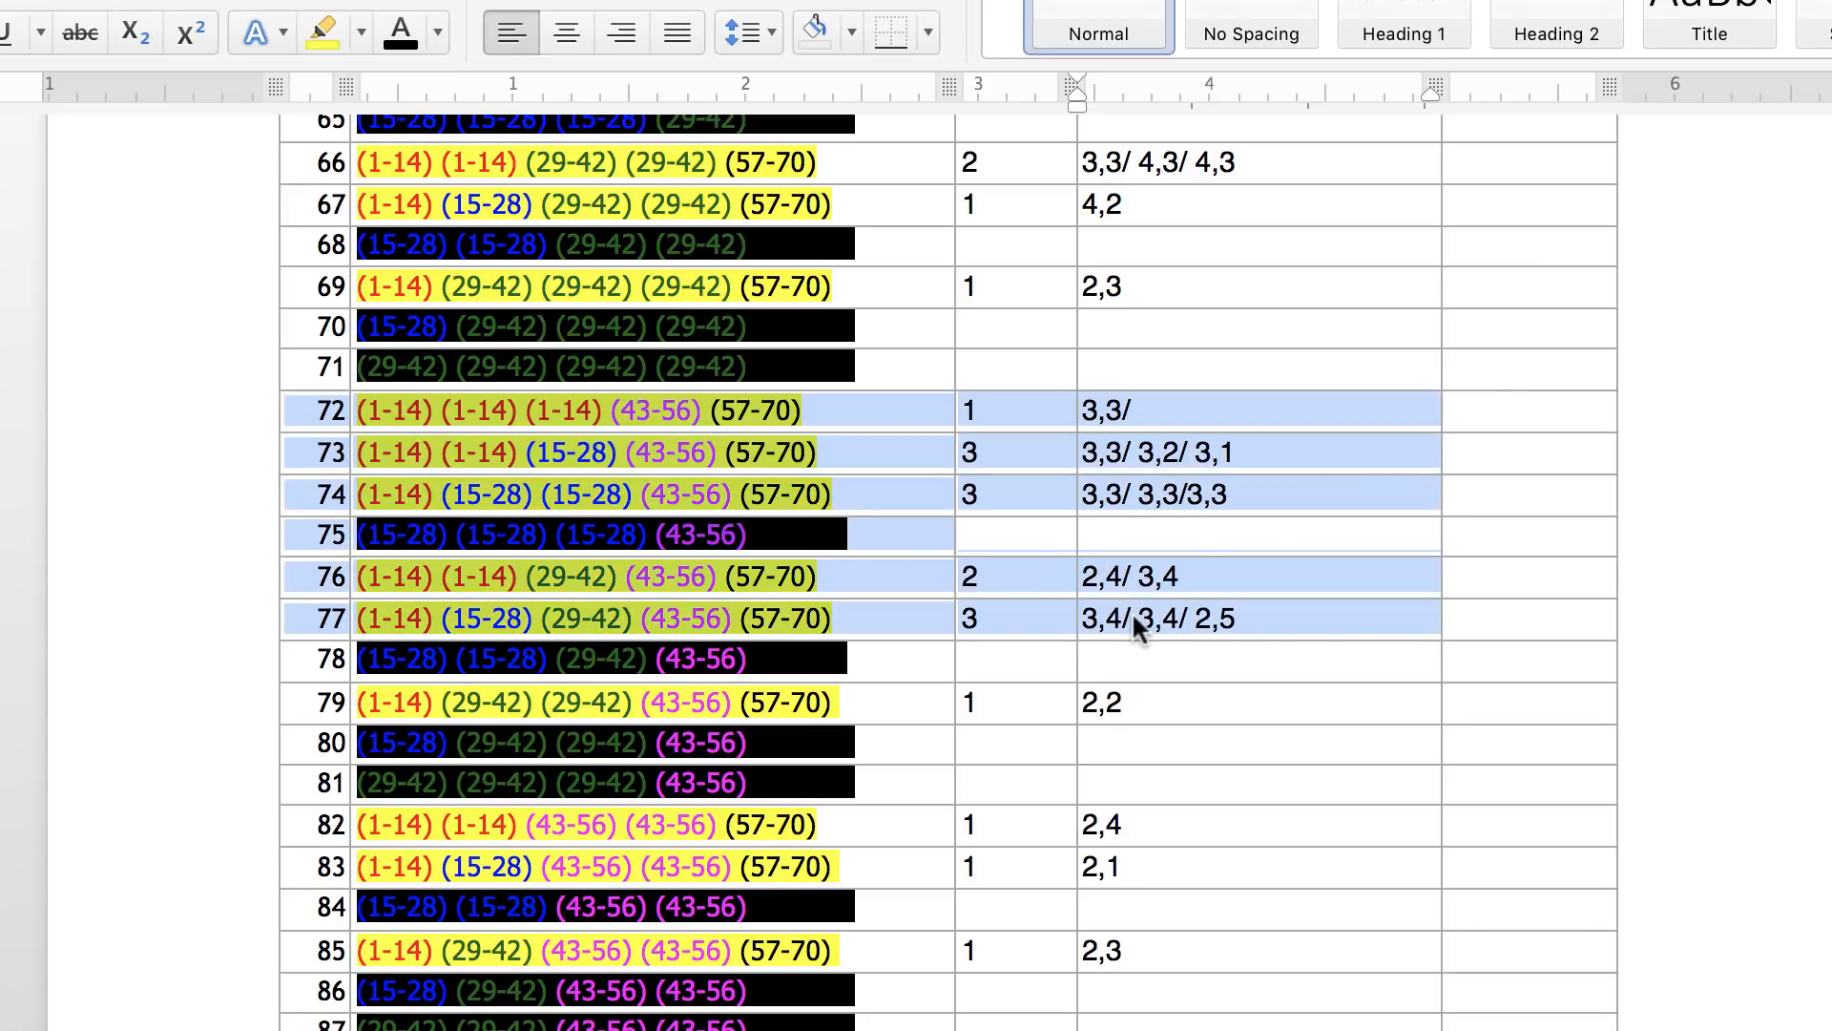
{"action": "mouse_move", "coordinate": [798, 642]}
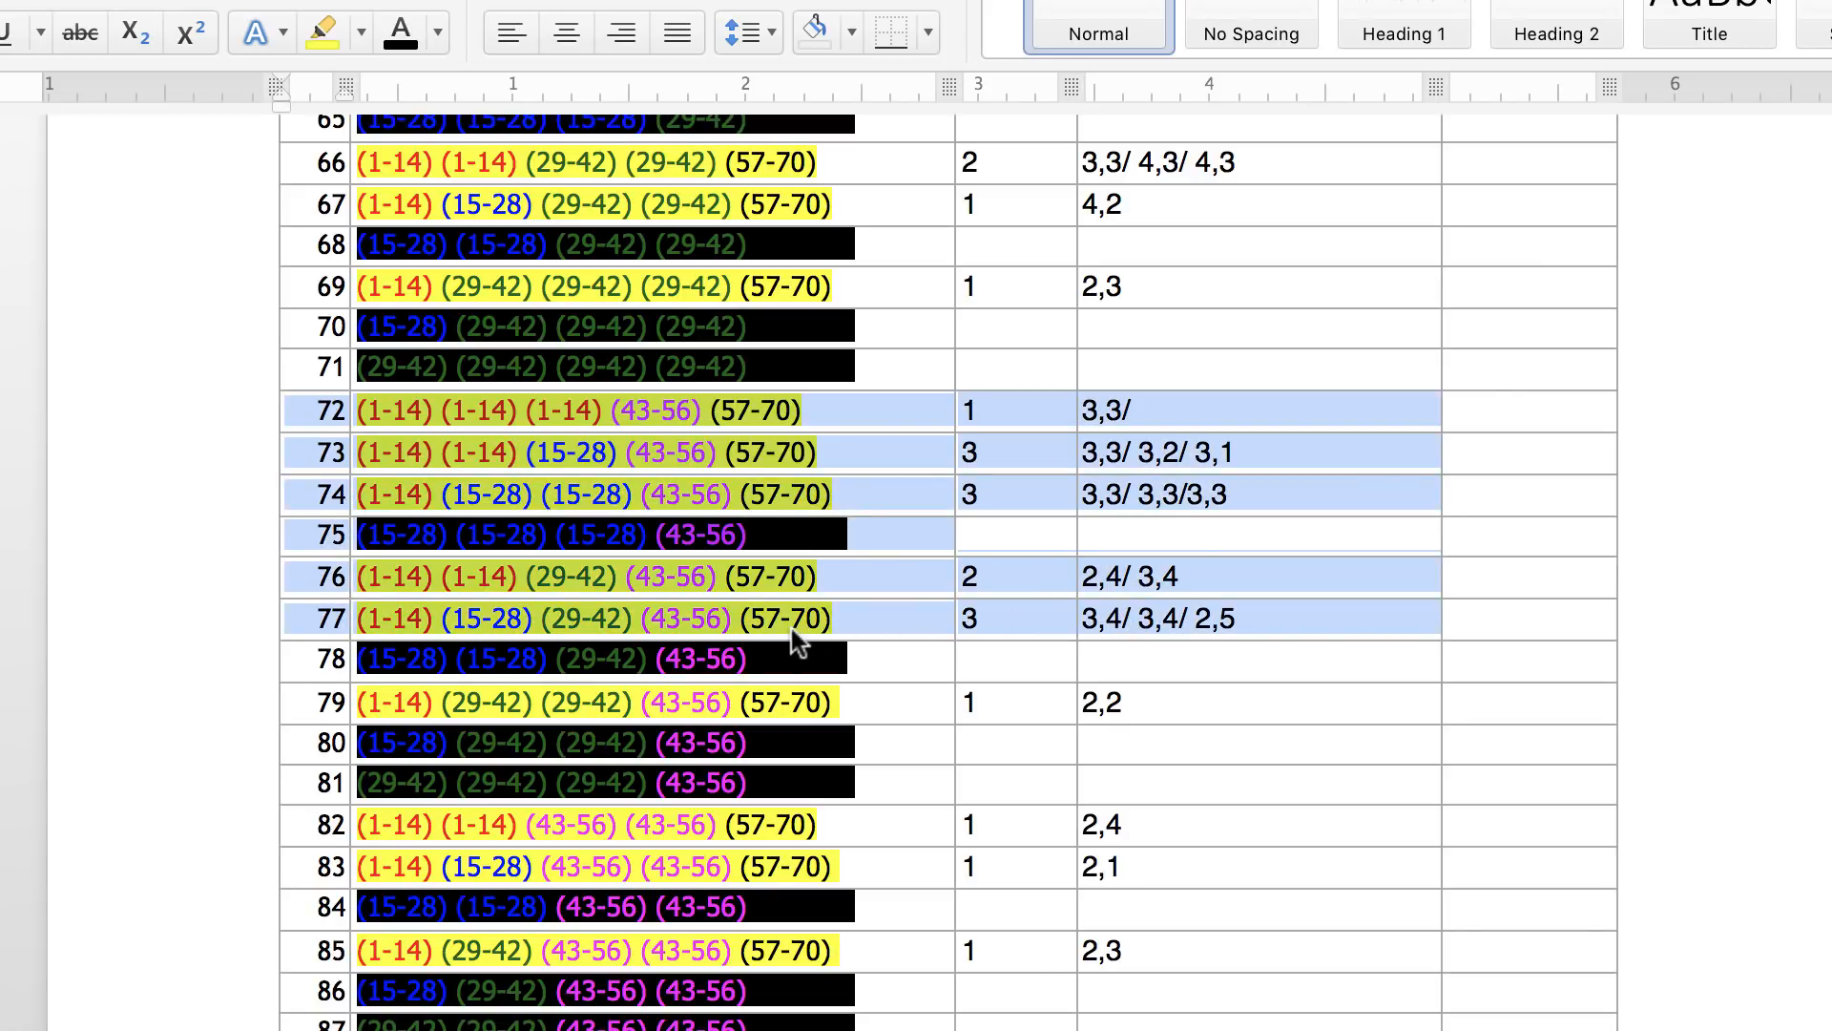
{"action": "mouse_move", "coordinate": [899, 583]}
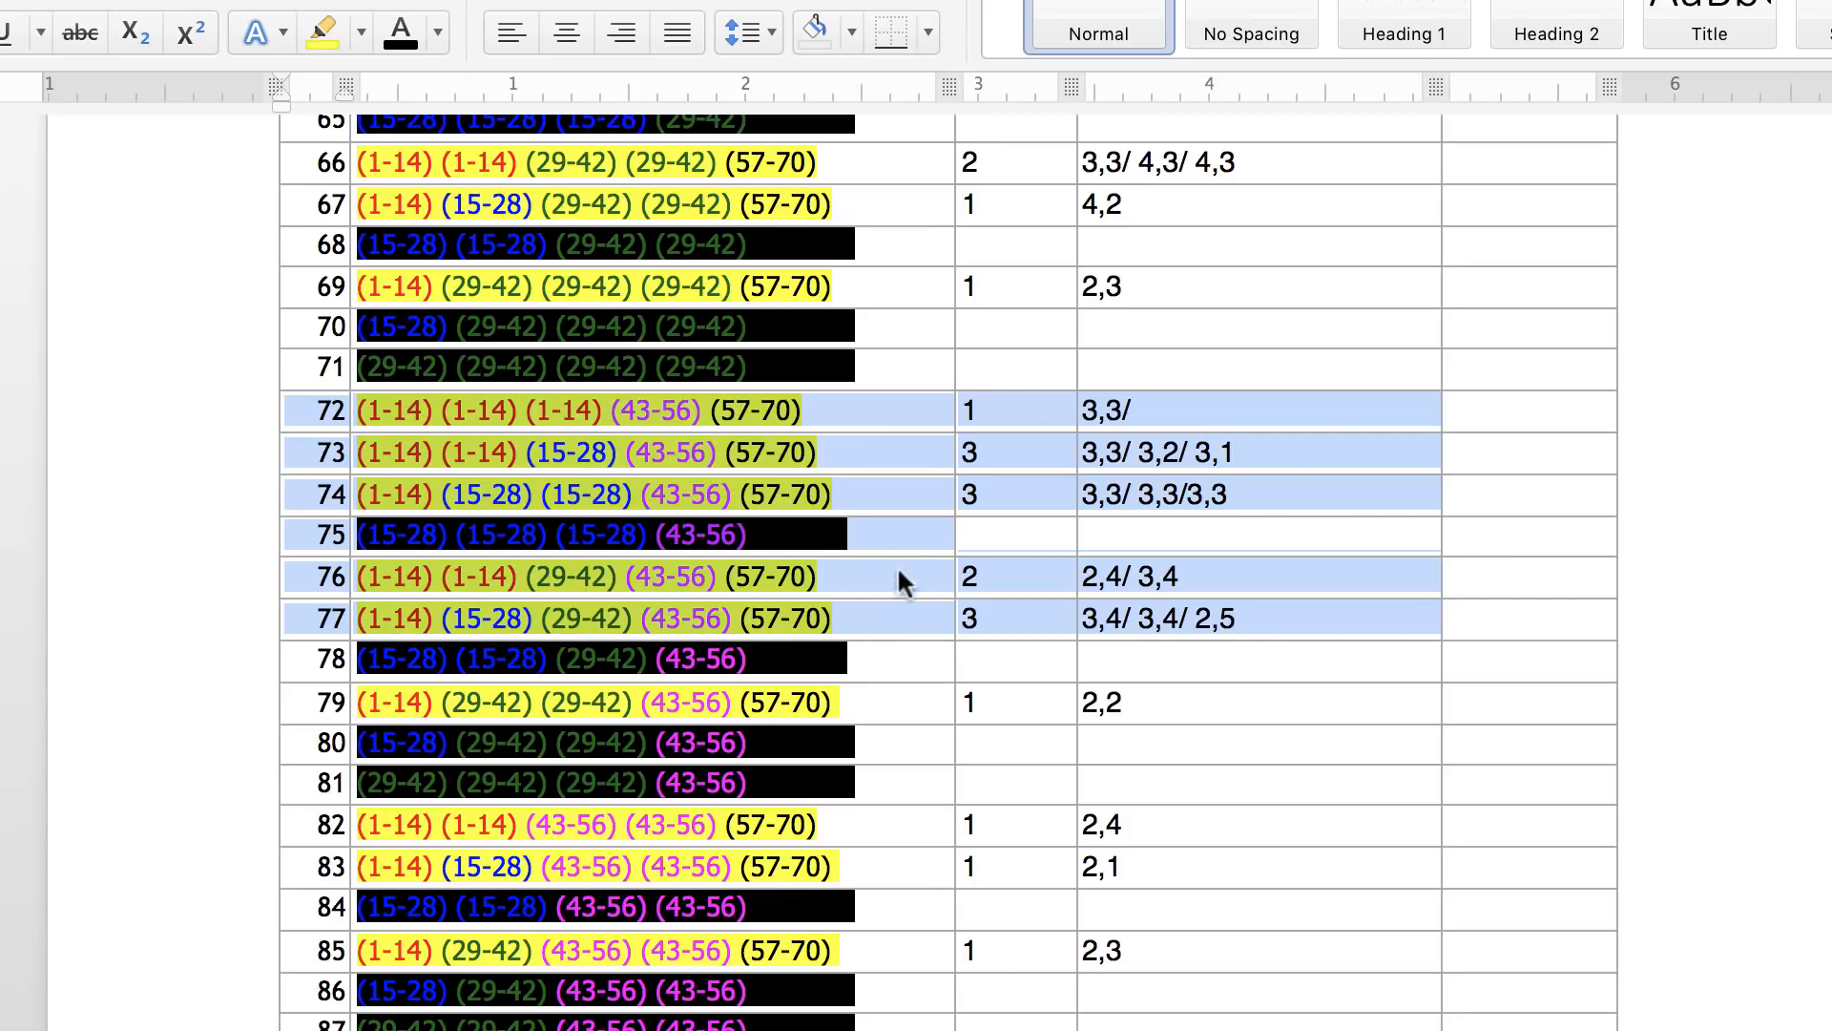
{"action": "mouse_move", "coordinate": [1073, 502]}
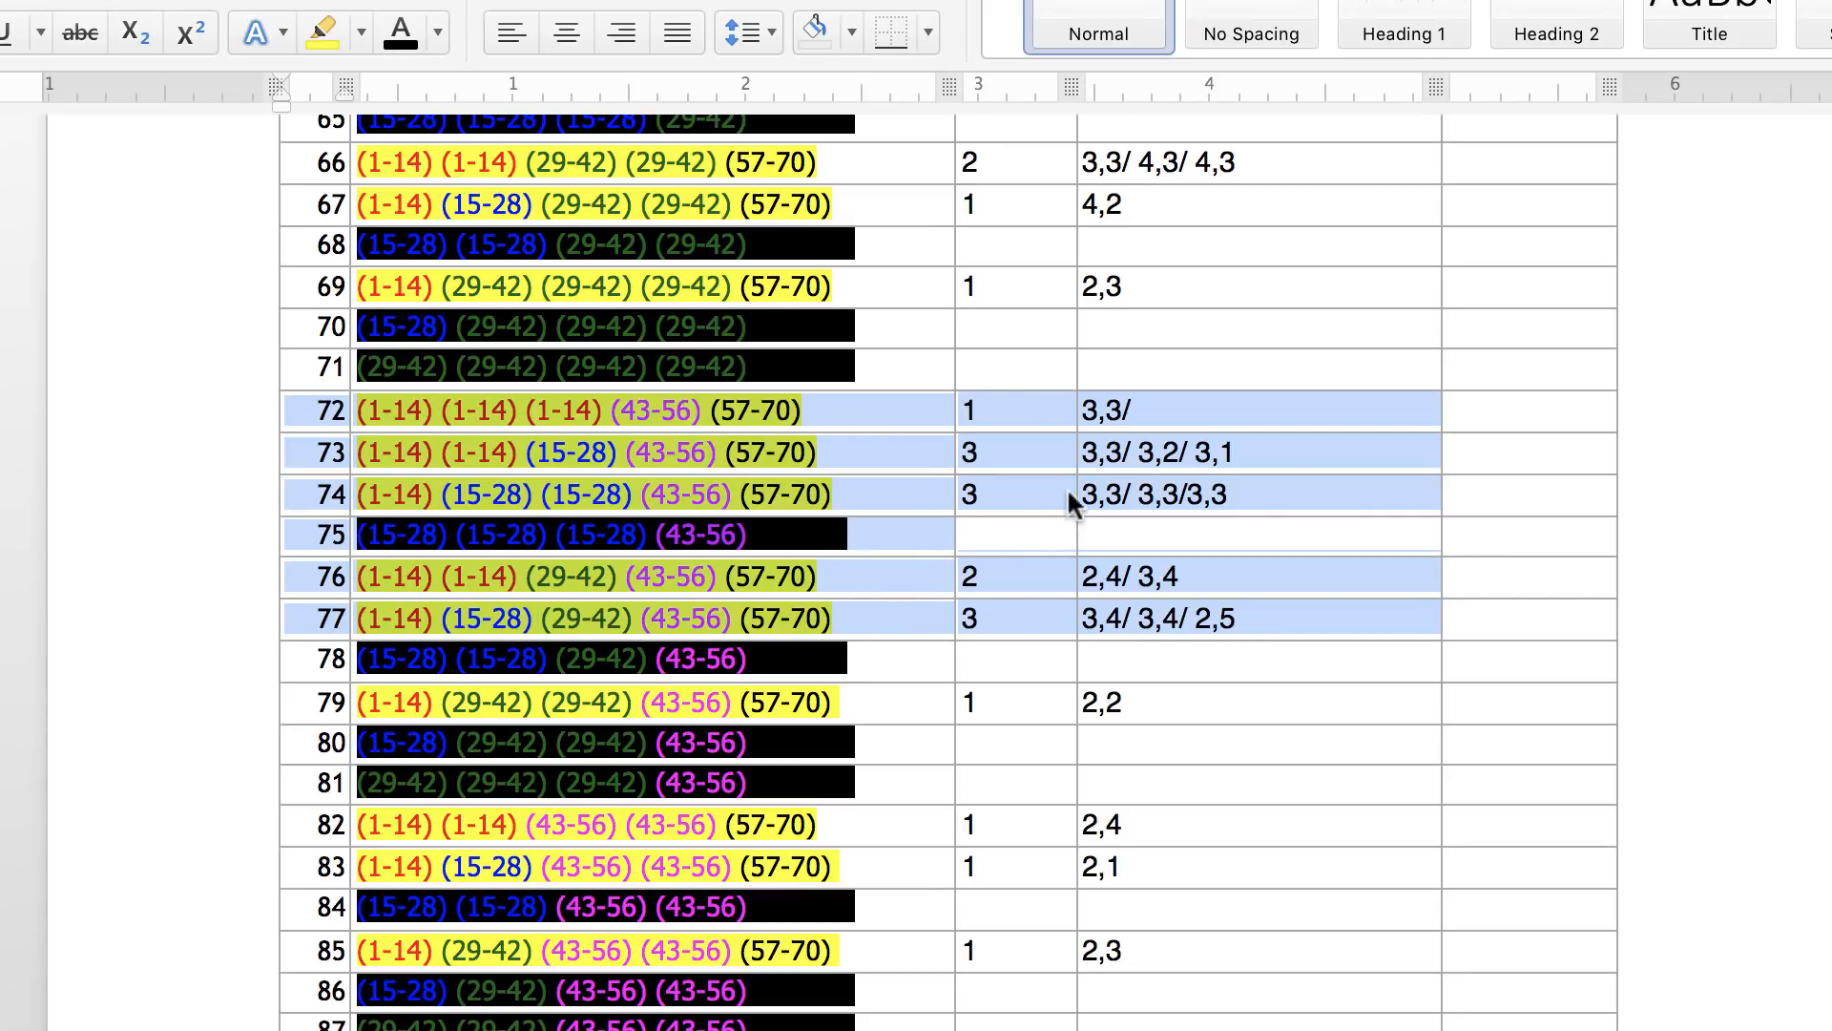
{"action": "mouse_move", "coordinate": [975, 489]}
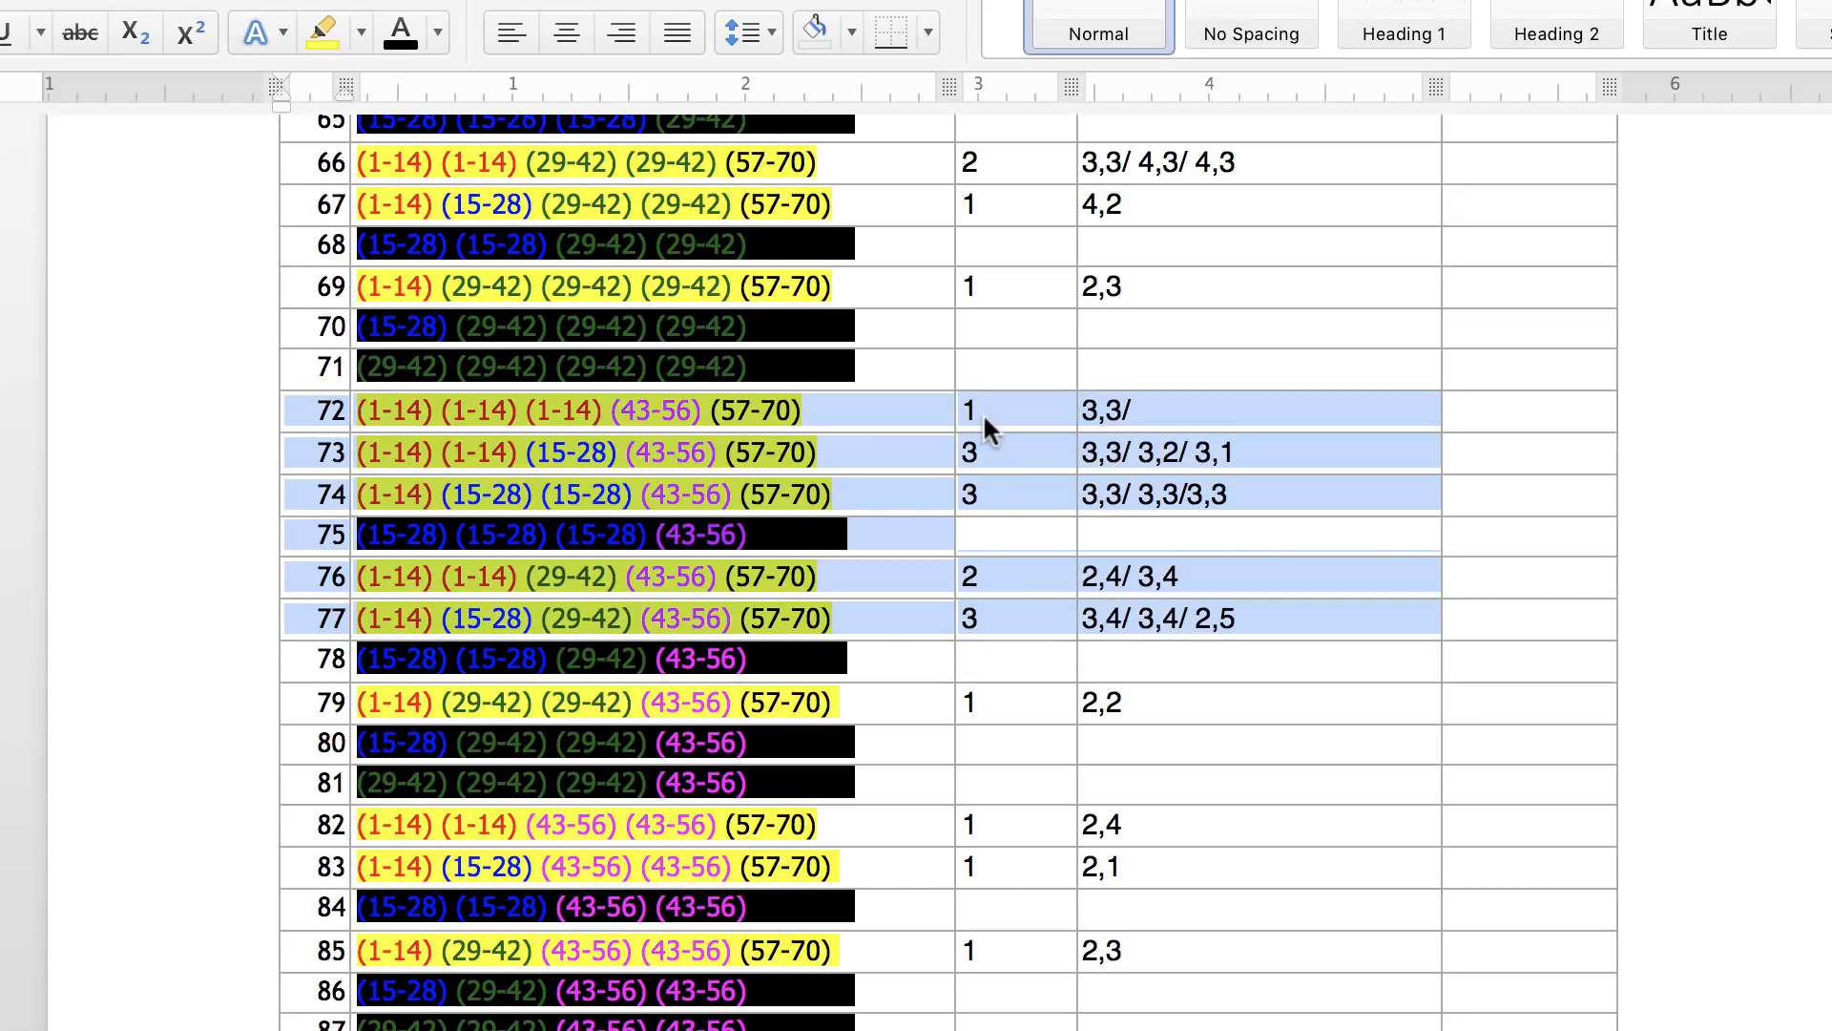
{"action": "mouse_move", "coordinate": [979, 631]}
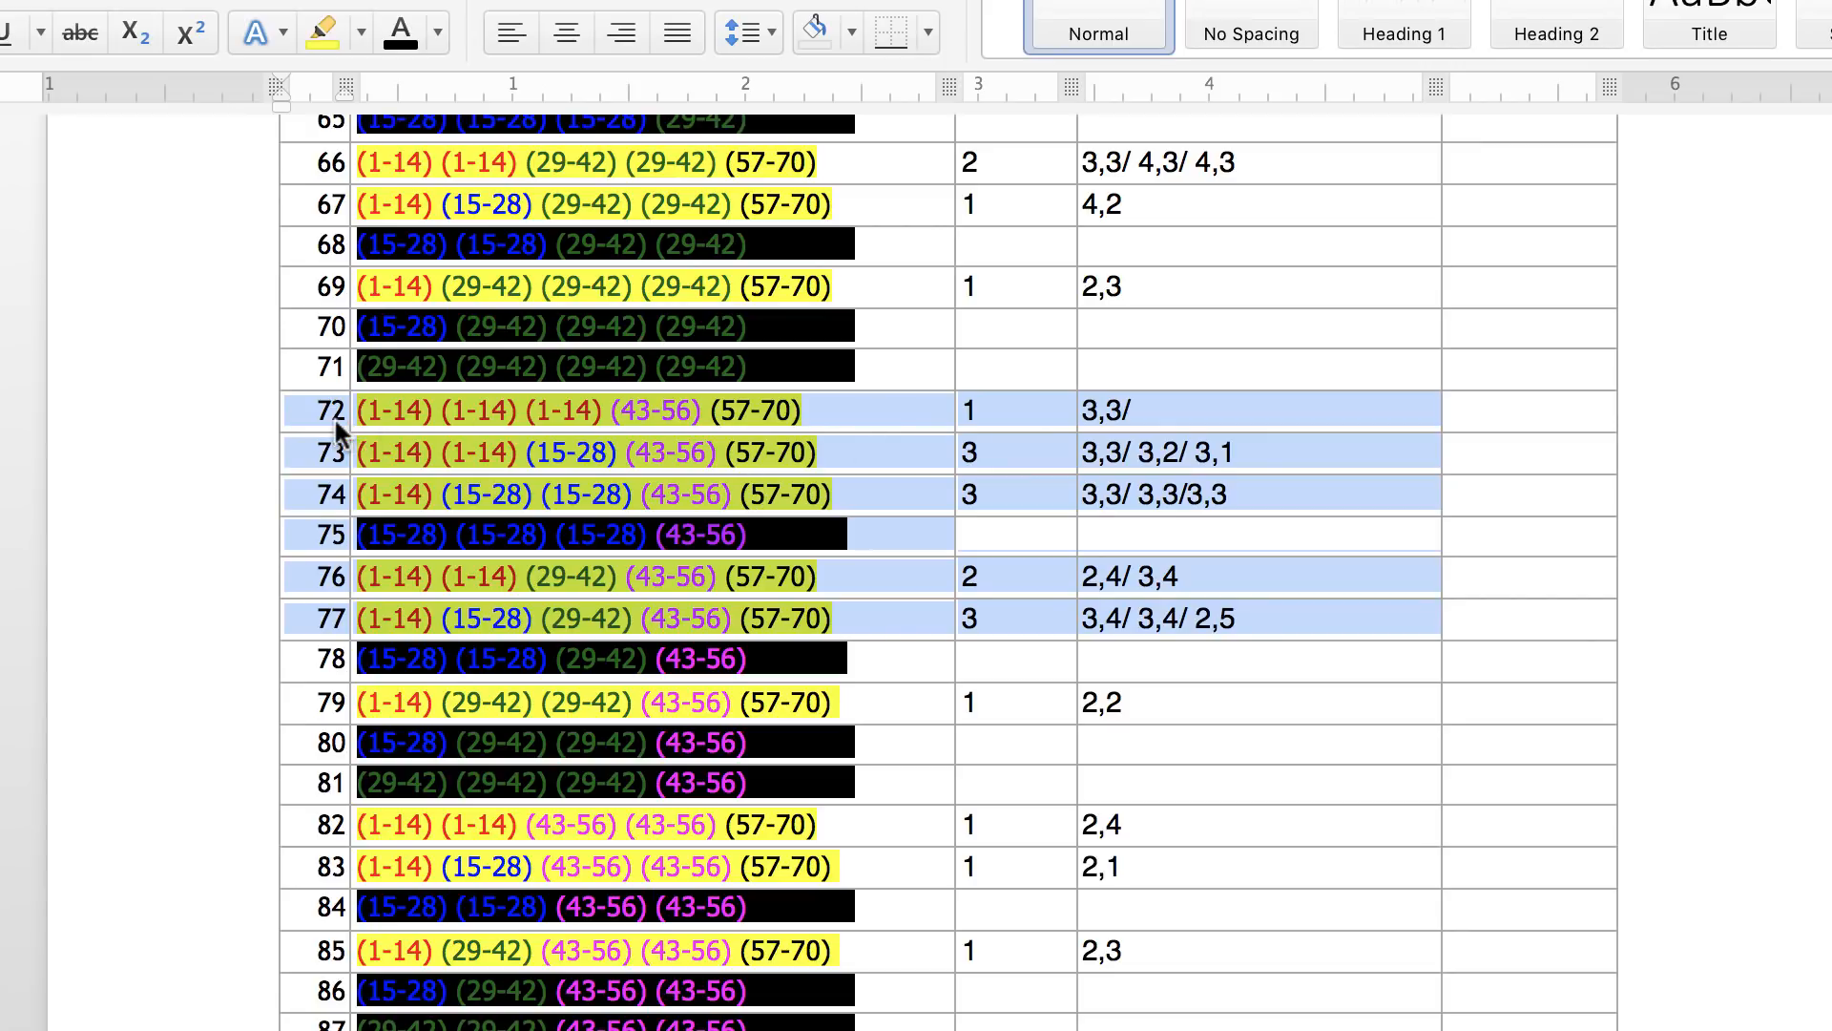
{"action": "mouse_move", "coordinate": [340, 634]}
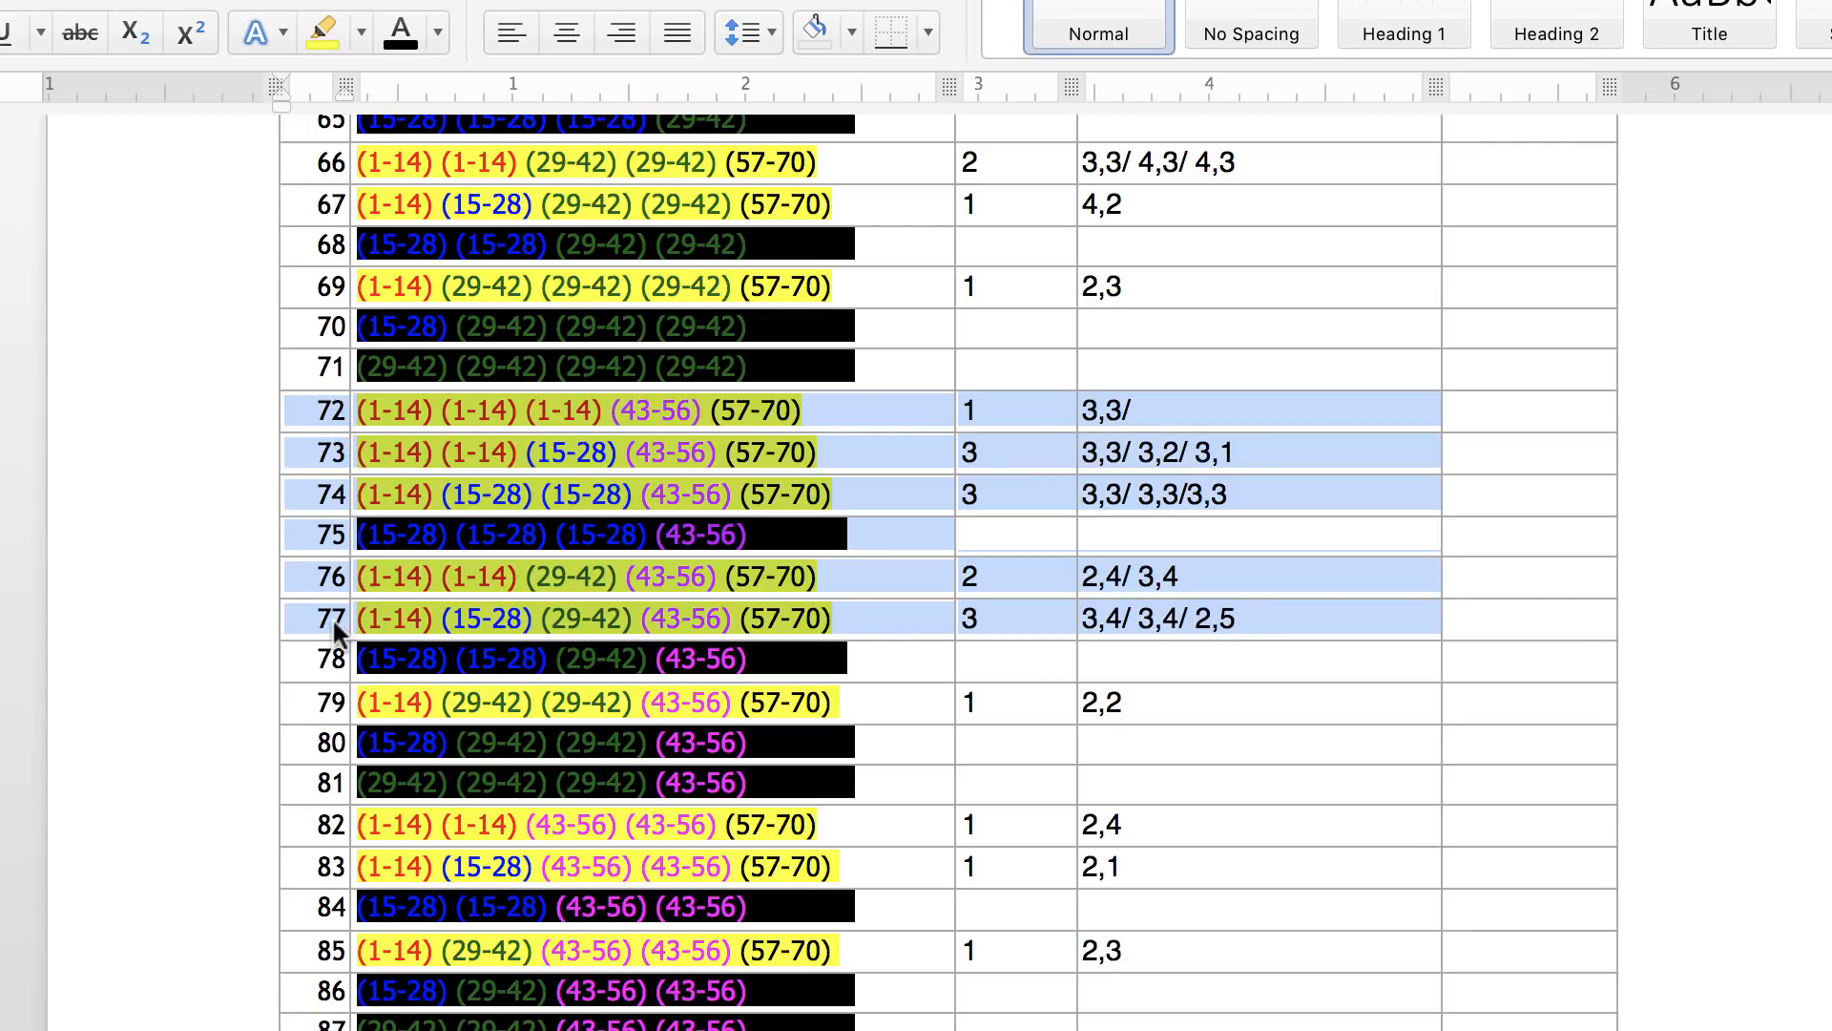
{"action": "mouse_move", "coordinate": [641, 573]}
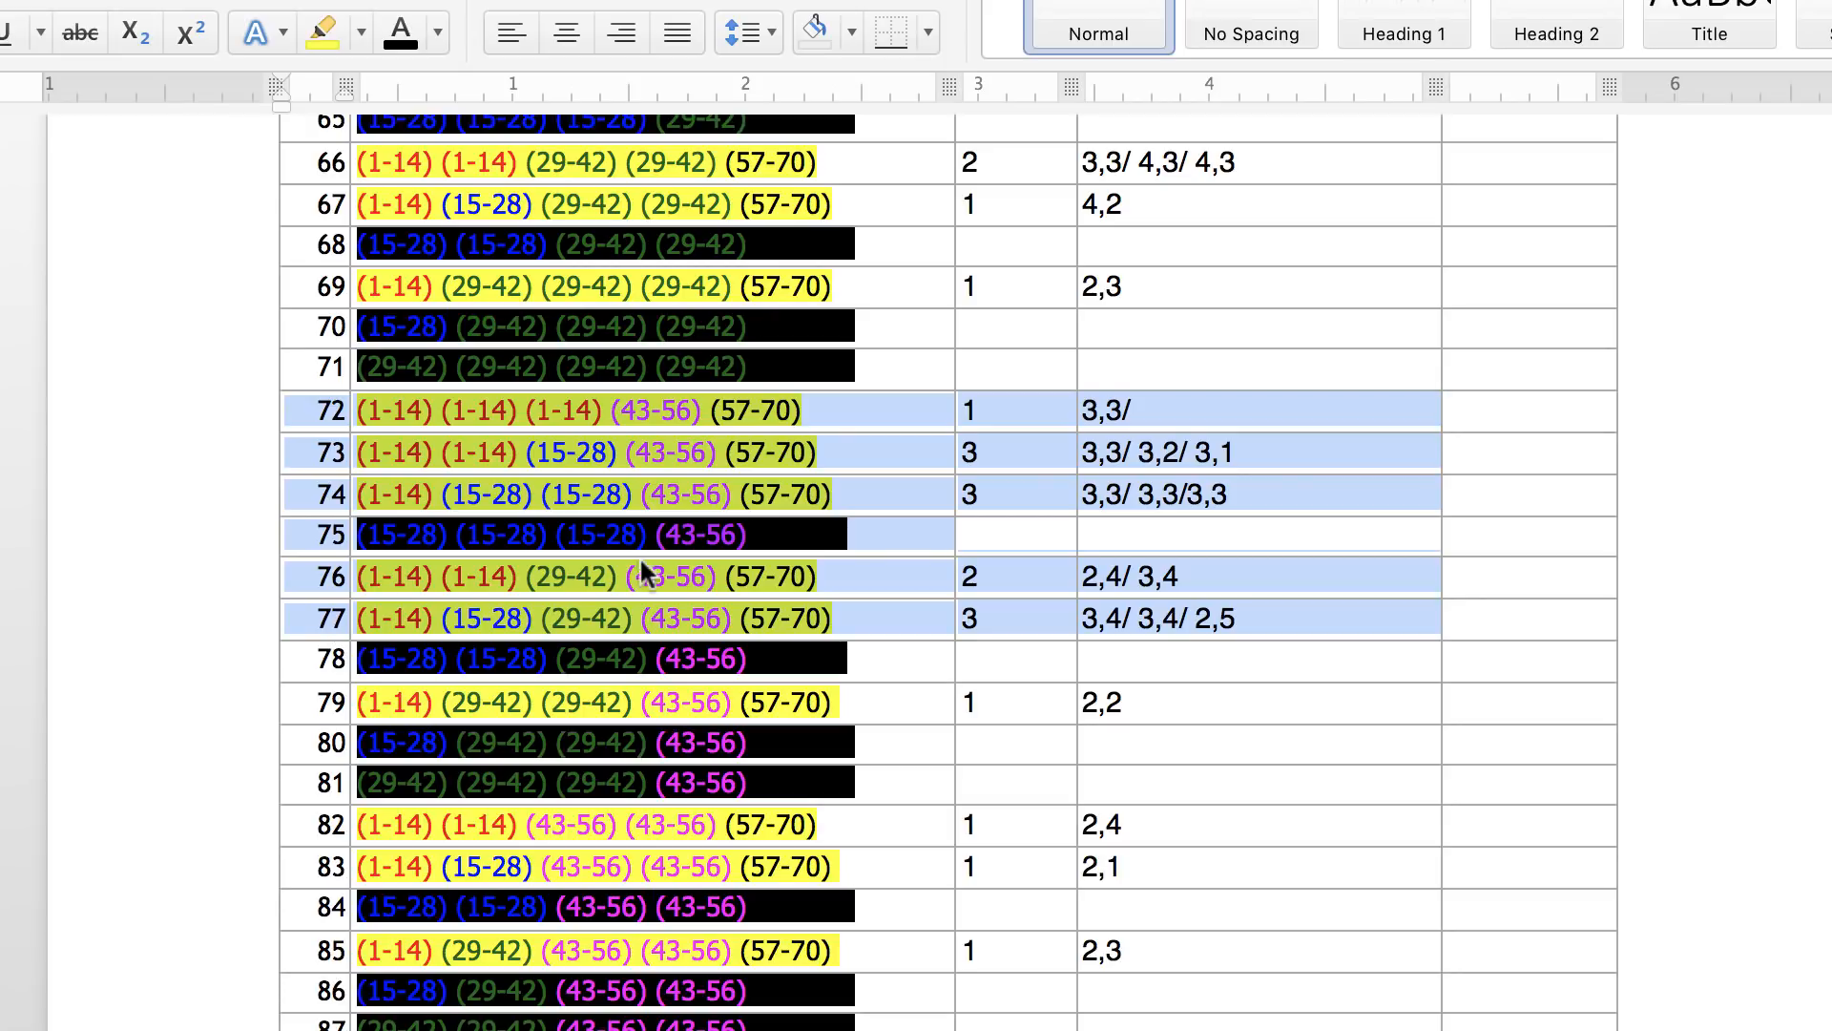
{"action": "mouse_move", "coordinate": [1008, 512]}
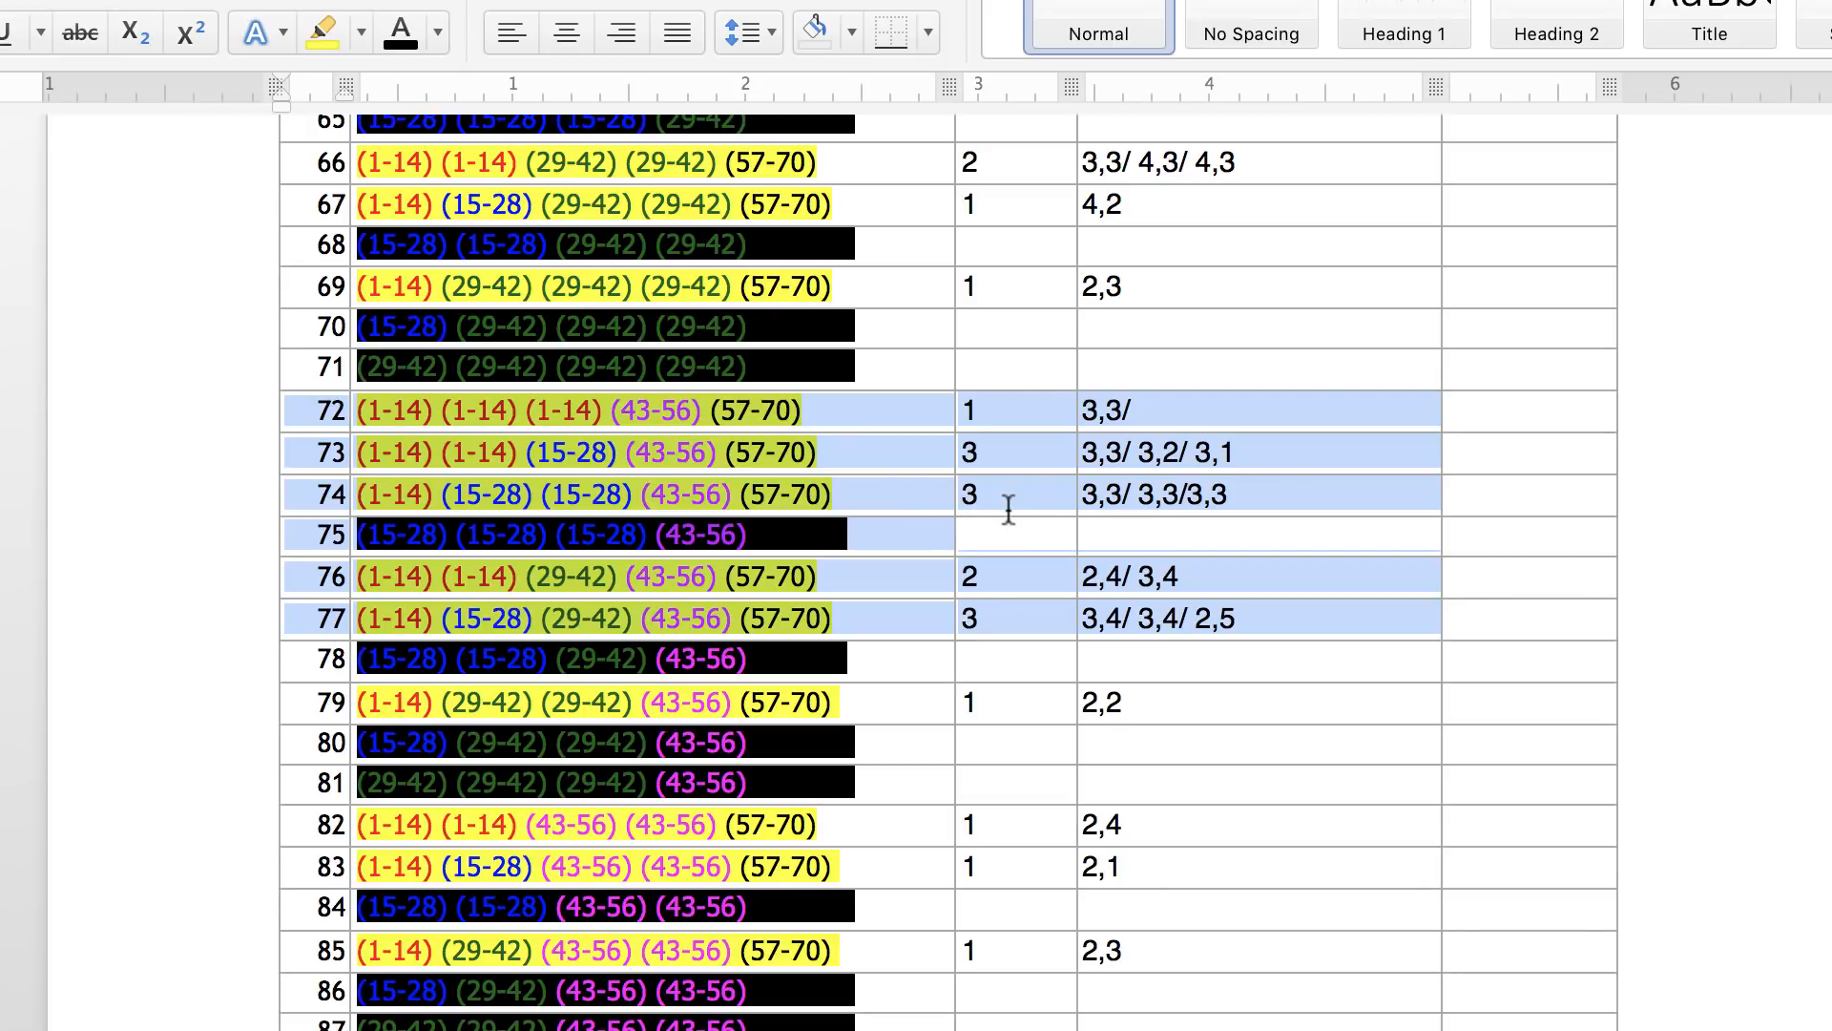
{"action": "mouse_move", "coordinate": [939, 558]}
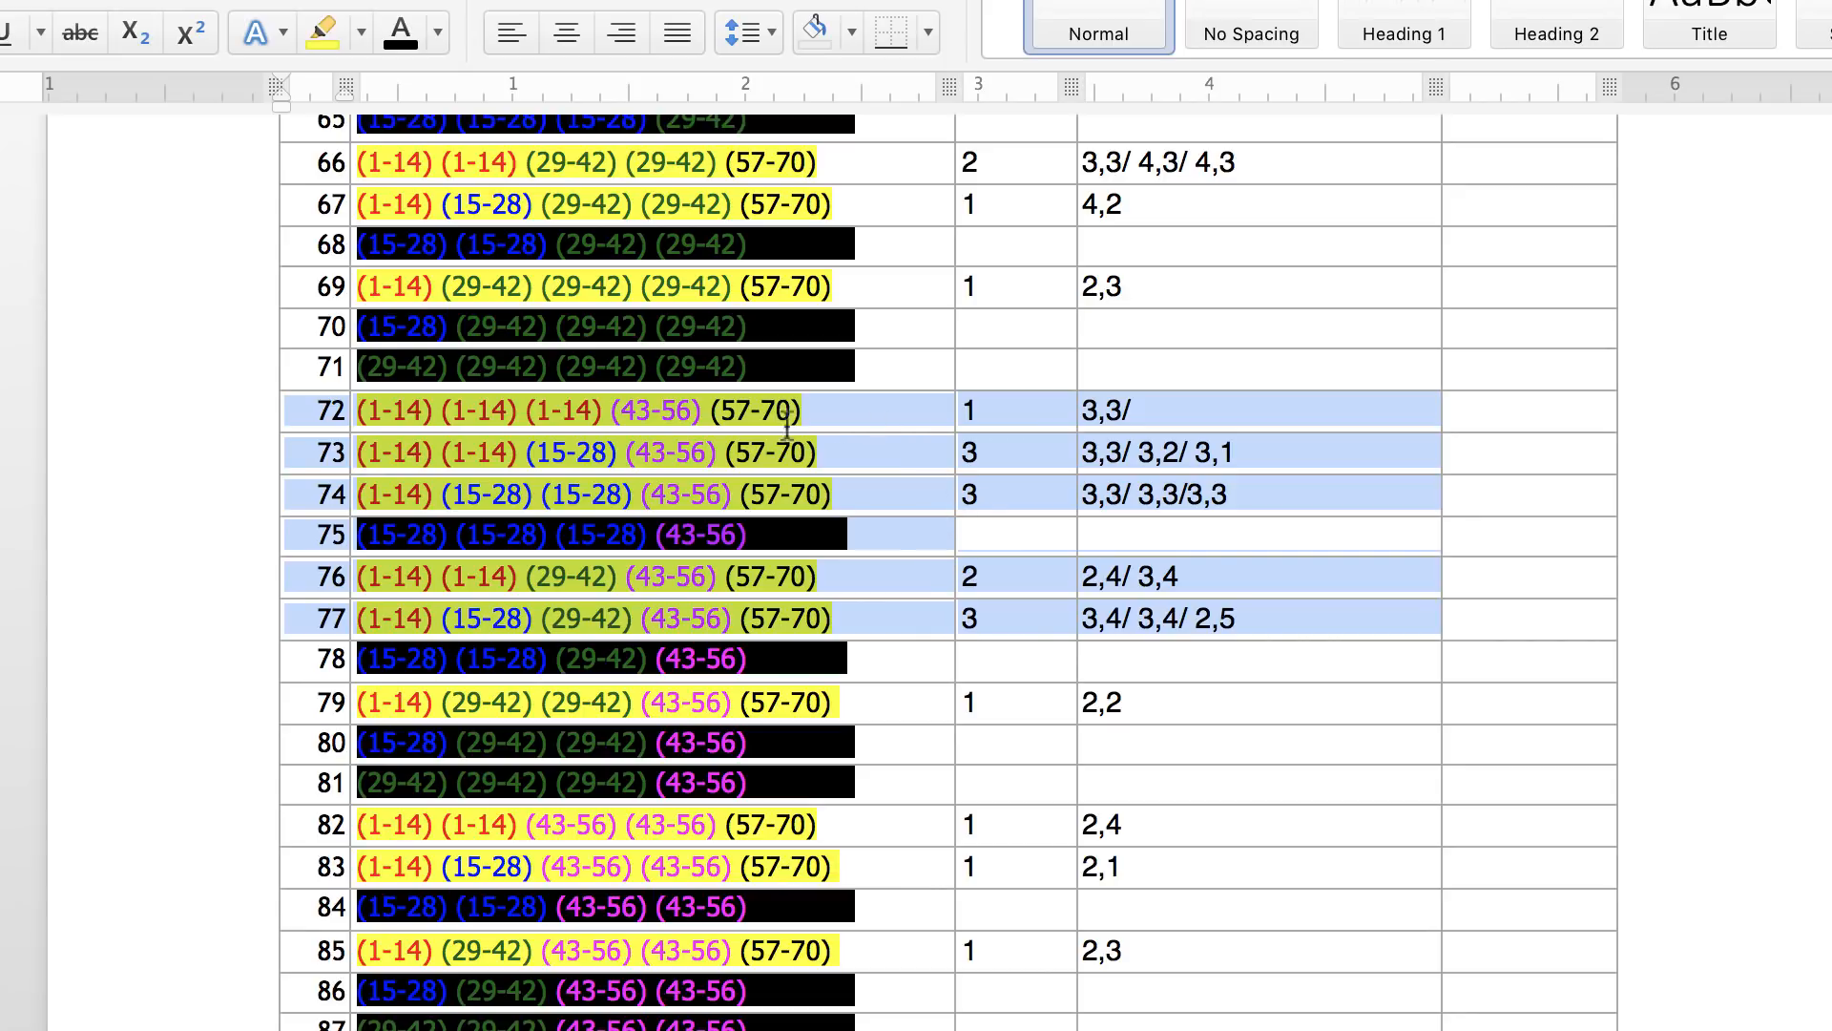
{"action": "mouse_move", "coordinate": [684, 435]}
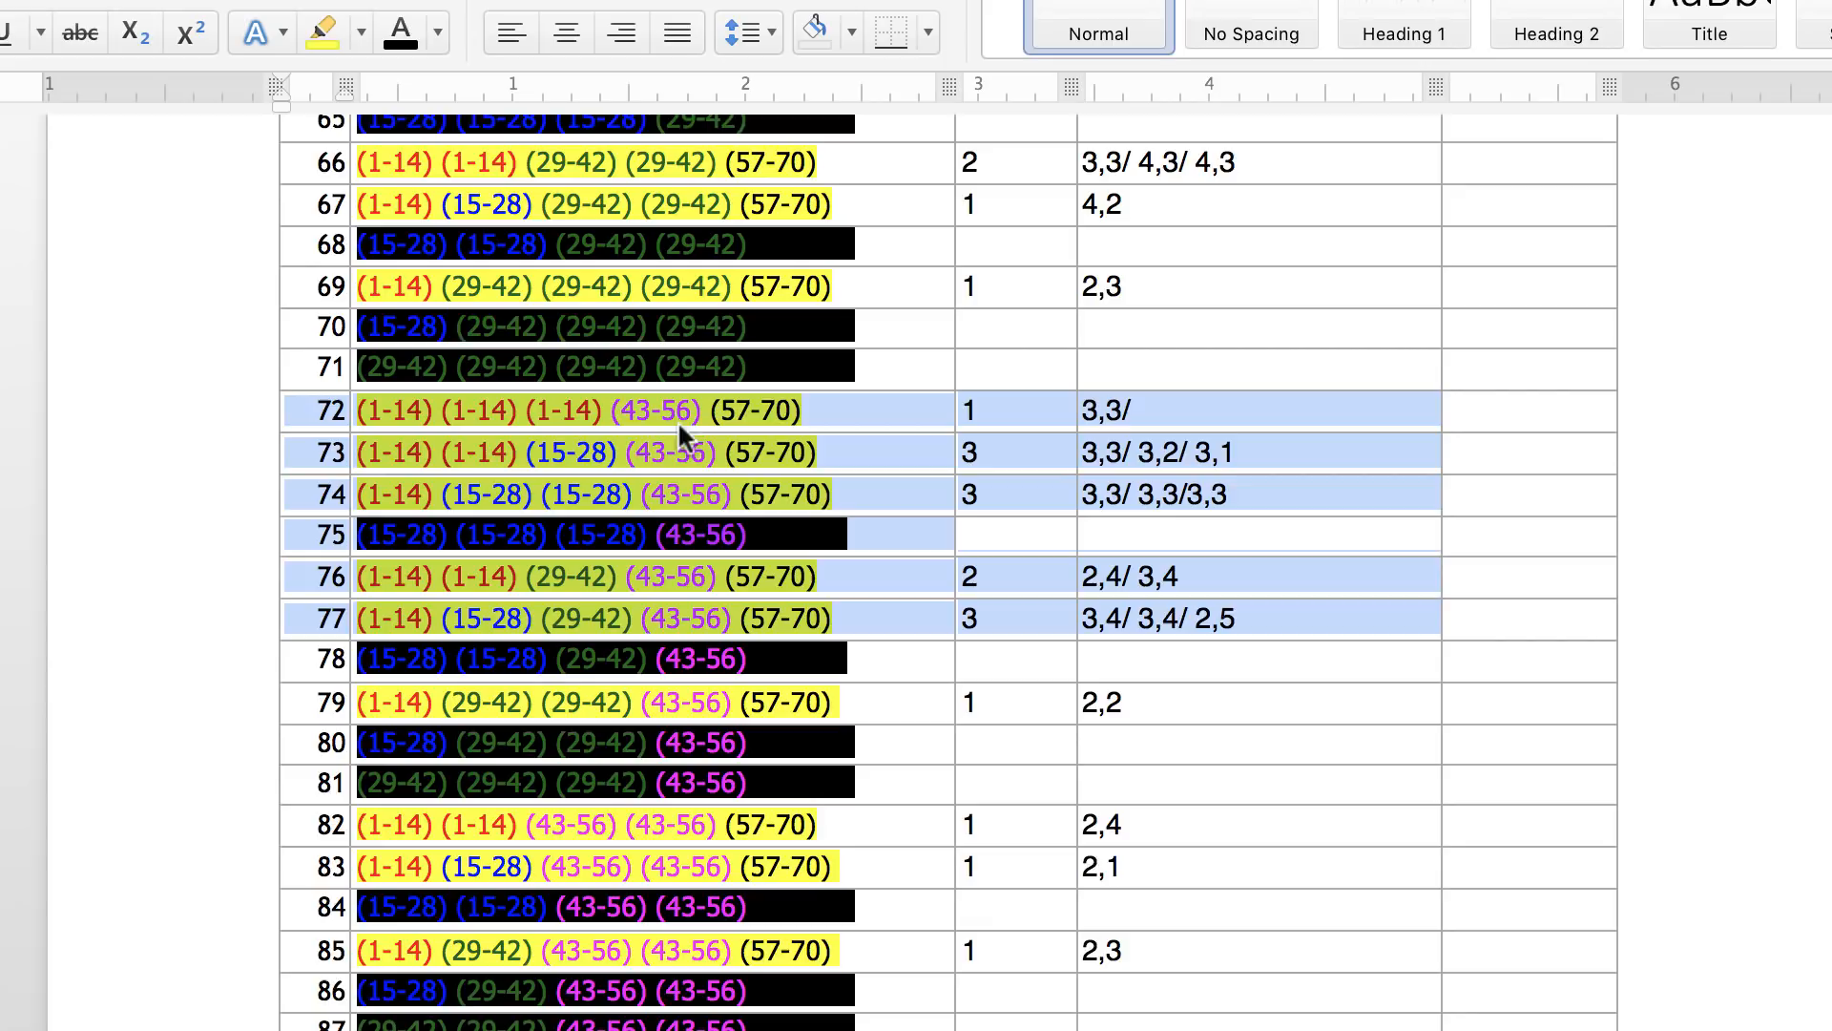
{"action": "mouse_move", "coordinate": [496, 420]}
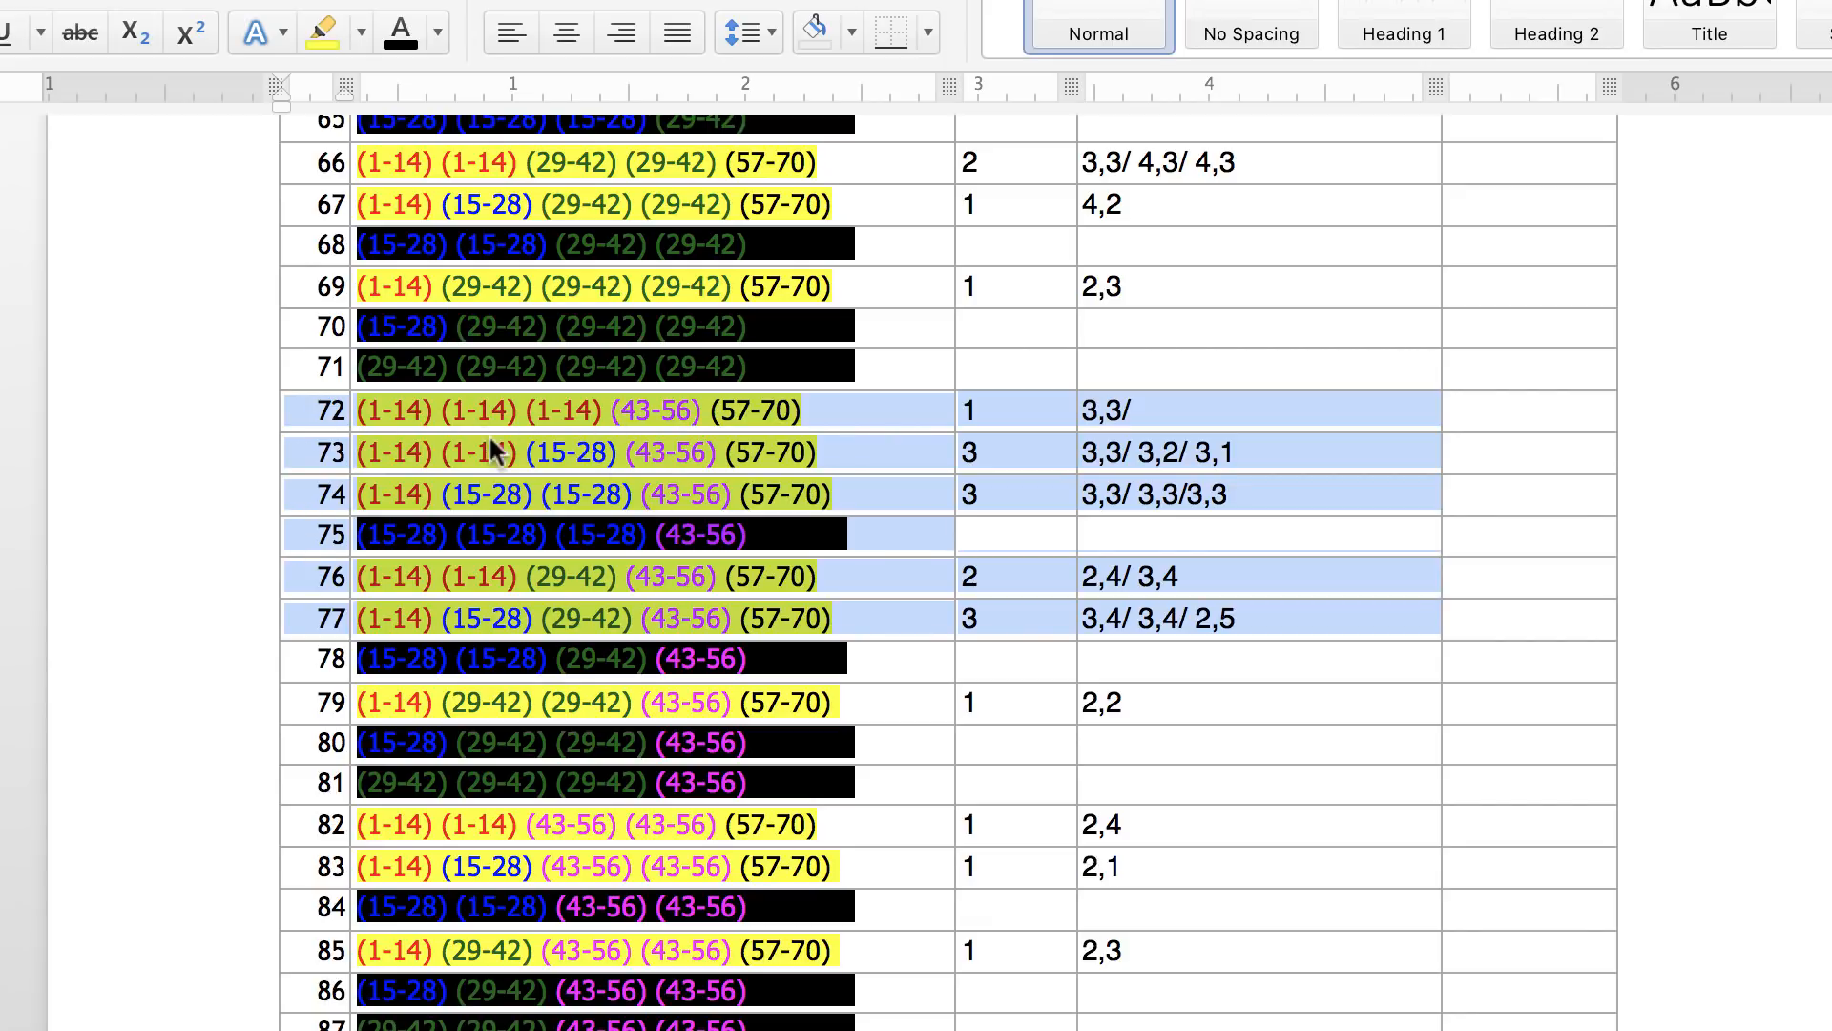
{"action": "mouse_move", "coordinate": [420, 450]}
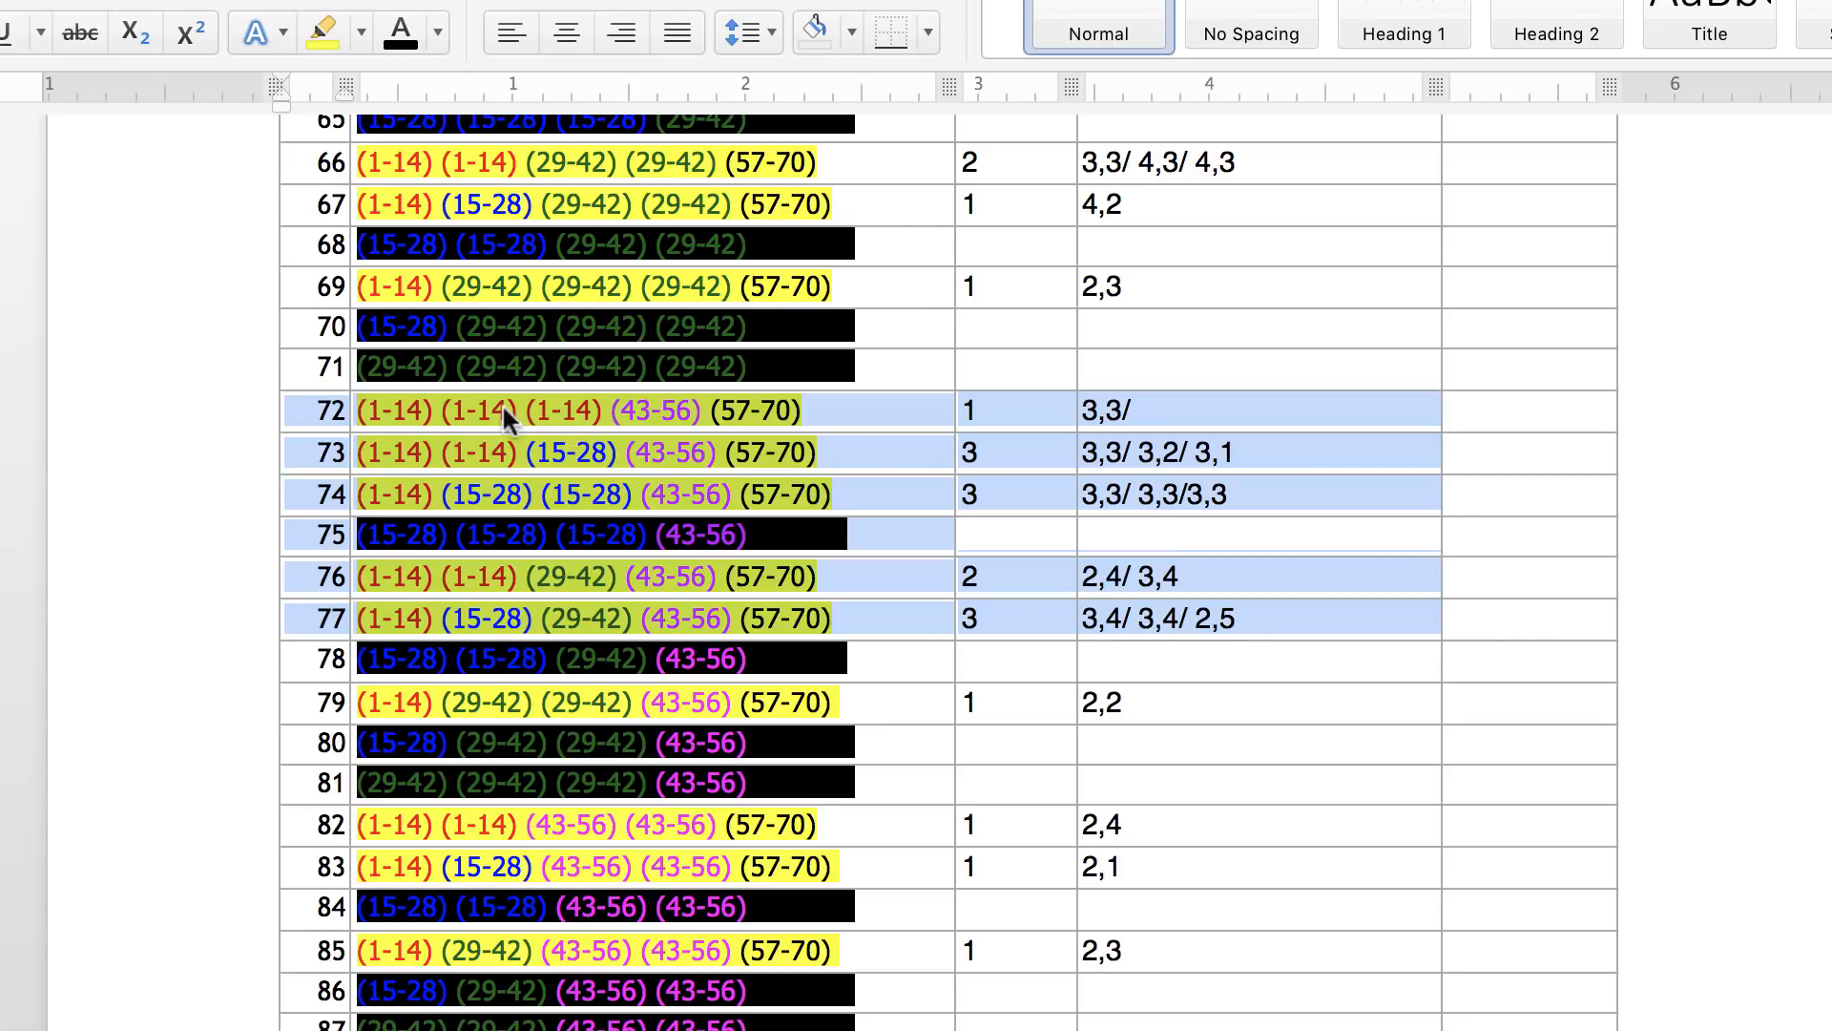
{"action": "mouse_move", "coordinate": [560, 426]}
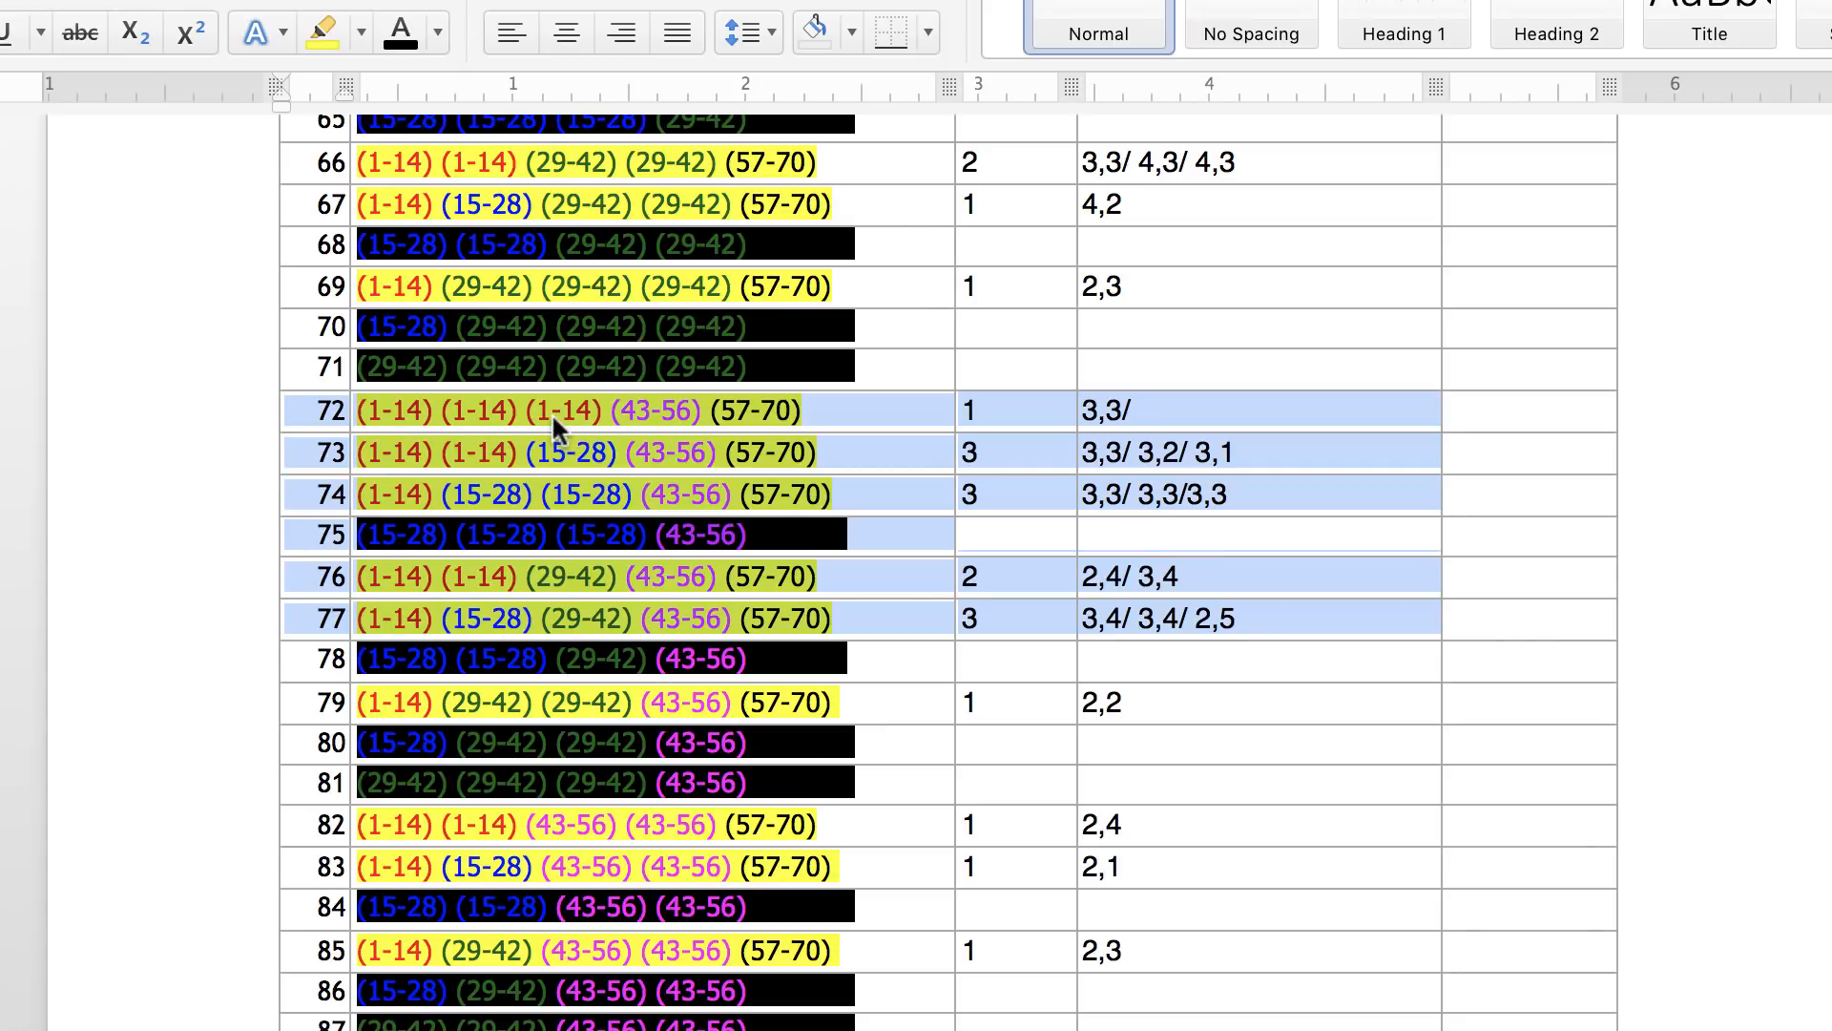
{"action": "mouse_move", "coordinate": [1092, 418]}
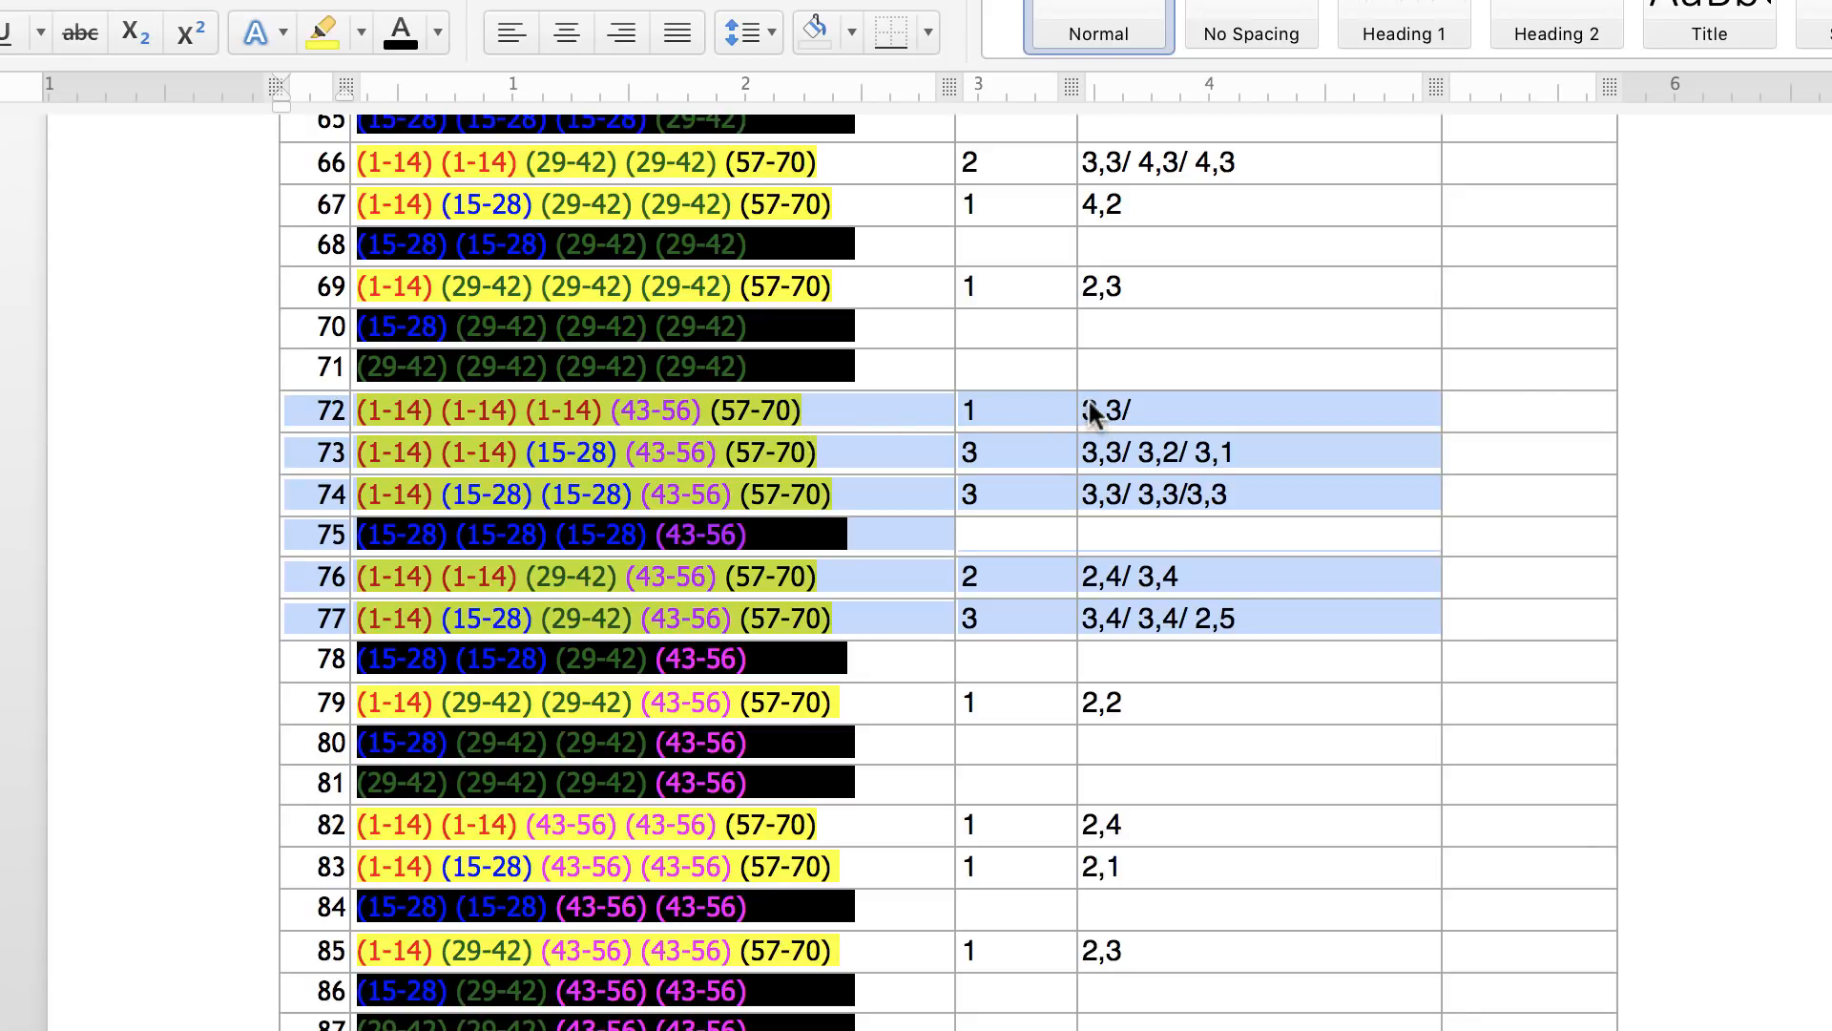
{"action": "mouse_move", "coordinate": [914, 430]}
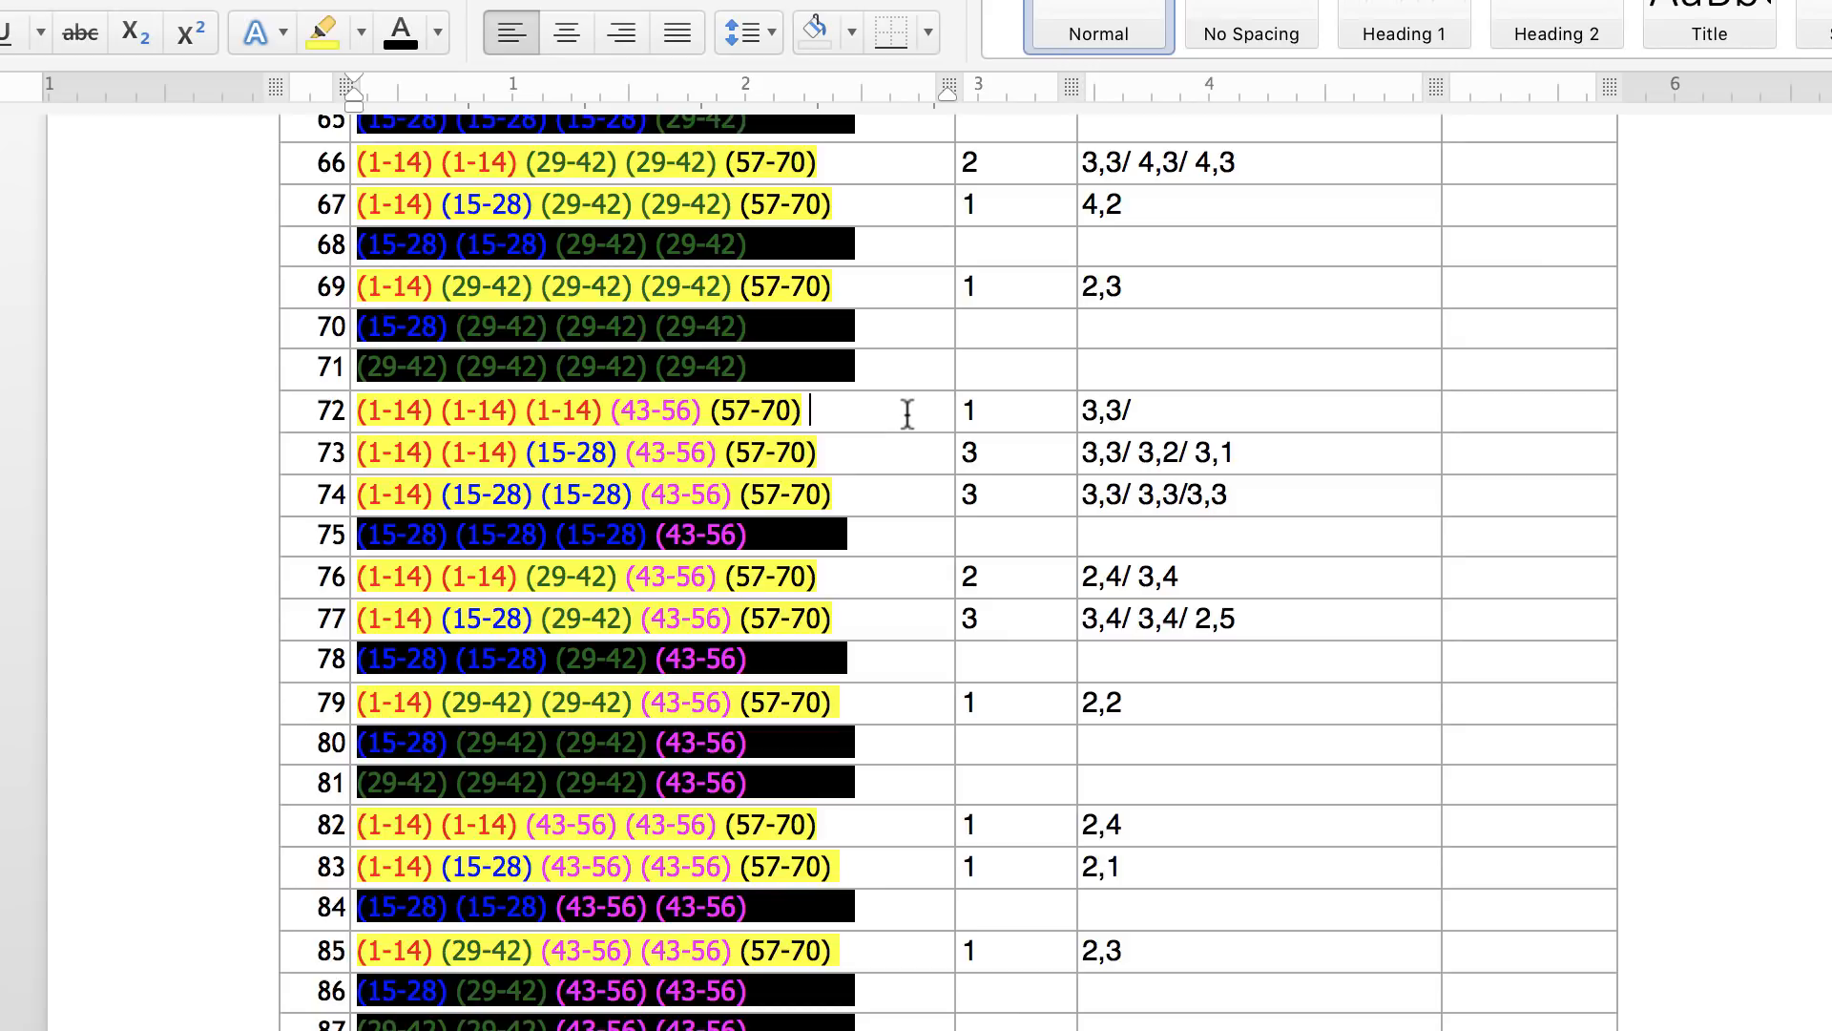
{"action": "mouse_move", "coordinate": [1079, 447]}
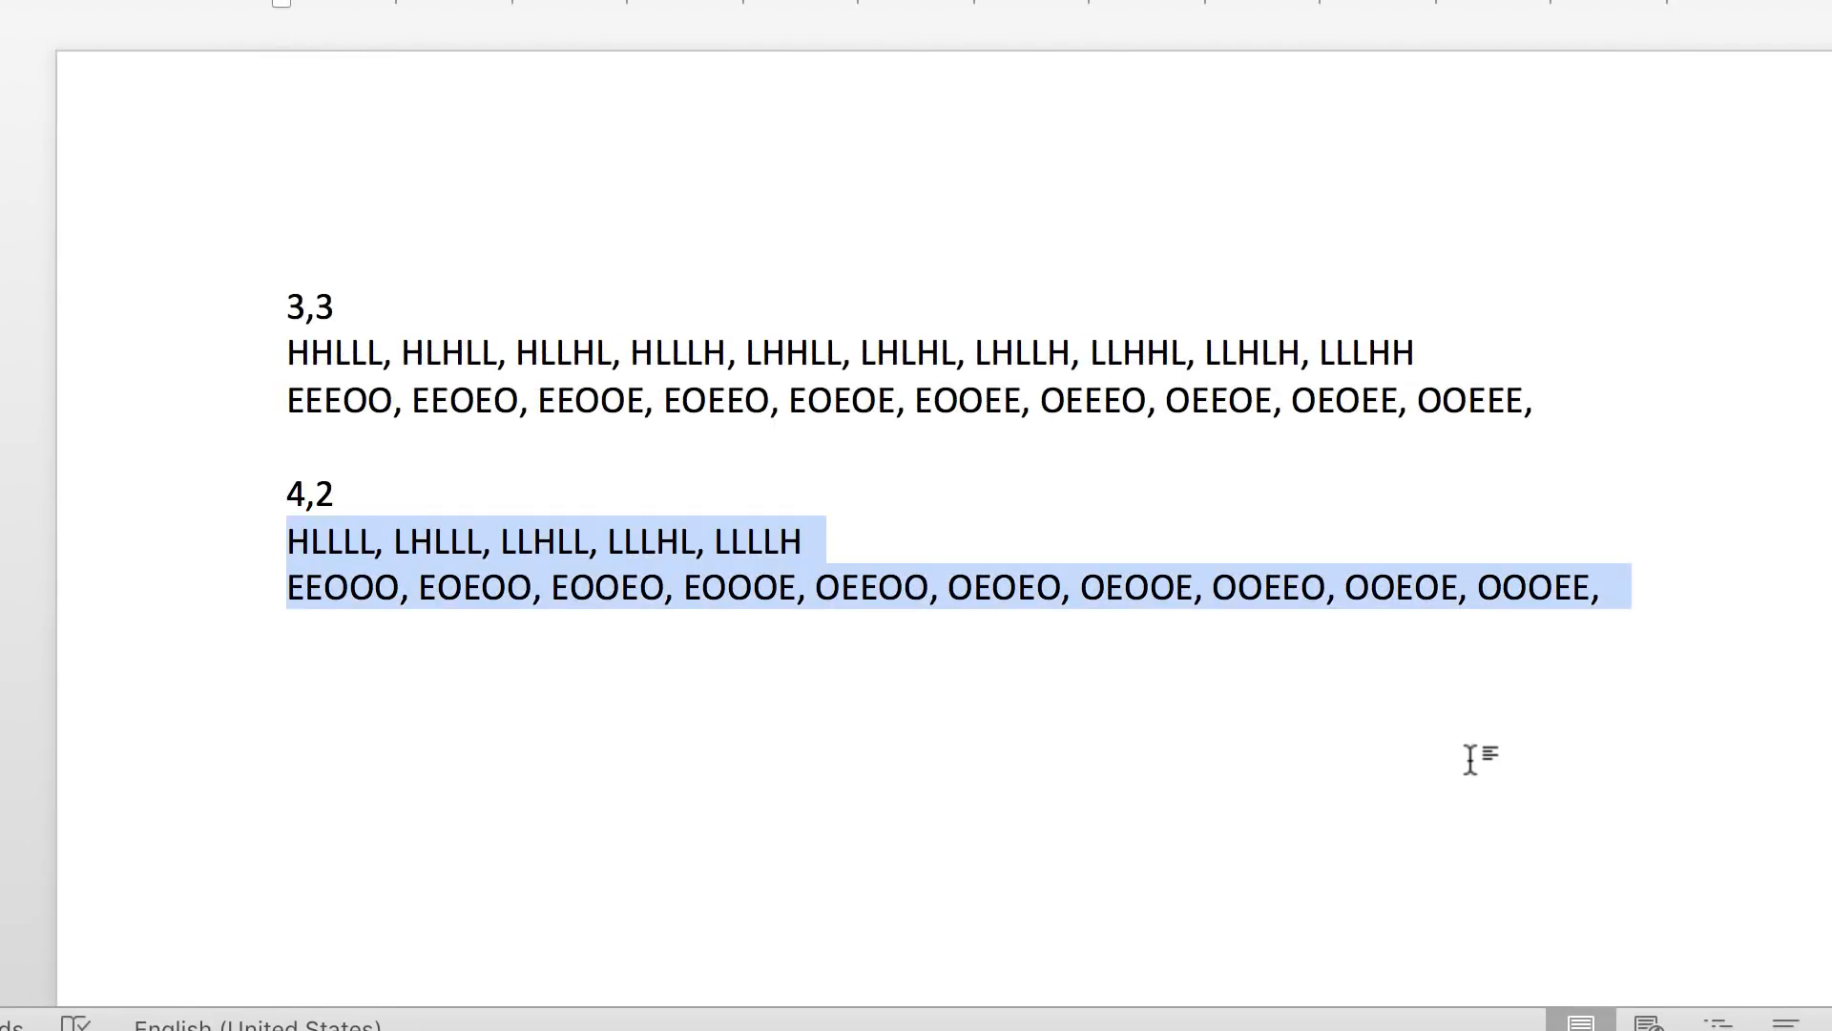
{"action": "left_click", "coordinate": [292, 303]}
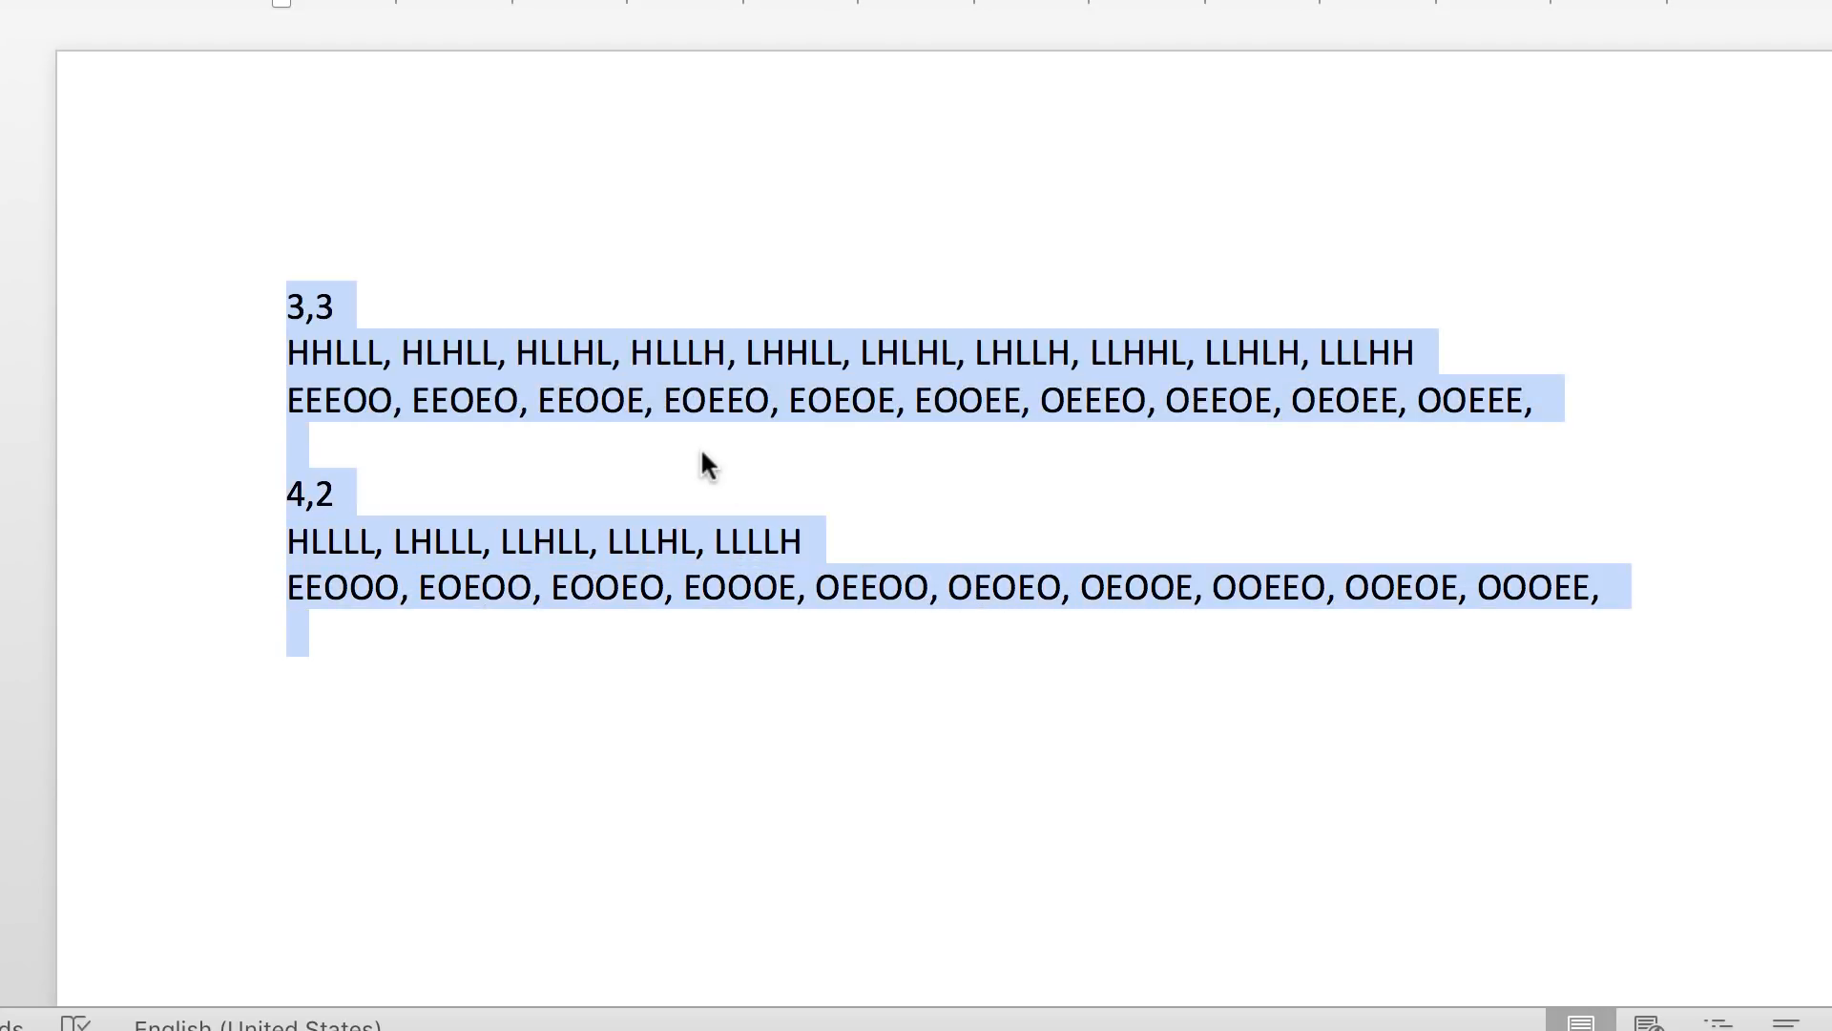
{"action": "left_click", "coordinate": [305, 491]}
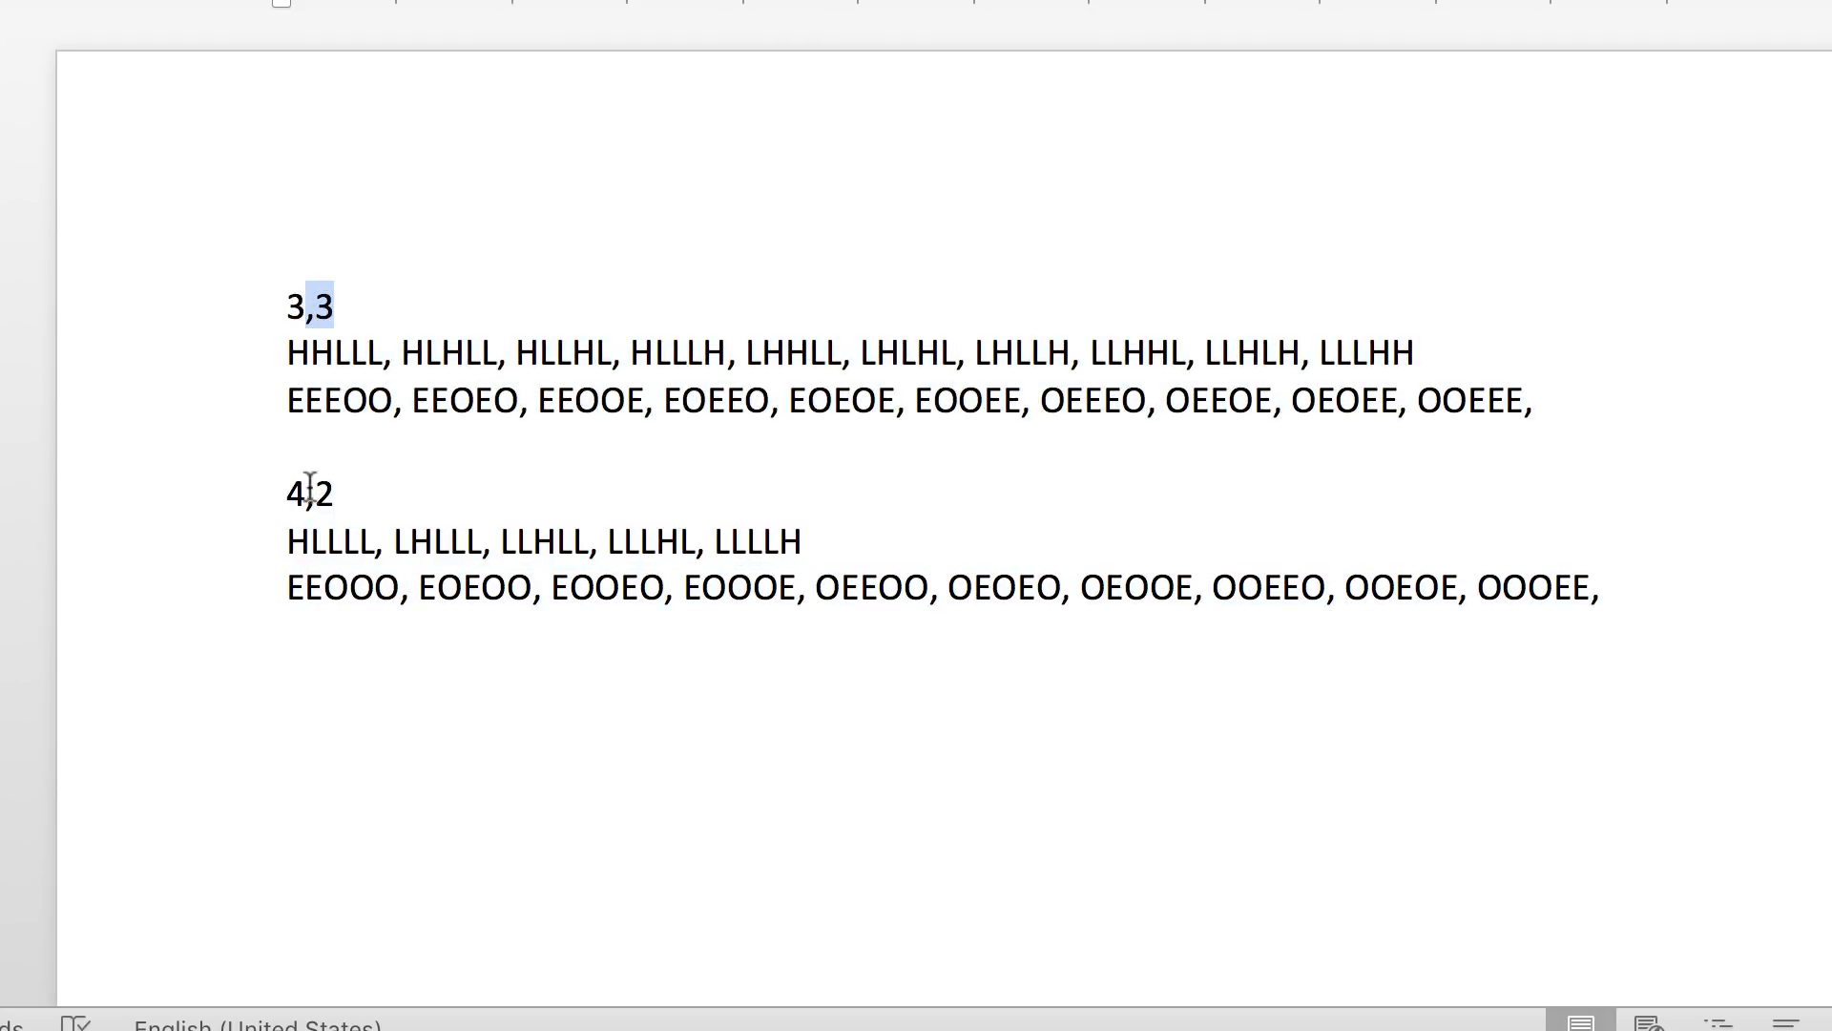
{"action": "double_click", "coordinate": [312, 492]}
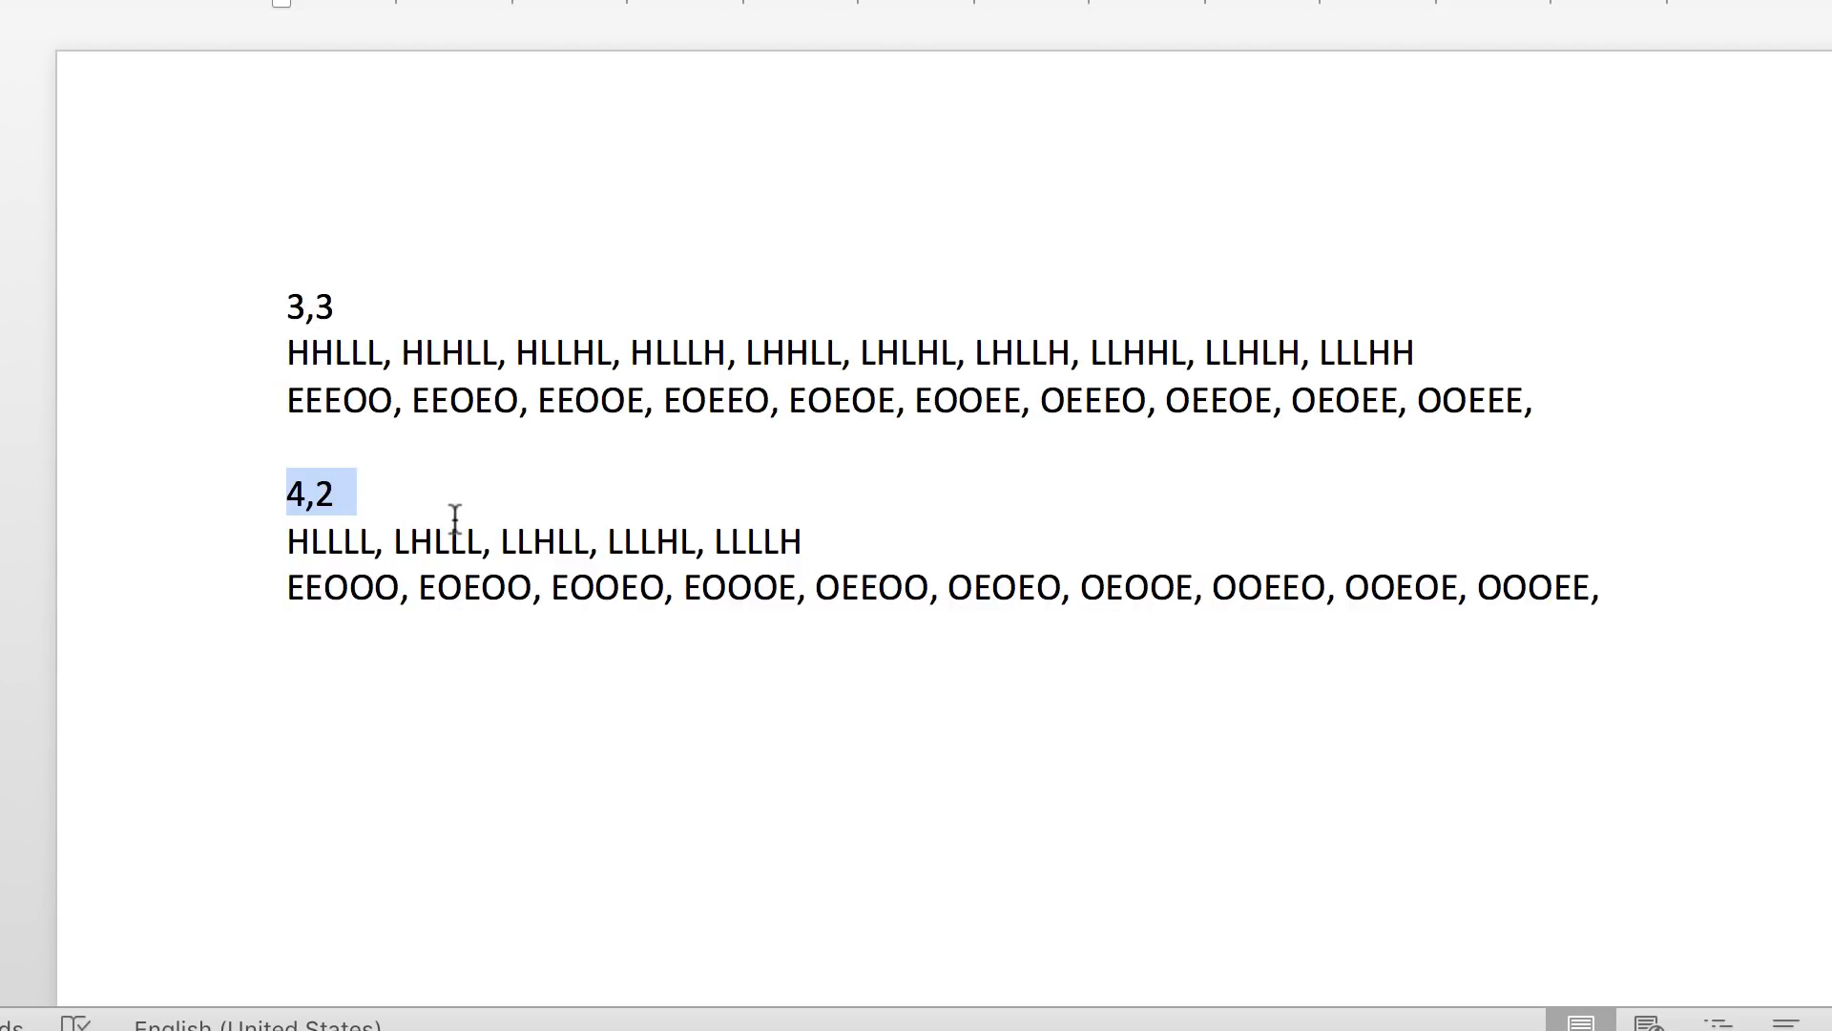
{"action": "mouse_move", "coordinate": [290, 306]}
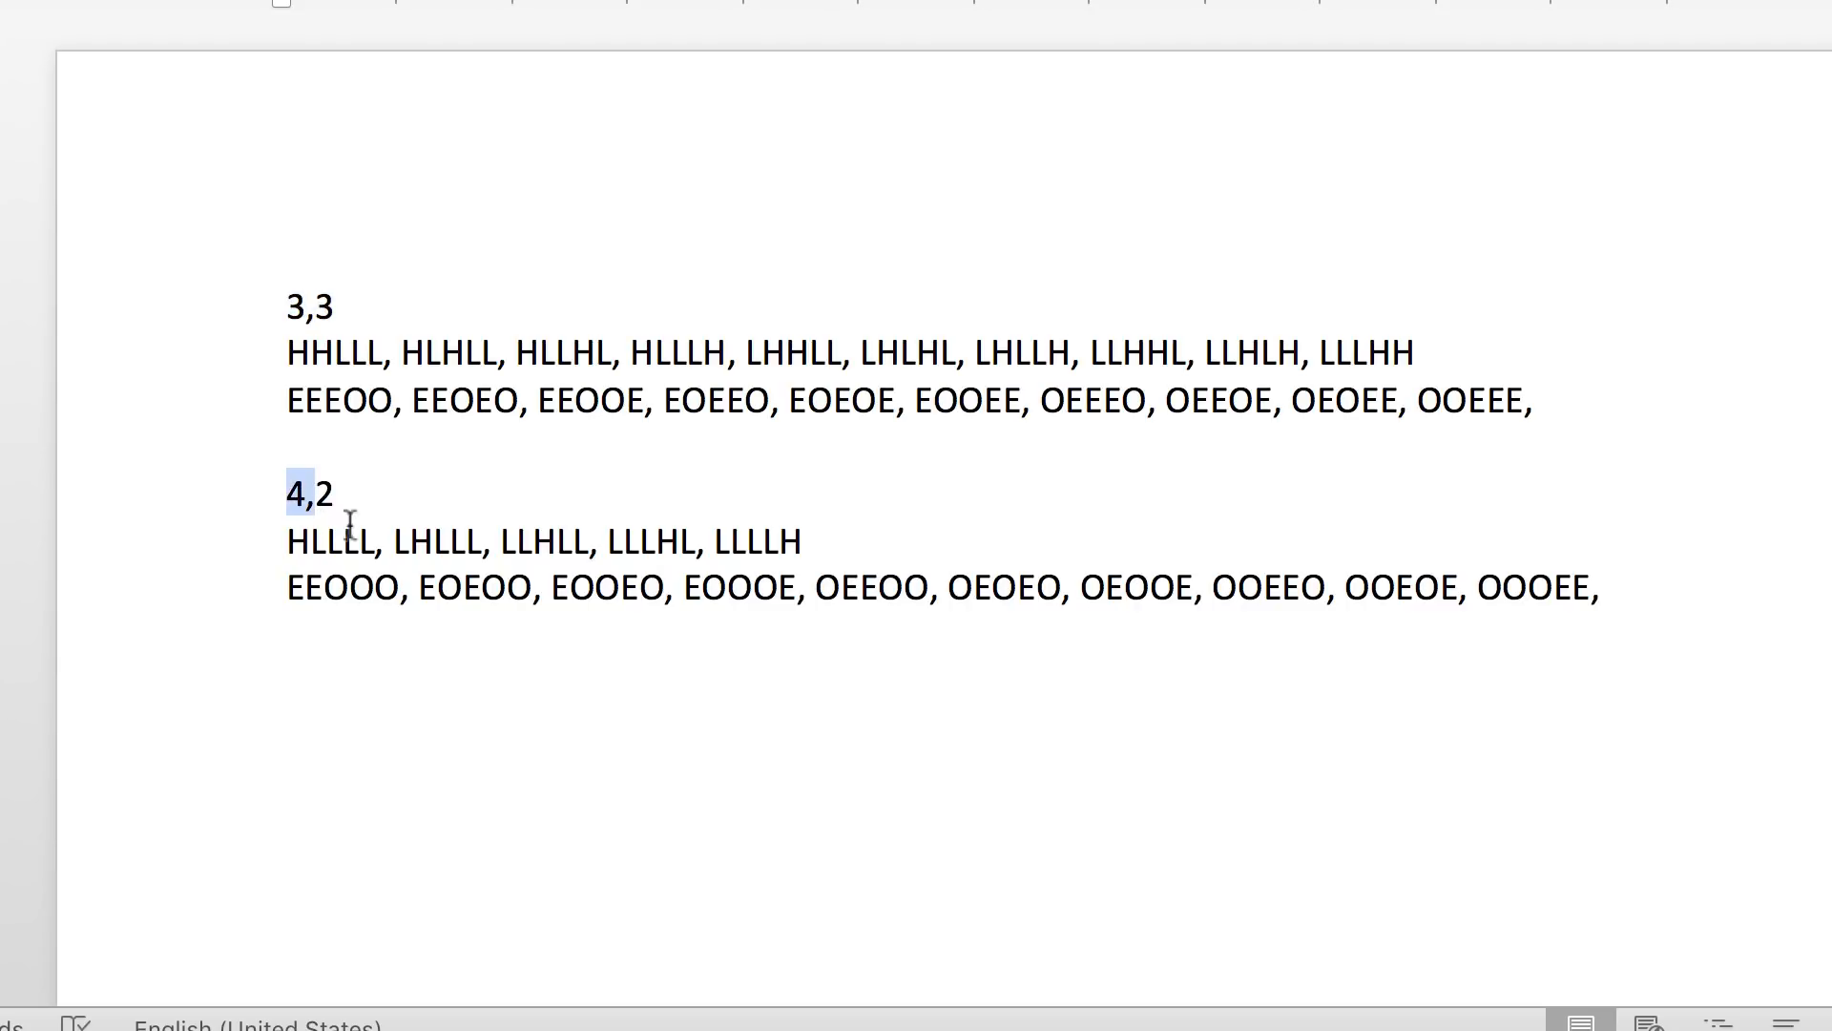
{"action": "left_click", "coordinate": [436, 493]}
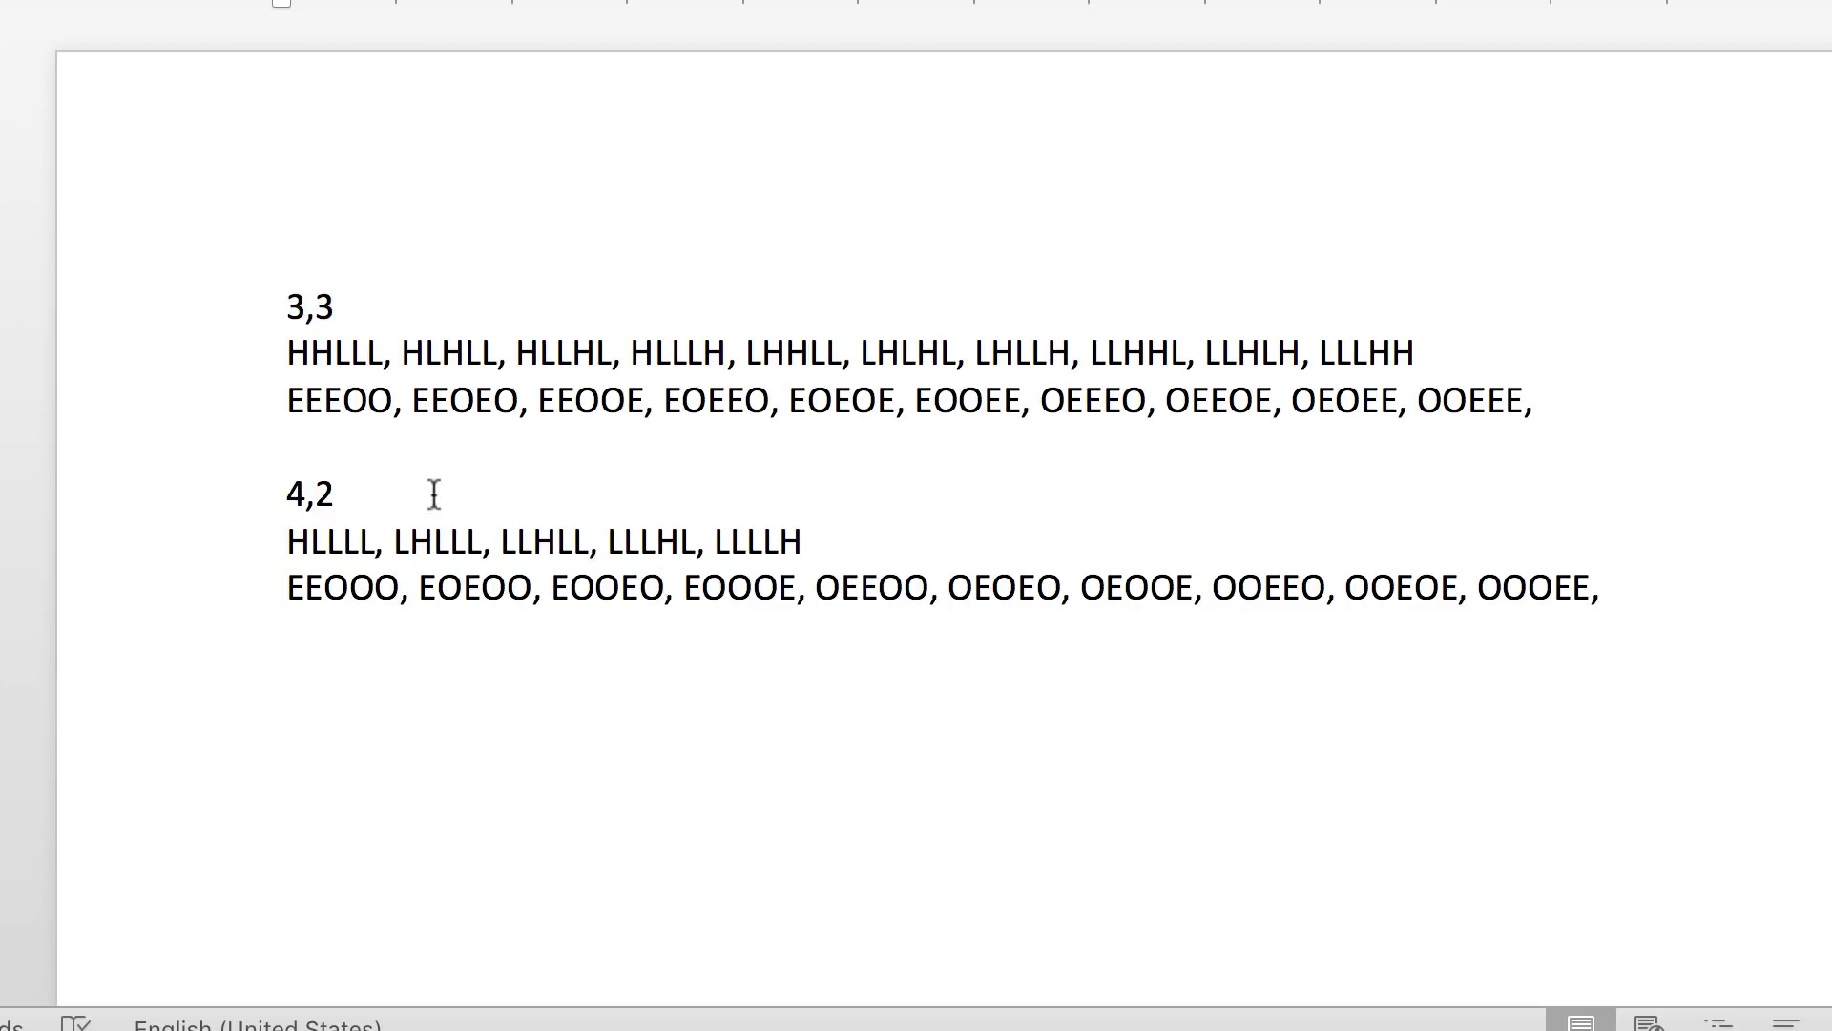
{"action": "double_click", "coordinate": [311, 306]}
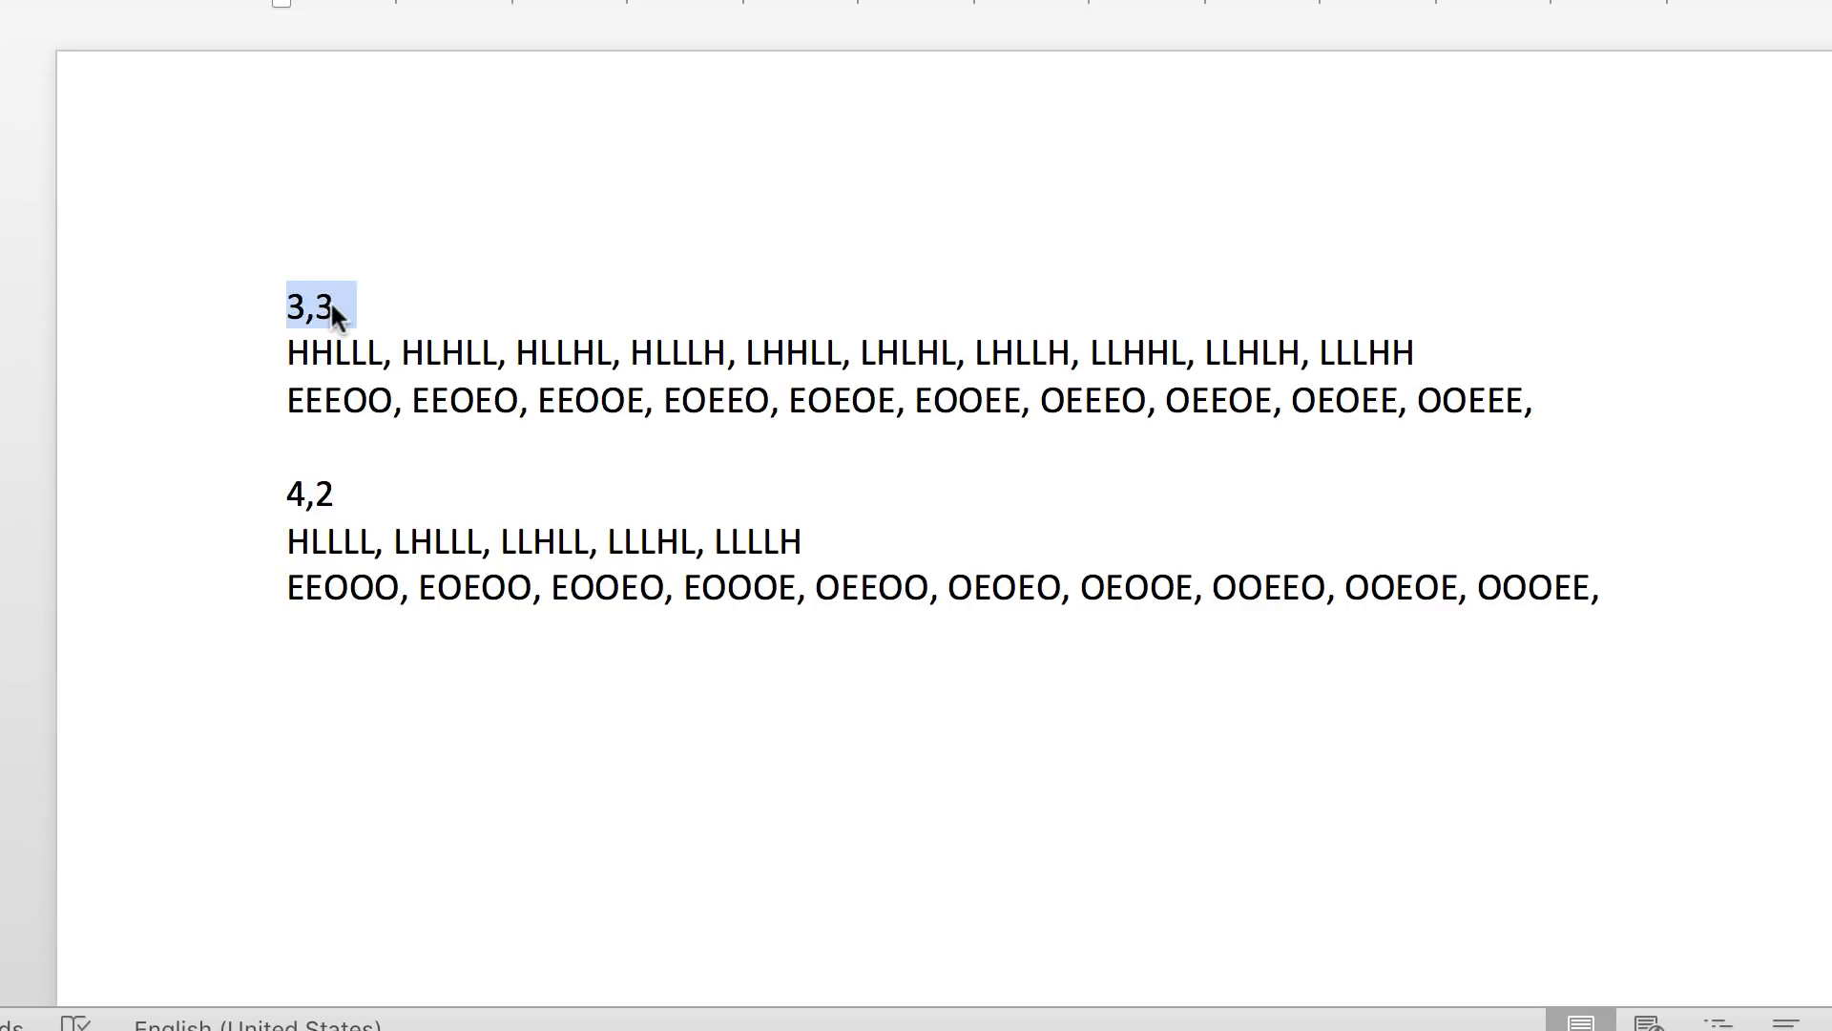
{"action": "left_click", "coordinate": [340, 340]}
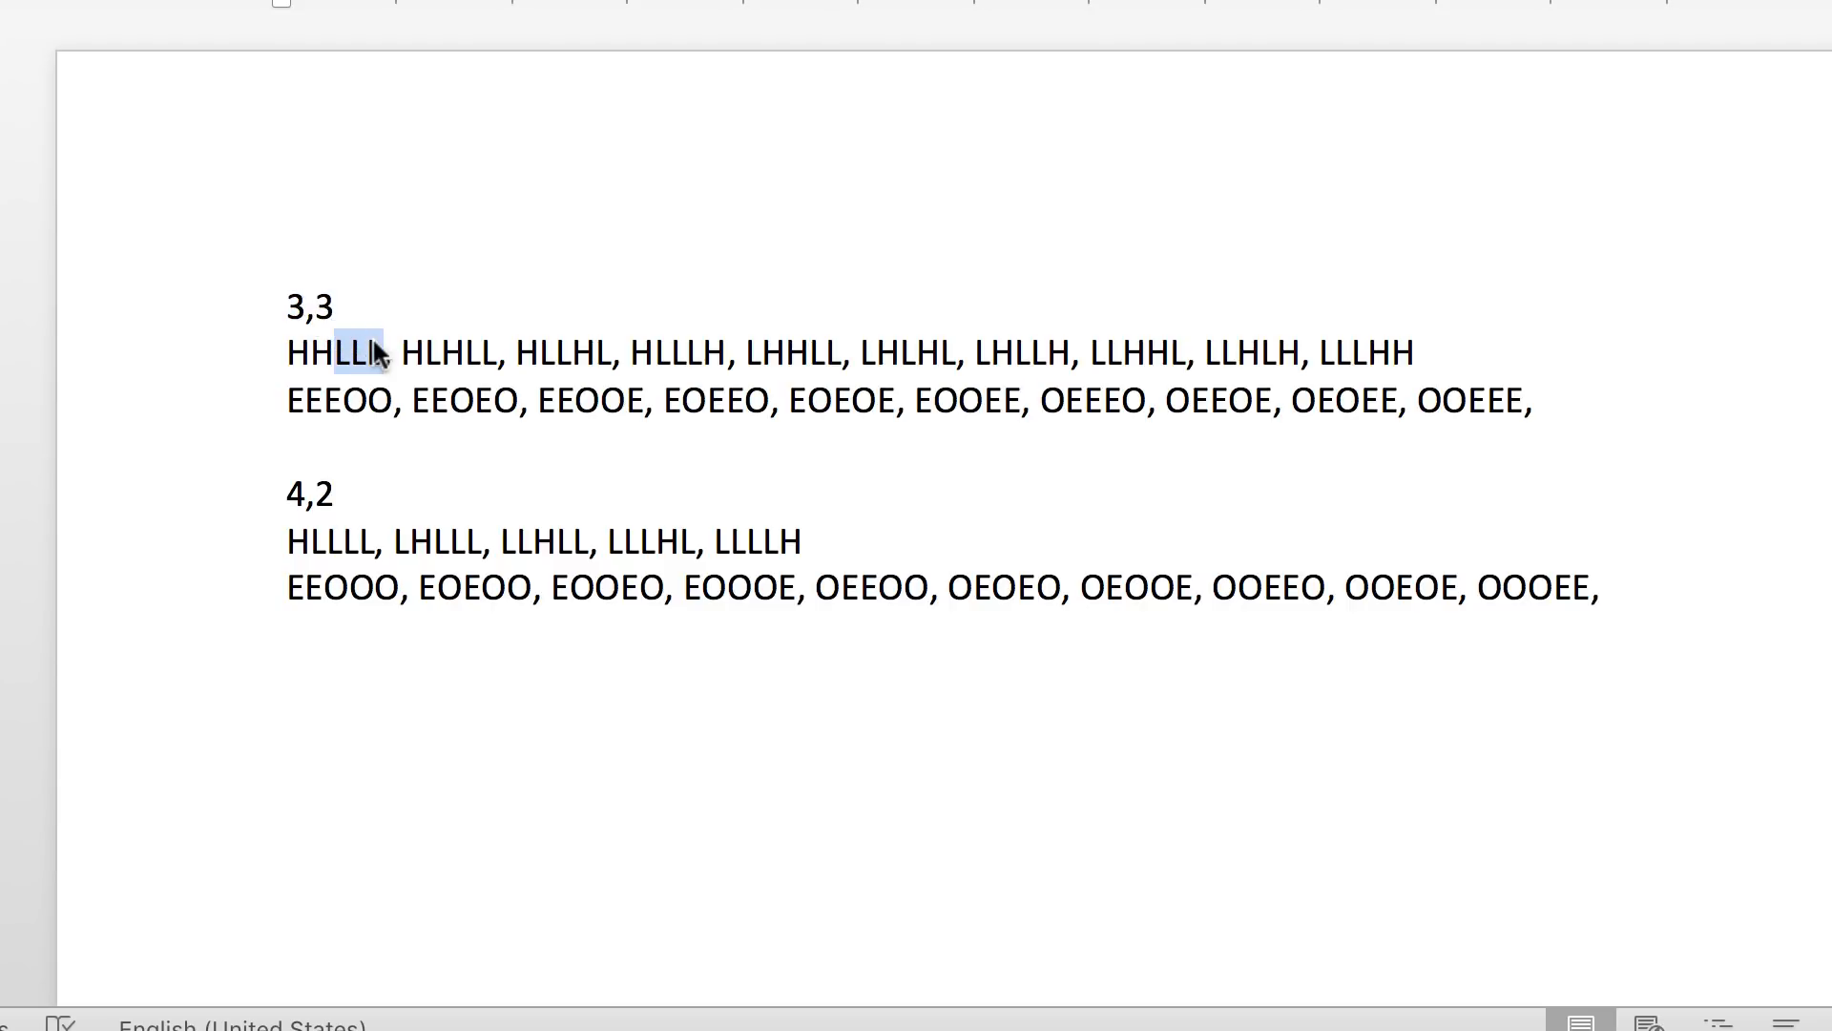
{"action": "left_click", "coordinate": [296, 401]}
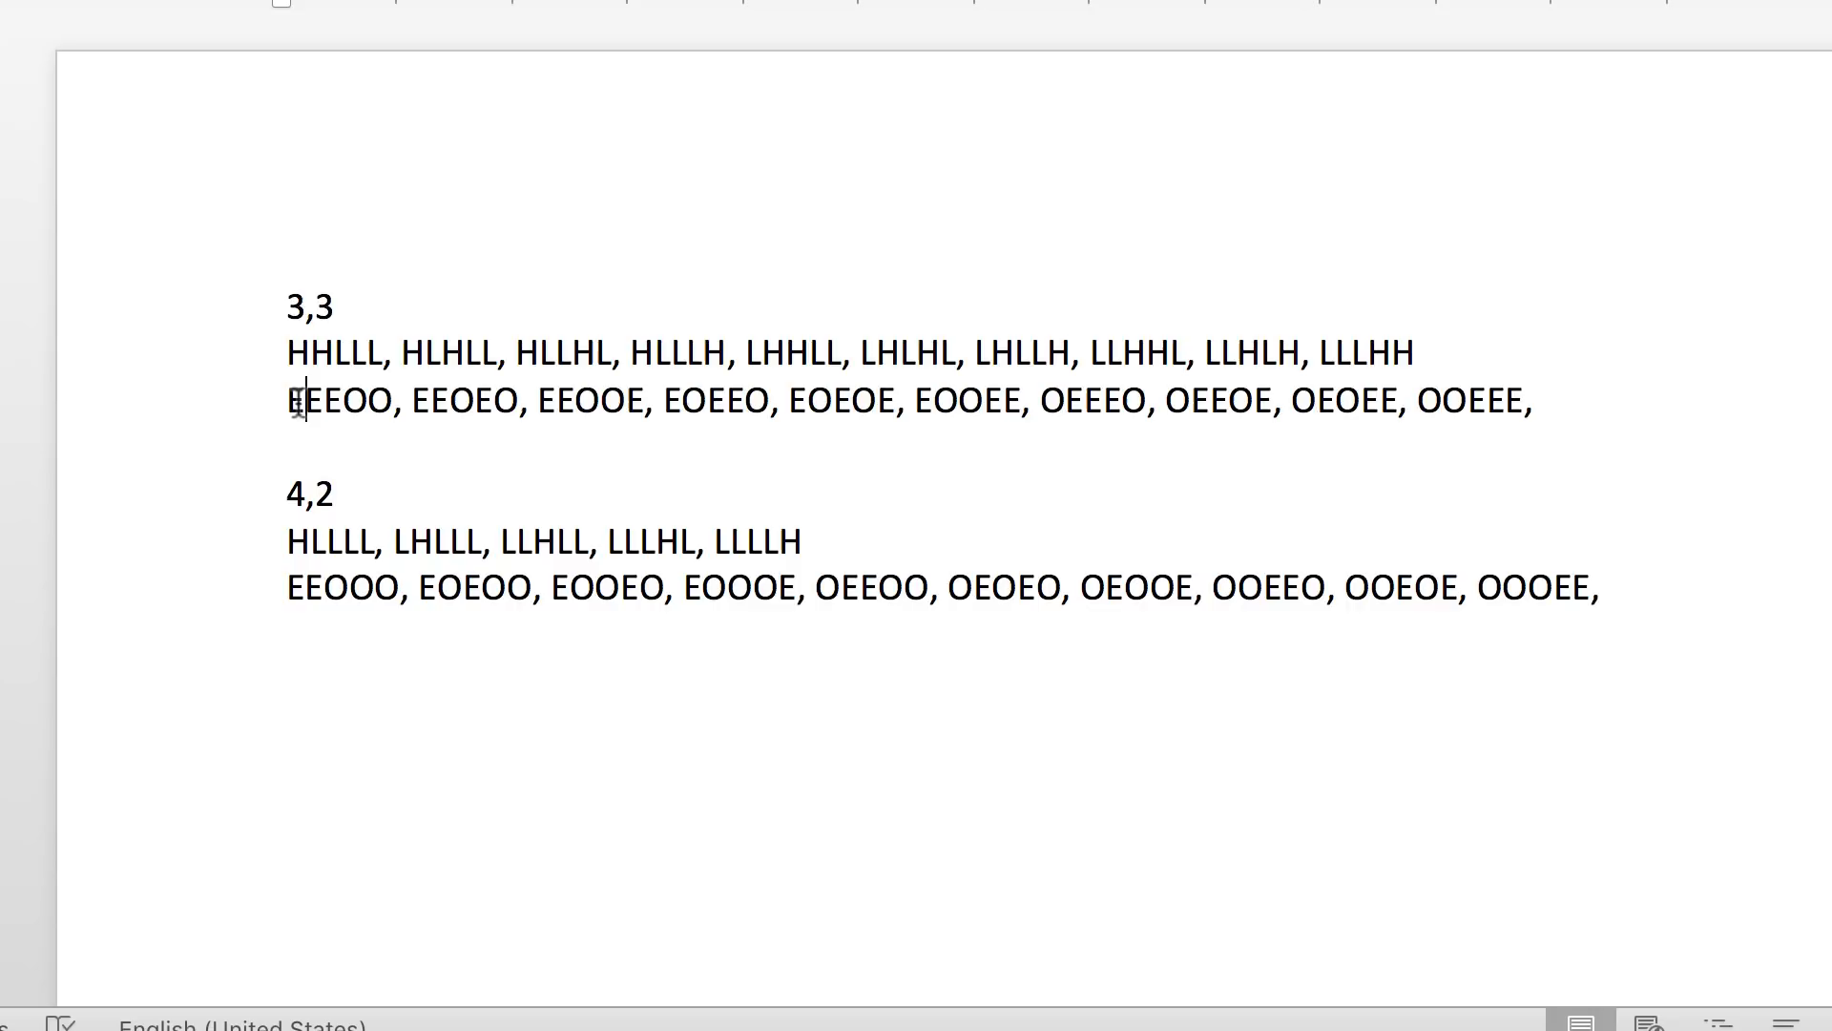
{"action": "left_click_drag", "start_coordinate": [290, 401], "coordinate": [342, 401]}
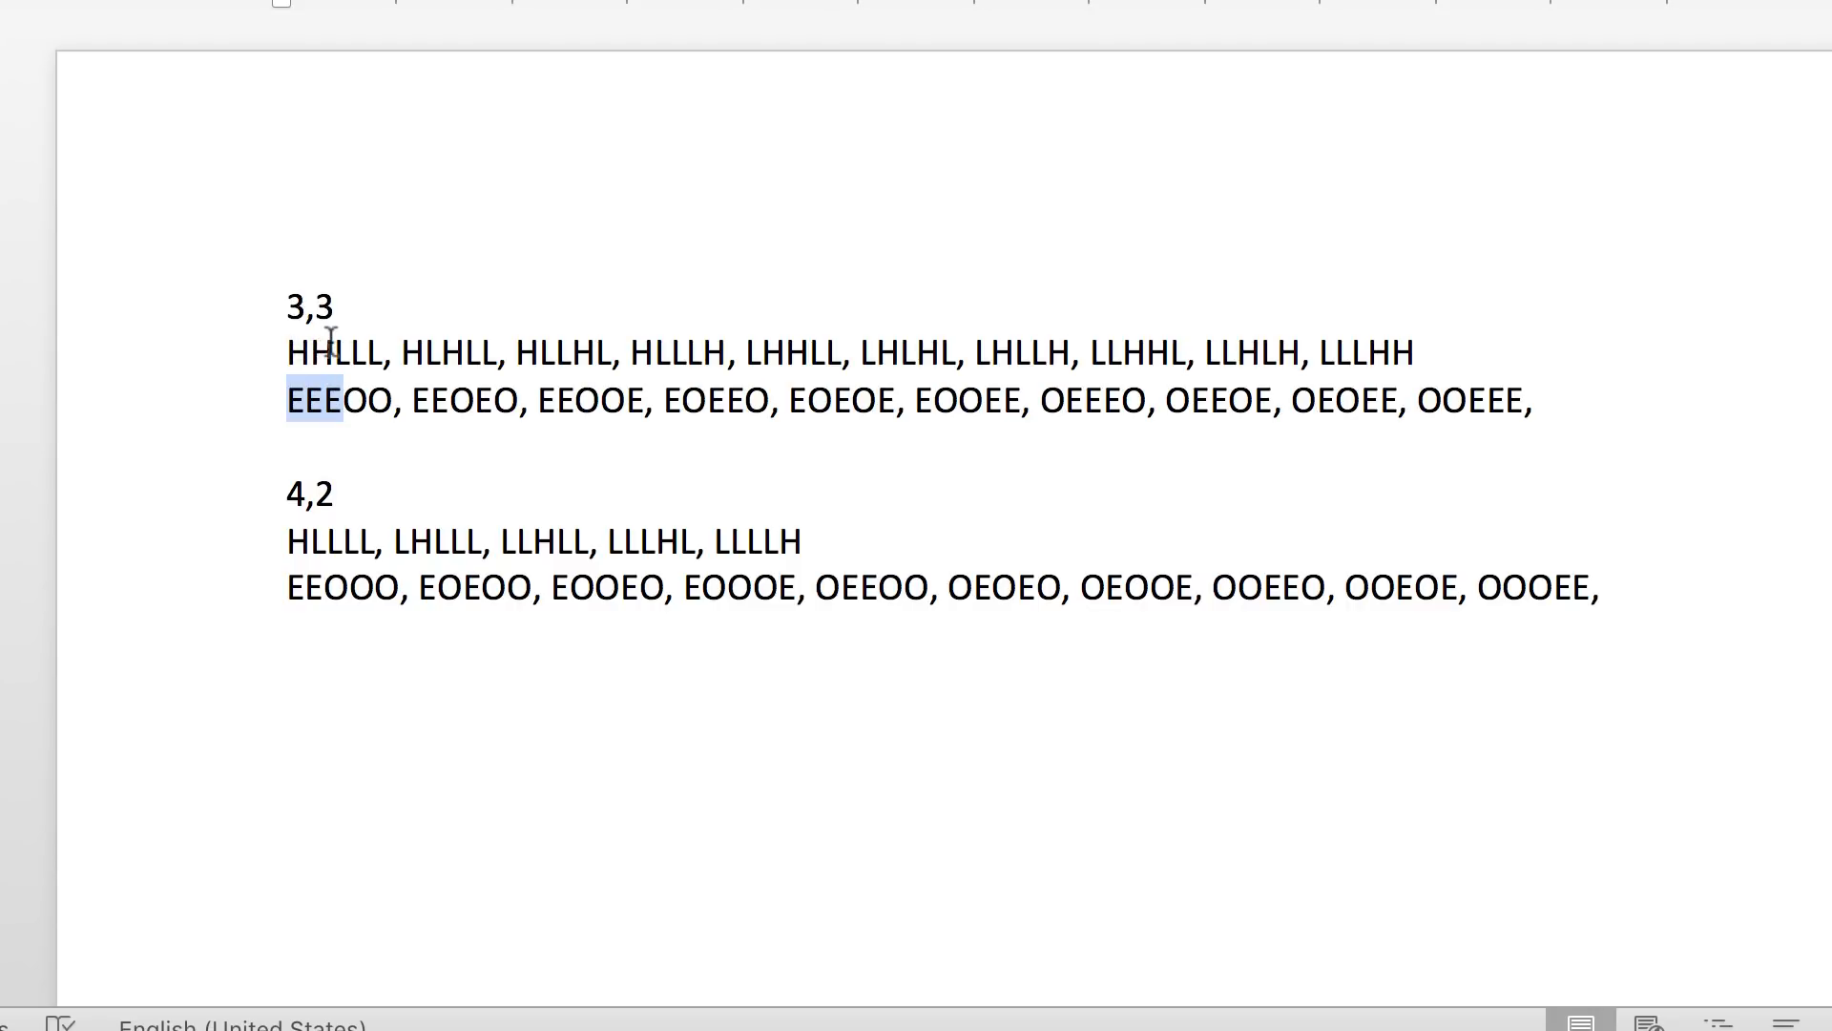
{"action": "mouse_move", "coordinate": [380, 357]}
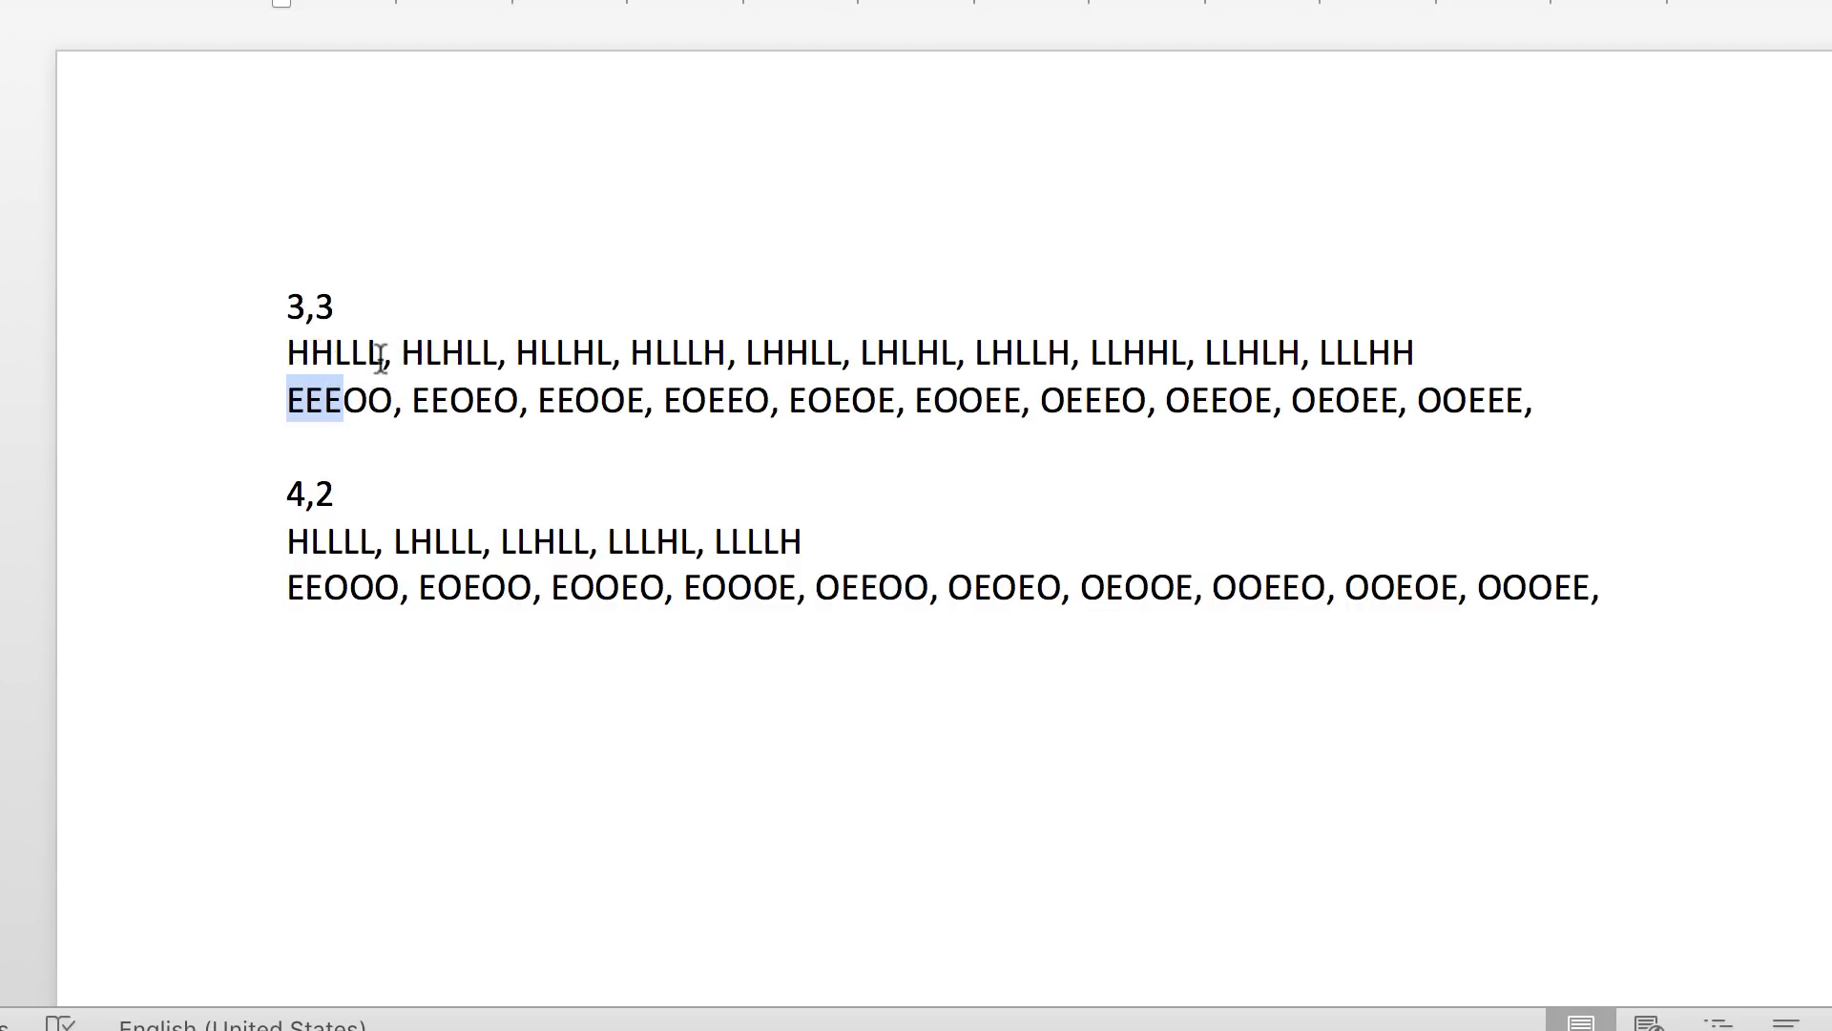
{"action": "left_click", "coordinate": [351, 351]}
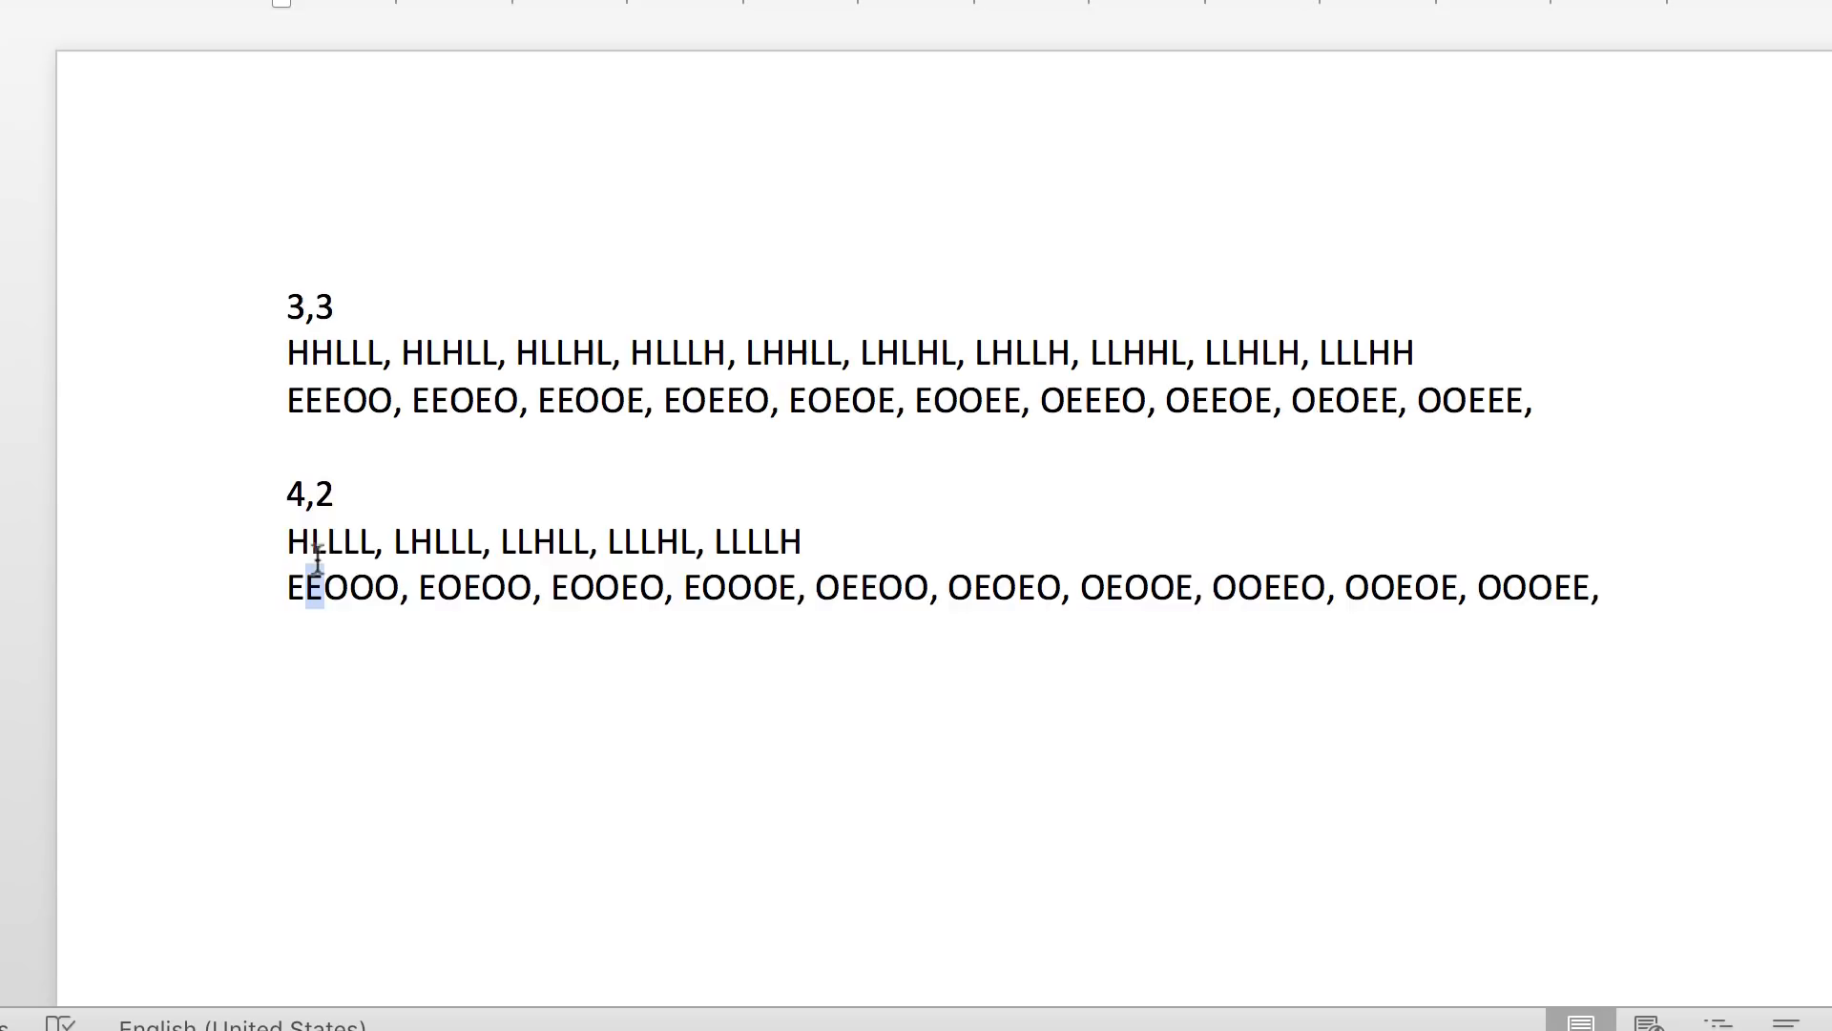
{"action": "mouse_move", "coordinate": [324, 492]}
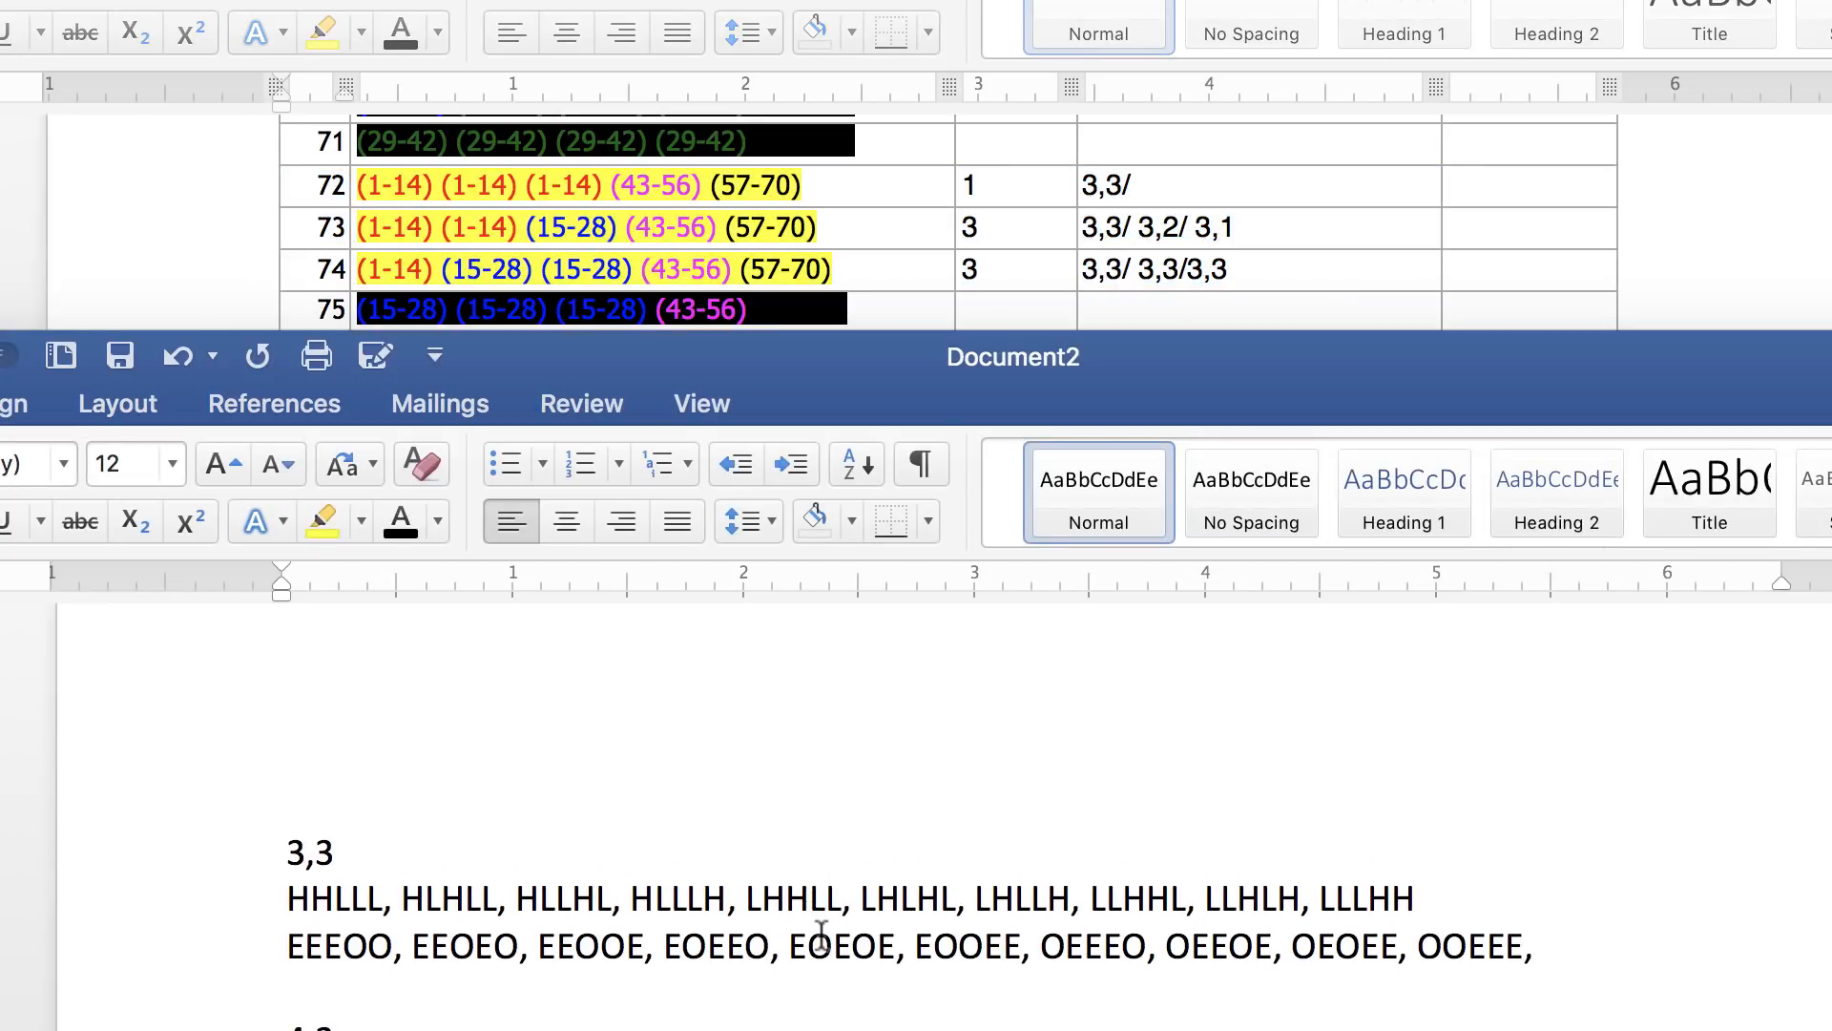
{"action": "mouse_move", "coordinate": [1099, 280]}
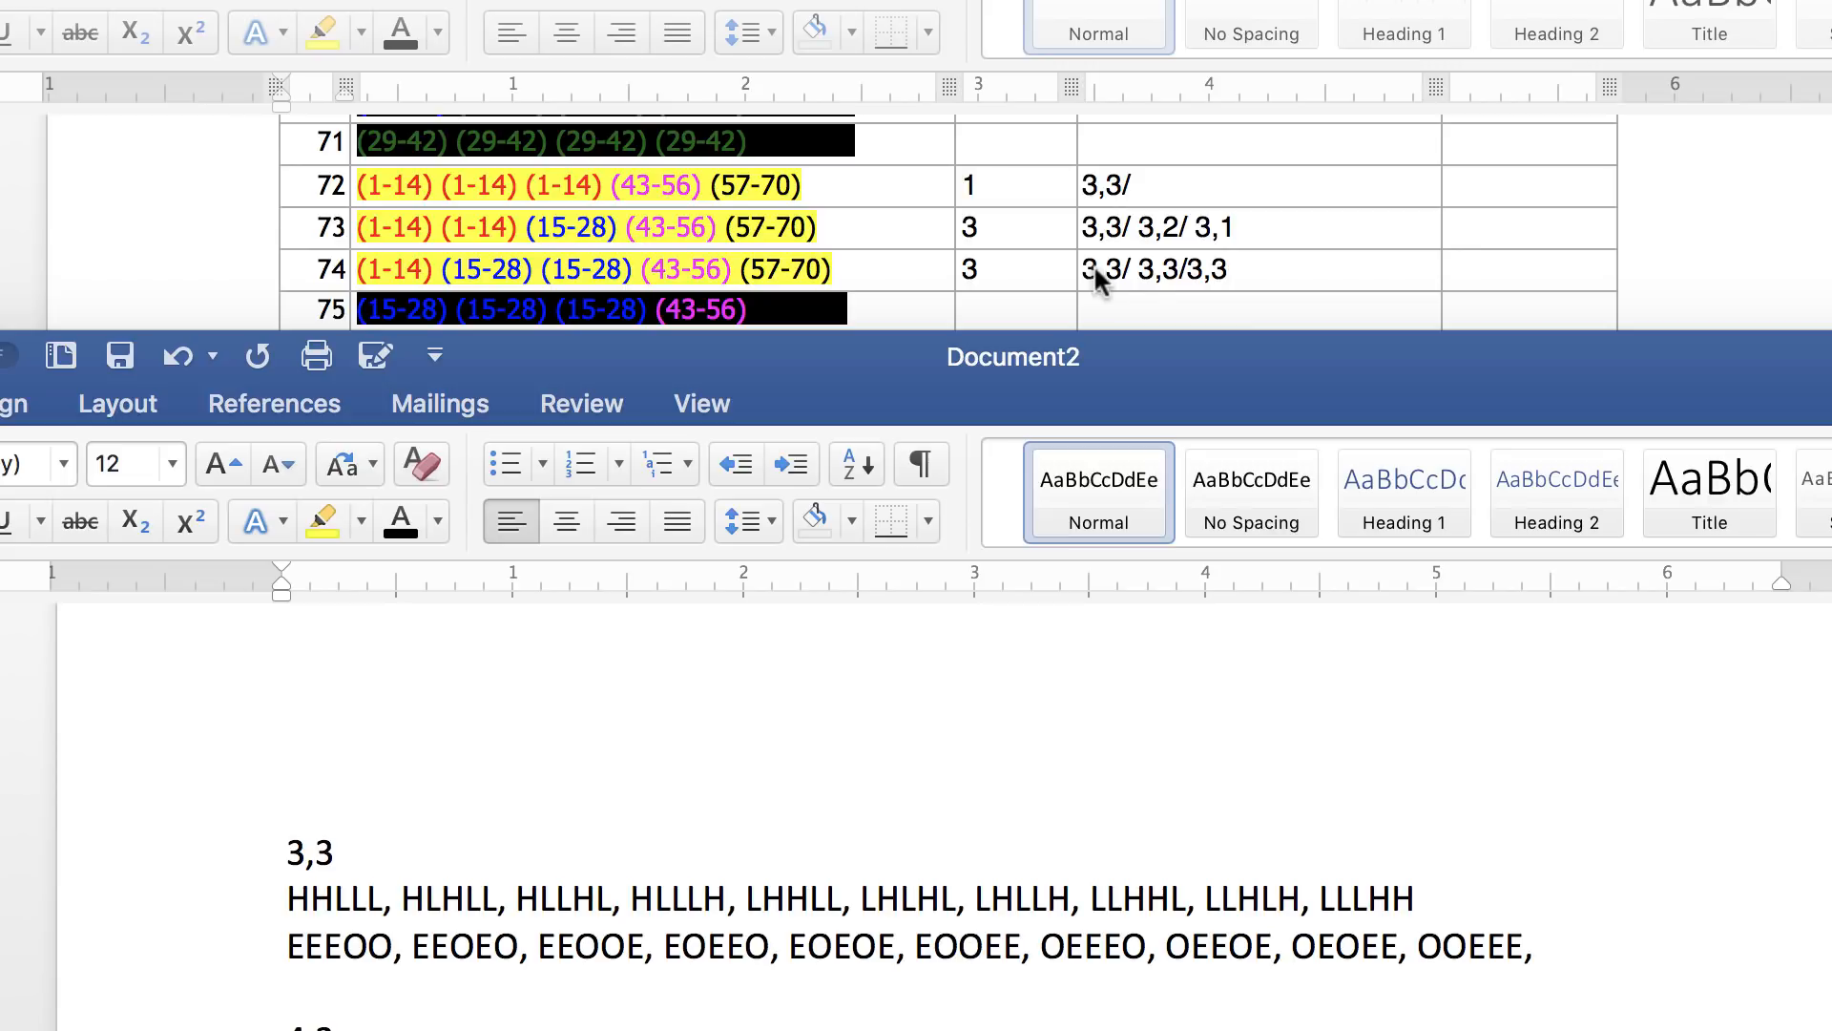
{"action": "mouse_move", "coordinate": [433, 269]}
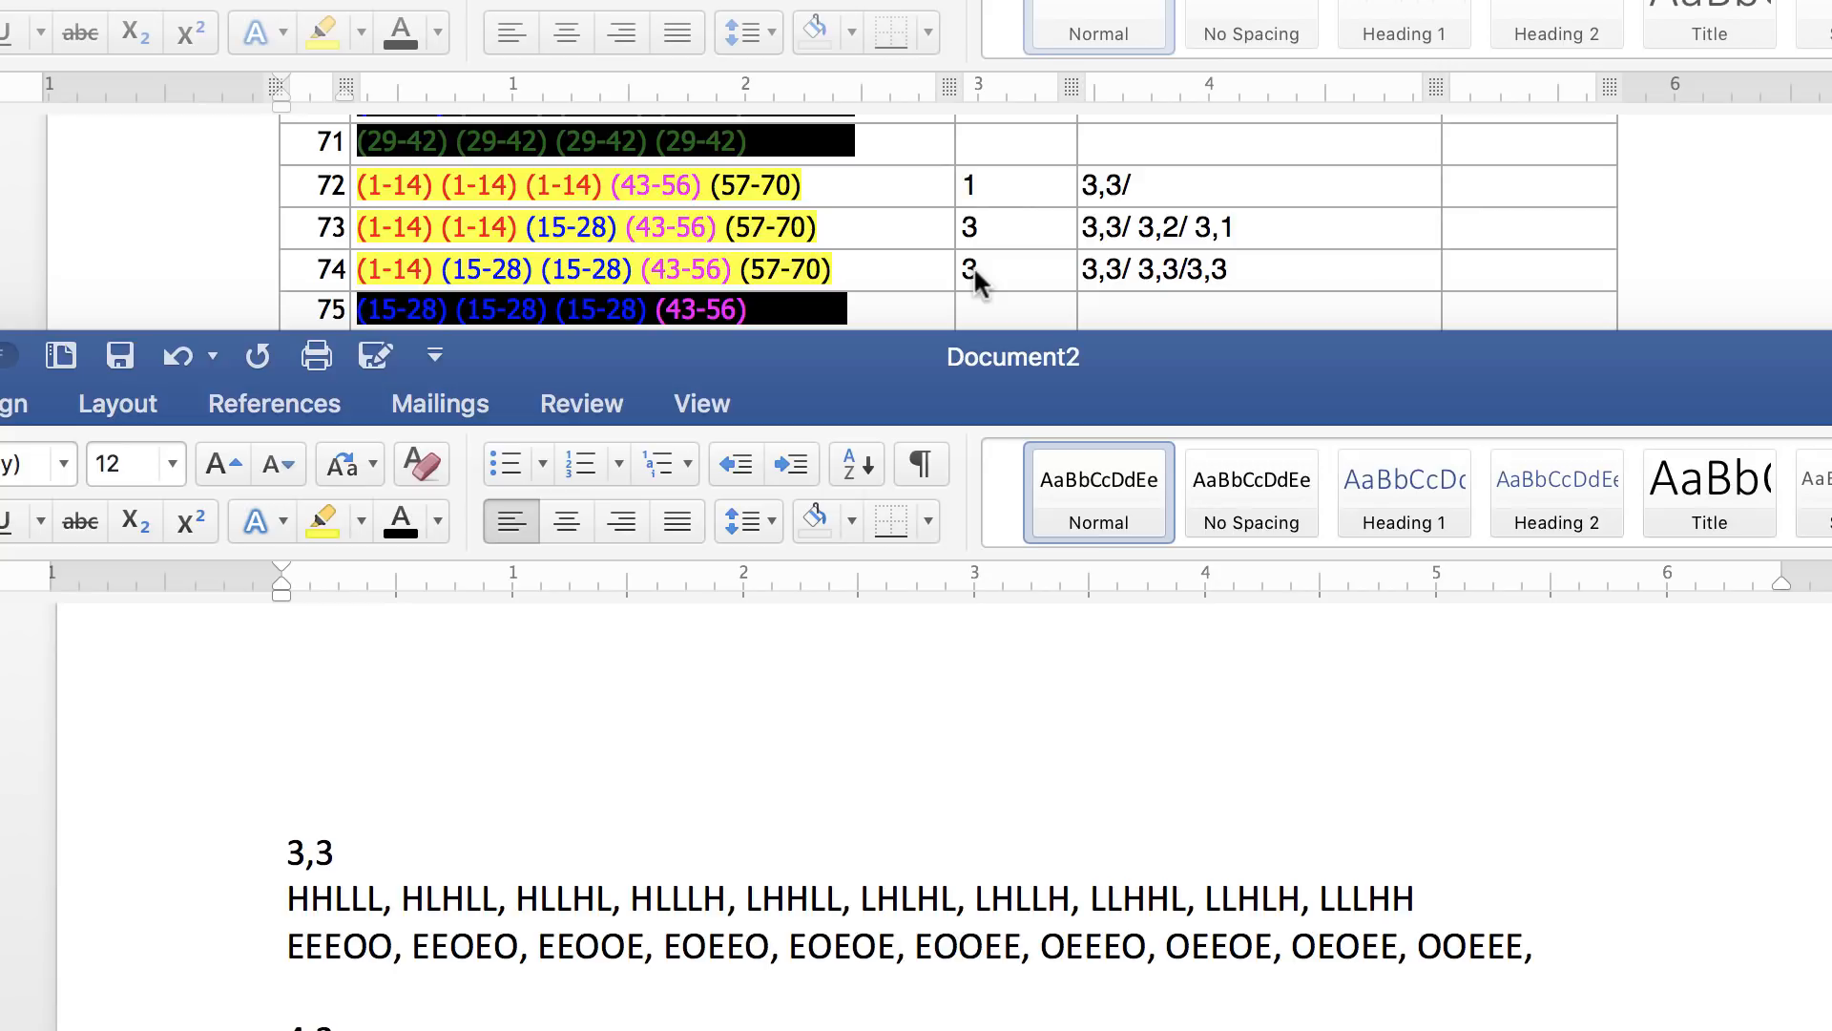
{"action": "mouse_move", "coordinate": [742, 271]}
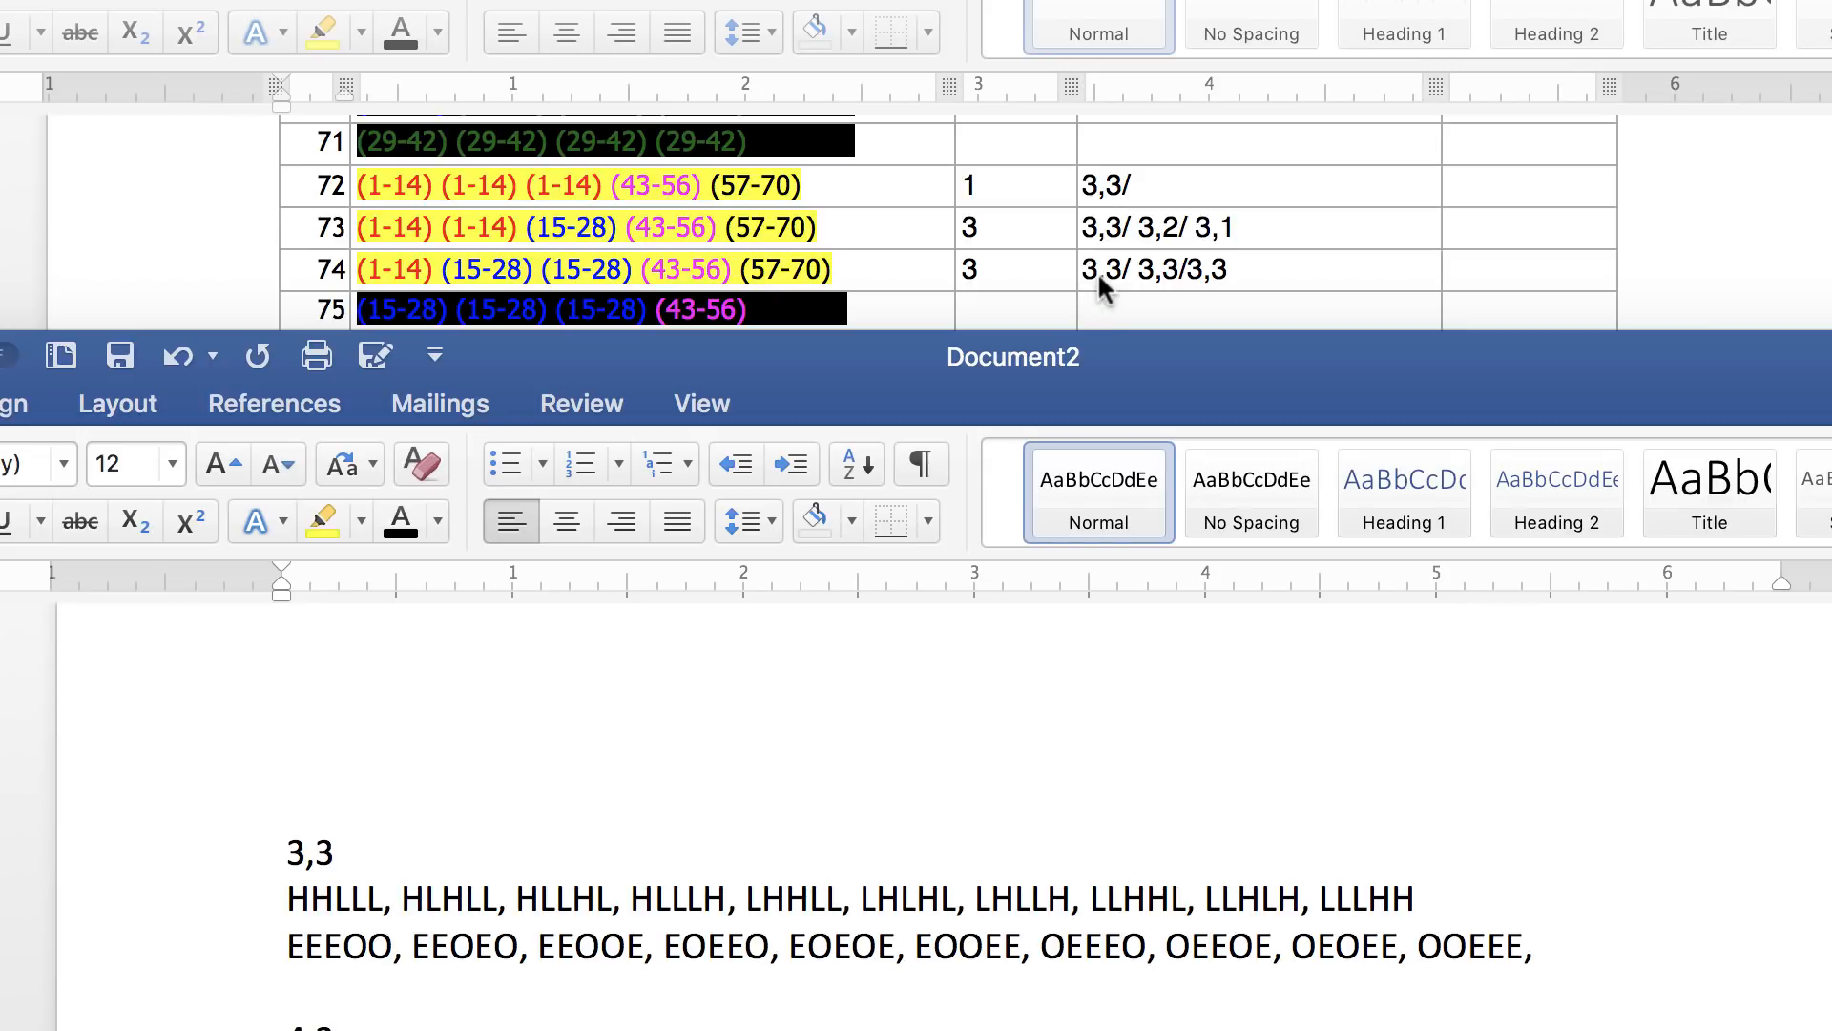
{"action": "mouse_move", "coordinate": [1180, 288]}
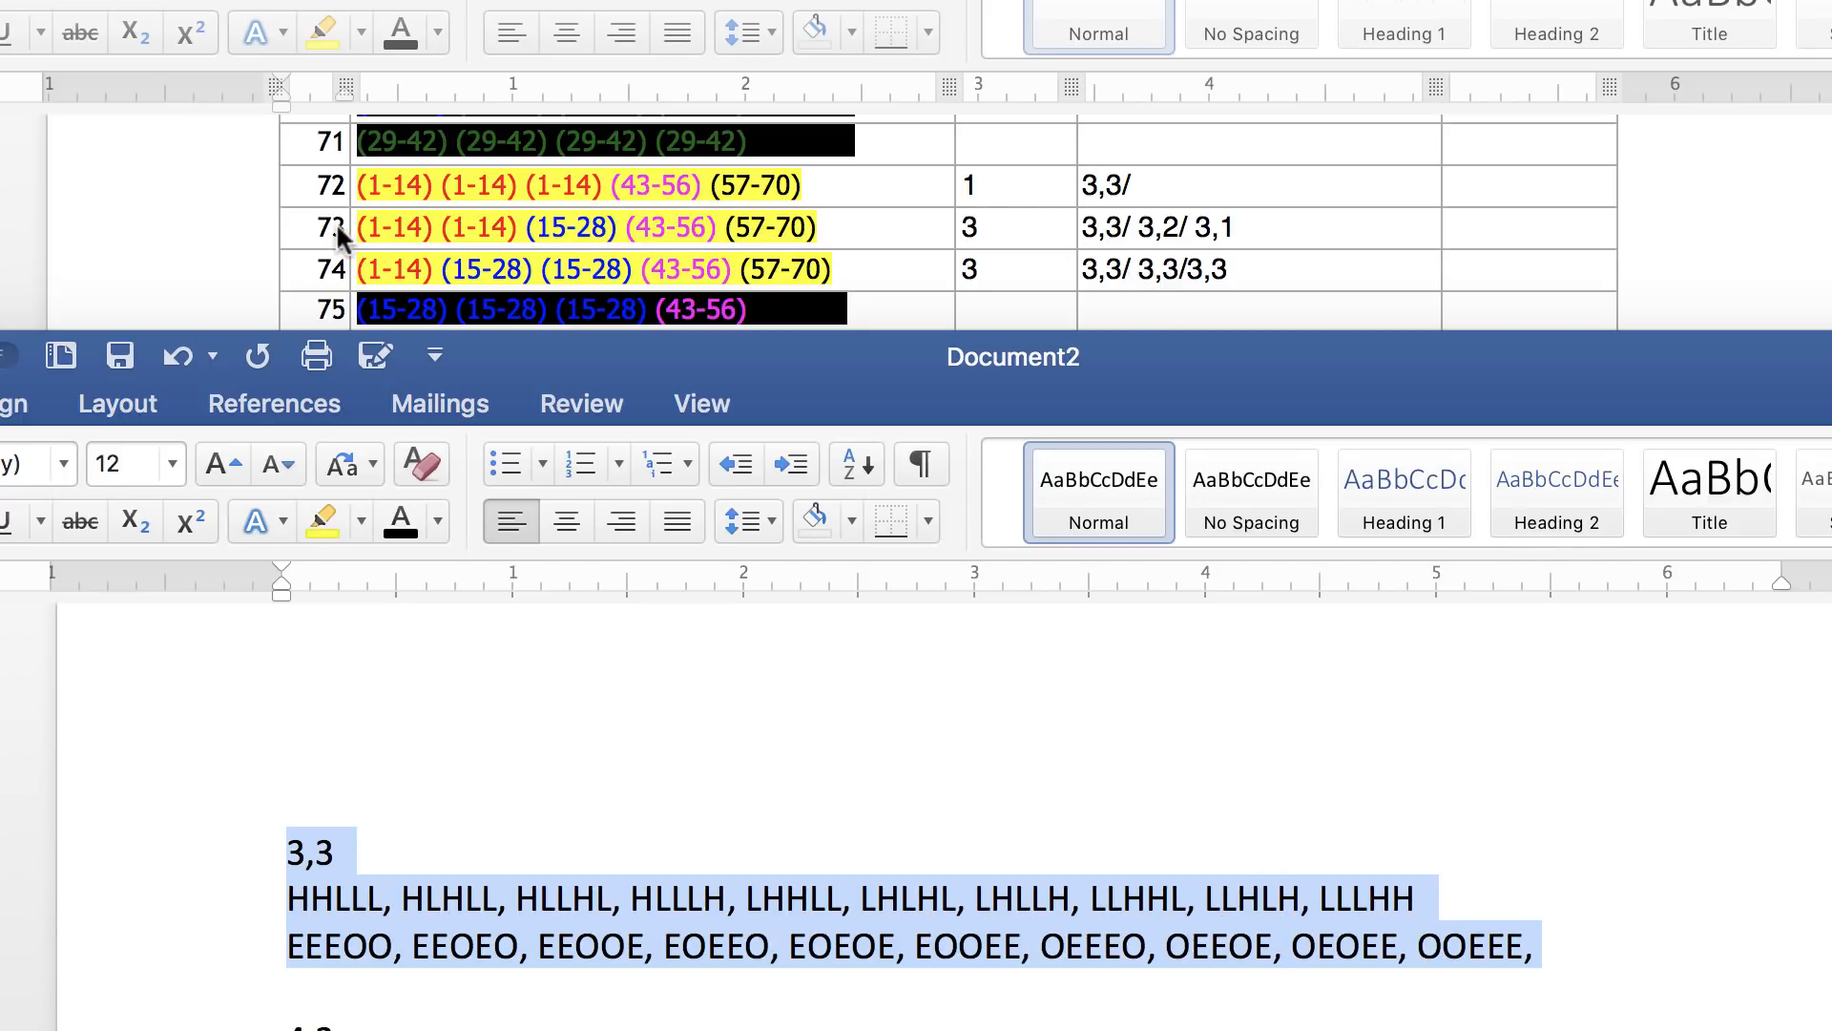
{"action": "mouse_move", "coordinate": [1063, 241]}
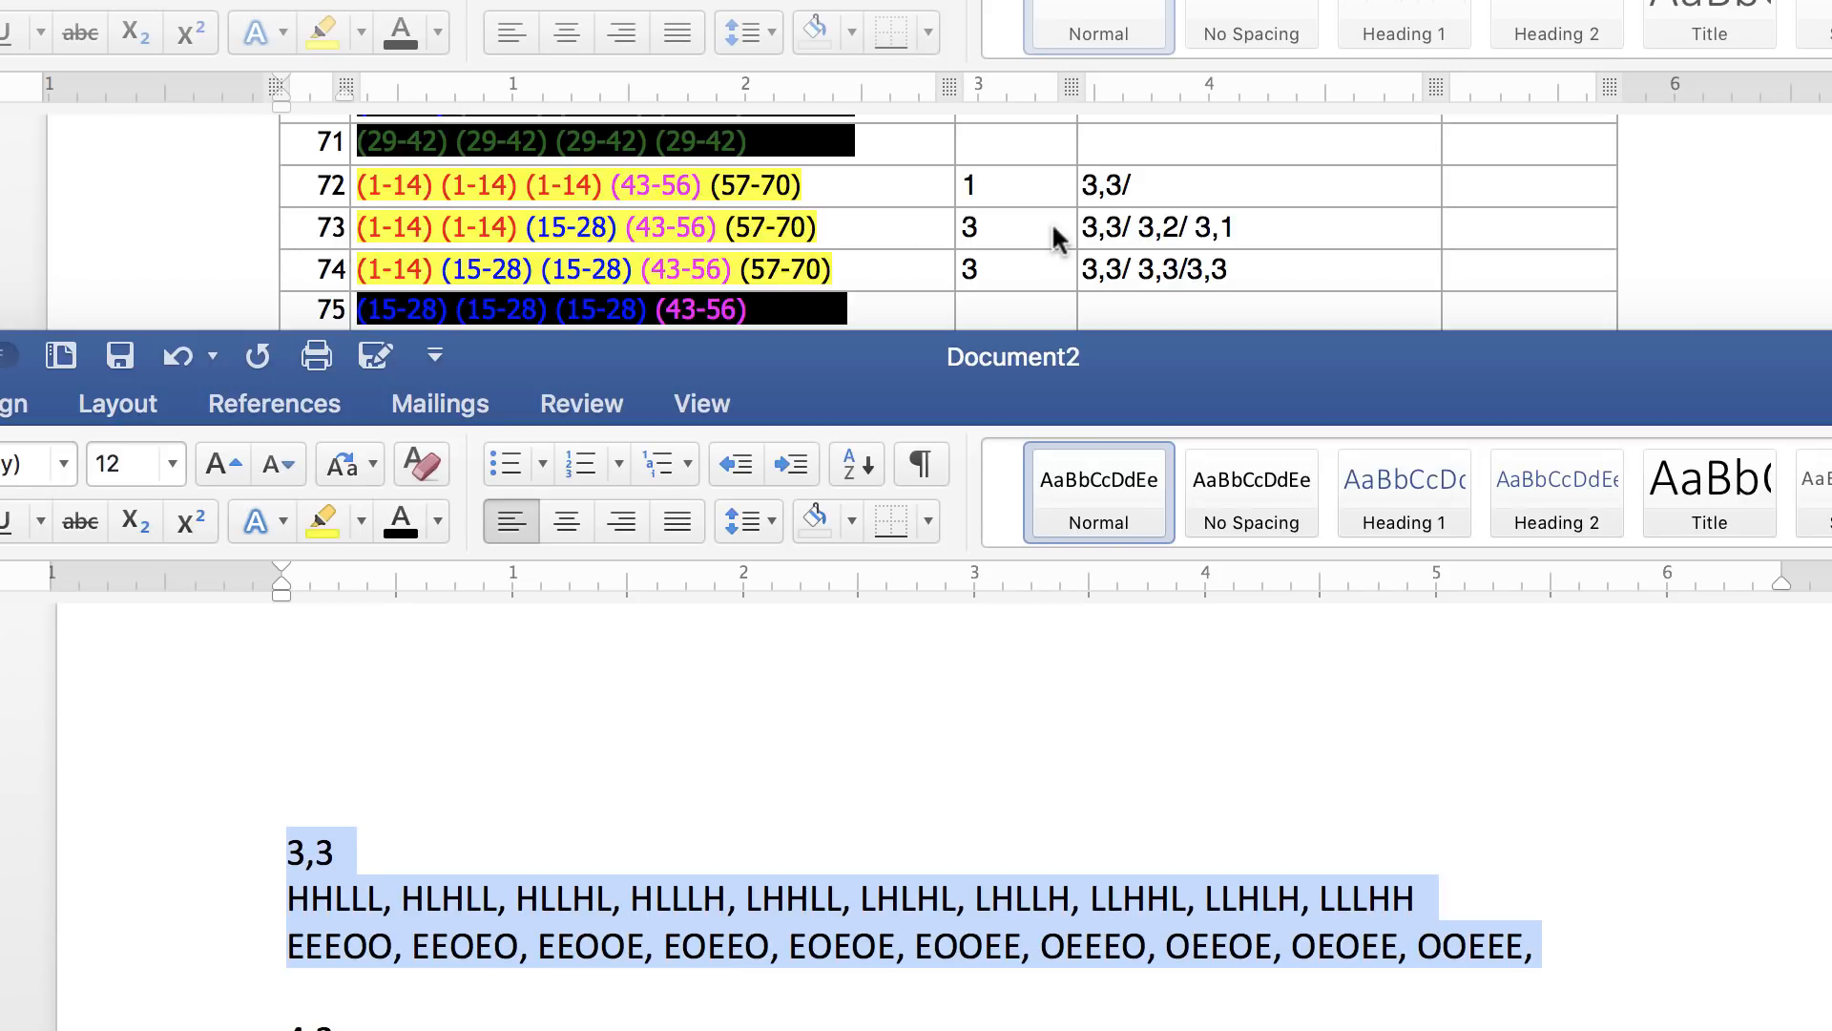
{"action": "mouse_move", "coordinate": [1106, 241]}
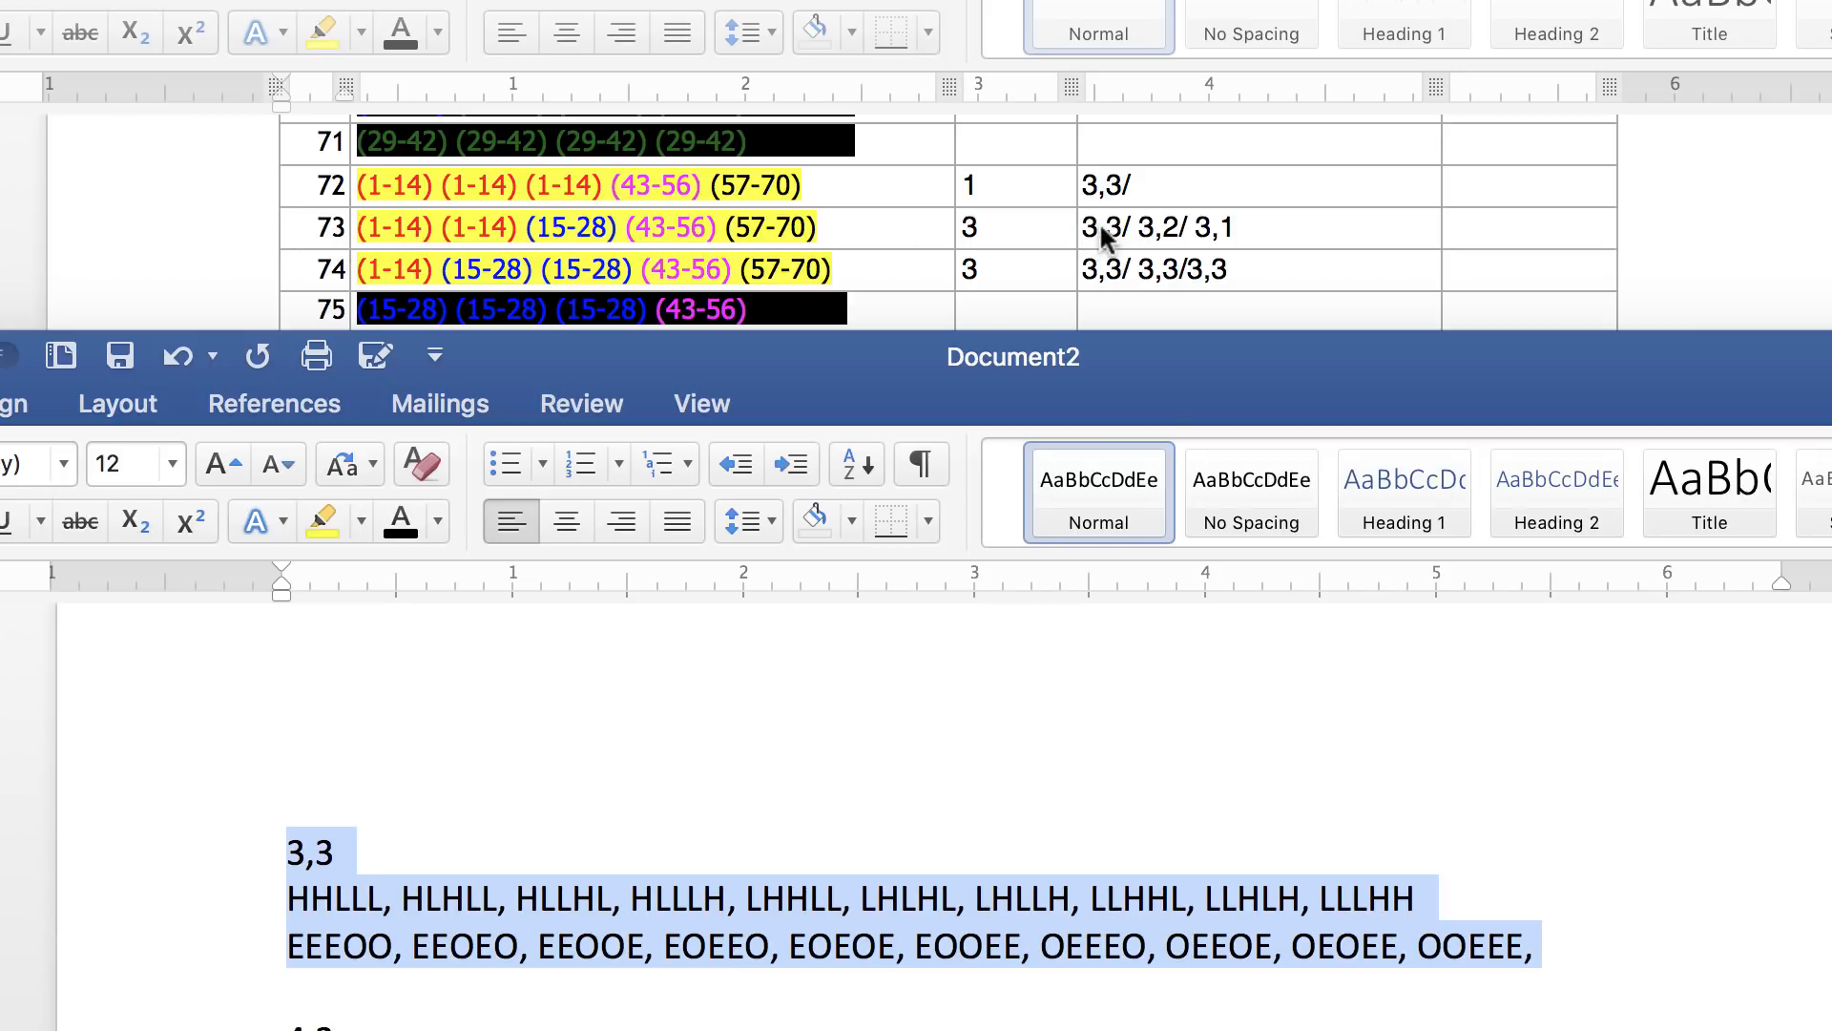
{"action": "mouse_move", "coordinate": [1046, 216]}
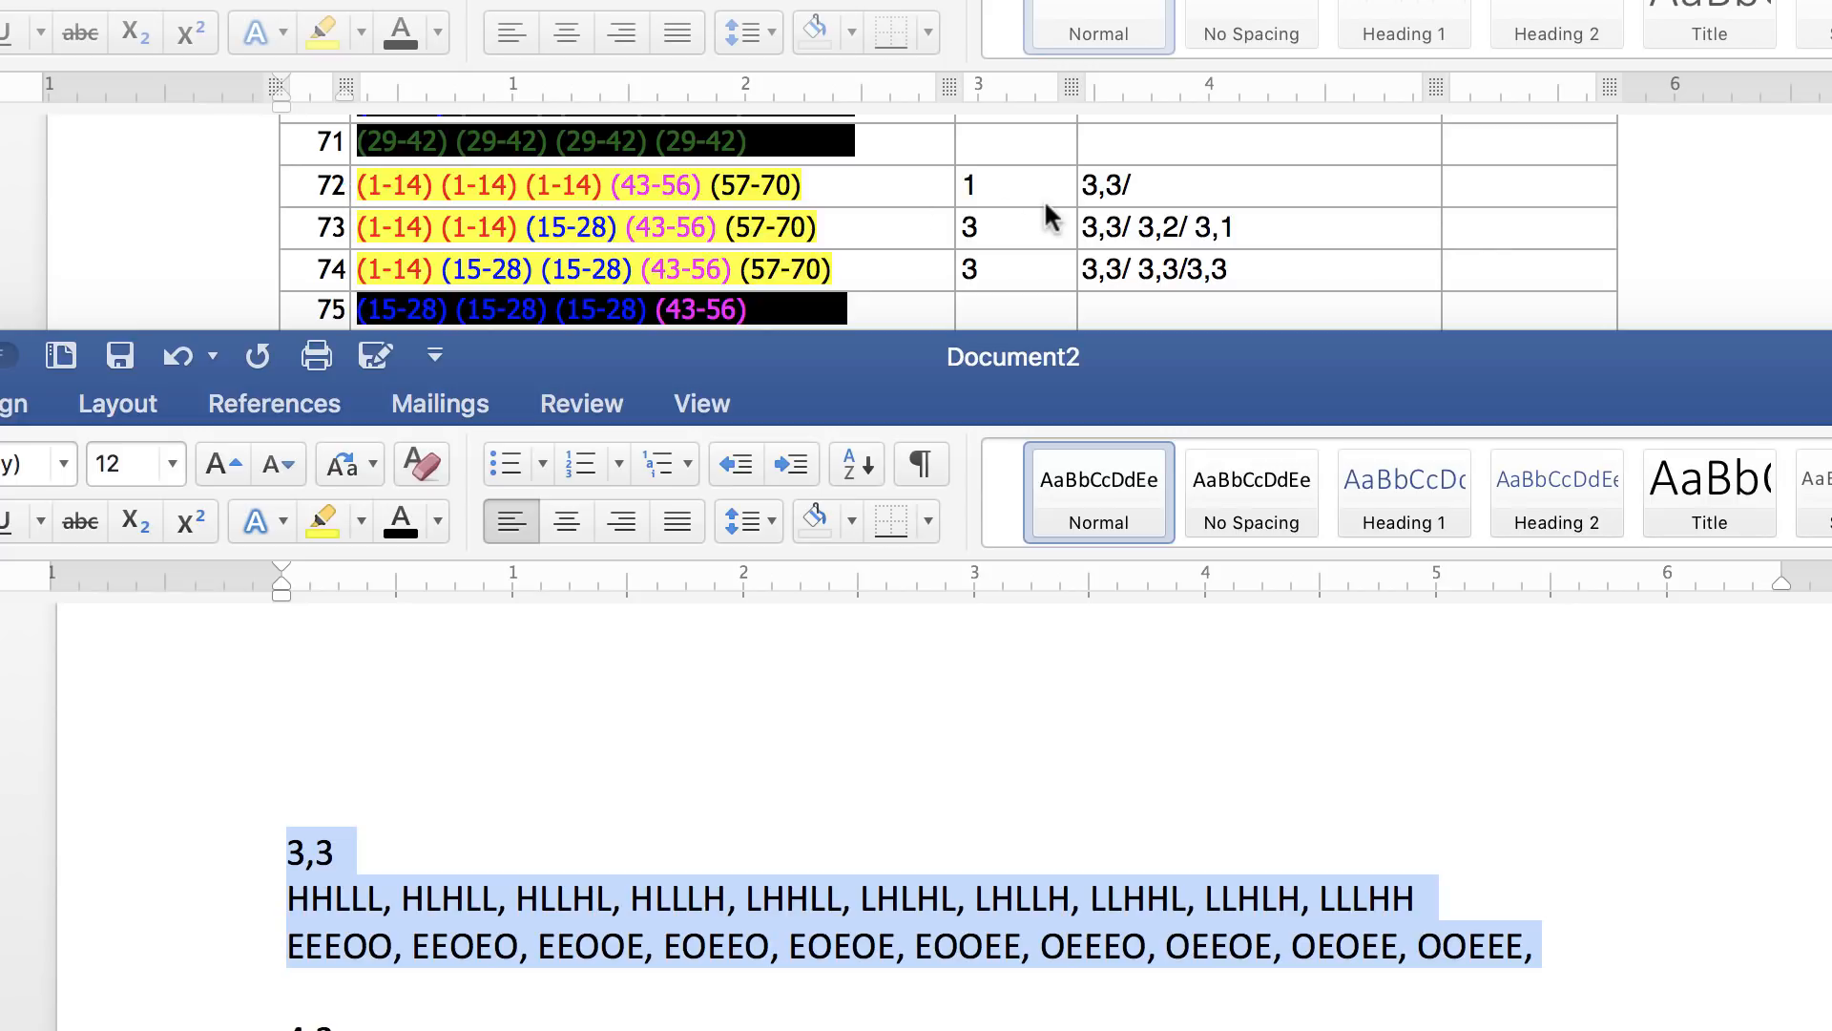
{"action": "mouse_move", "coordinate": [1123, 198]}
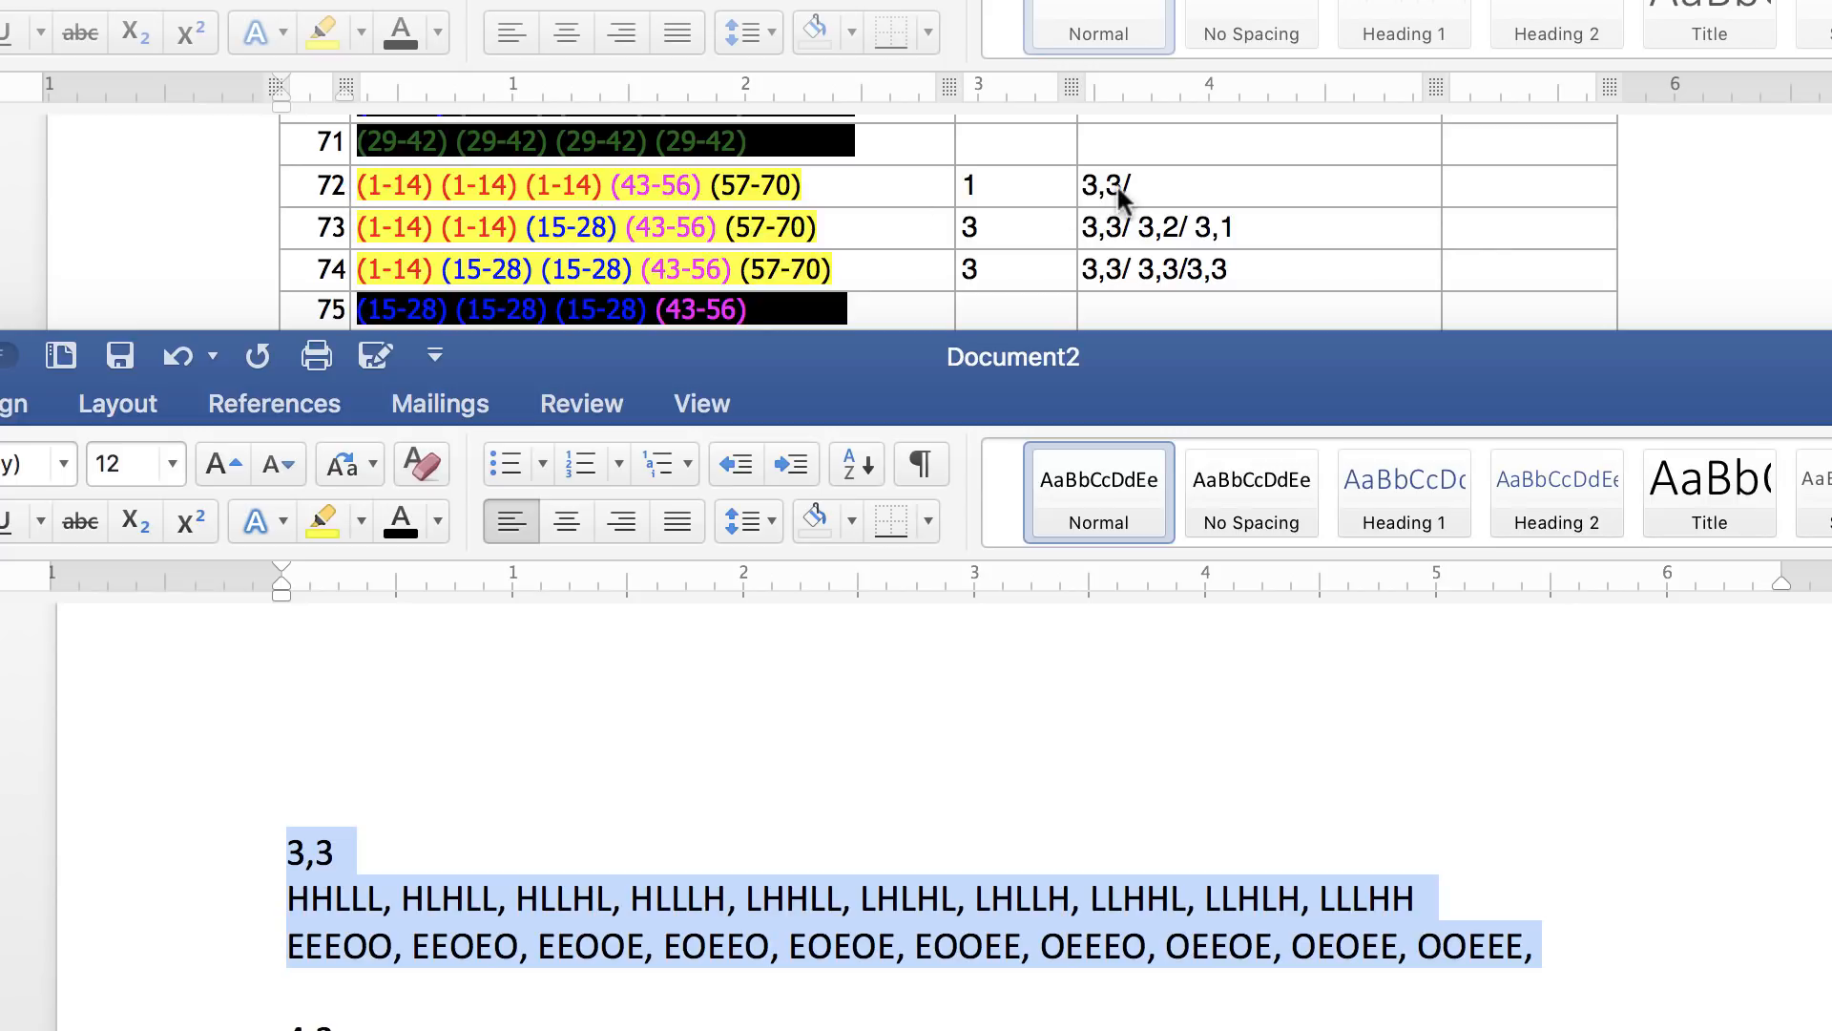
{"action": "mouse_move", "coordinate": [712, 210]}
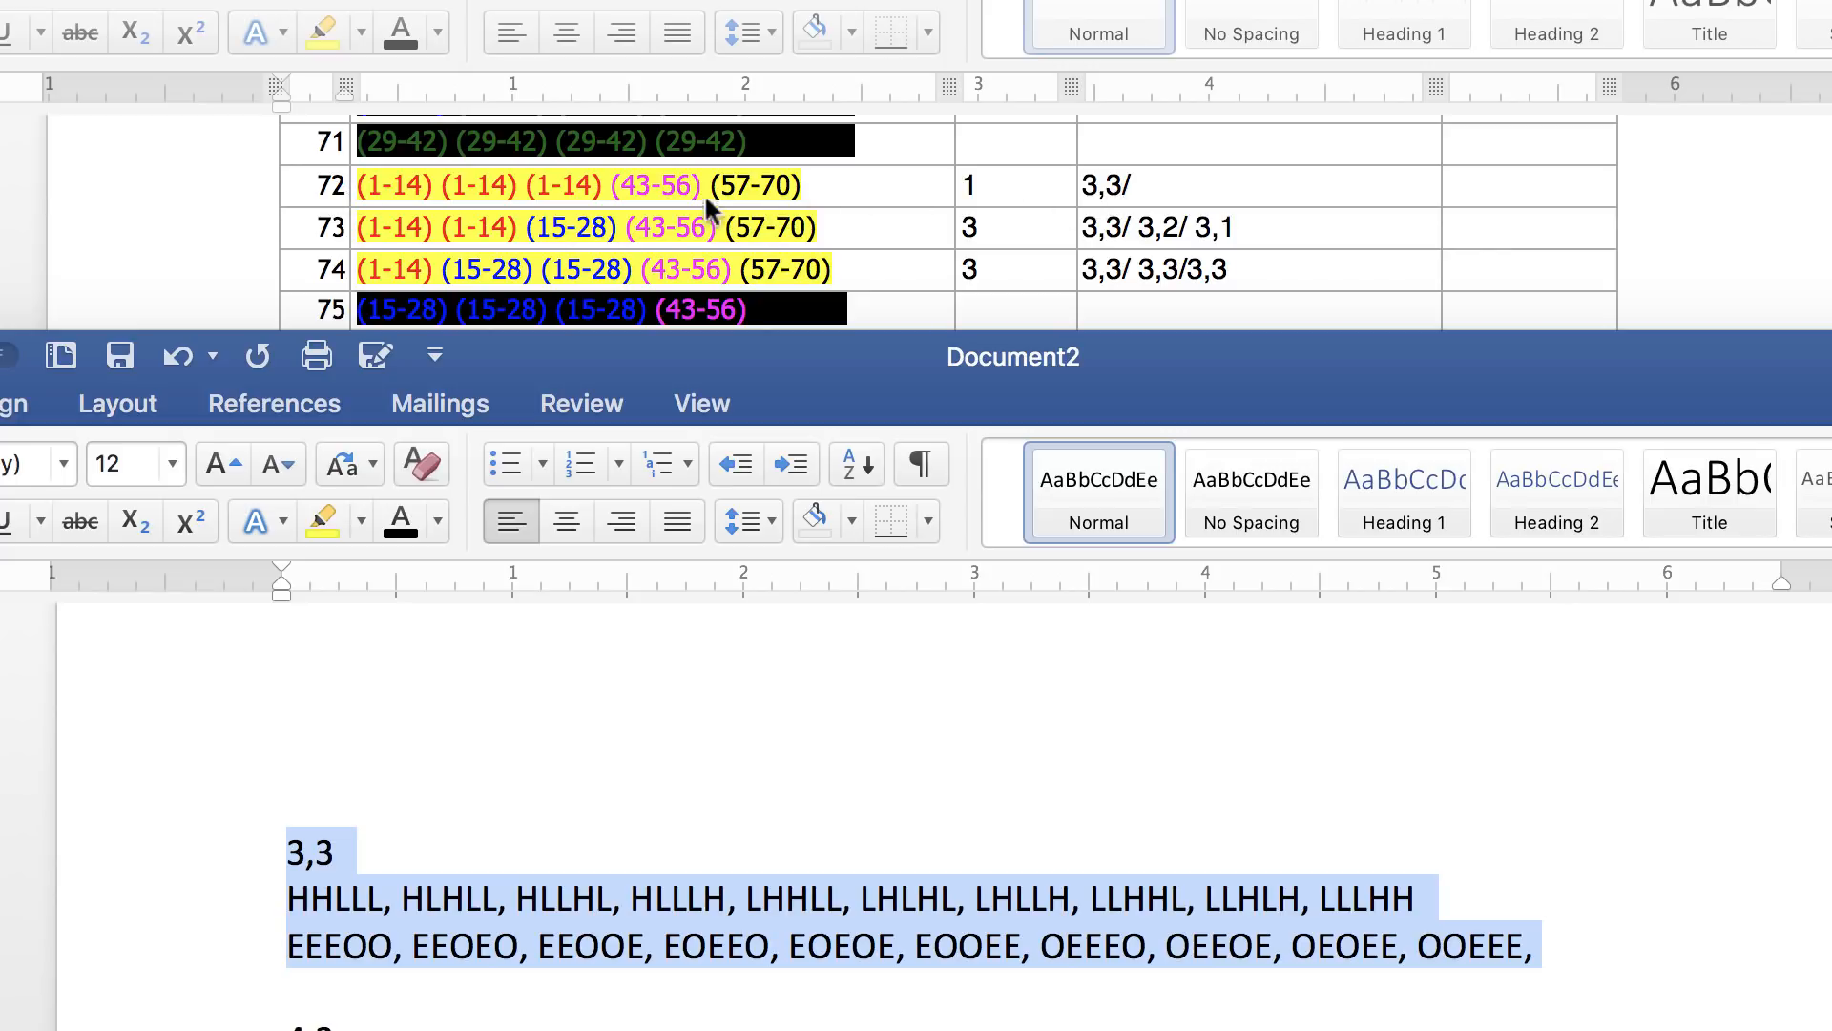
{"action": "mouse_move", "coordinate": [882, 267]}
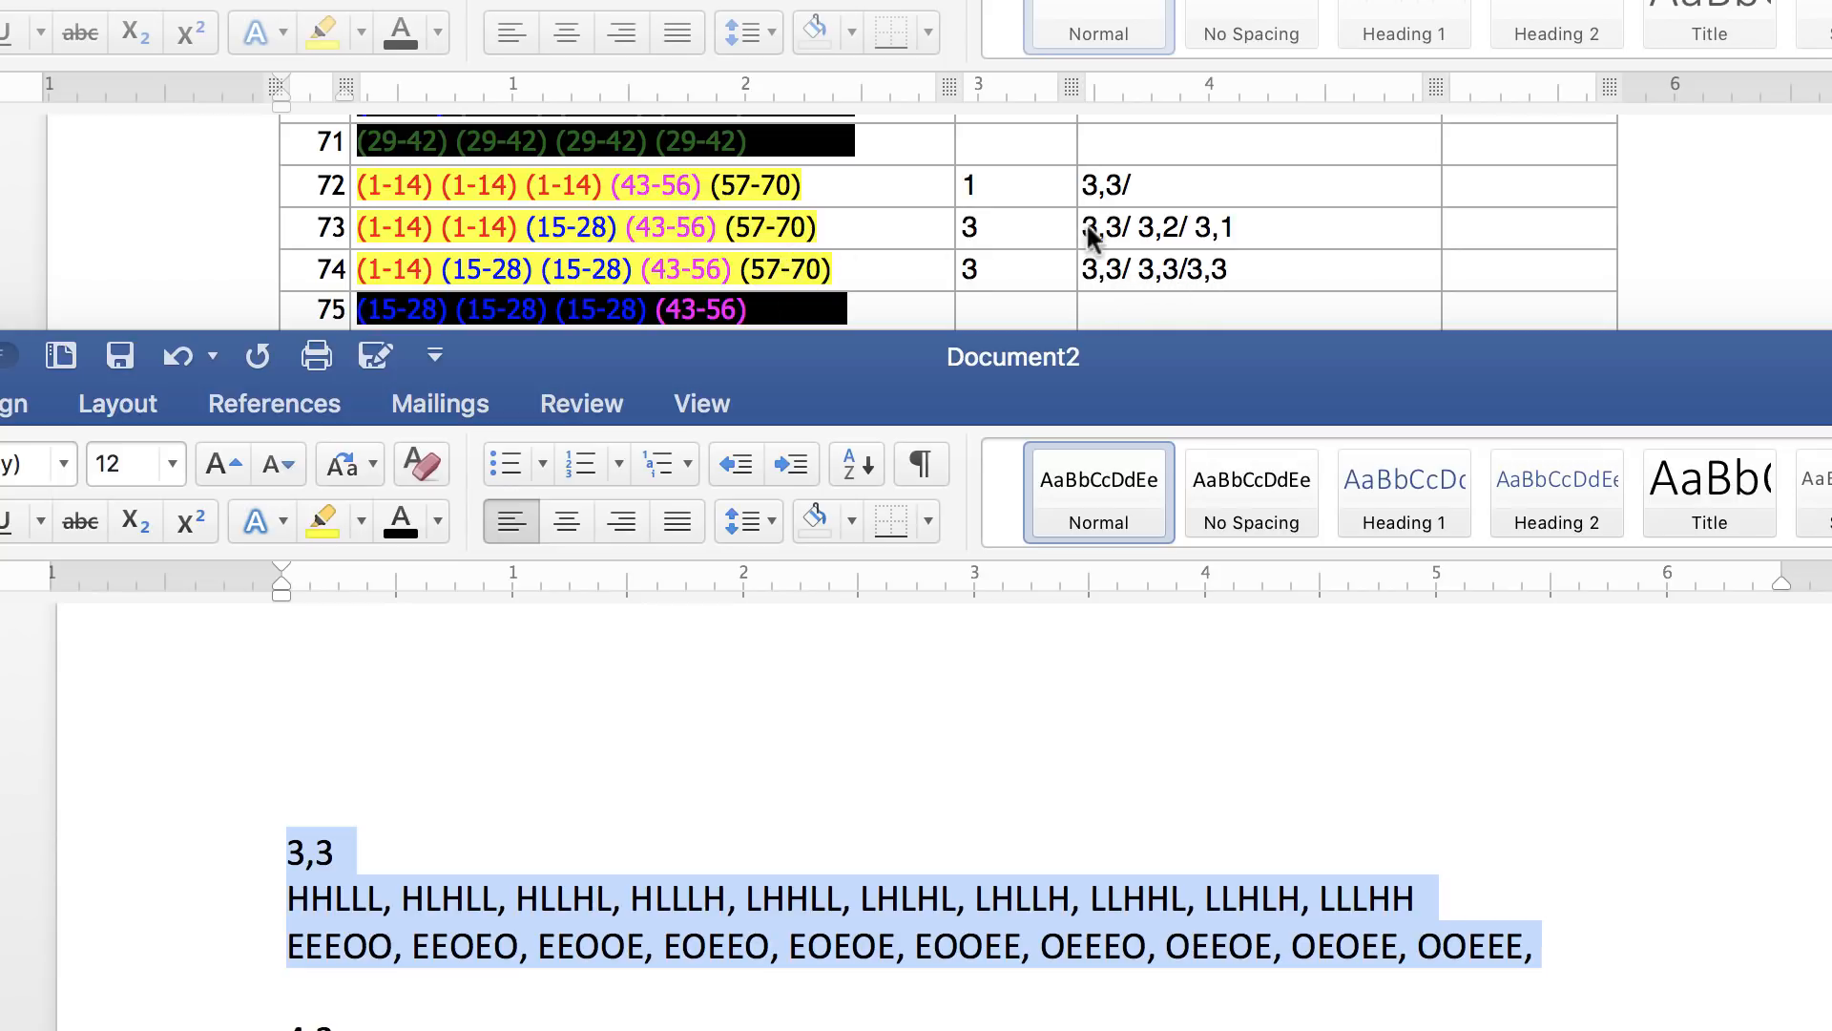
{"action": "mouse_move", "coordinate": [975, 909]}
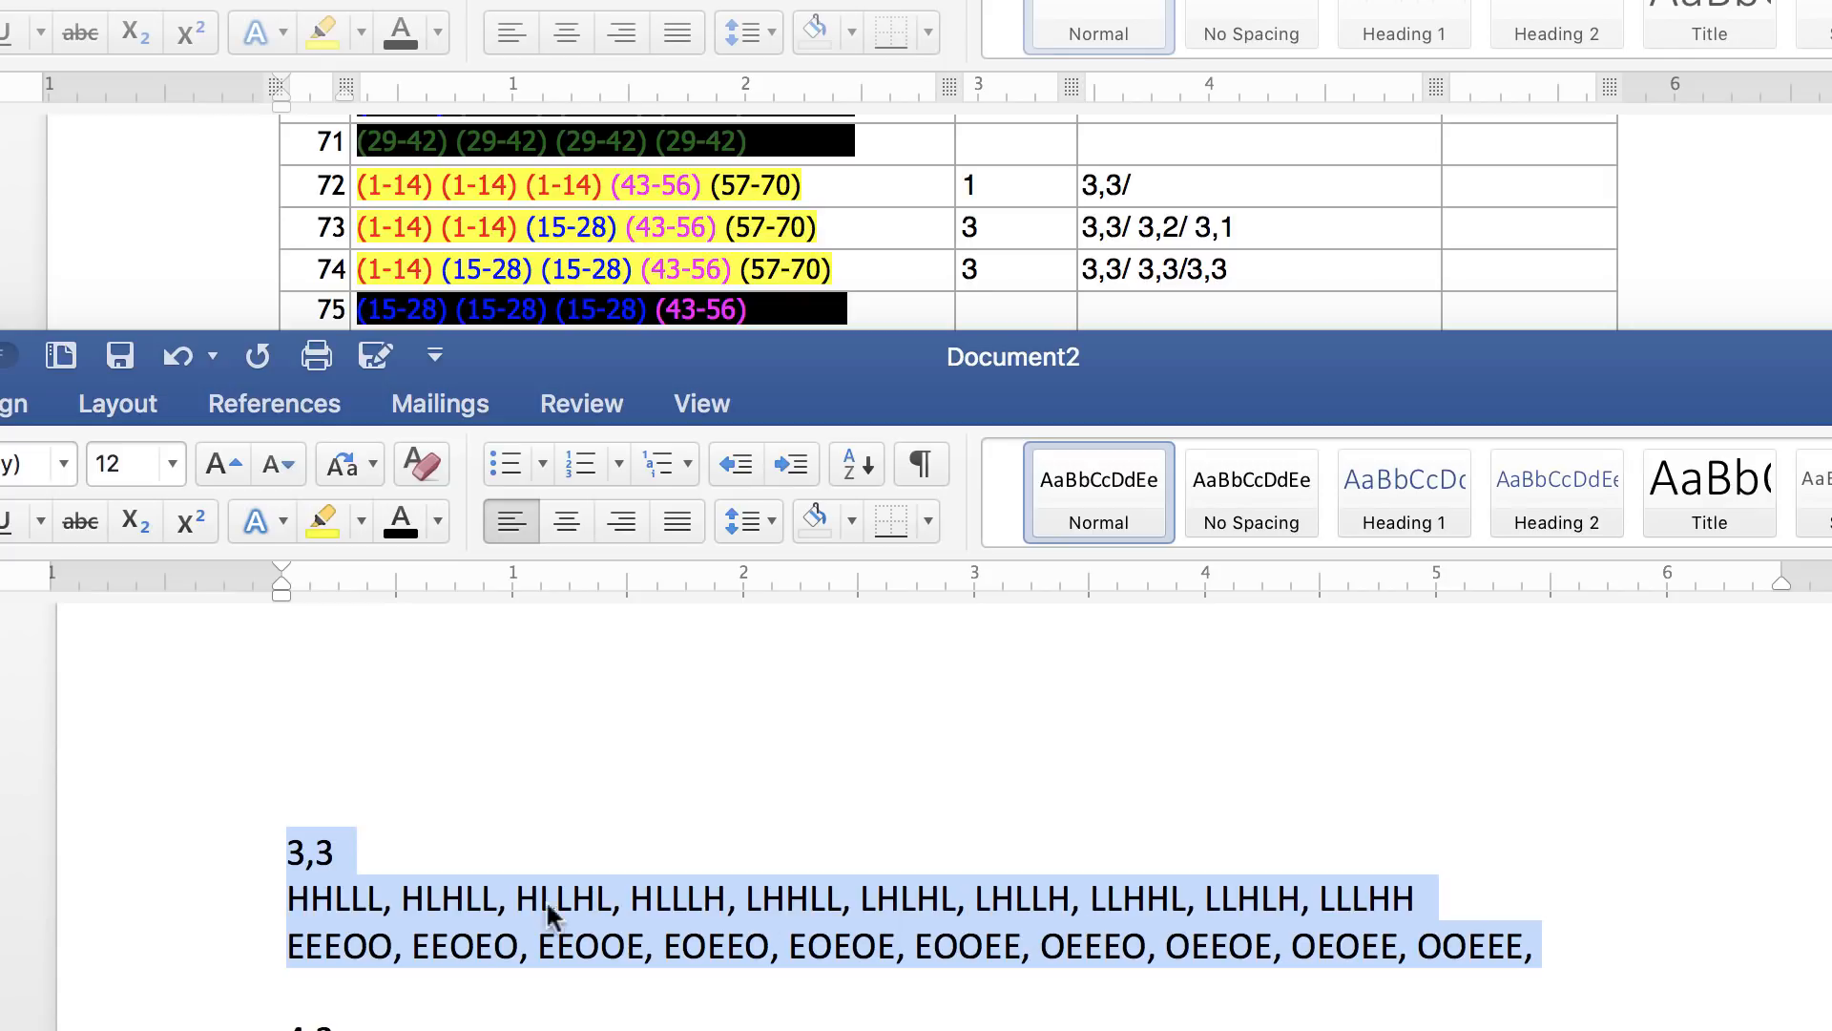
{"action": "mouse_move", "coordinate": [1420, 941]}
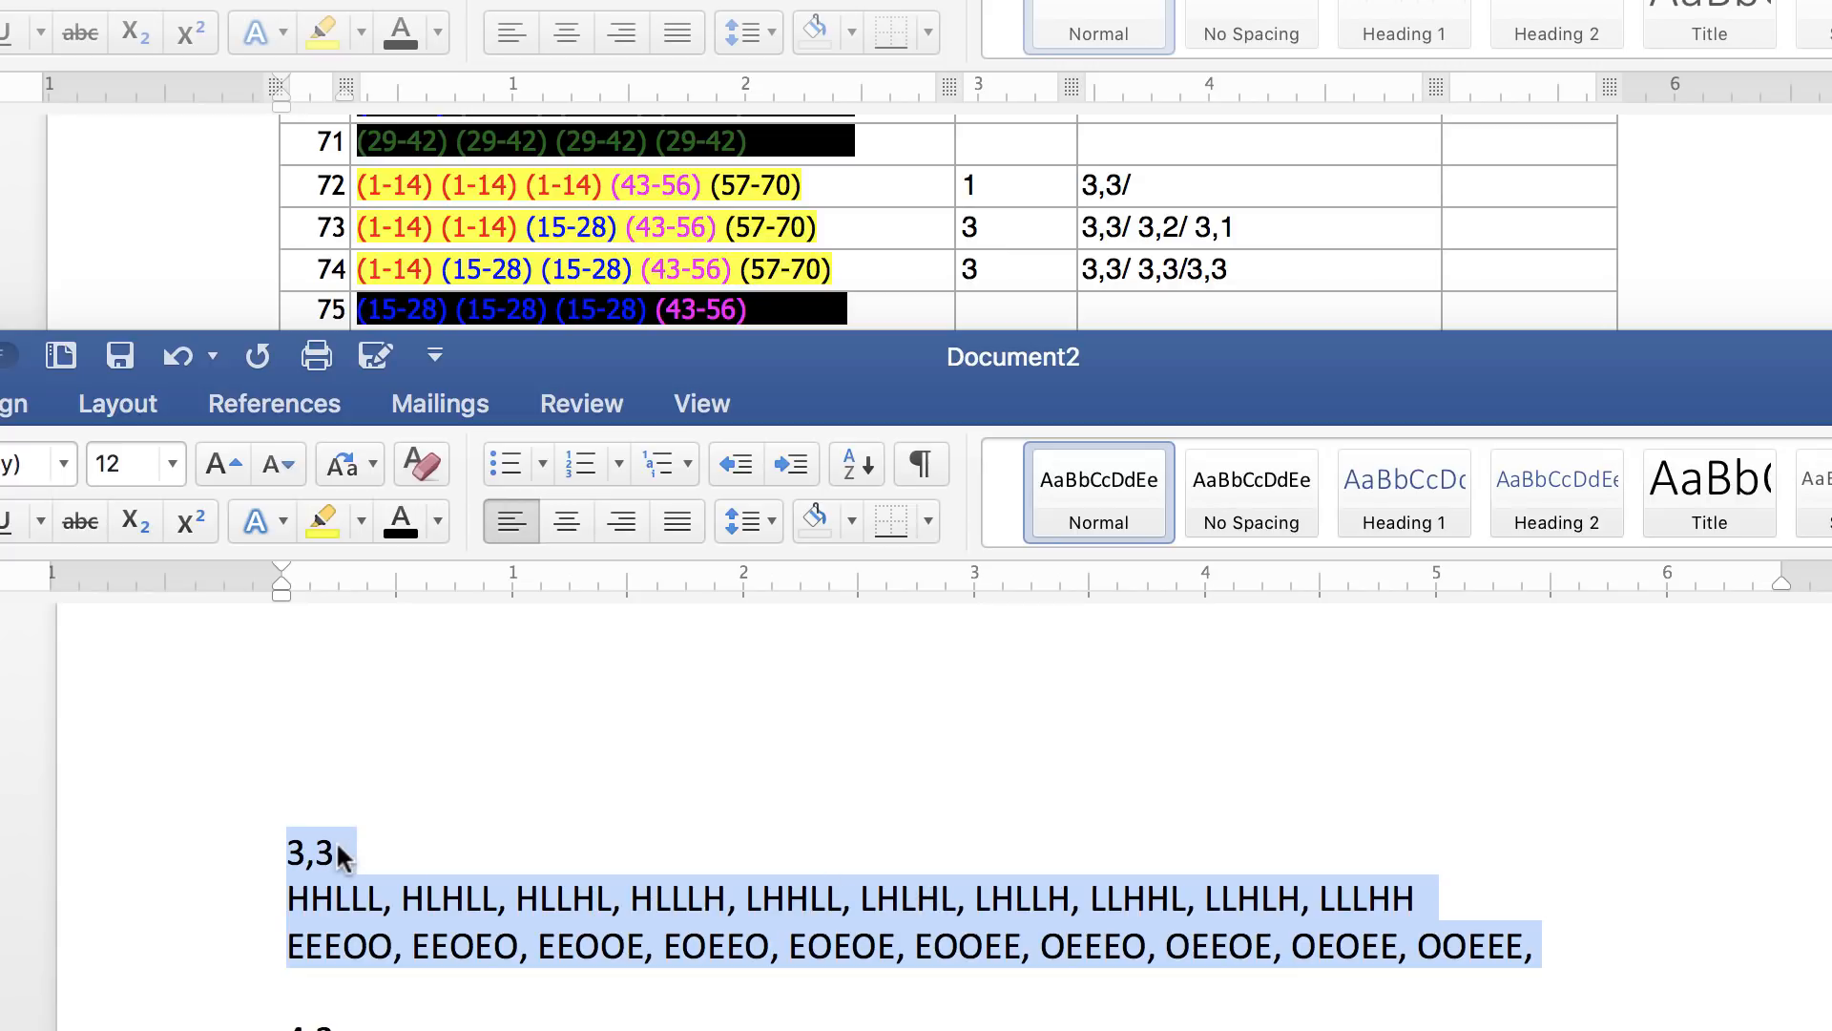
{"action": "mouse_move", "coordinate": [342, 863]}
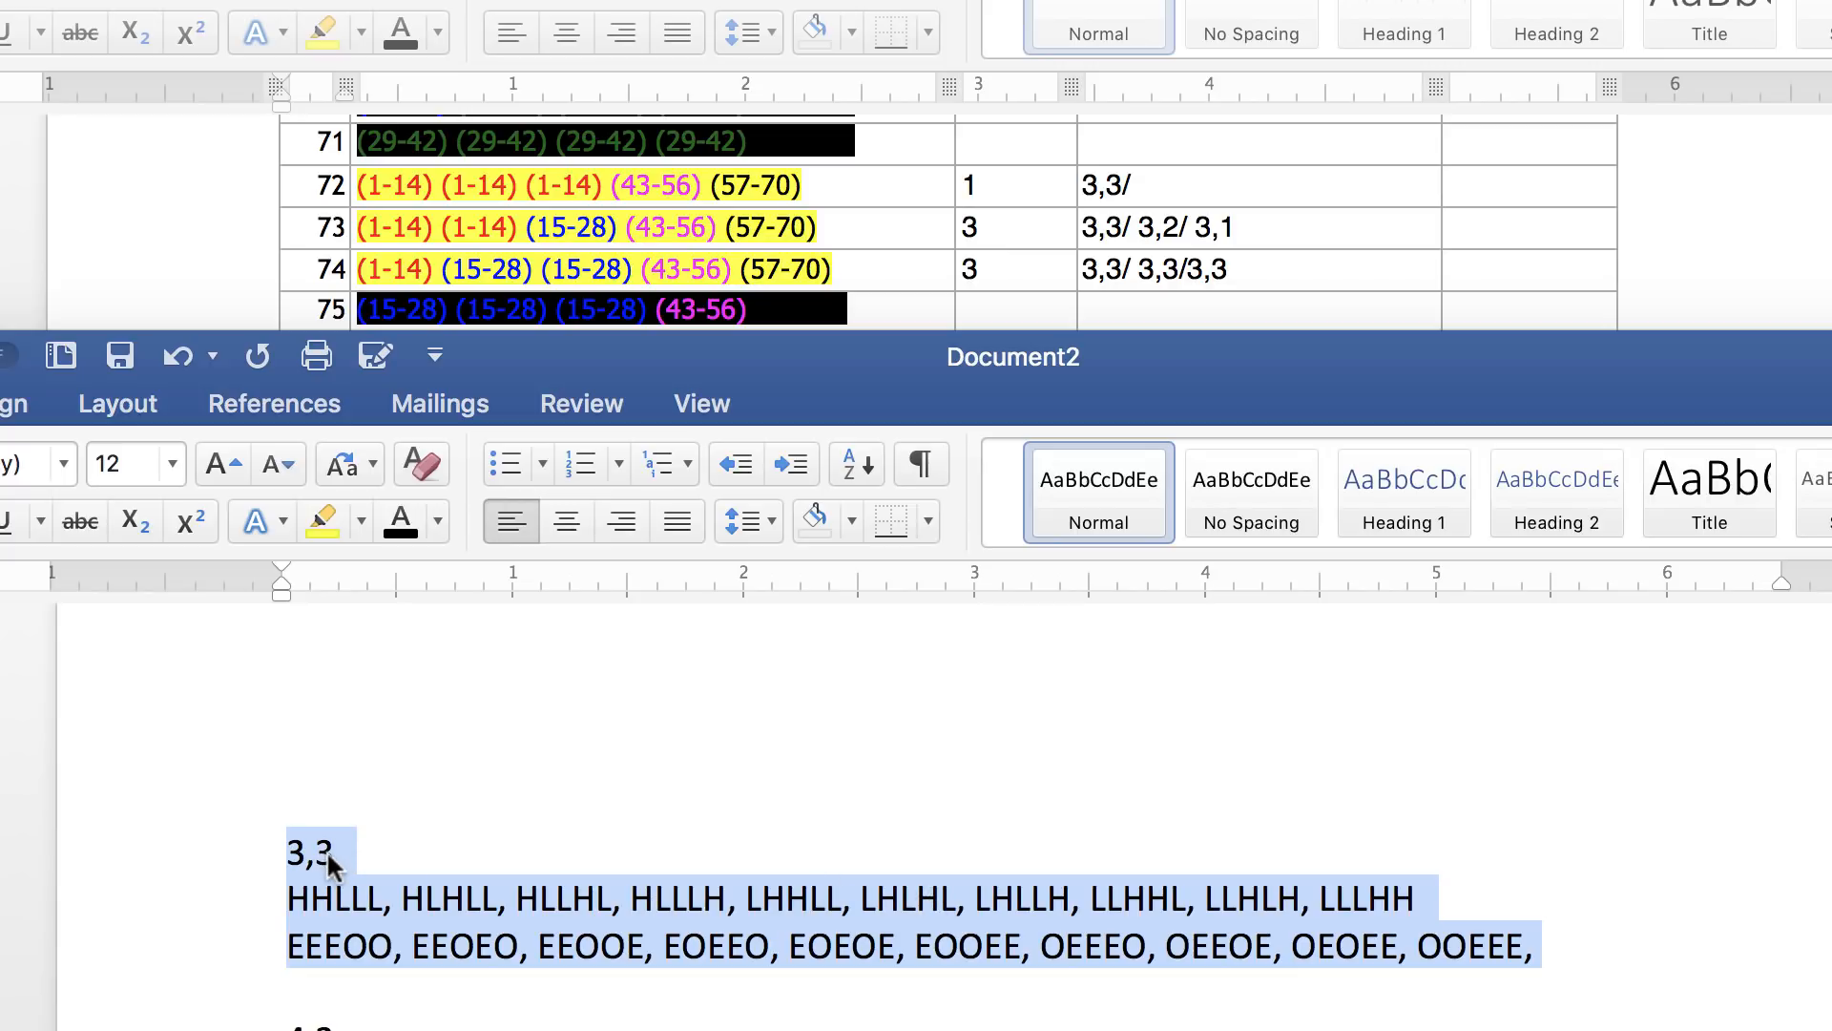
{"action": "mouse_move", "coordinate": [391, 920]}
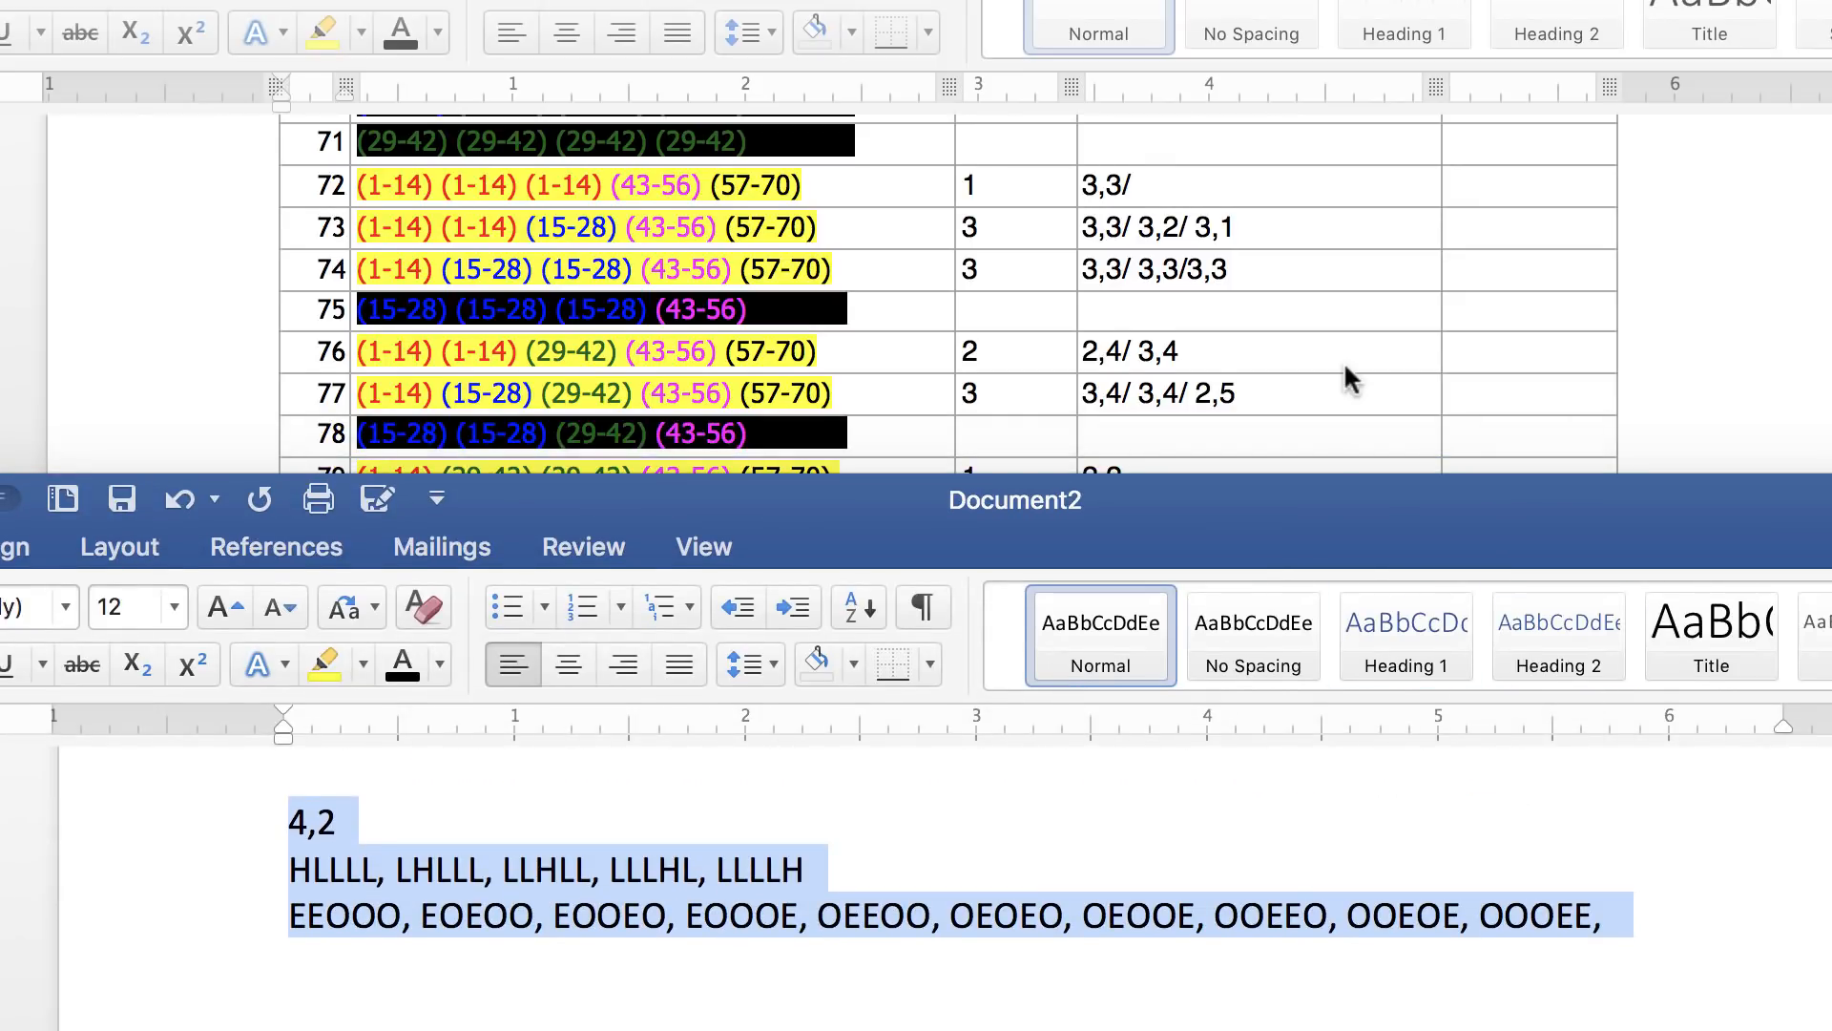
Step: Scroll Document2 up to its 4,2 high/low and odd/even pattern lists
{"action": "scroll", "scroll_direction": "up", "scroll_amount": 3}
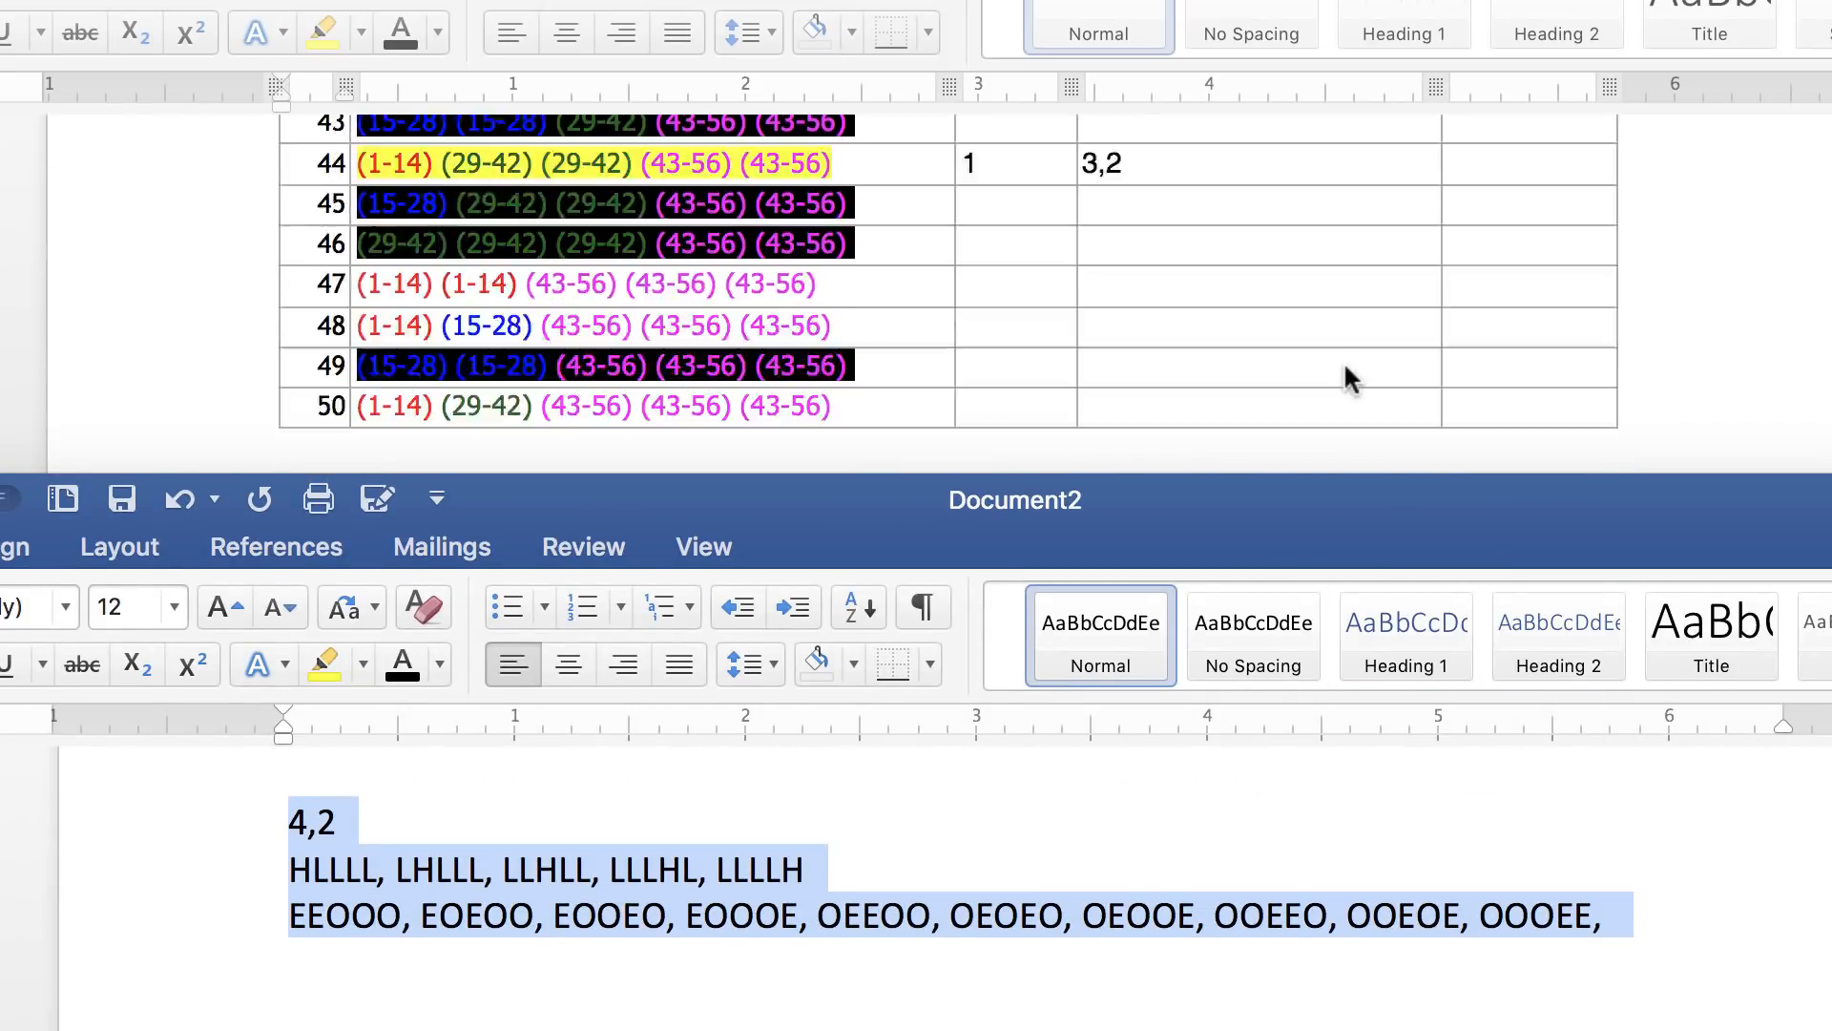
{"action": "scroll", "scroll_direction": "up", "scroll_amount": 3}
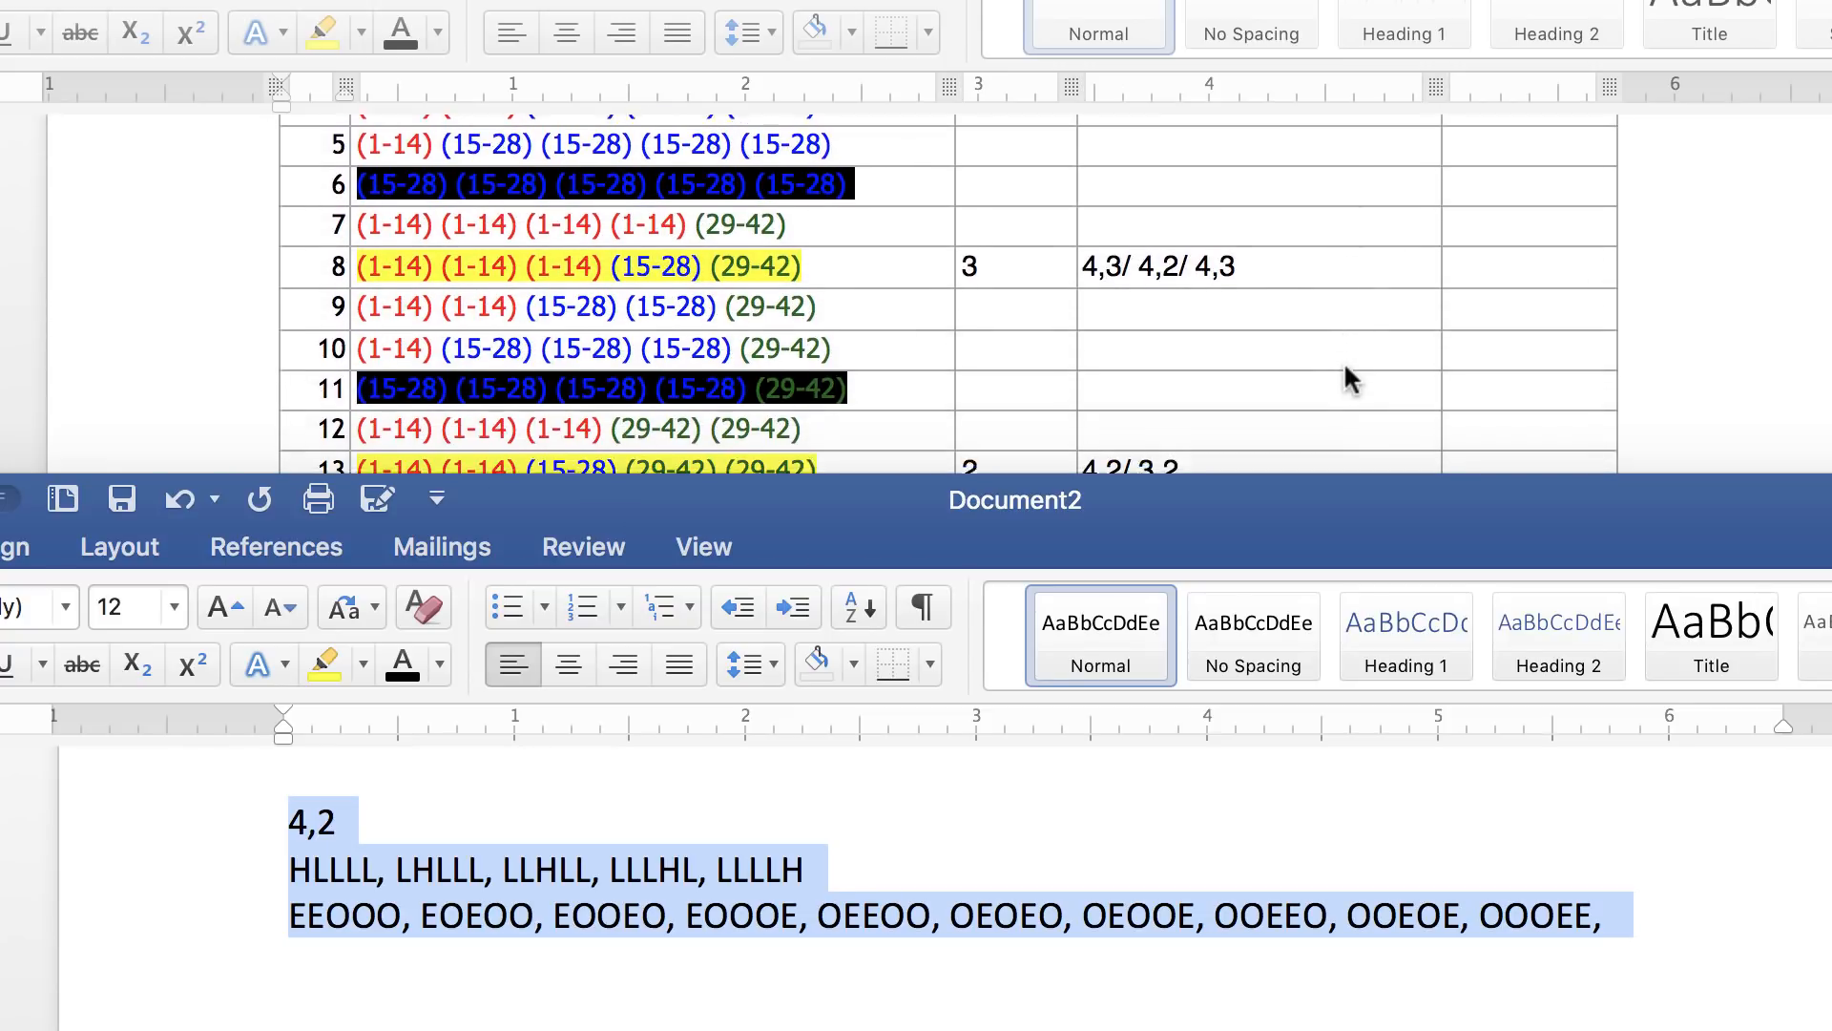
{"action": "scroll", "scroll_direction": "up", "scroll_amount": 3}
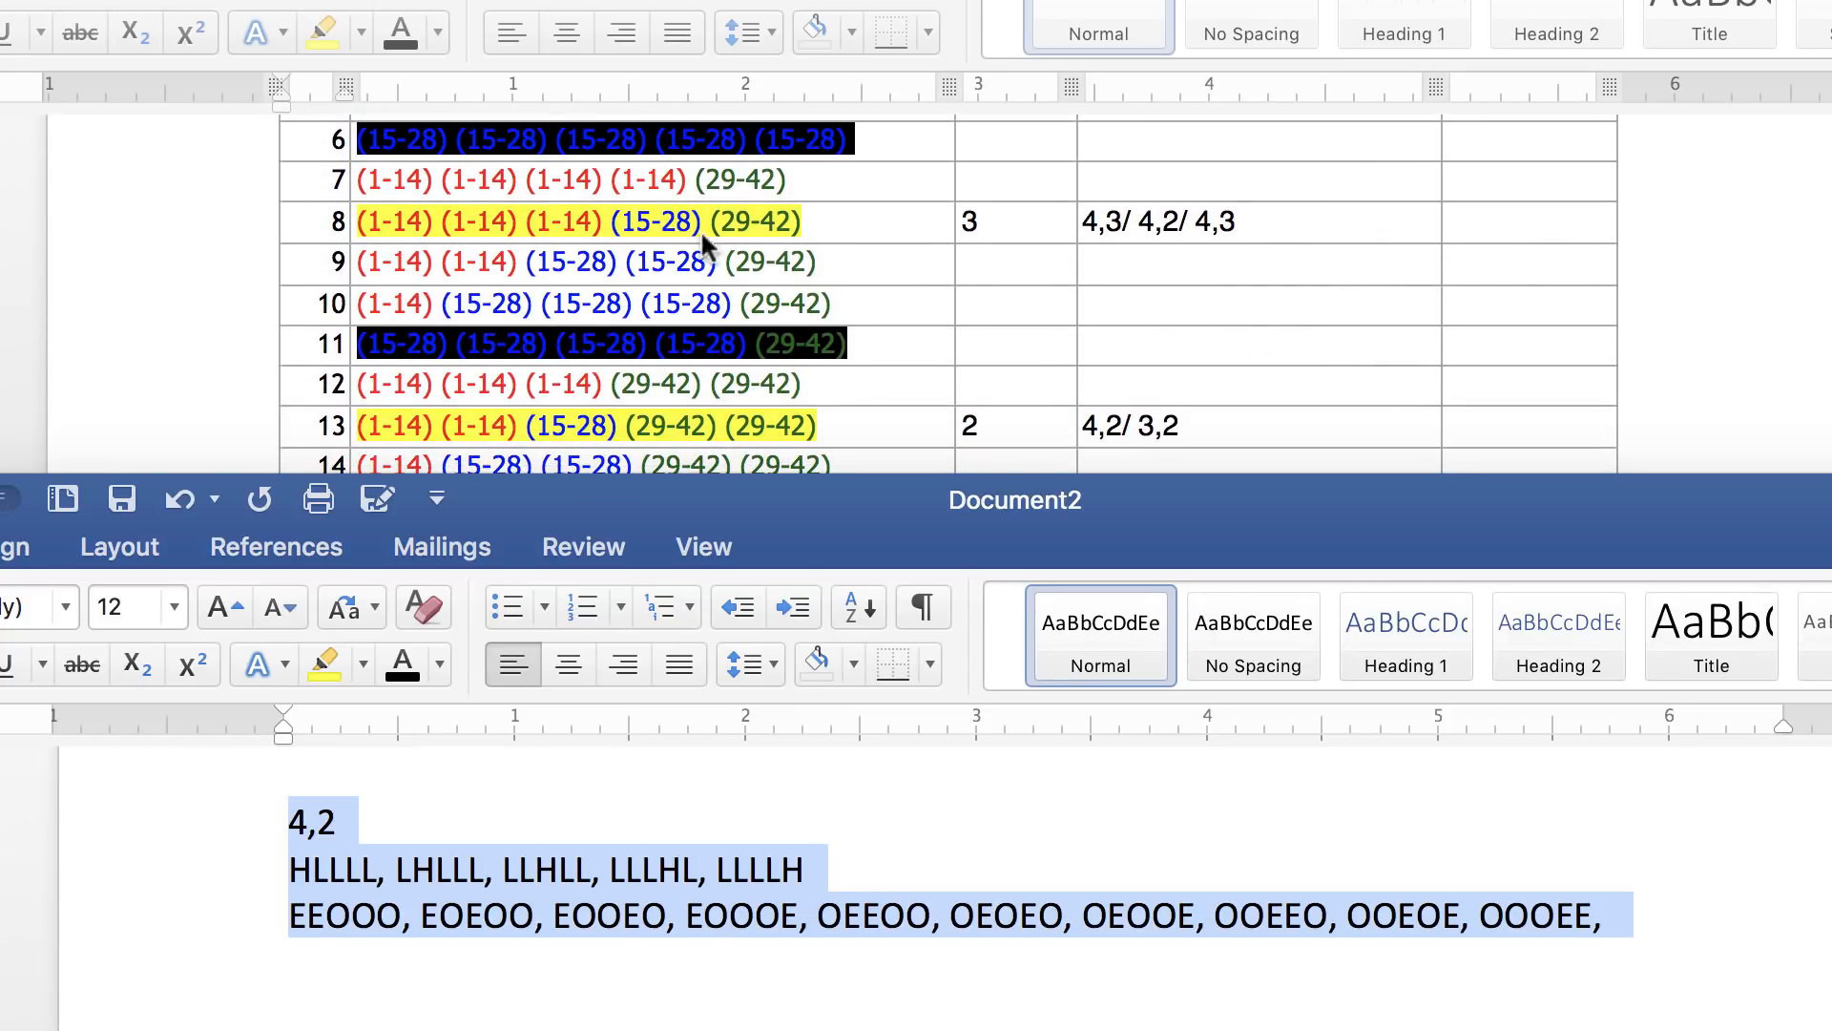
{"action": "mouse_move", "coordinate": [814, 233]}
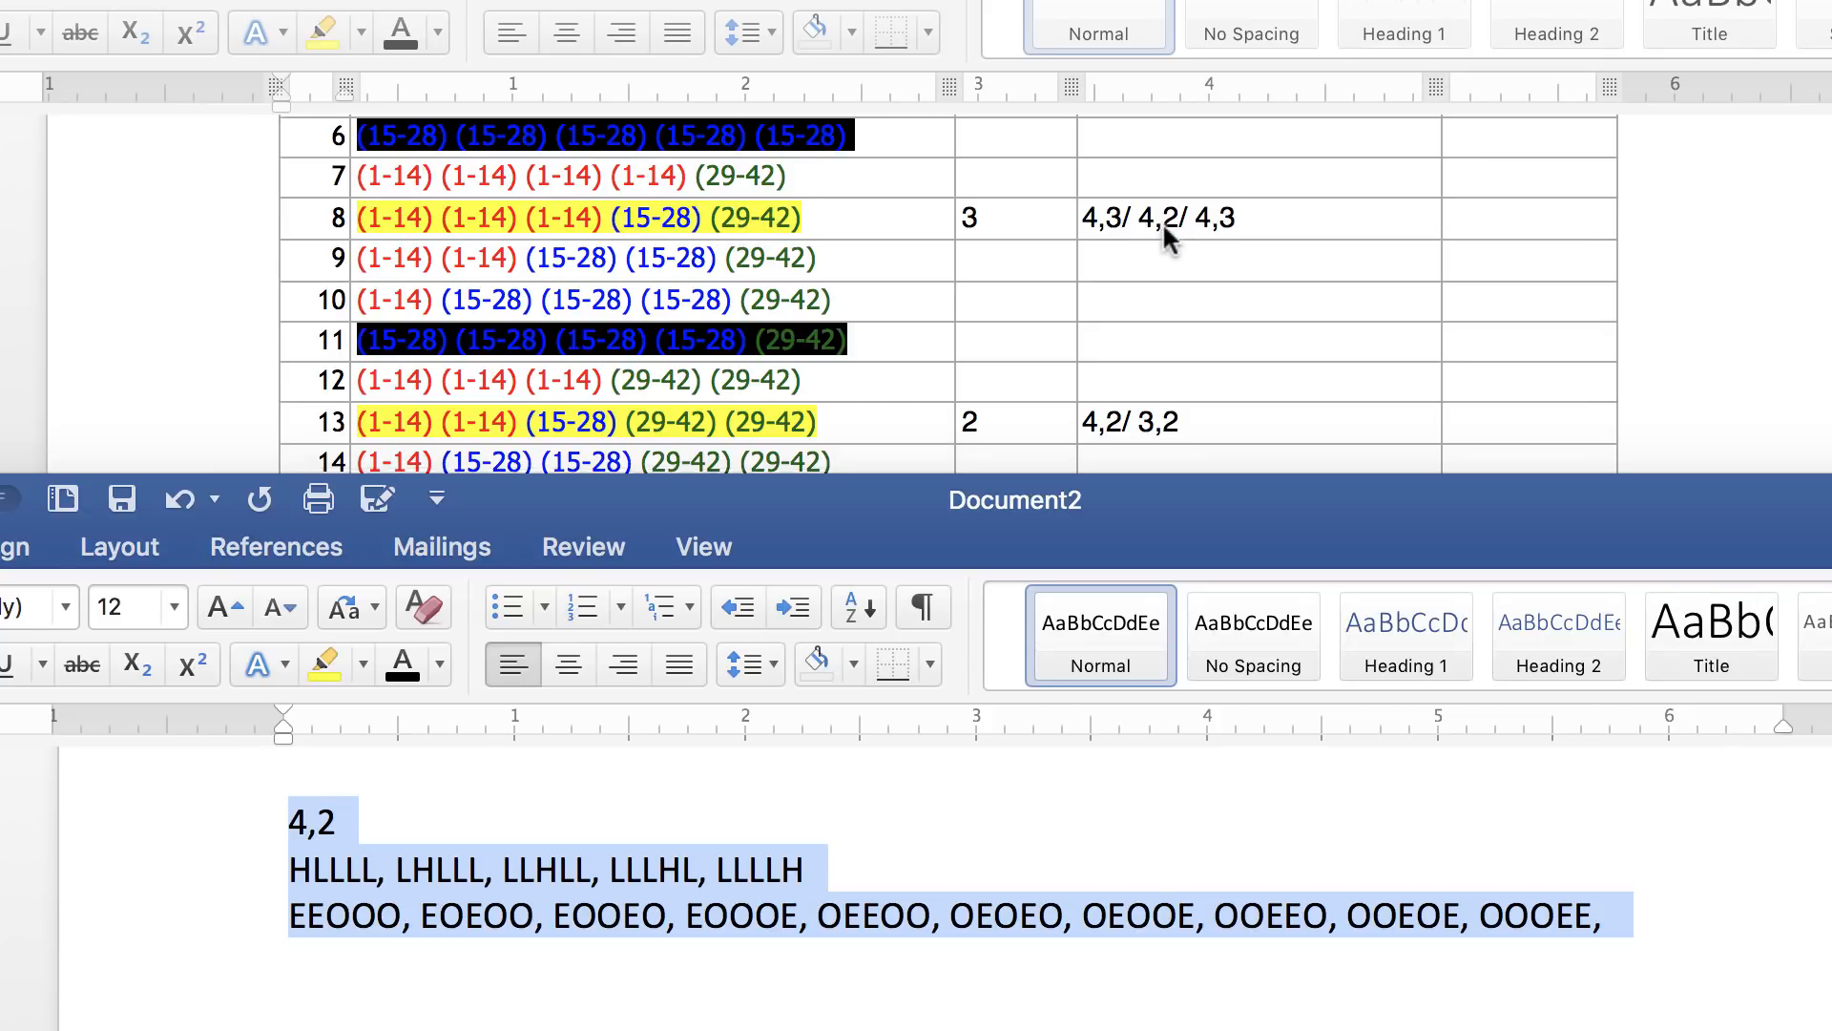
{"action": "scroll", "scroll_direction": "down", "scroll_amount": 3}
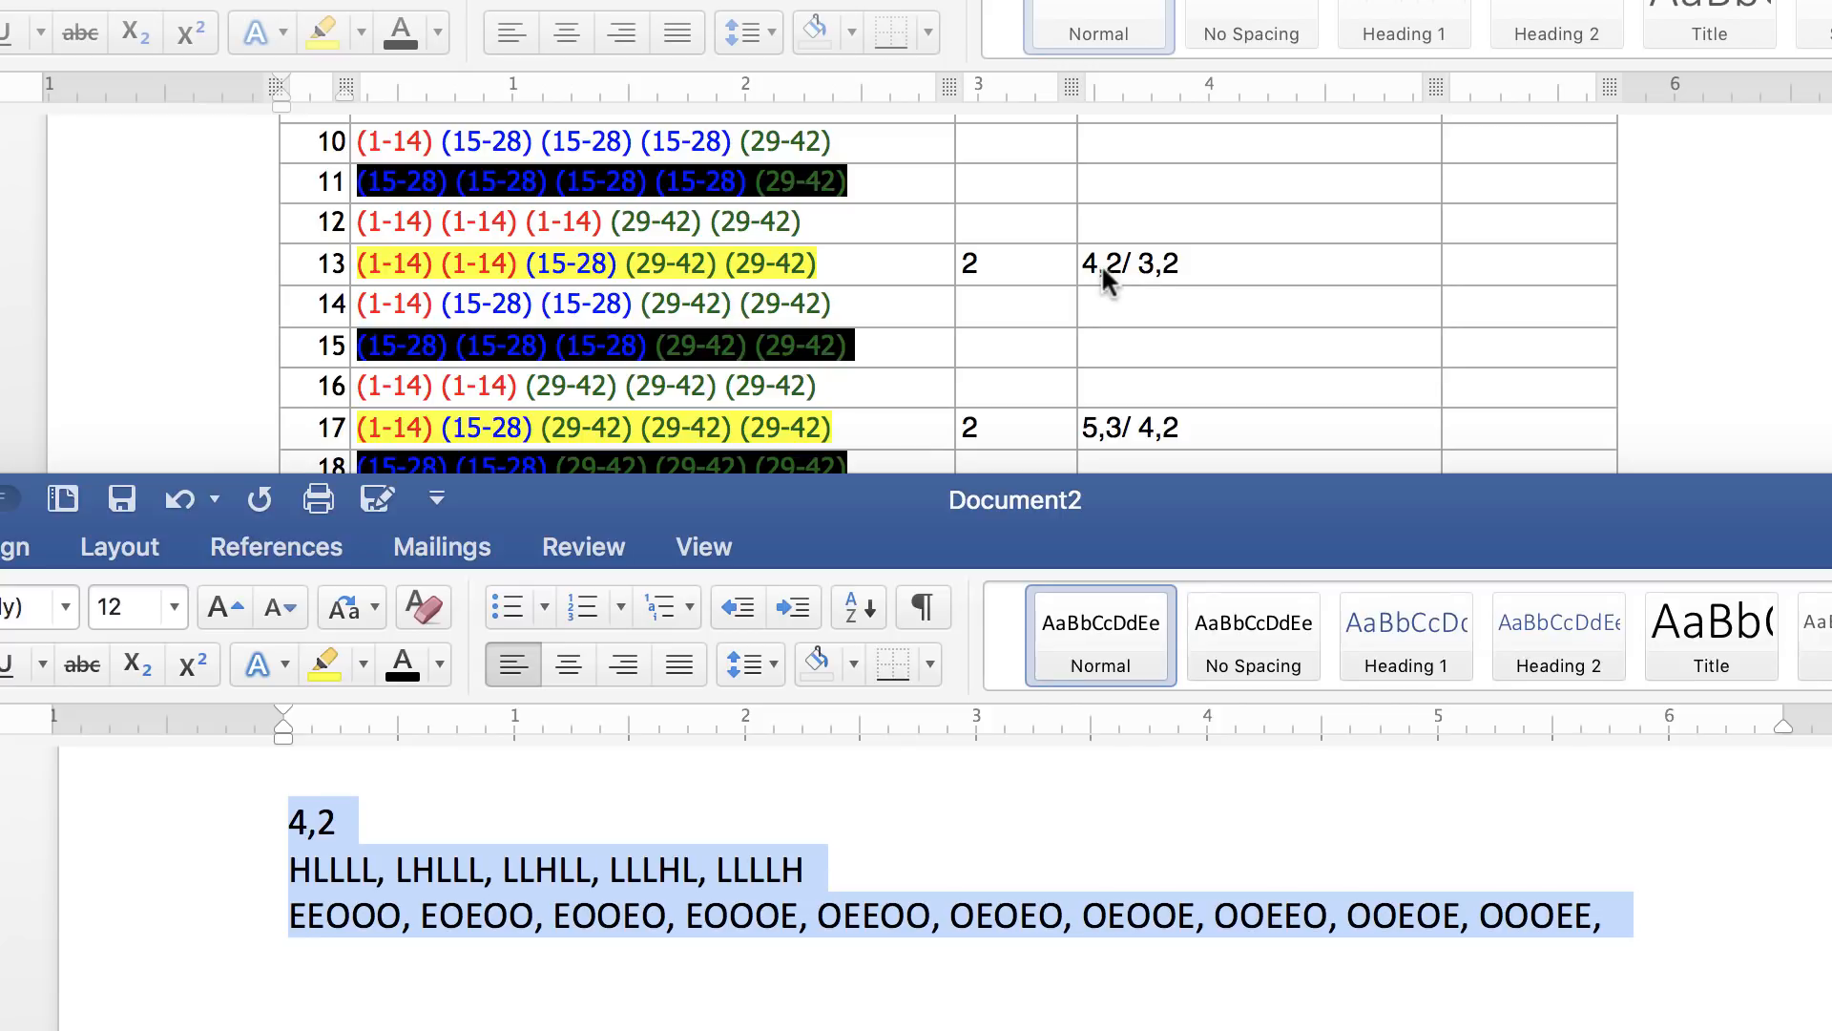
{"action": "mouse_move", "coordinate": [414, 269]}
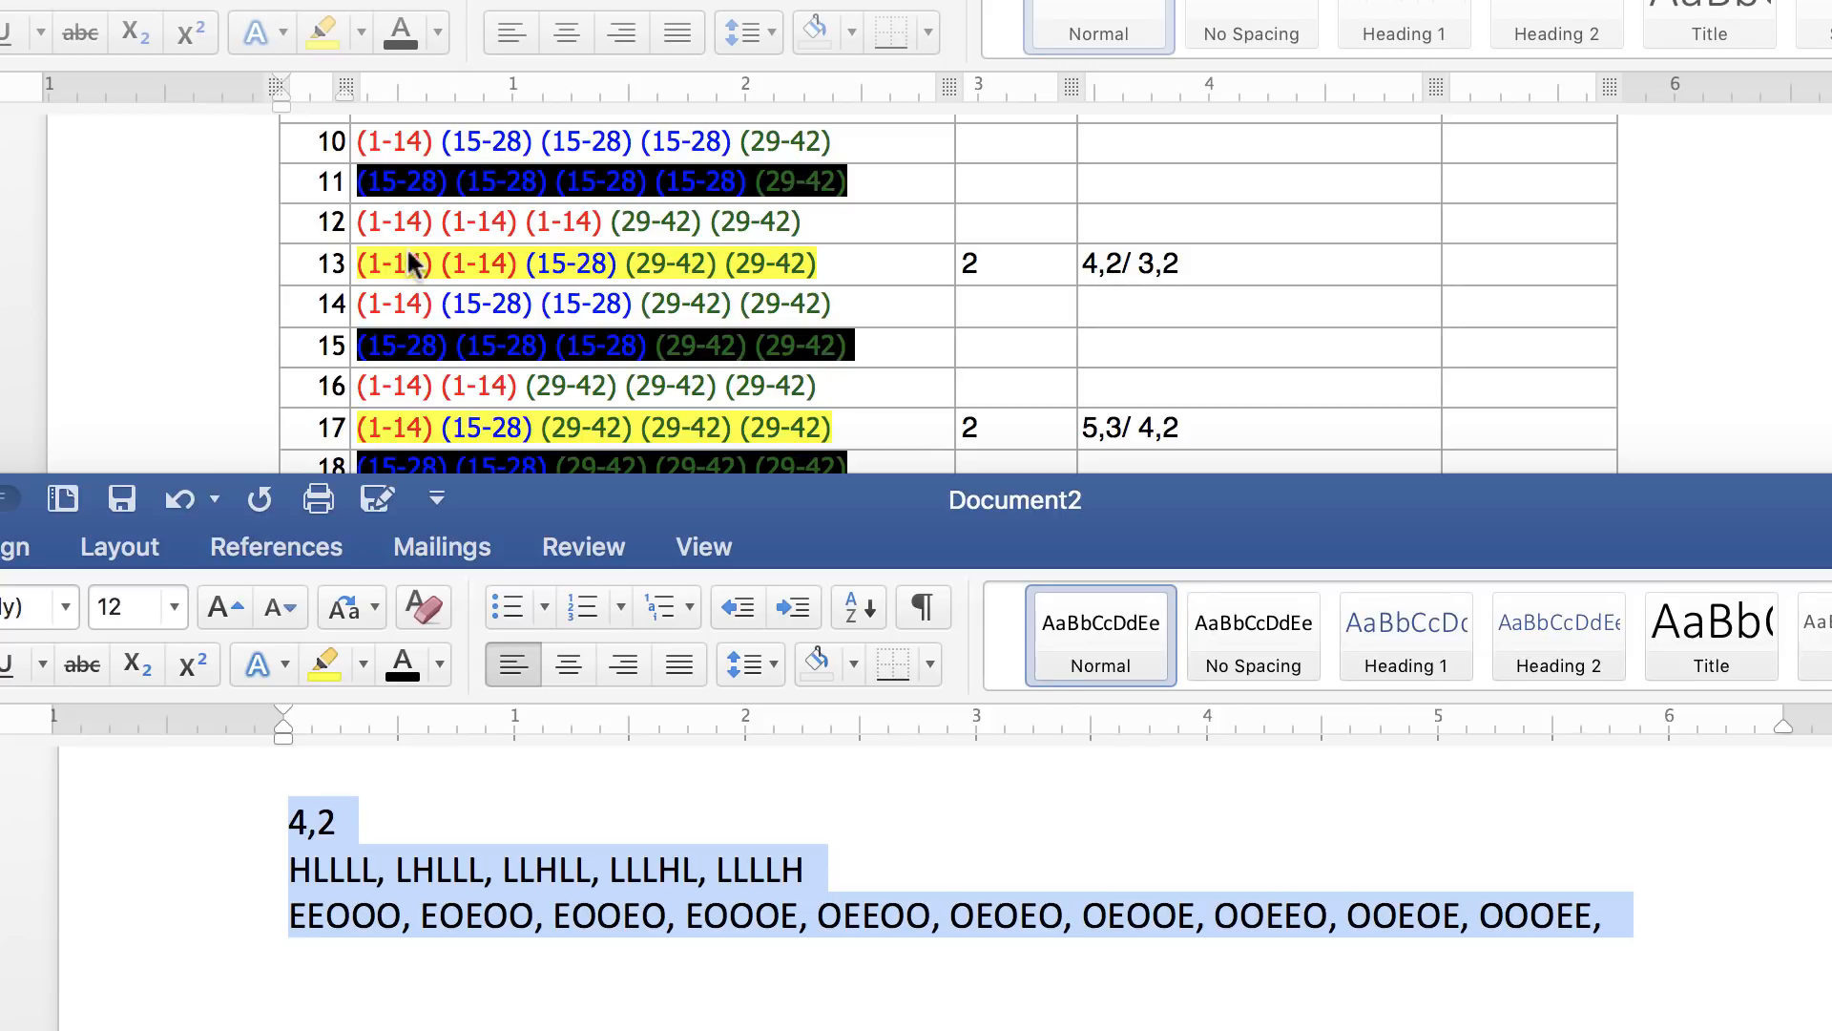
{"action": "mouse_move", "coordinate": [1107, 278]}
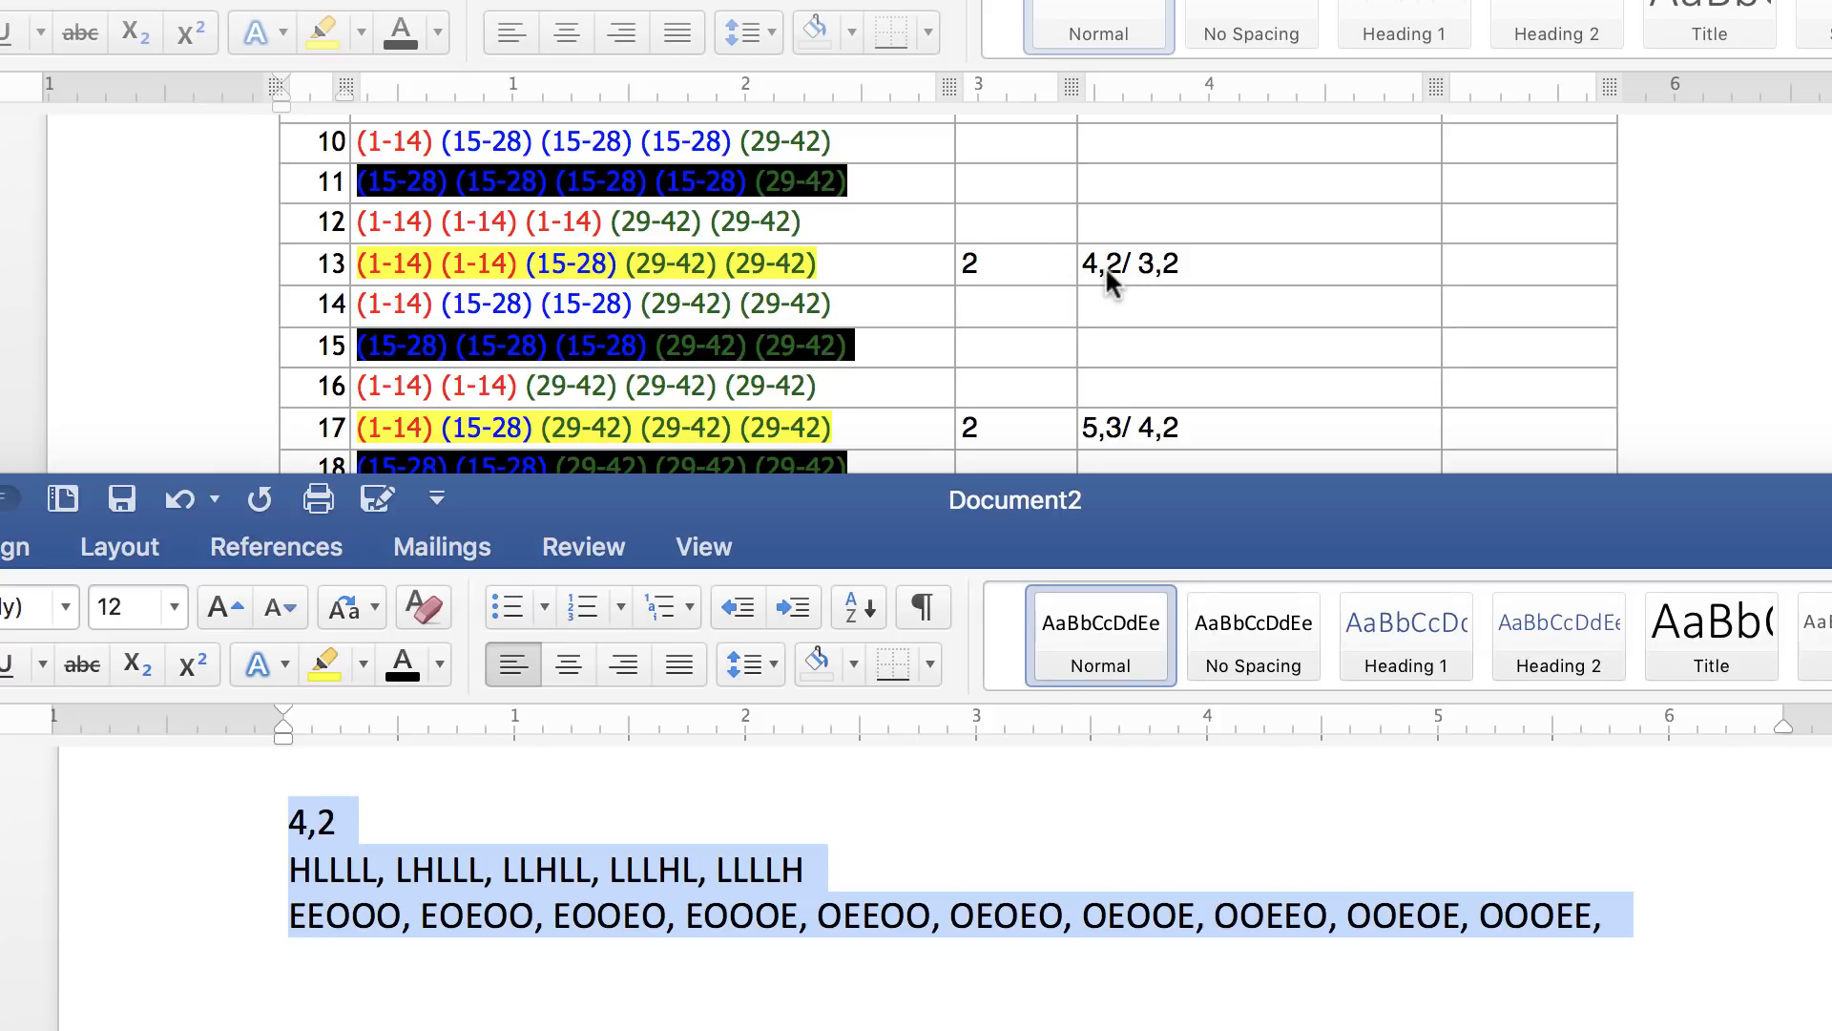
{"action": "scroll", "scroll_direction": "down", "scroll_amount": 3}
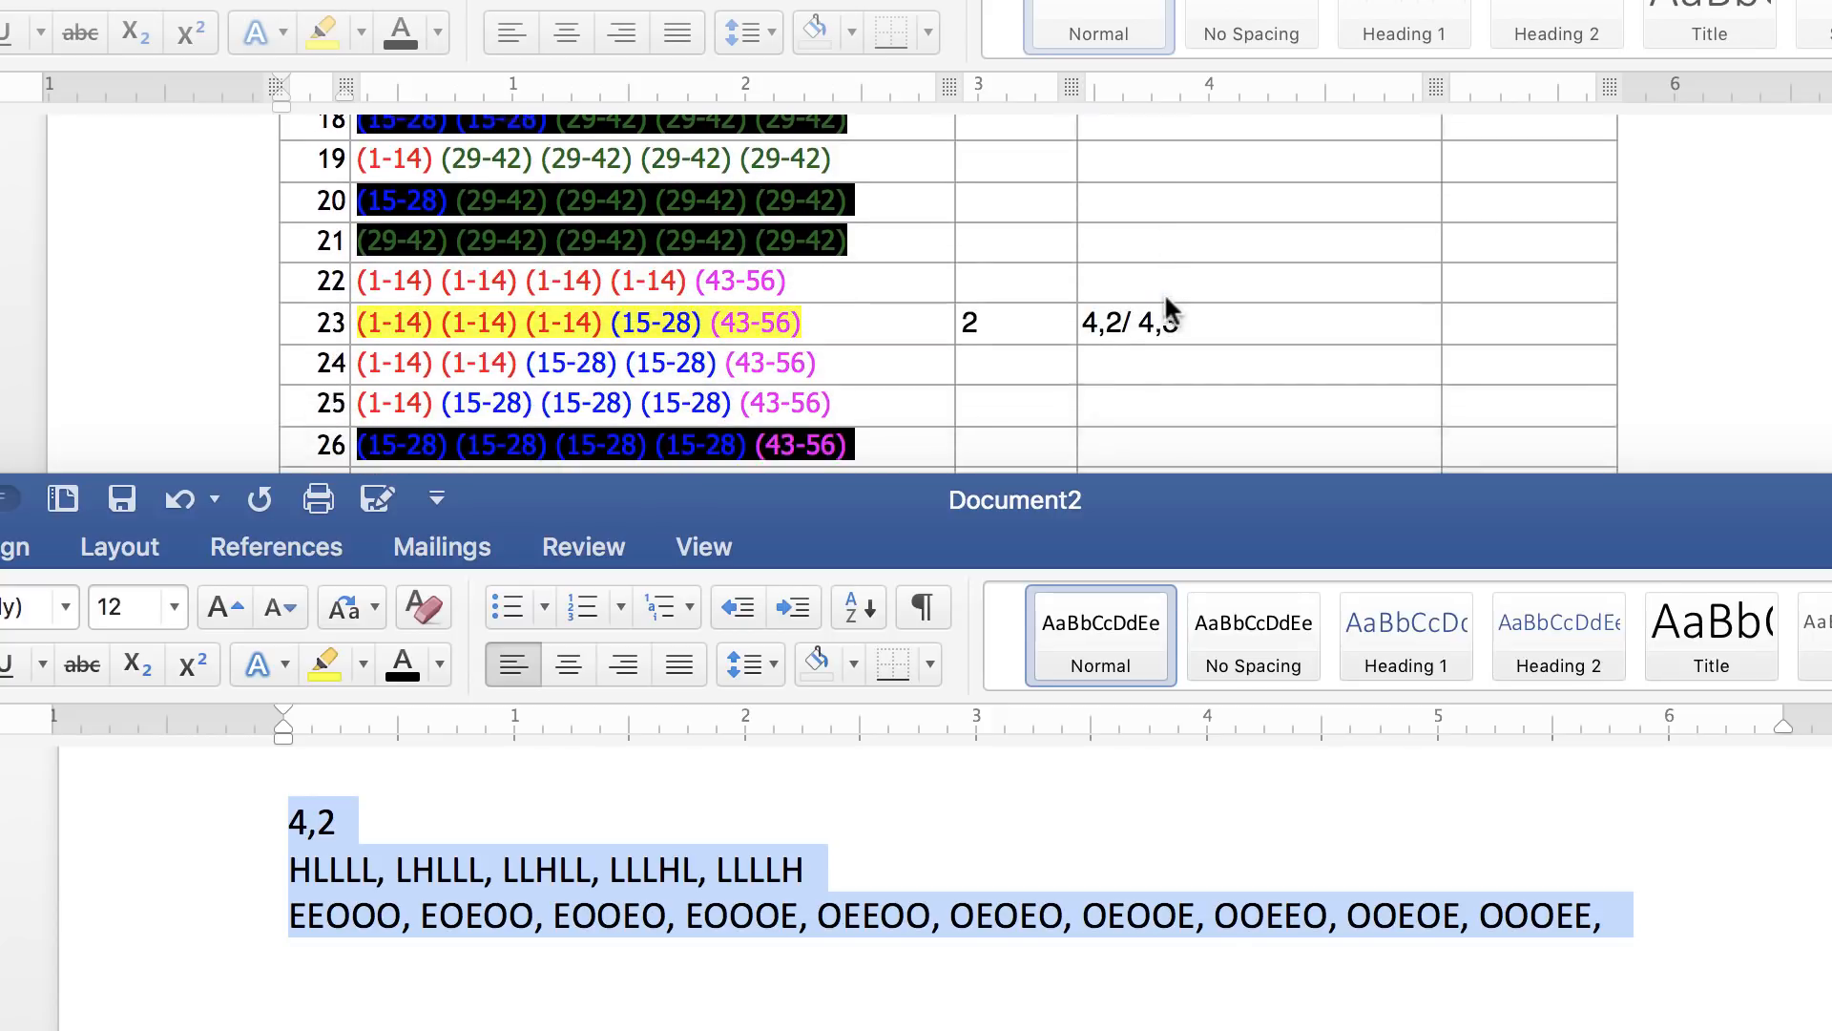
{"action": "scroll", "scroll_direction": "down", "scroll_amount": 3}
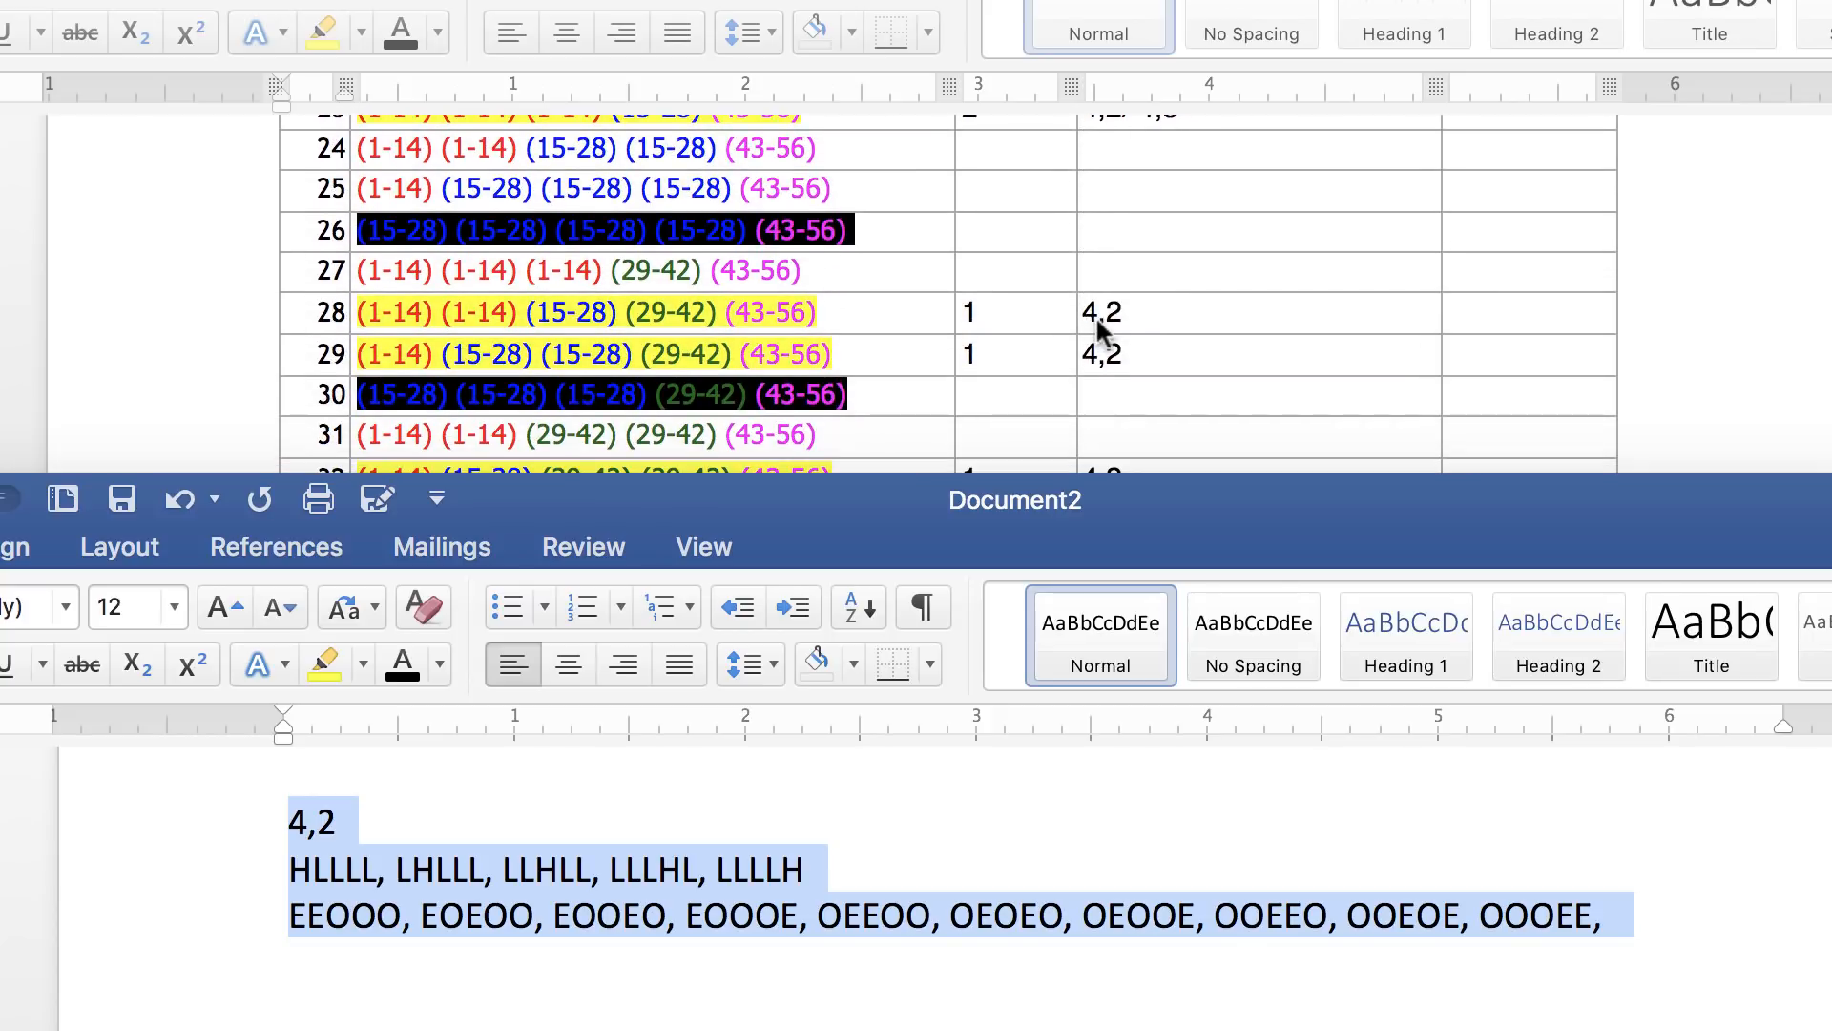
Step: Scroll the table through the 4,2 matches in rows 28–59, settling on rows 62–69
{"action": "scroll", "scroll_direction": "up", "scroll_amount": 3}
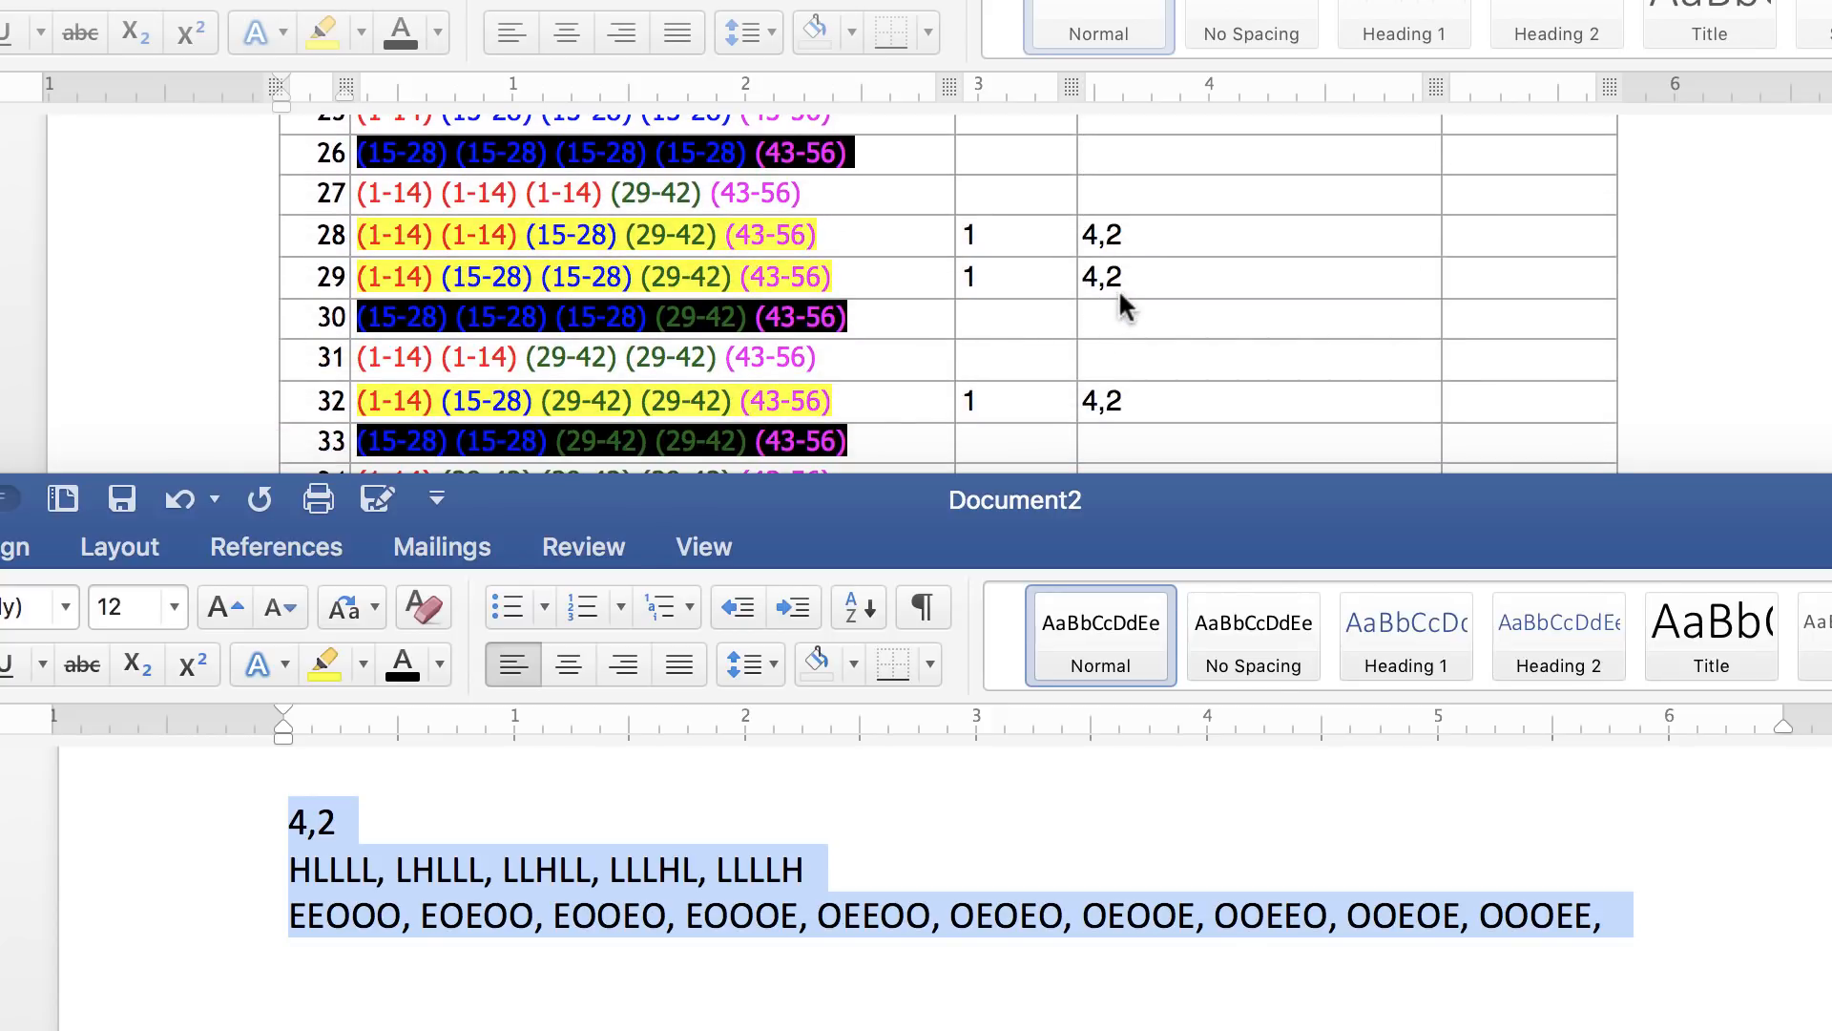
{"action": "scroll", "scroll_direction": "down", "scroll_amount": 3}
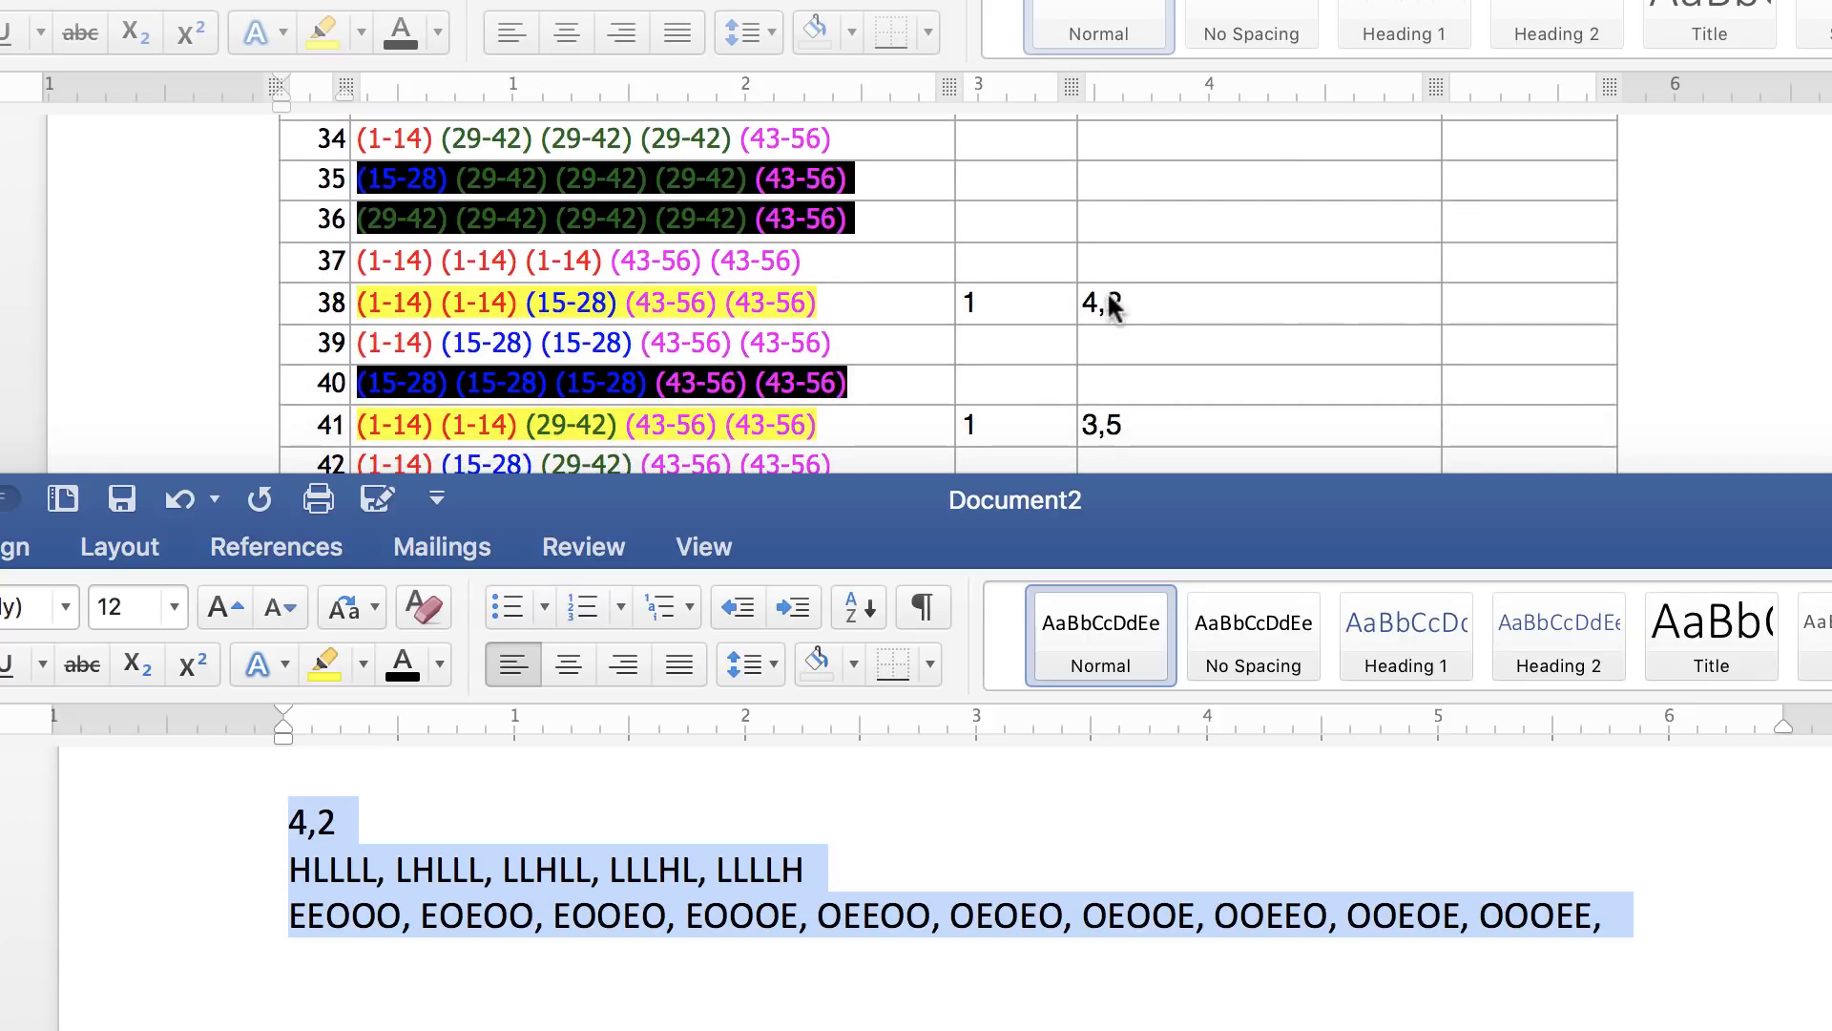
{"action": "scroll", "scroll_direction": "down", "scroll_amount": 3}
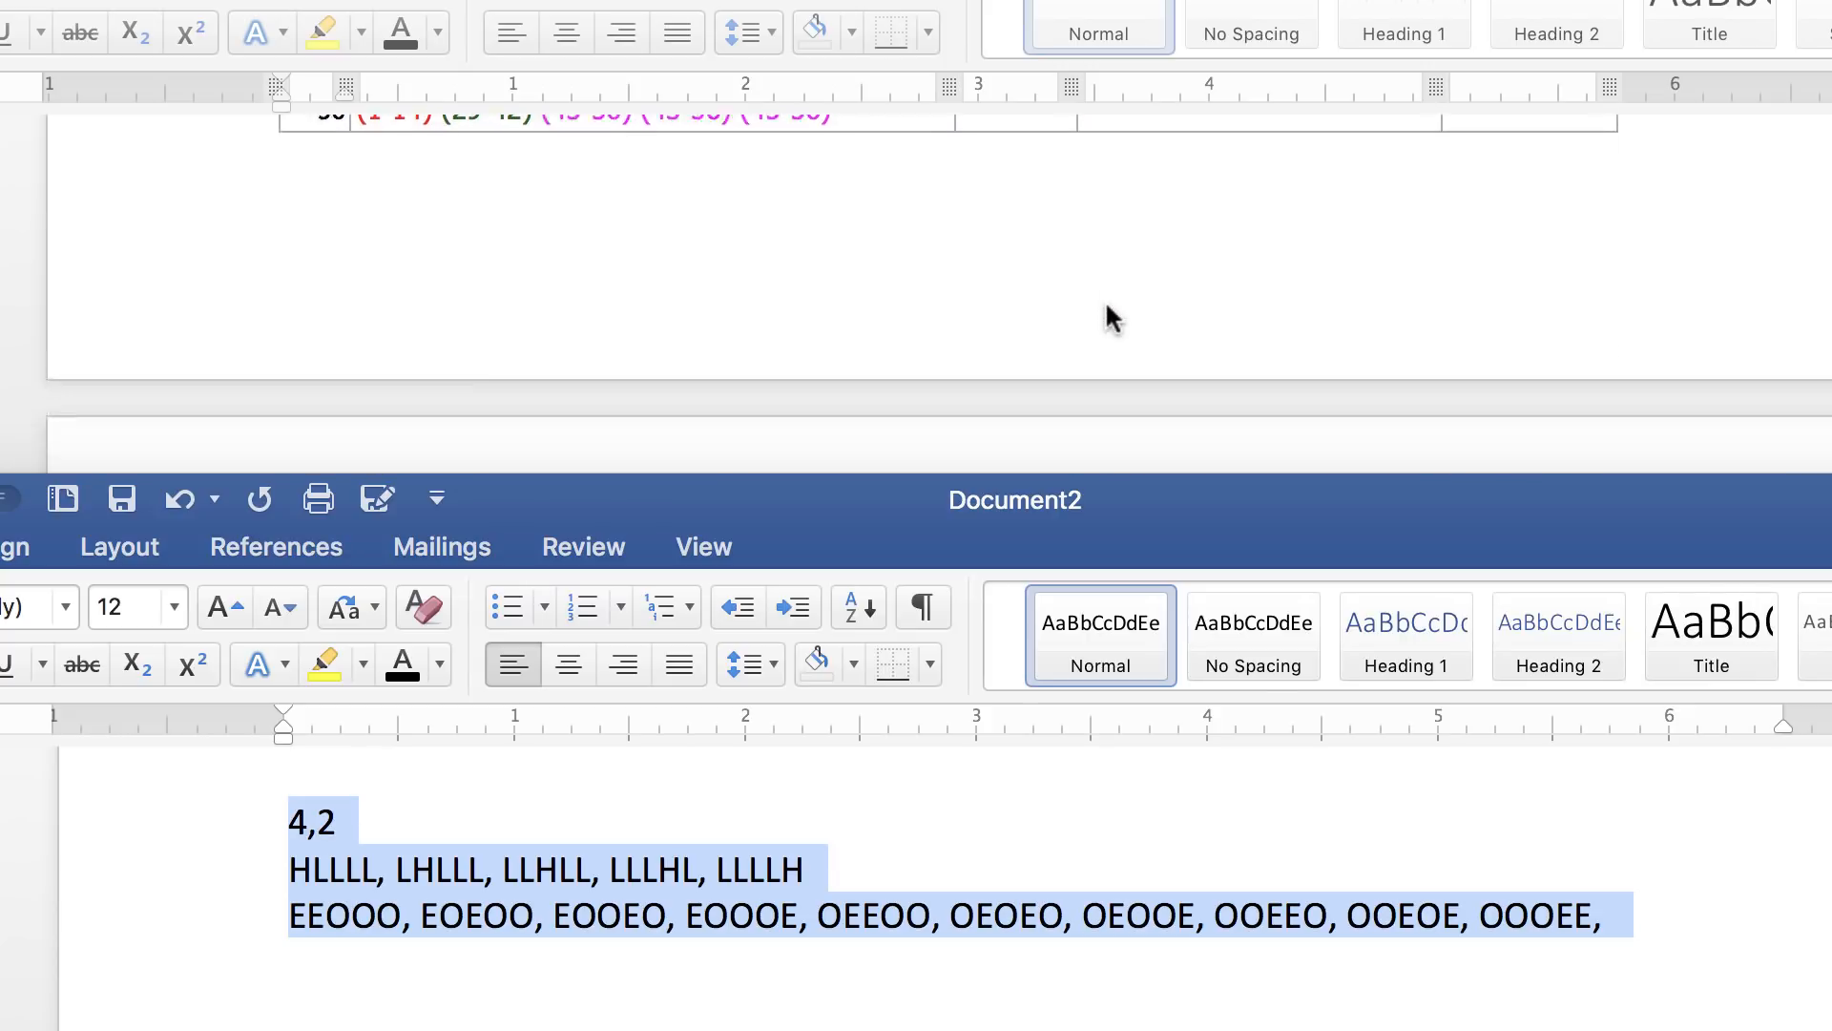
{"action": "scroll", "scroll_direction": "up", "scroll_amount": 3}
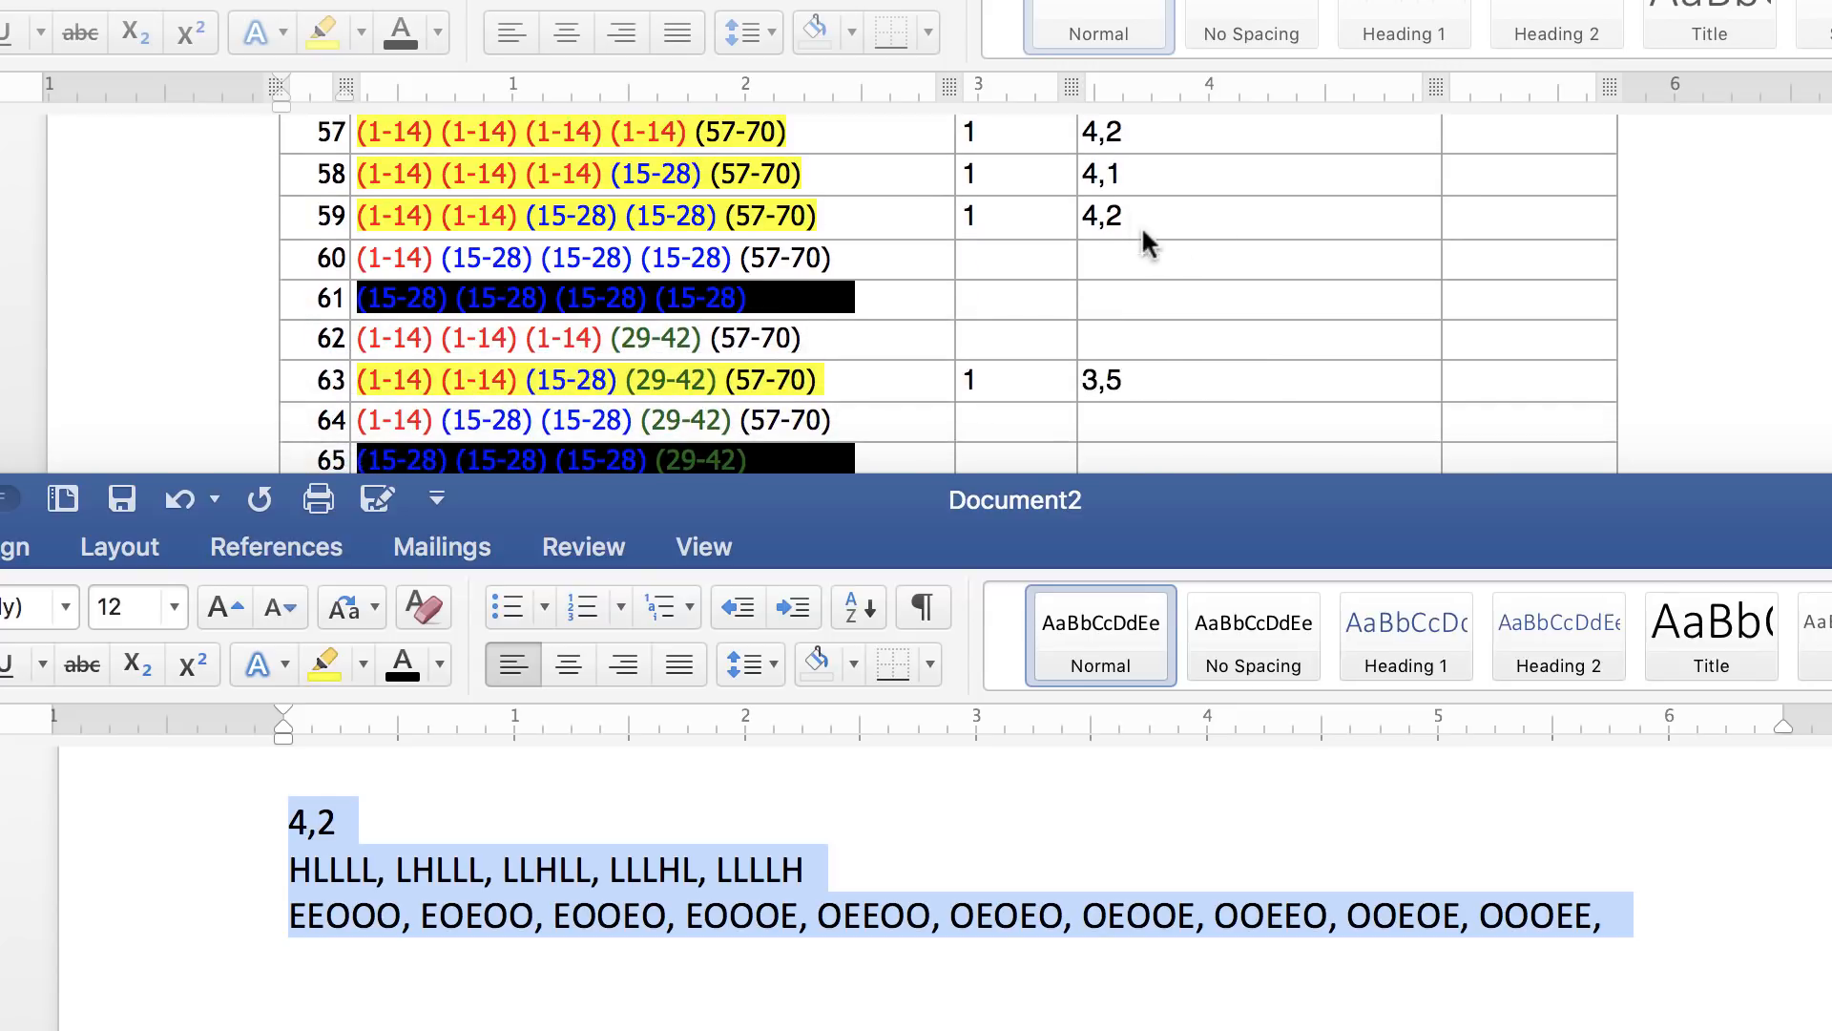
{"action": "scroll", "scroll_direction": "down", "scroll_amount": 3}
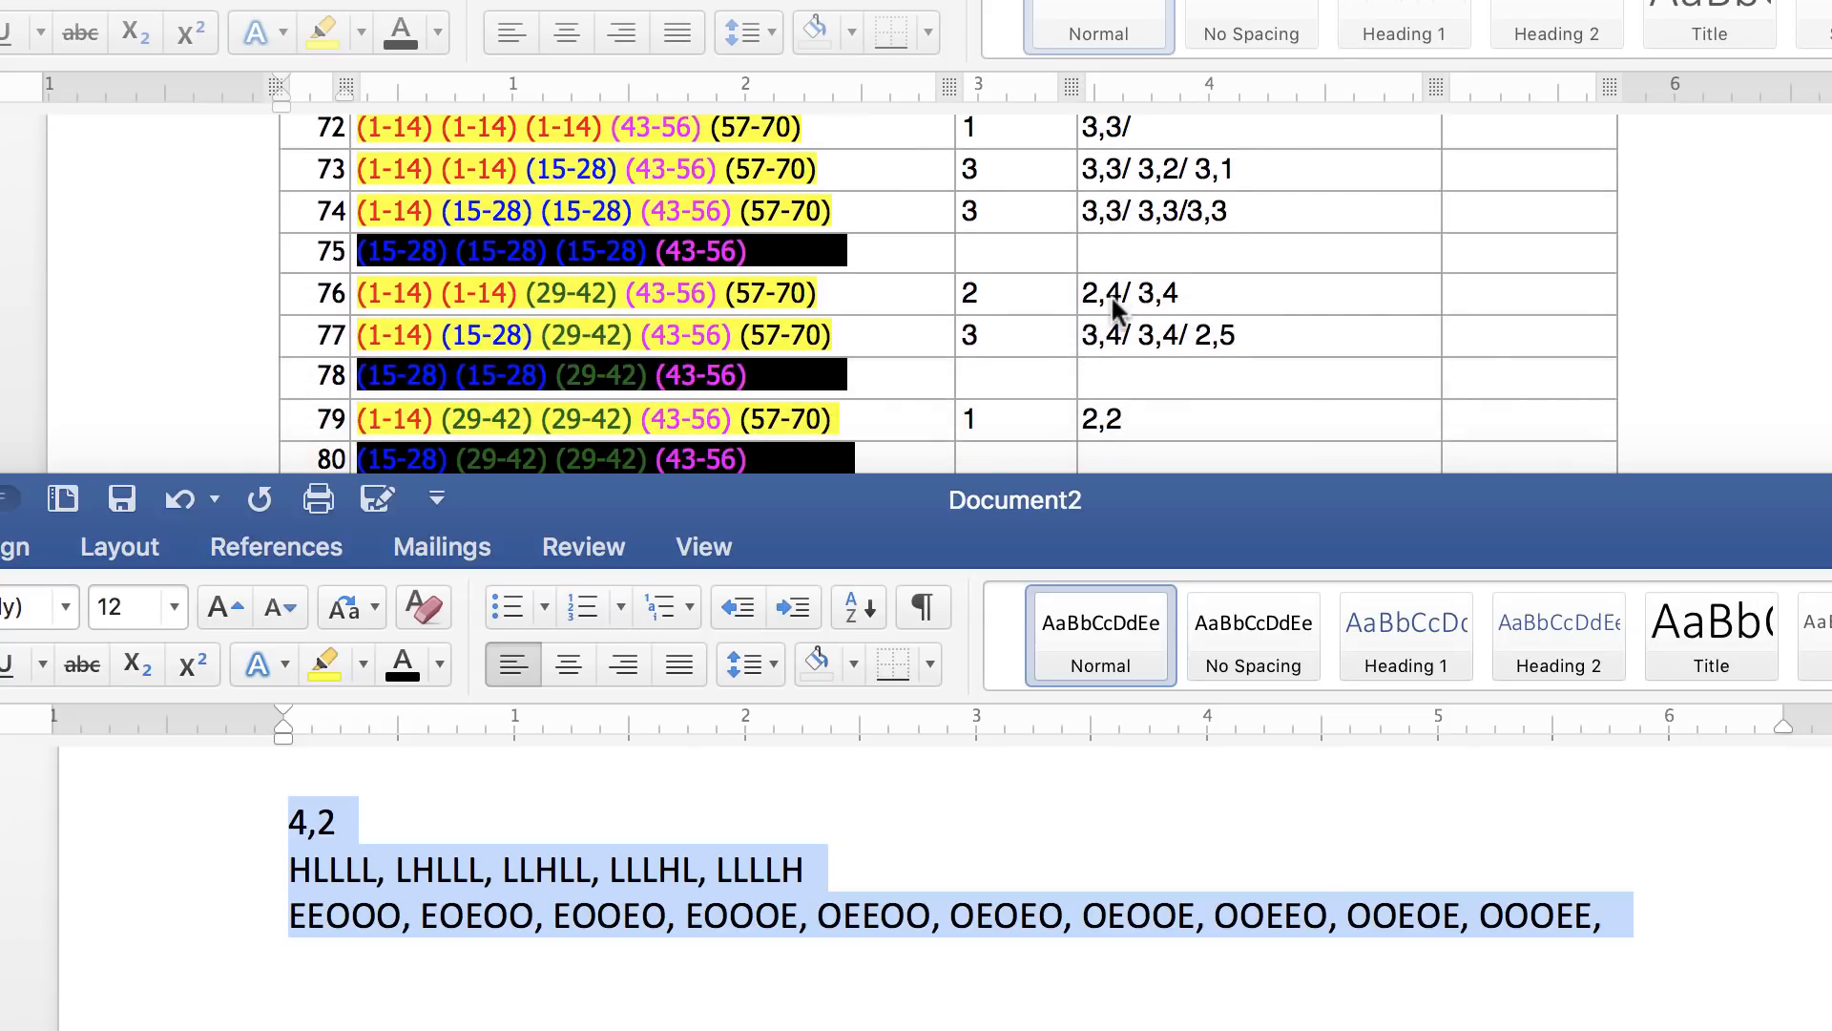
{"action": "scroll", "scroll_direction": "up", "scroll_amount": 3}
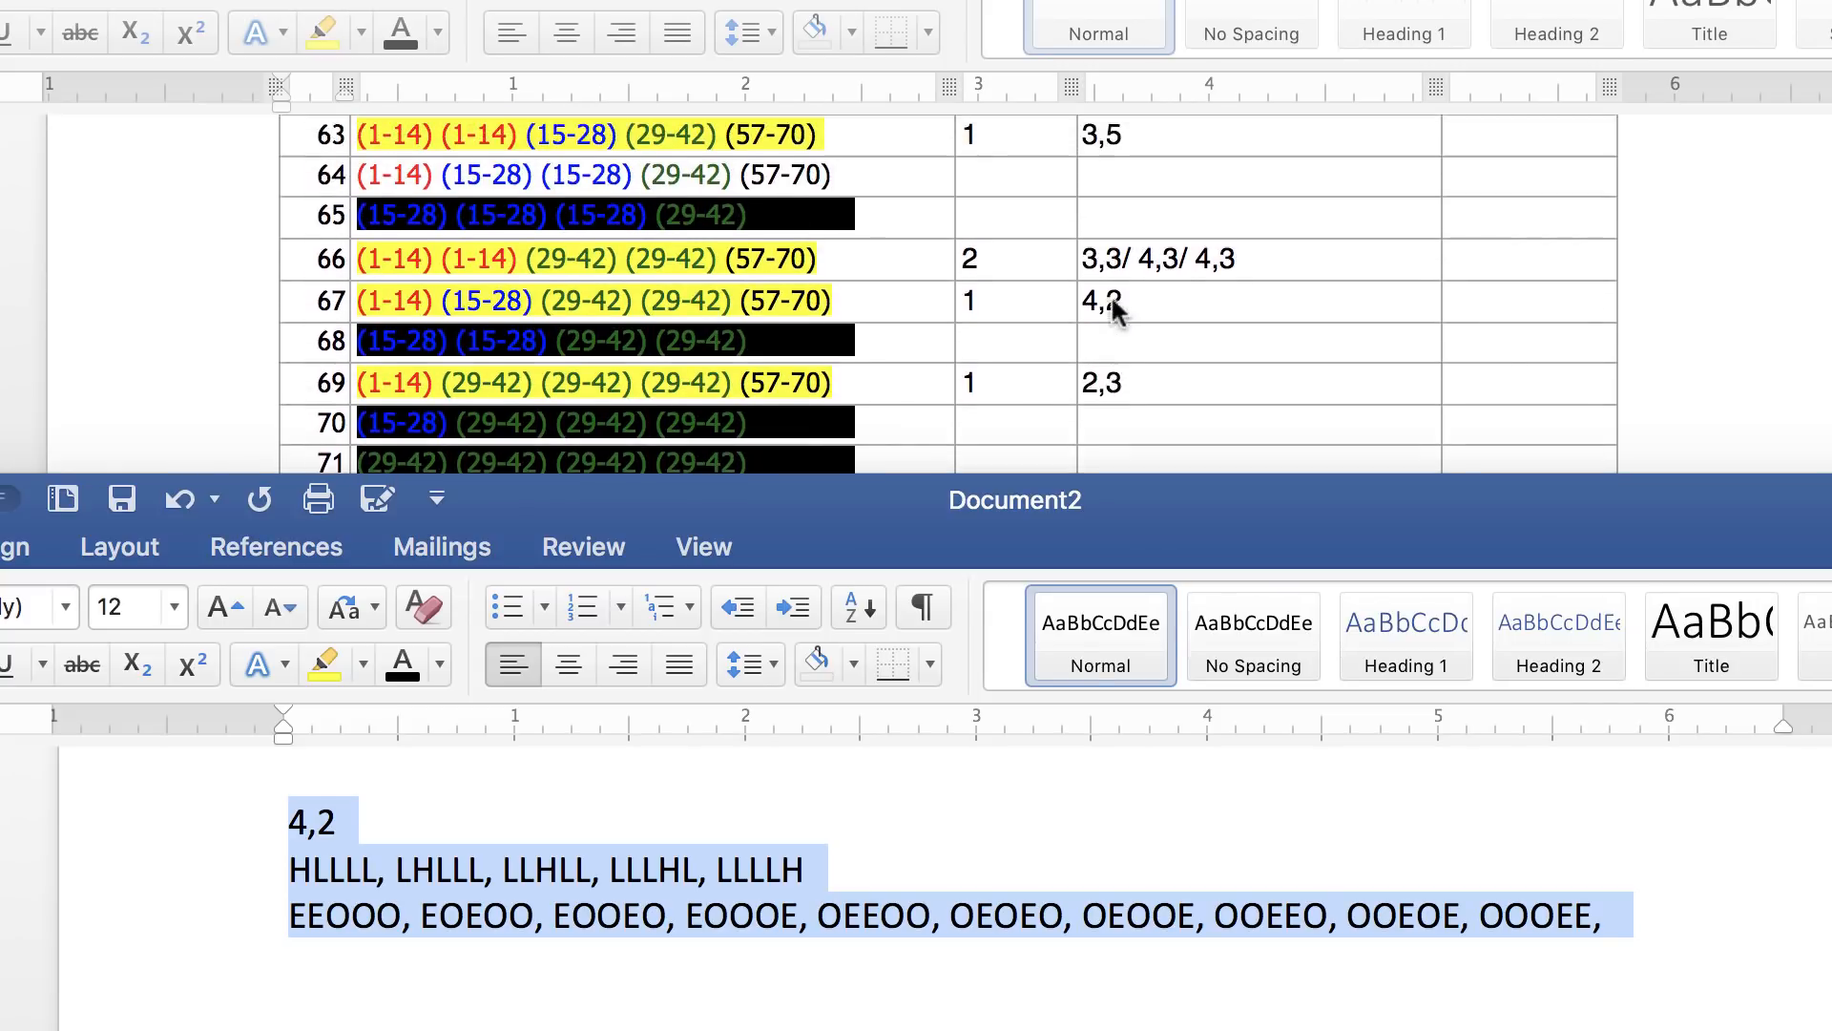
{"action": "scroll", "scroll_direction": "up", "scroll_amount": 3}
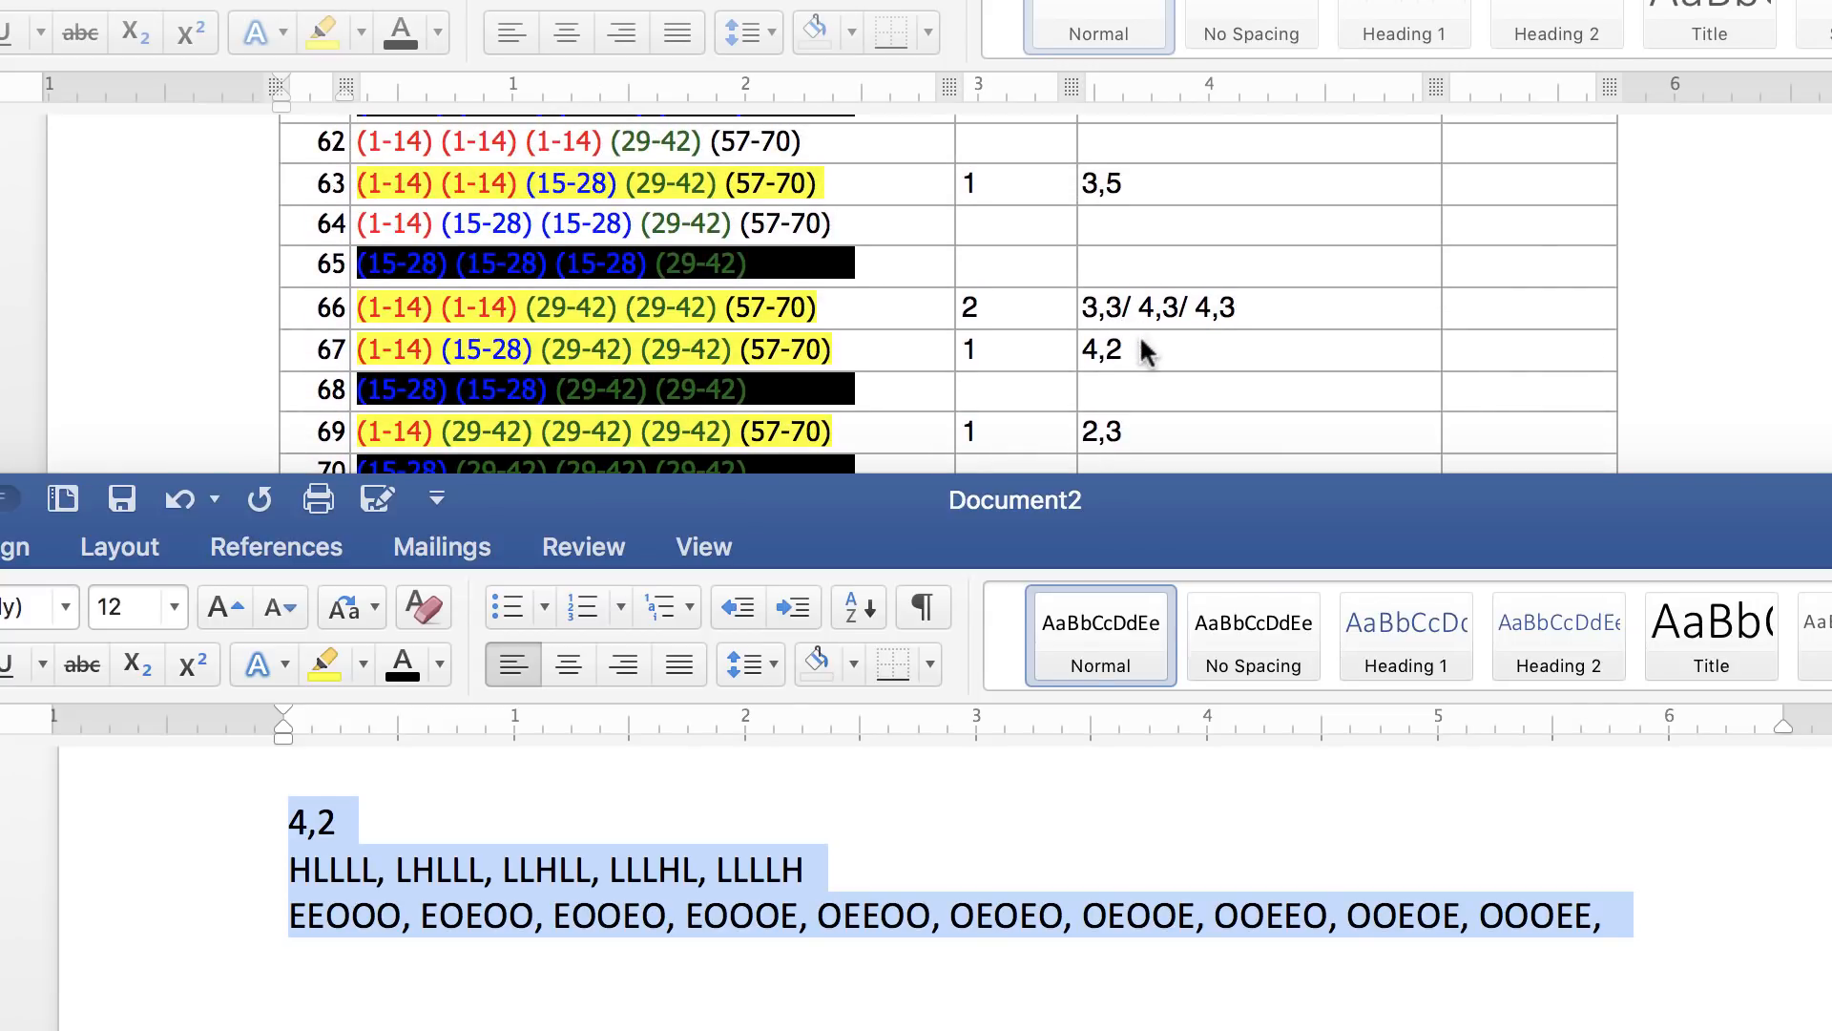
{"action": "scroll", "scroll_direction": "up", "scroll_amount": 3}
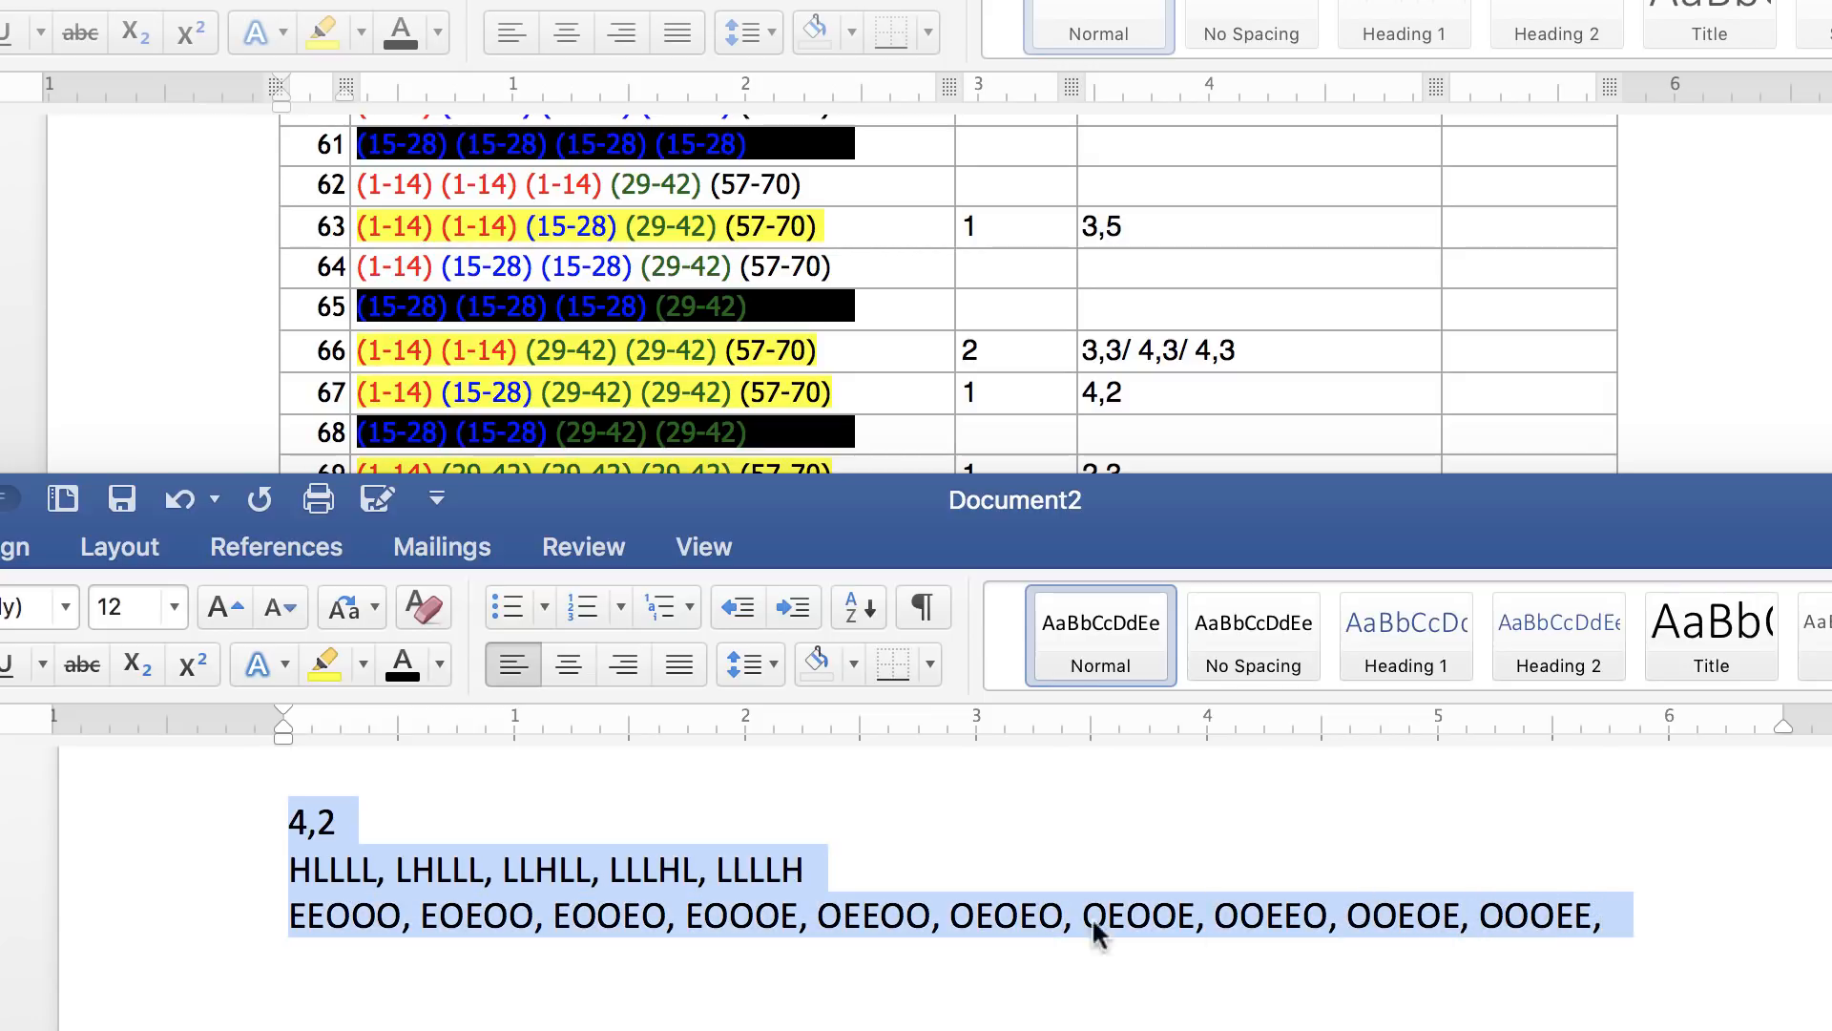
{"action": "mouse_move", "coordinate": [1090, 929]}
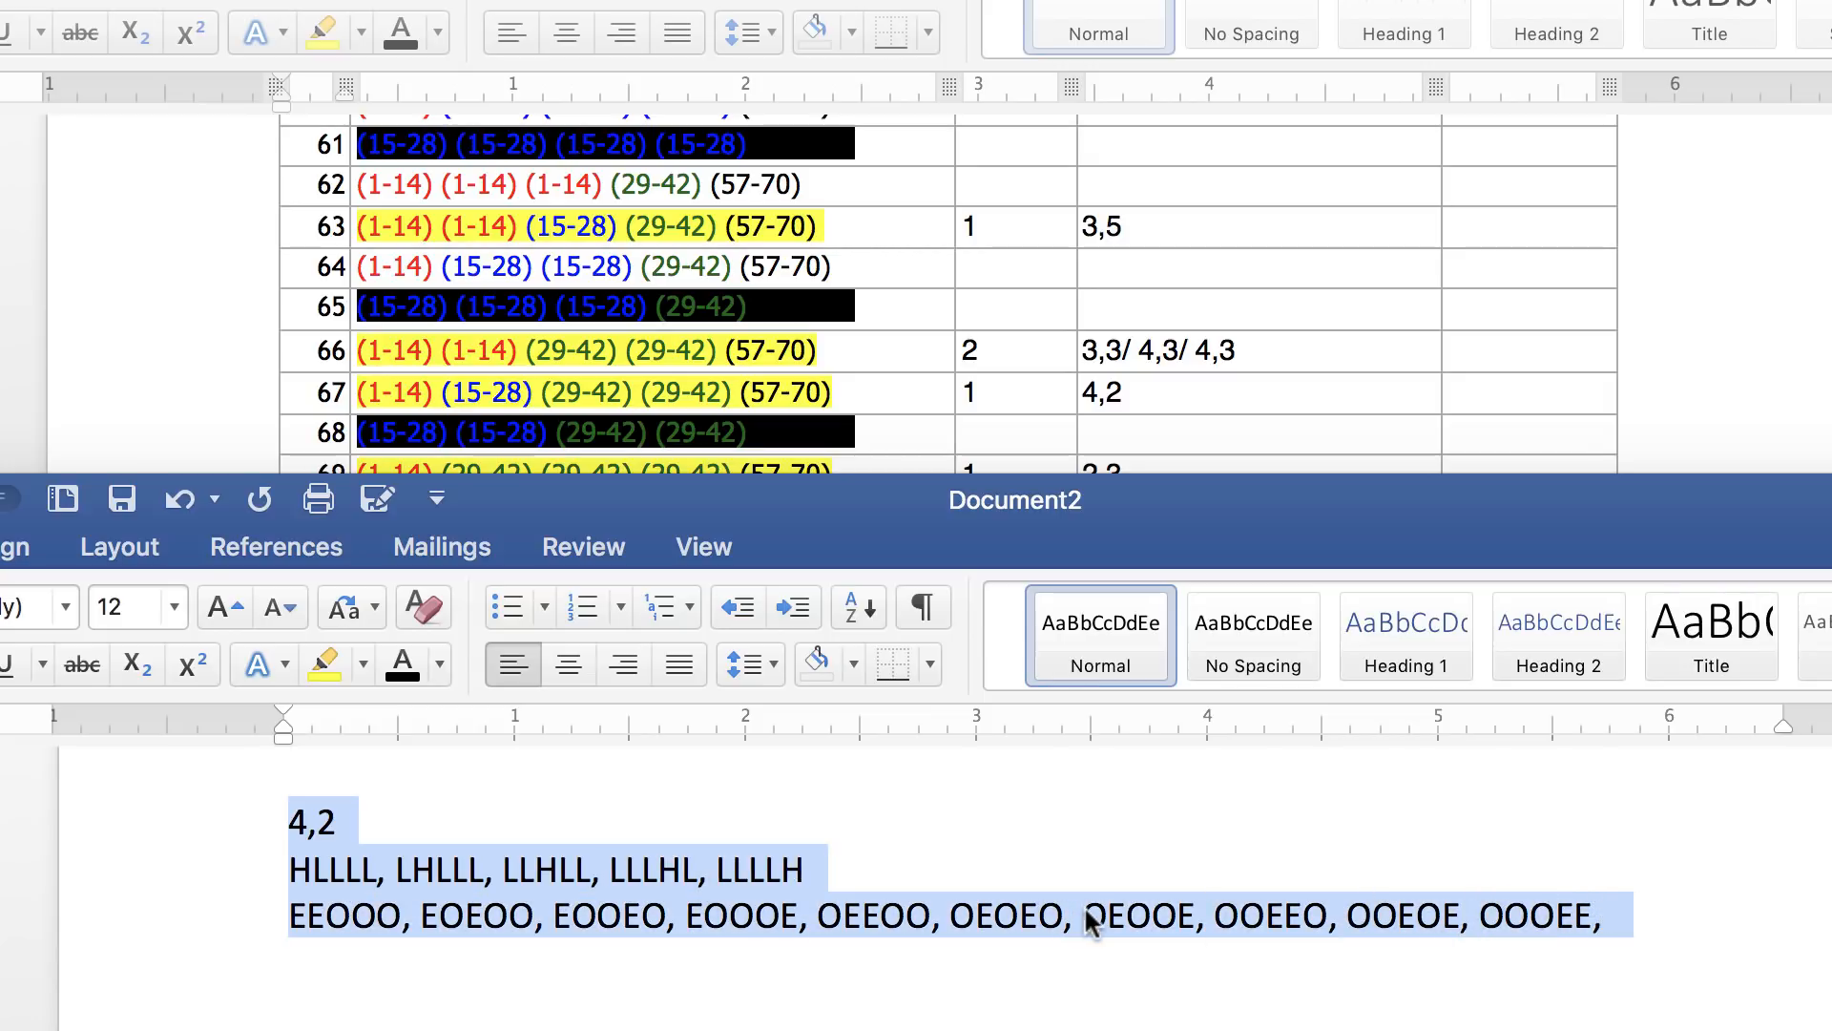
{"action": "mouse_move", "coordinate": [619, 924]}
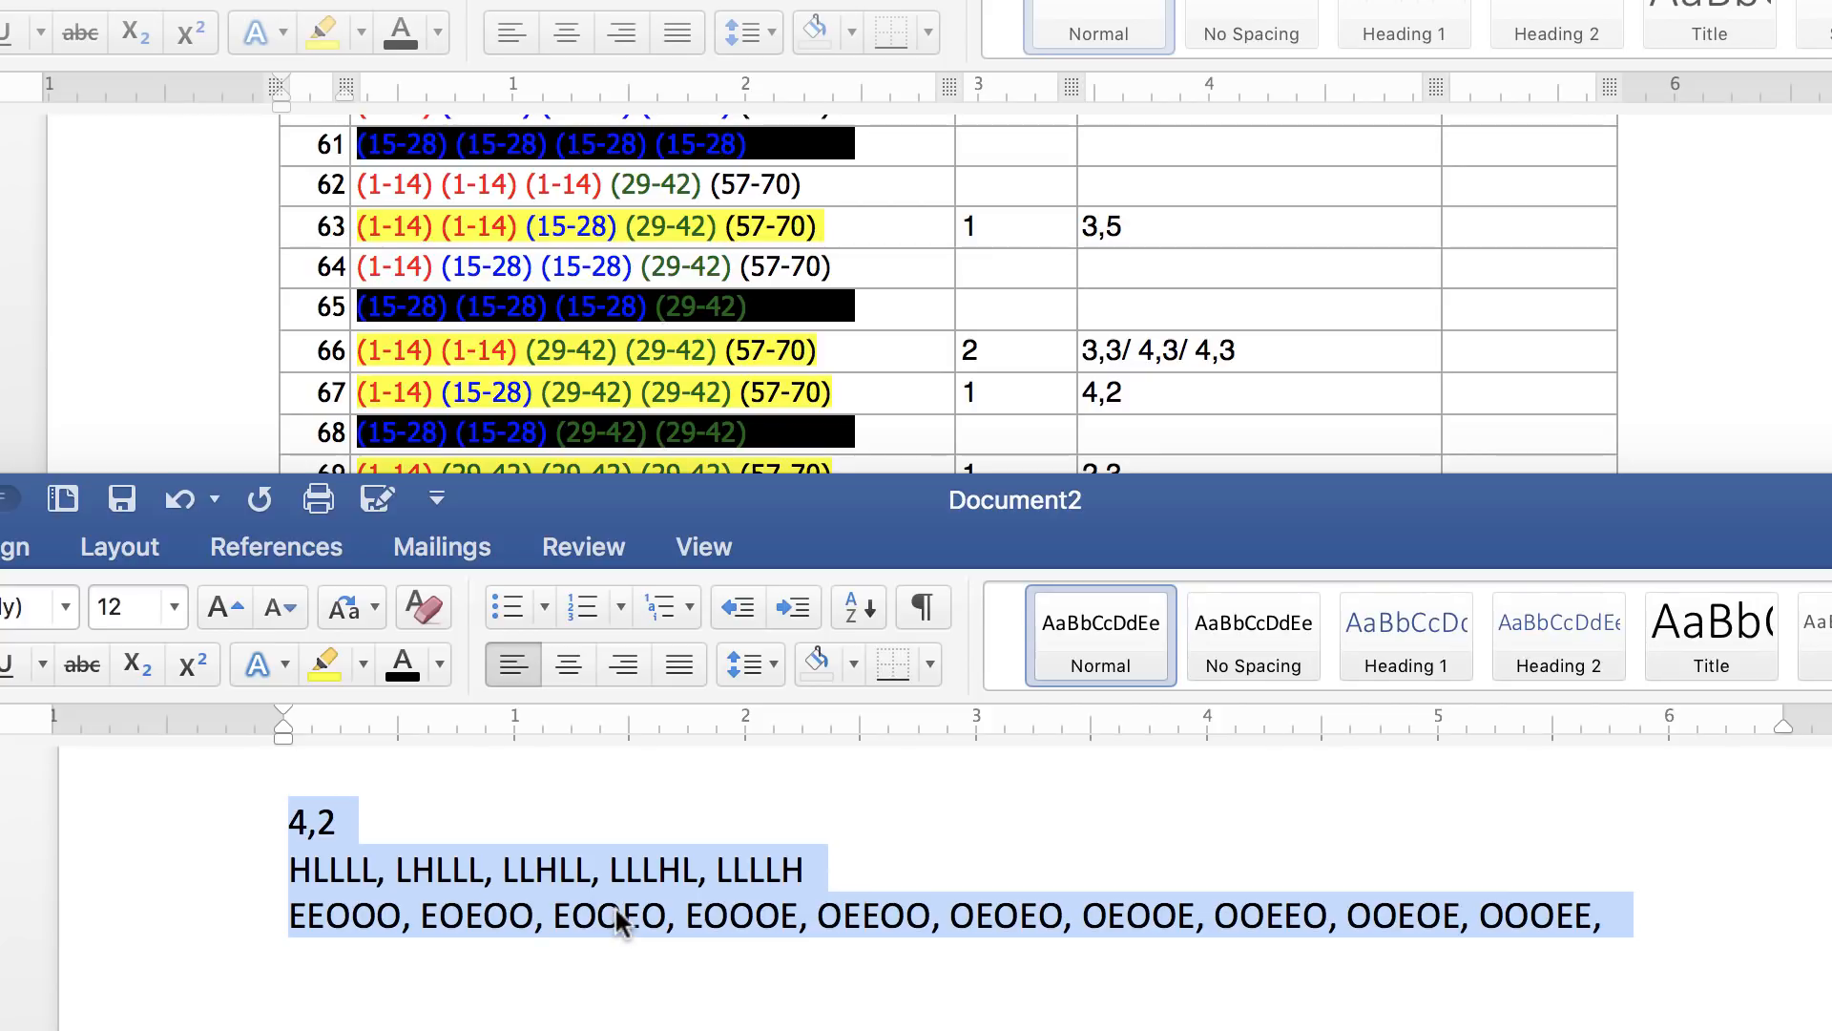
{"action": "mouse_move", "coordinate": [670, 892]}
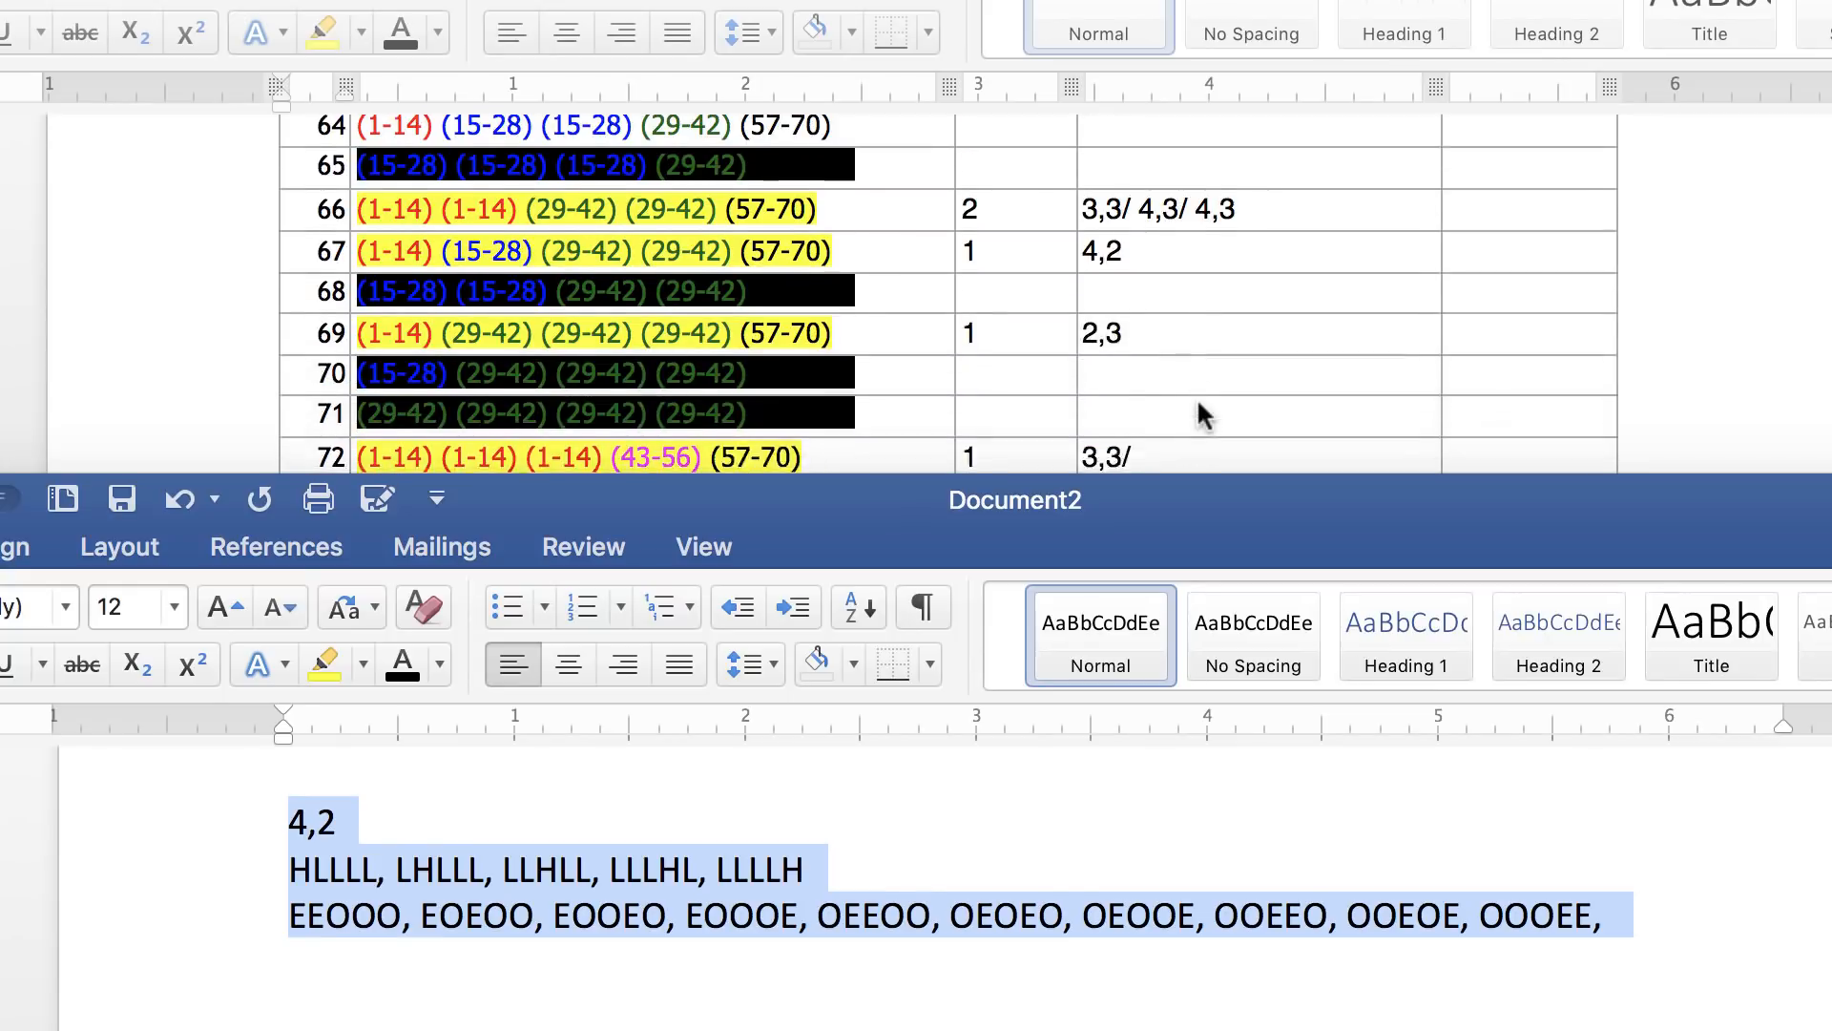
{"action": "scroll", "scroll_direction": "down", "scroll_amount": 3}
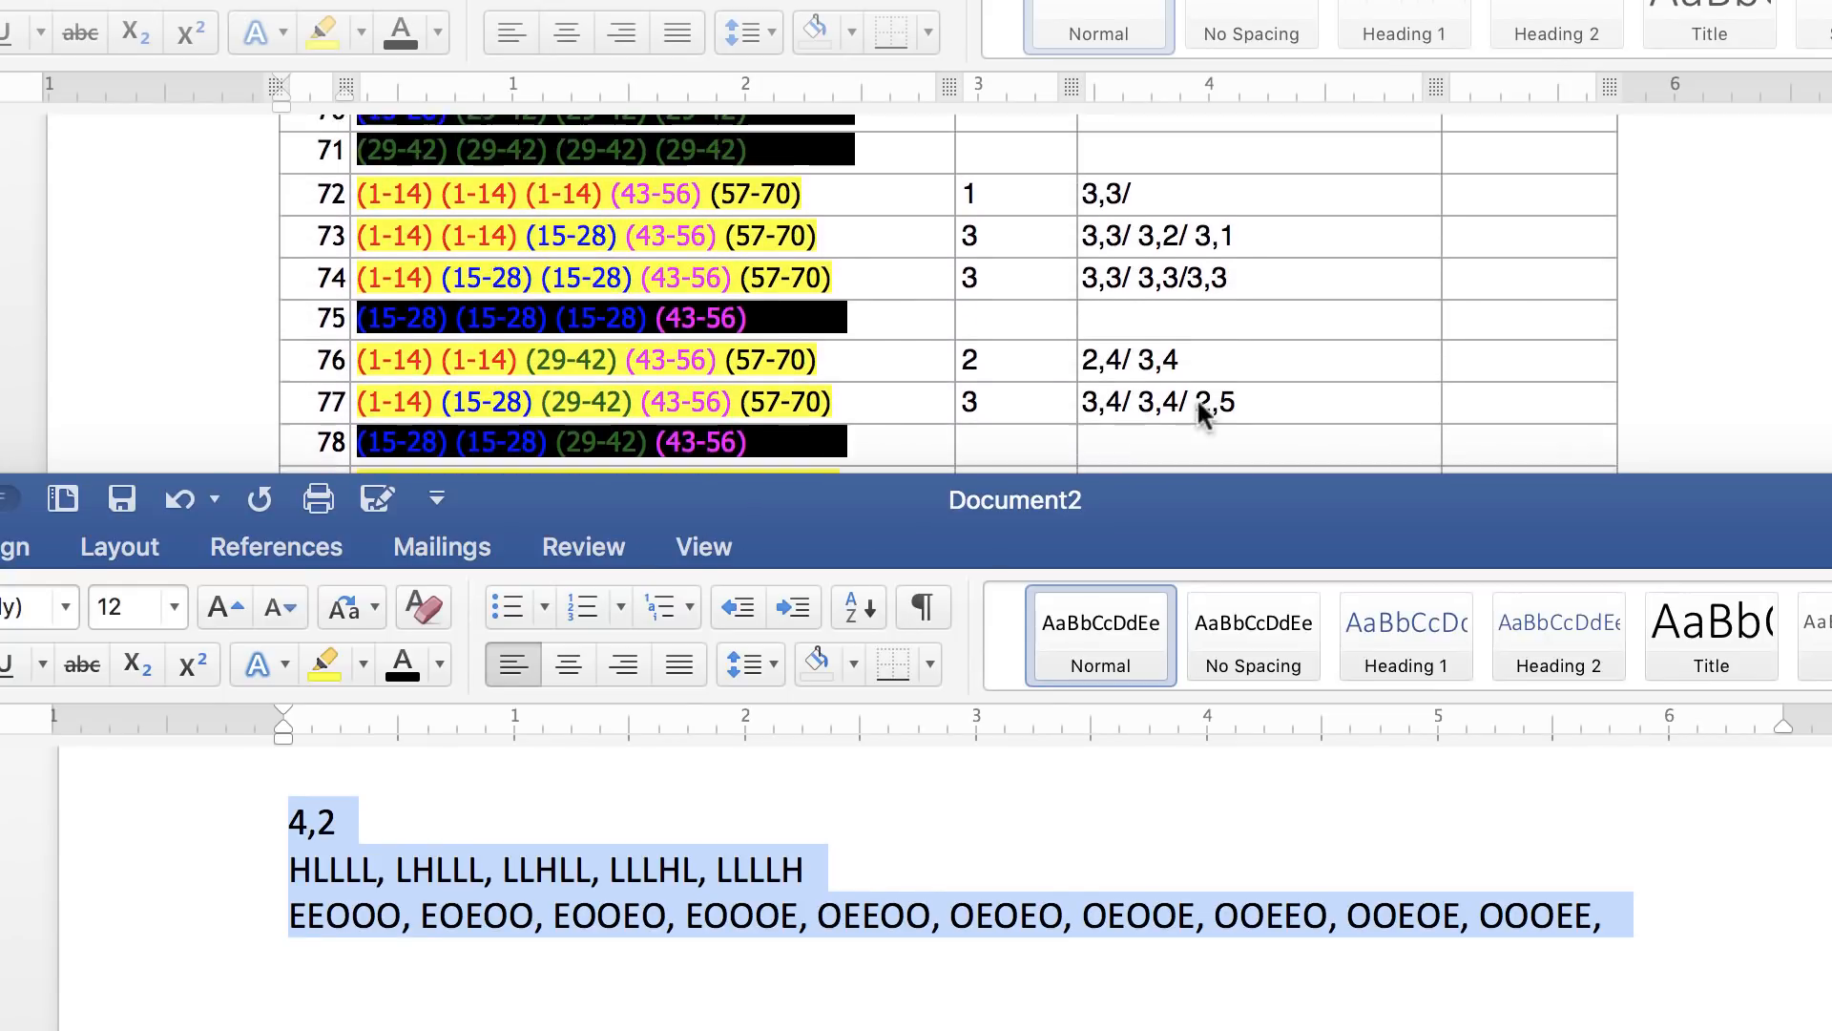
{"action": "scroll", "scroll_direction": "up", "scroll_amount": 3}
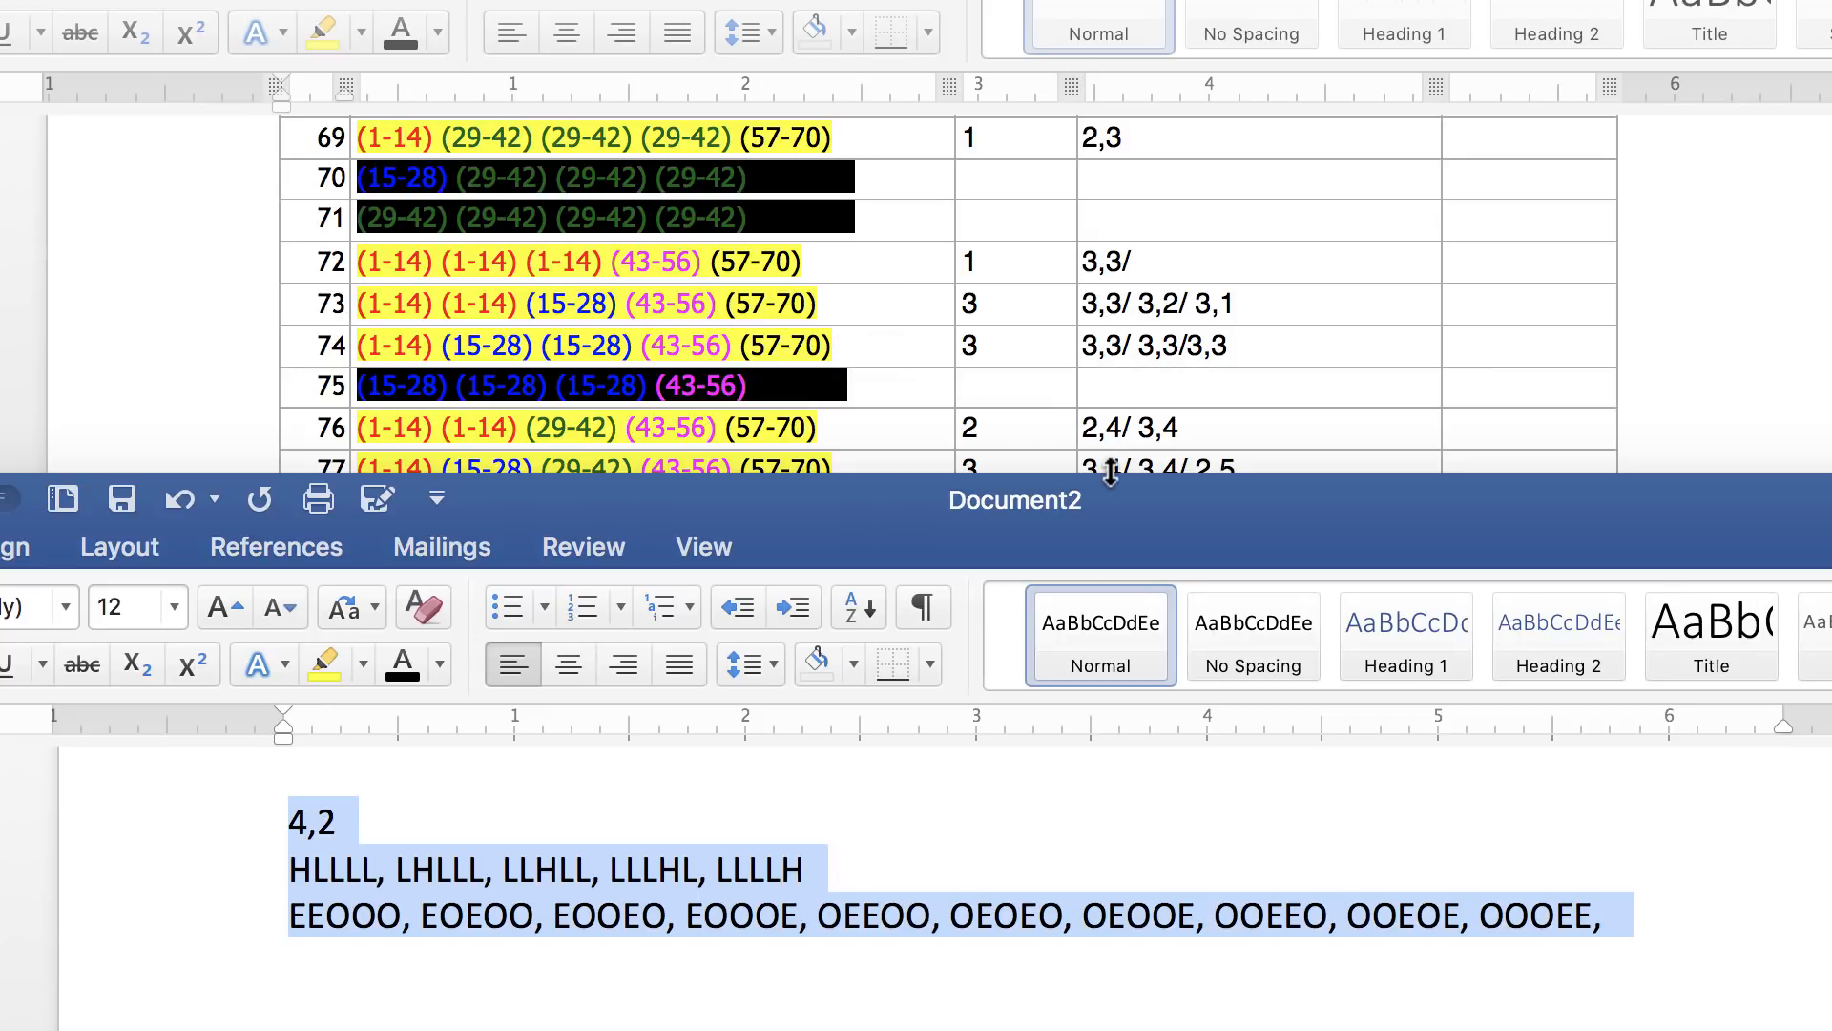
{"action": "scroll", "scroll_direction": "up", "scroll_amount": 3}
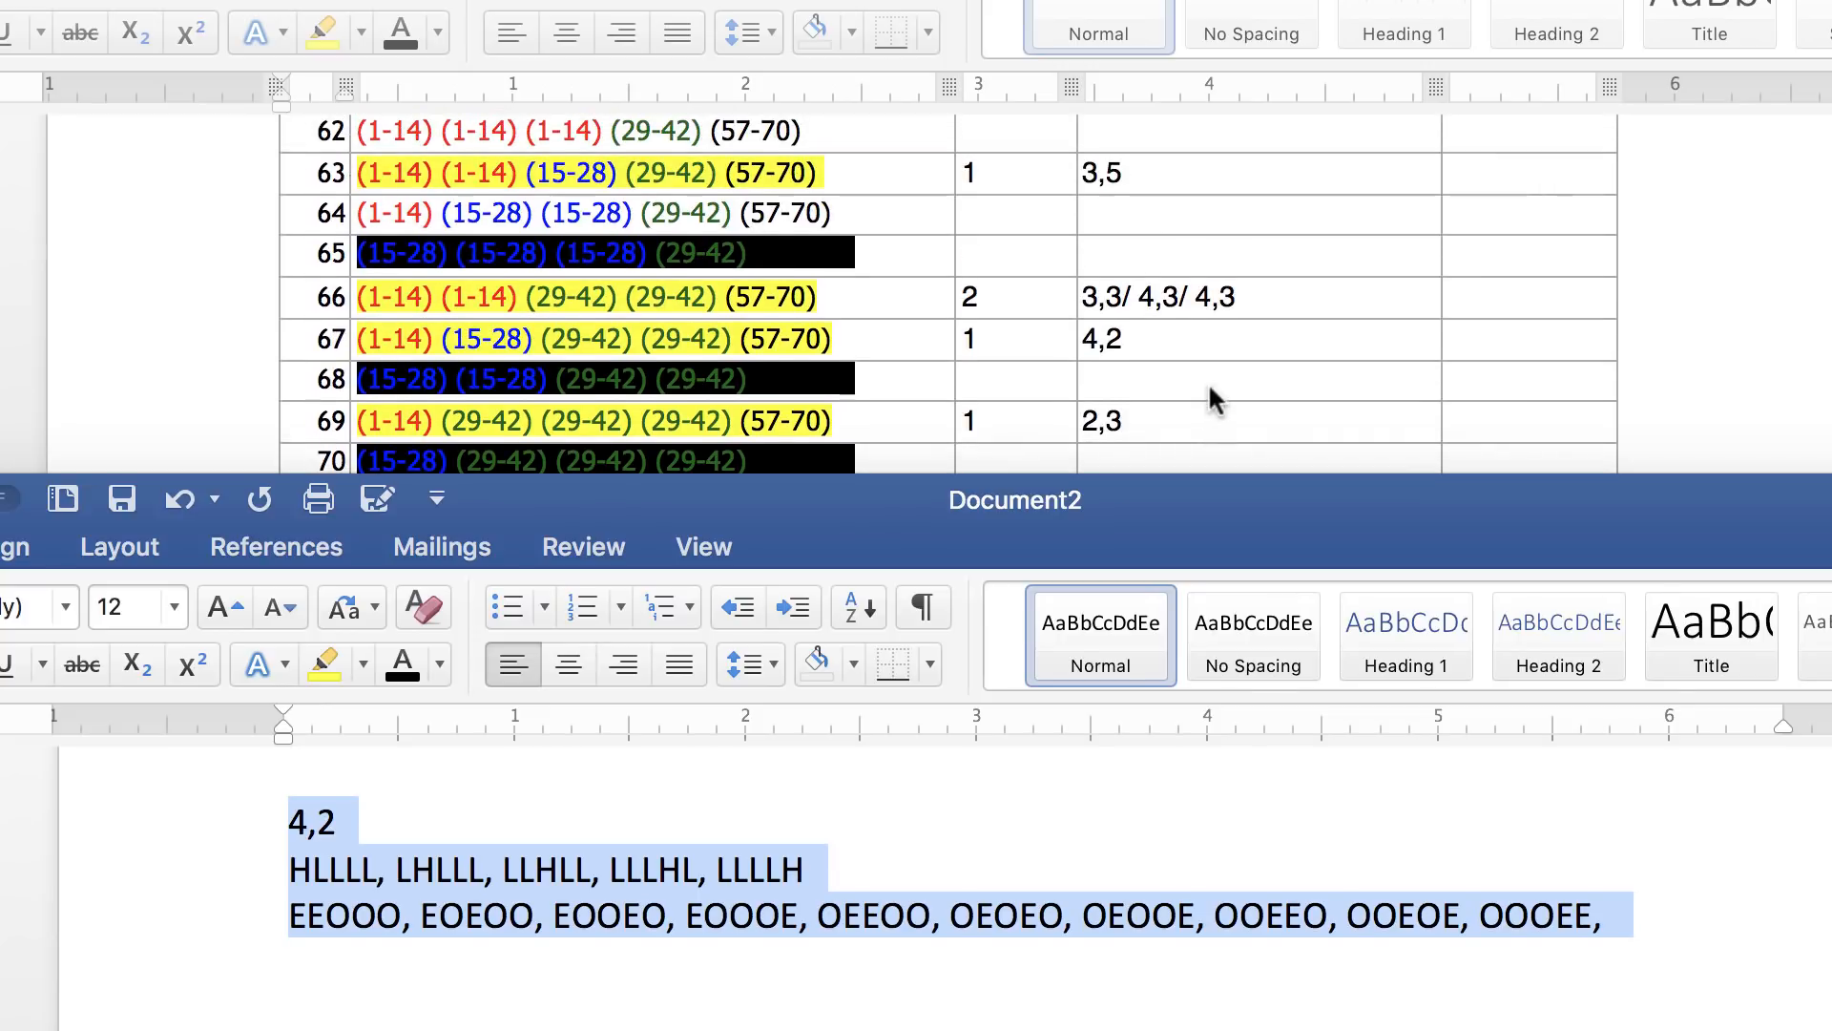
{"action": "scroll", "scroll_direction": "up", "scroll_amount": 3}
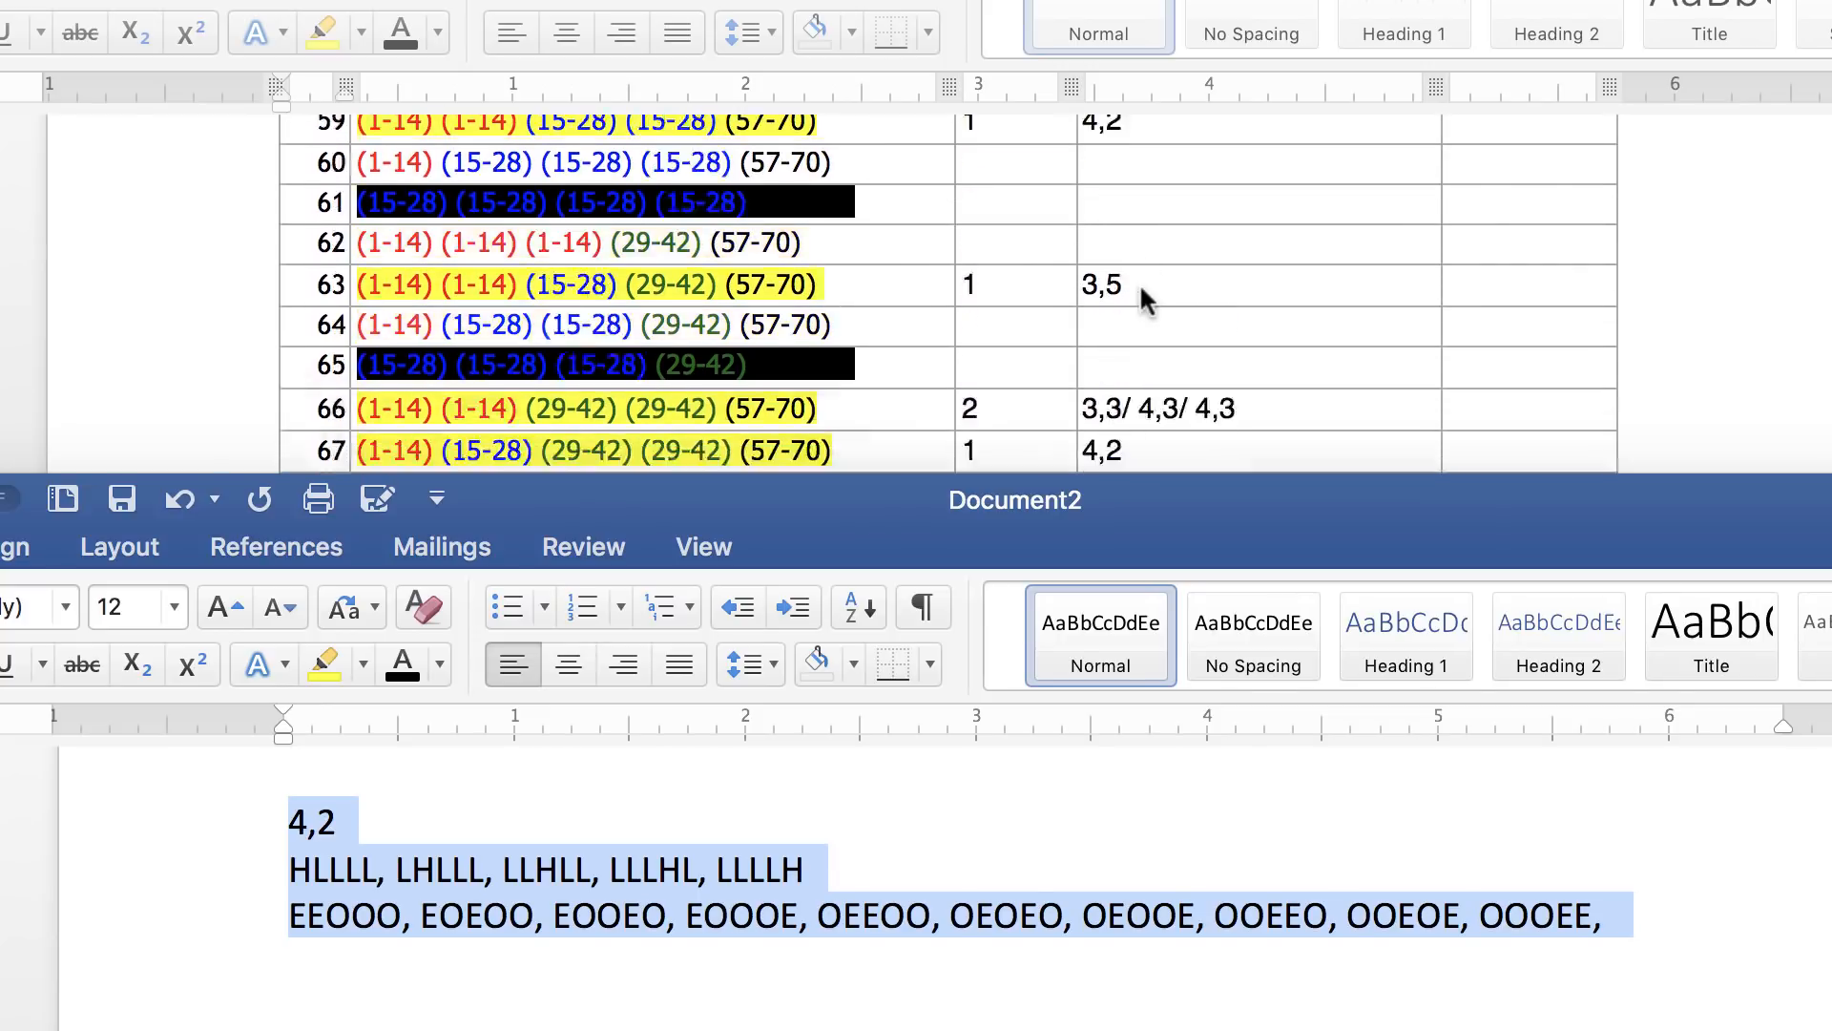
{"action": "scroll", "scroll_direction": "up", "scroll_amount": 3}
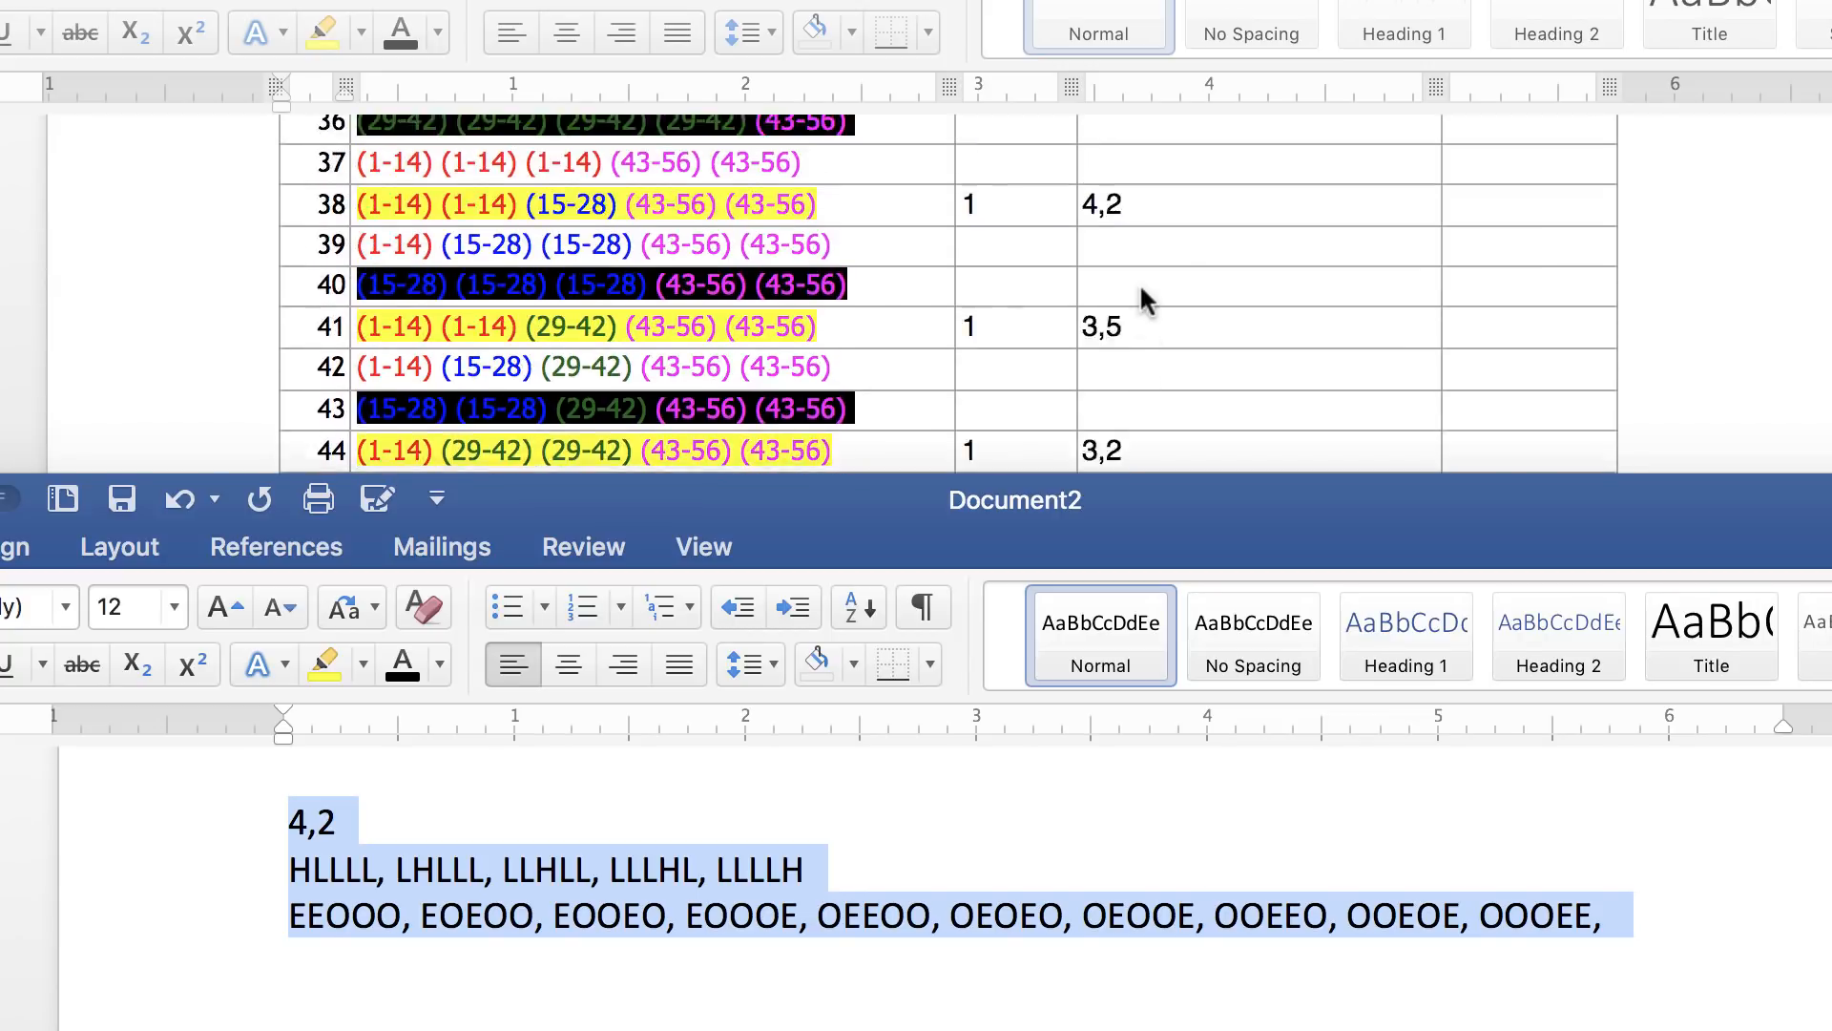
{"action": "scroll", "scroll_direction": "up", "scroll_amount": 3}
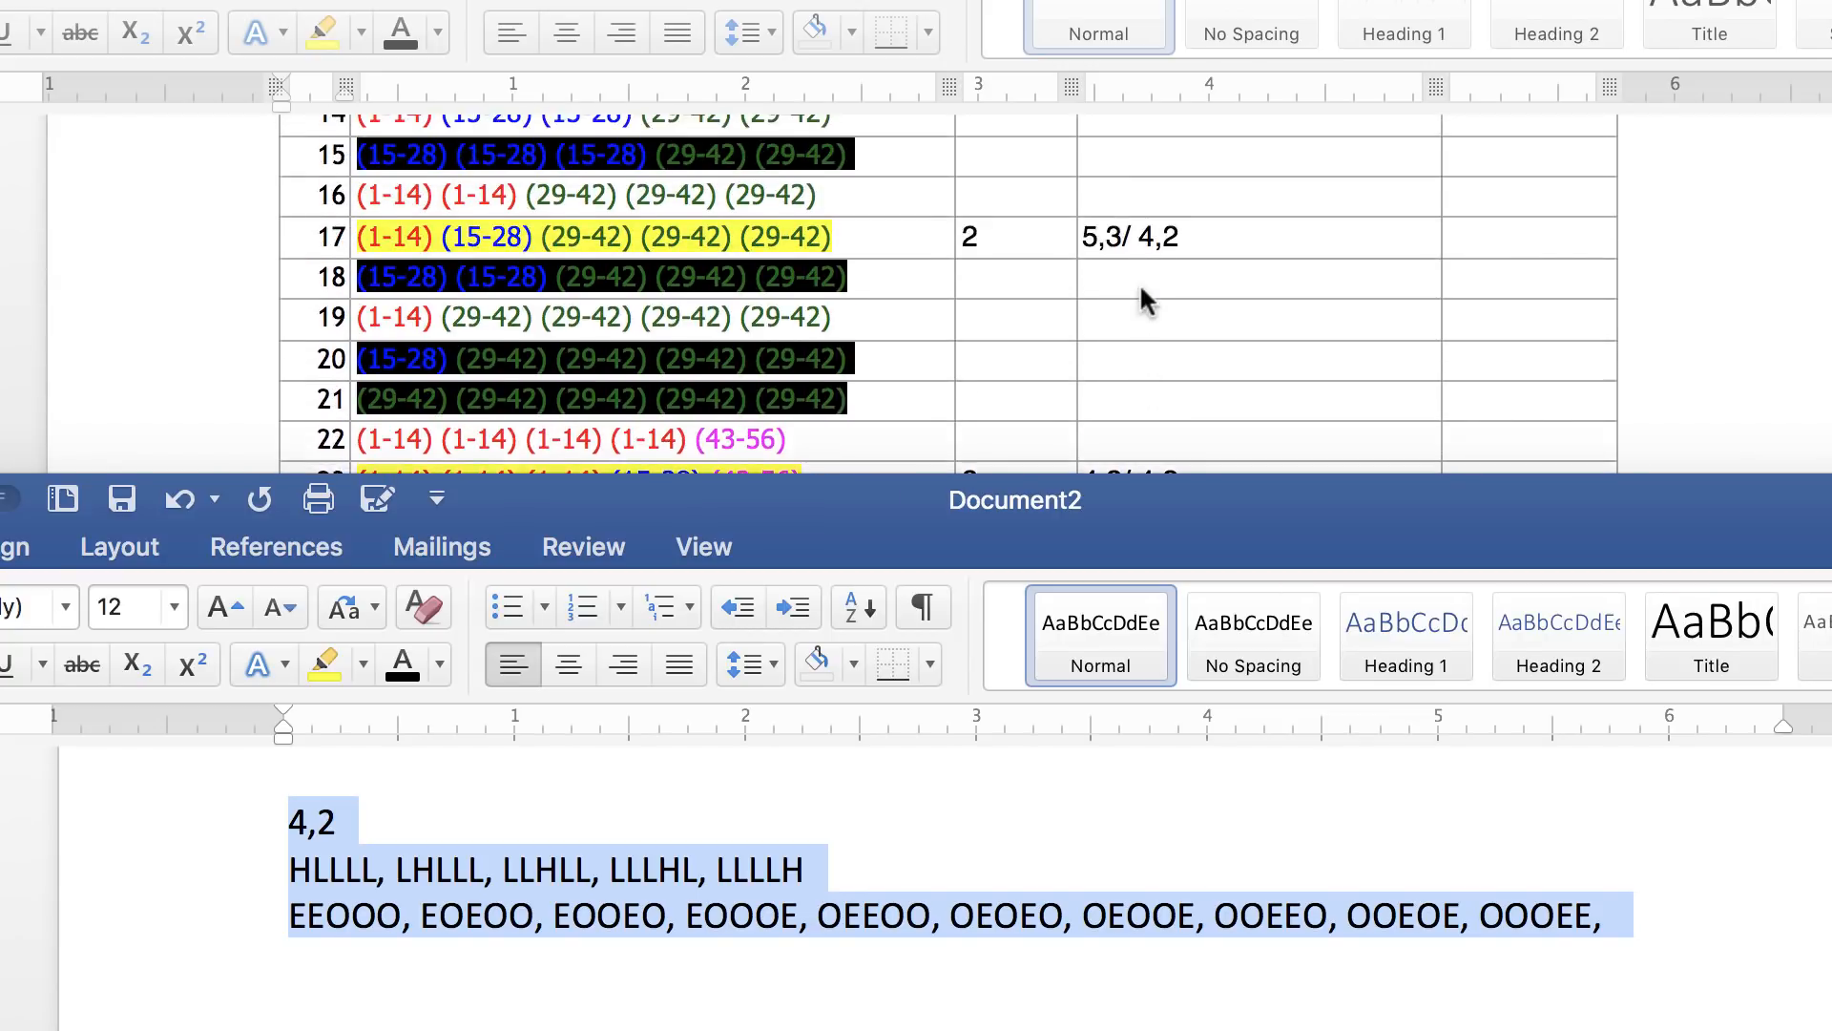
{"action": "scroll", "scroll_direction": "up", "scroll_amount": 3}
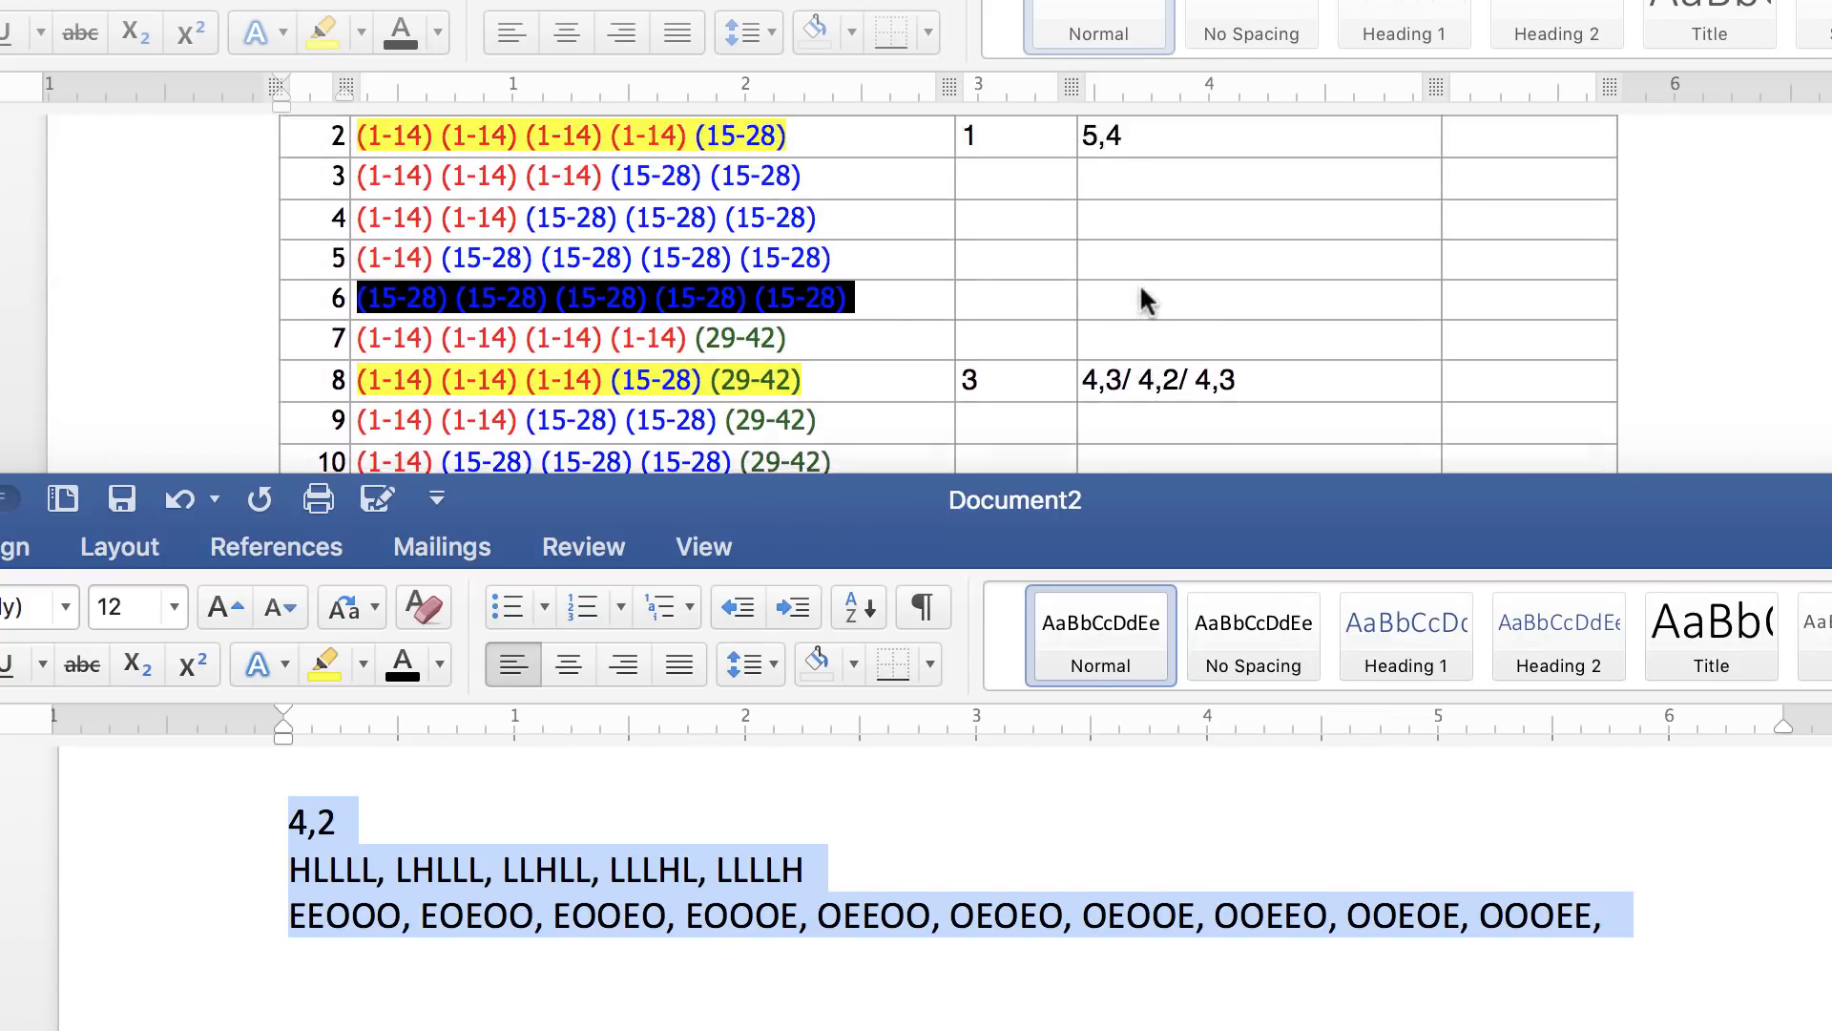
{"action": "scroll", "scroll_direction": "down", "scroll_amount": 3}
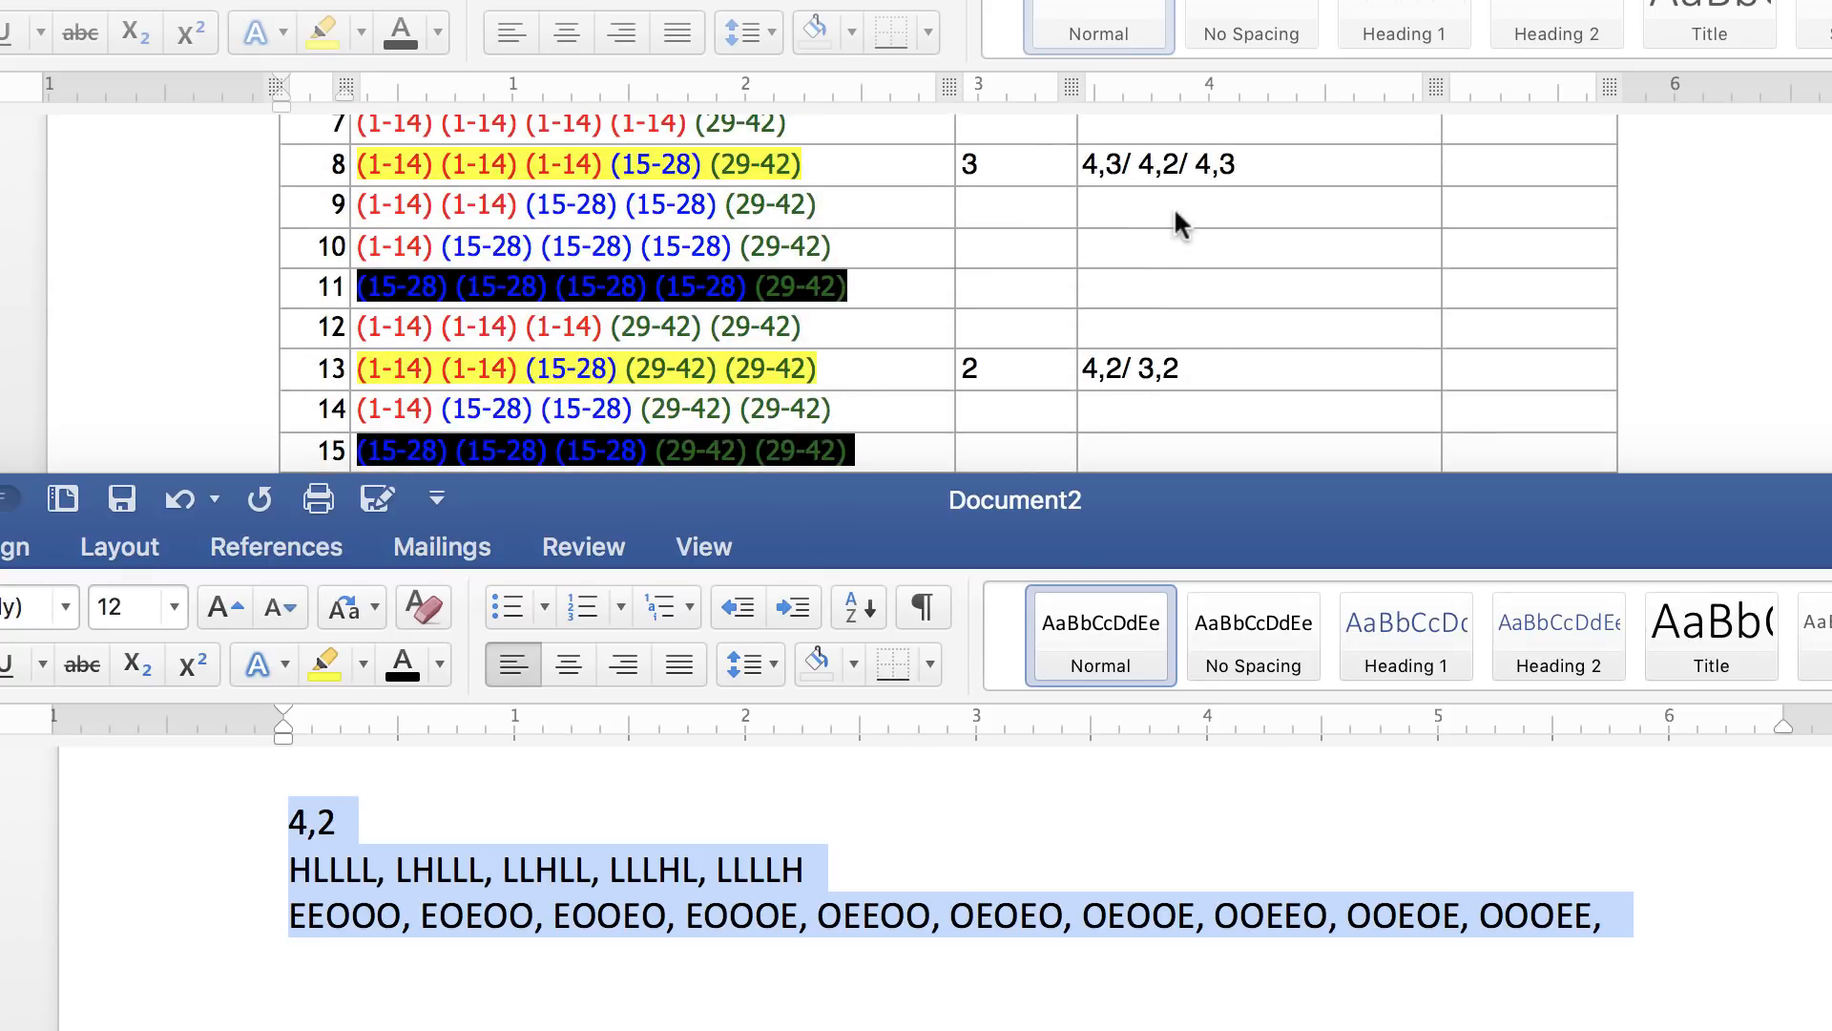
{"action": "mouse_move", "coordinate": [1199, 181]}
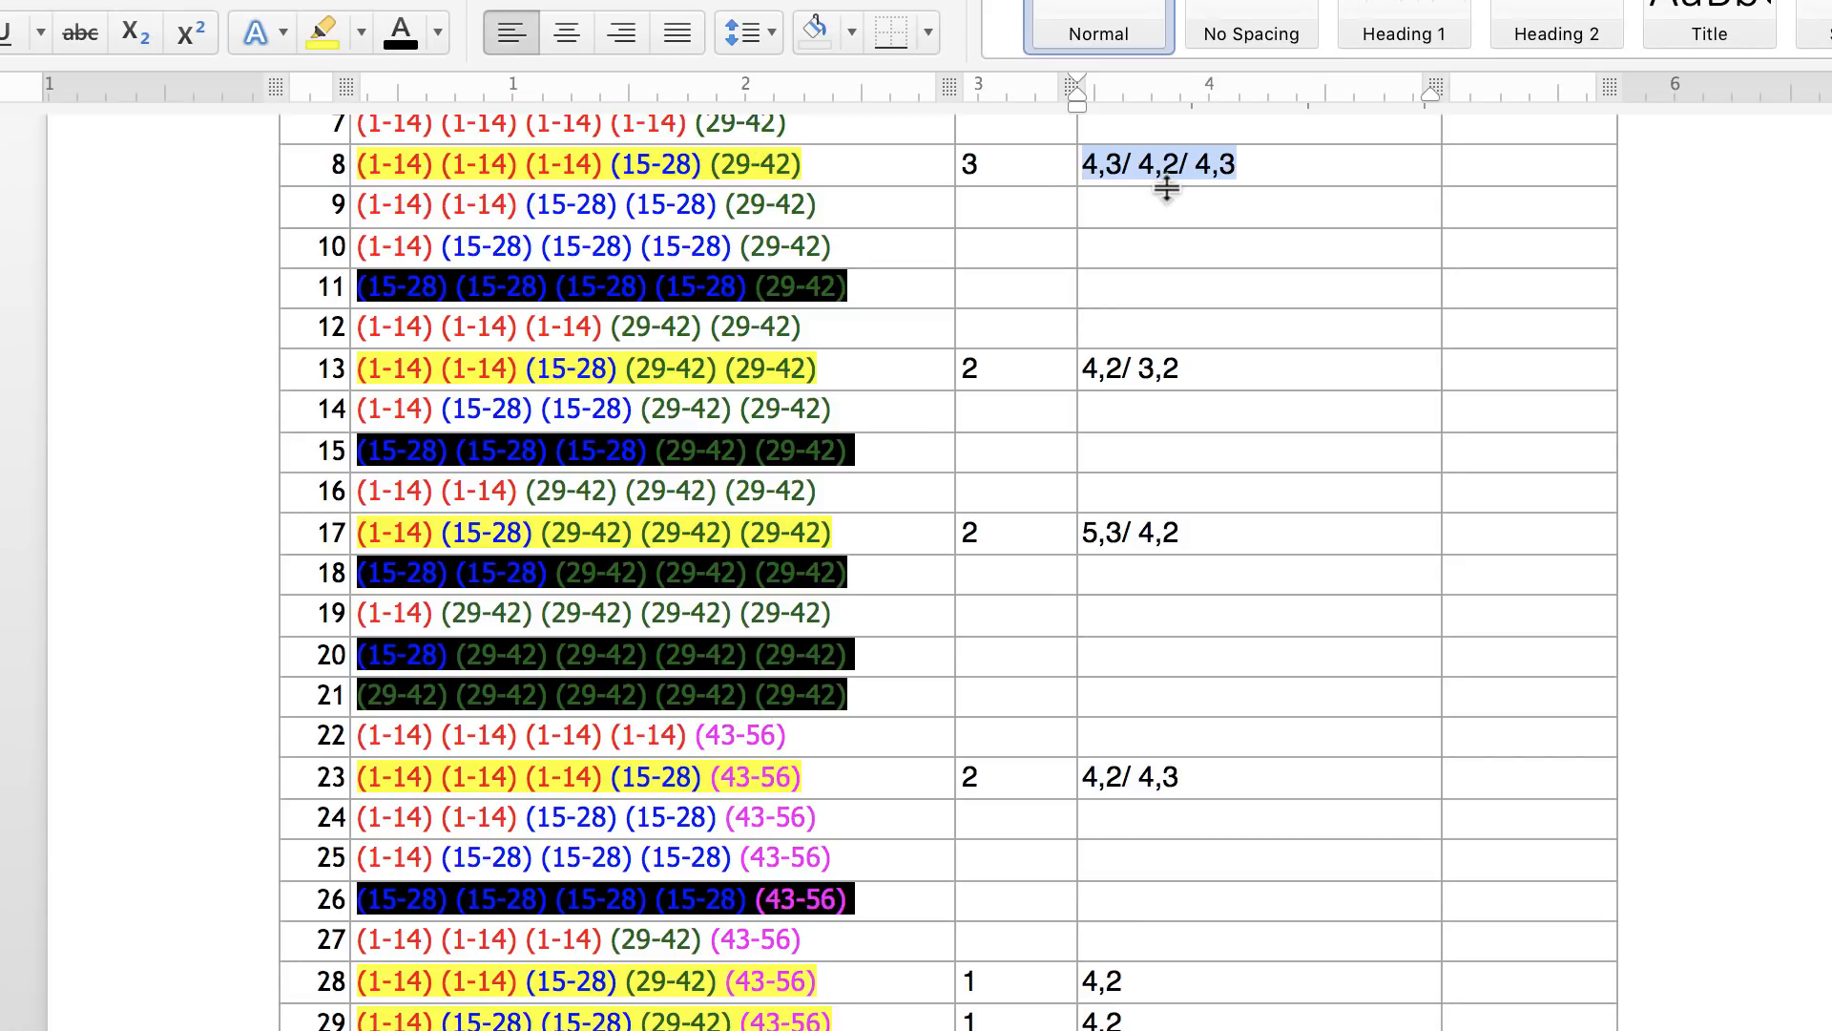
{"action": "left_click", "coordinate": [1099, 164]}
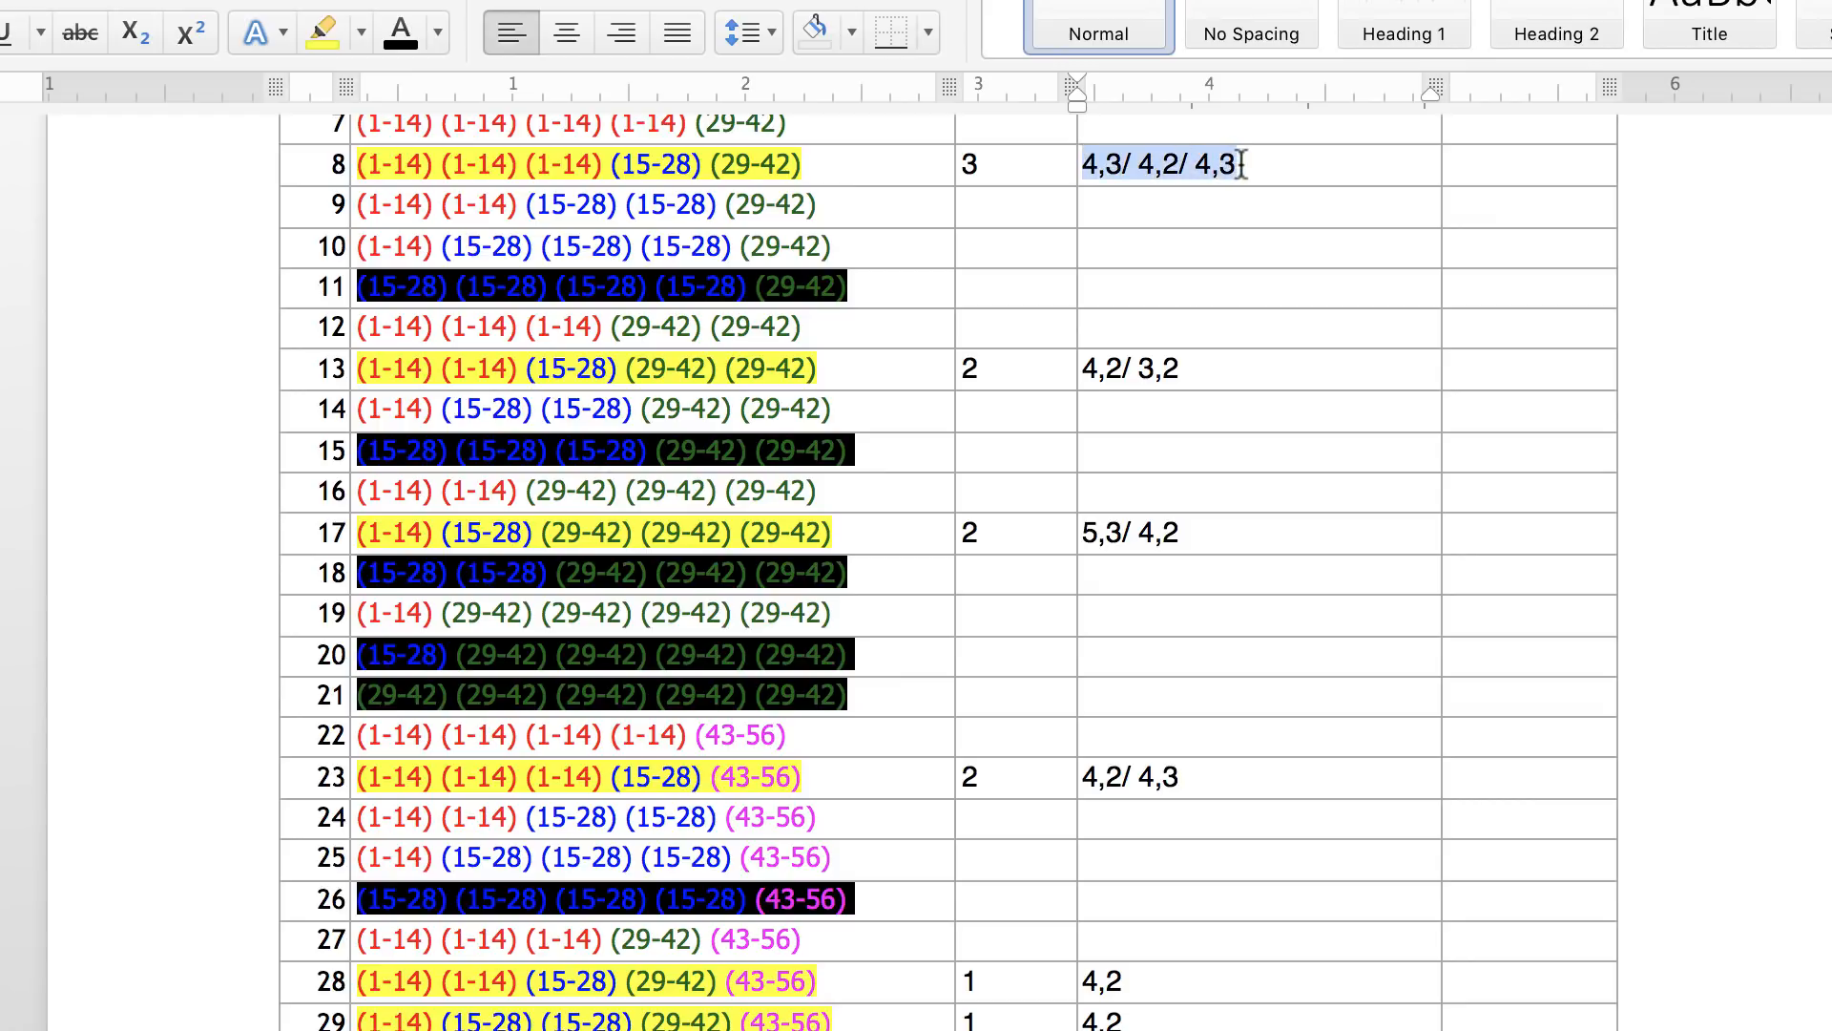
{"action": "left_click", "coordinate": [1151, 164]}
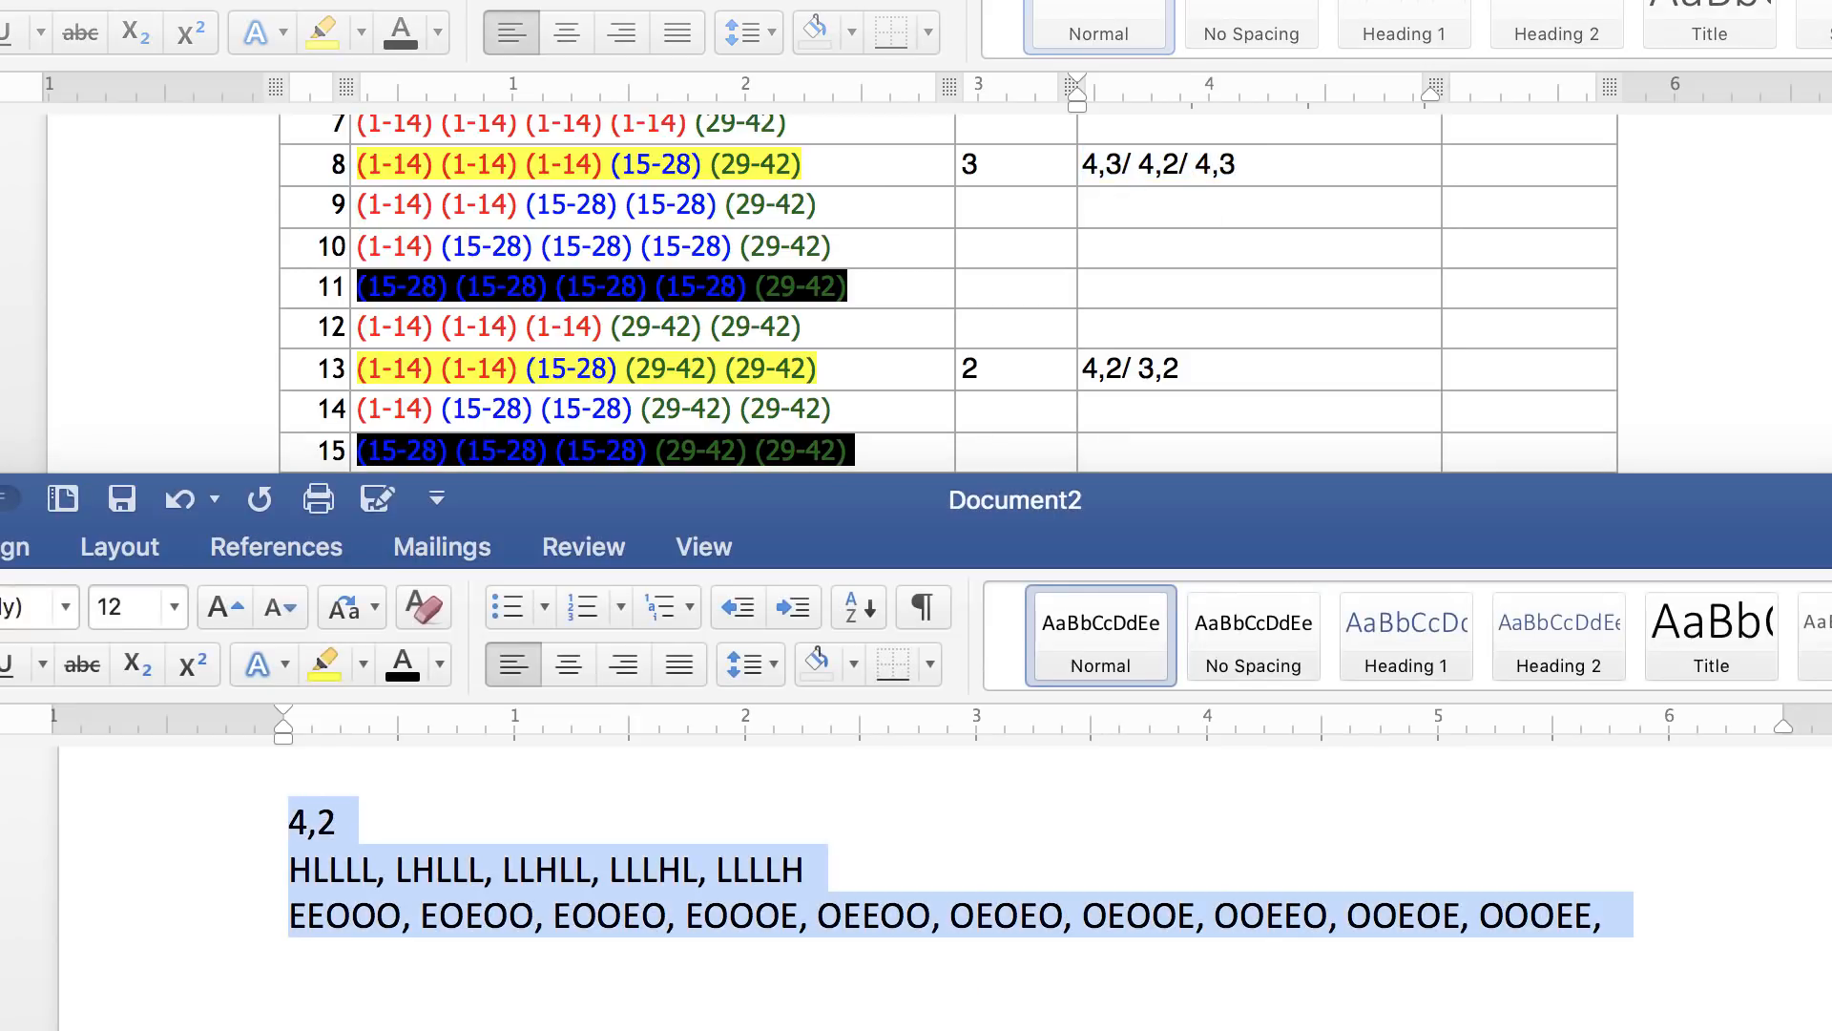
{"action": "mouse_move", "coordinate": [1379, 409]}
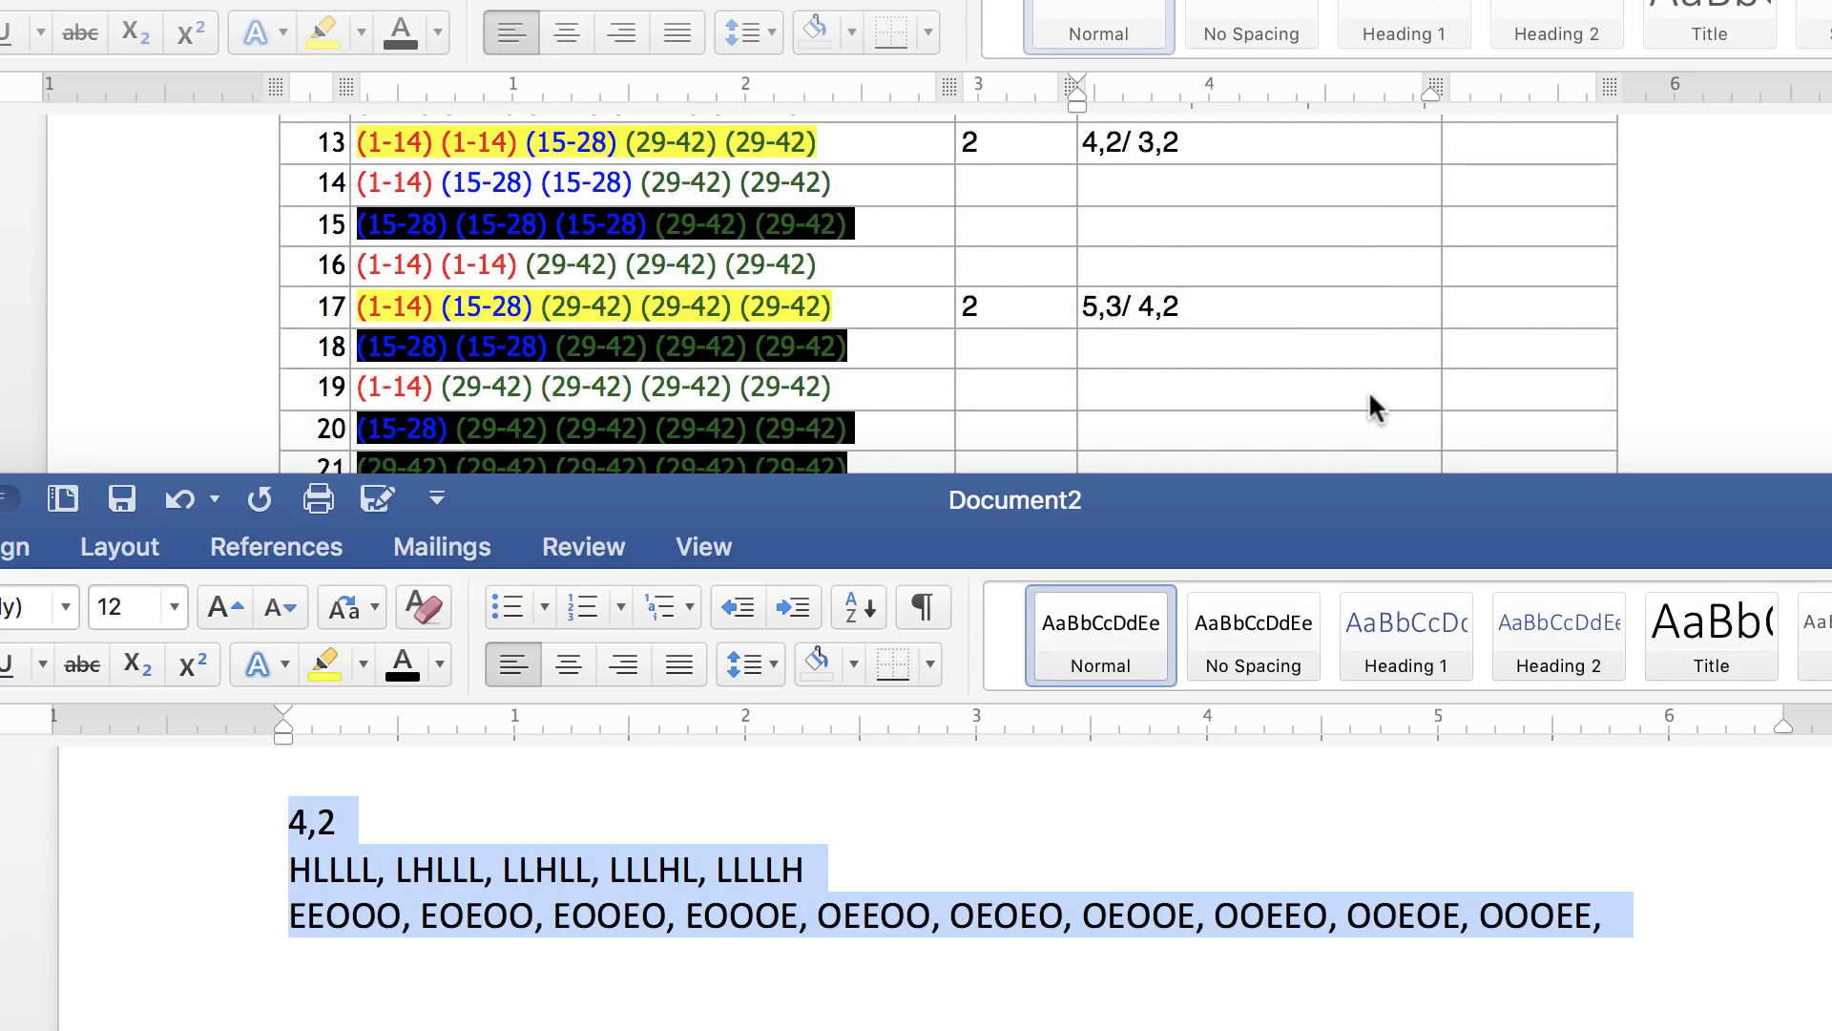
{"action": "scroll", "scroll_direction": "up", "scroll_amount": 3}
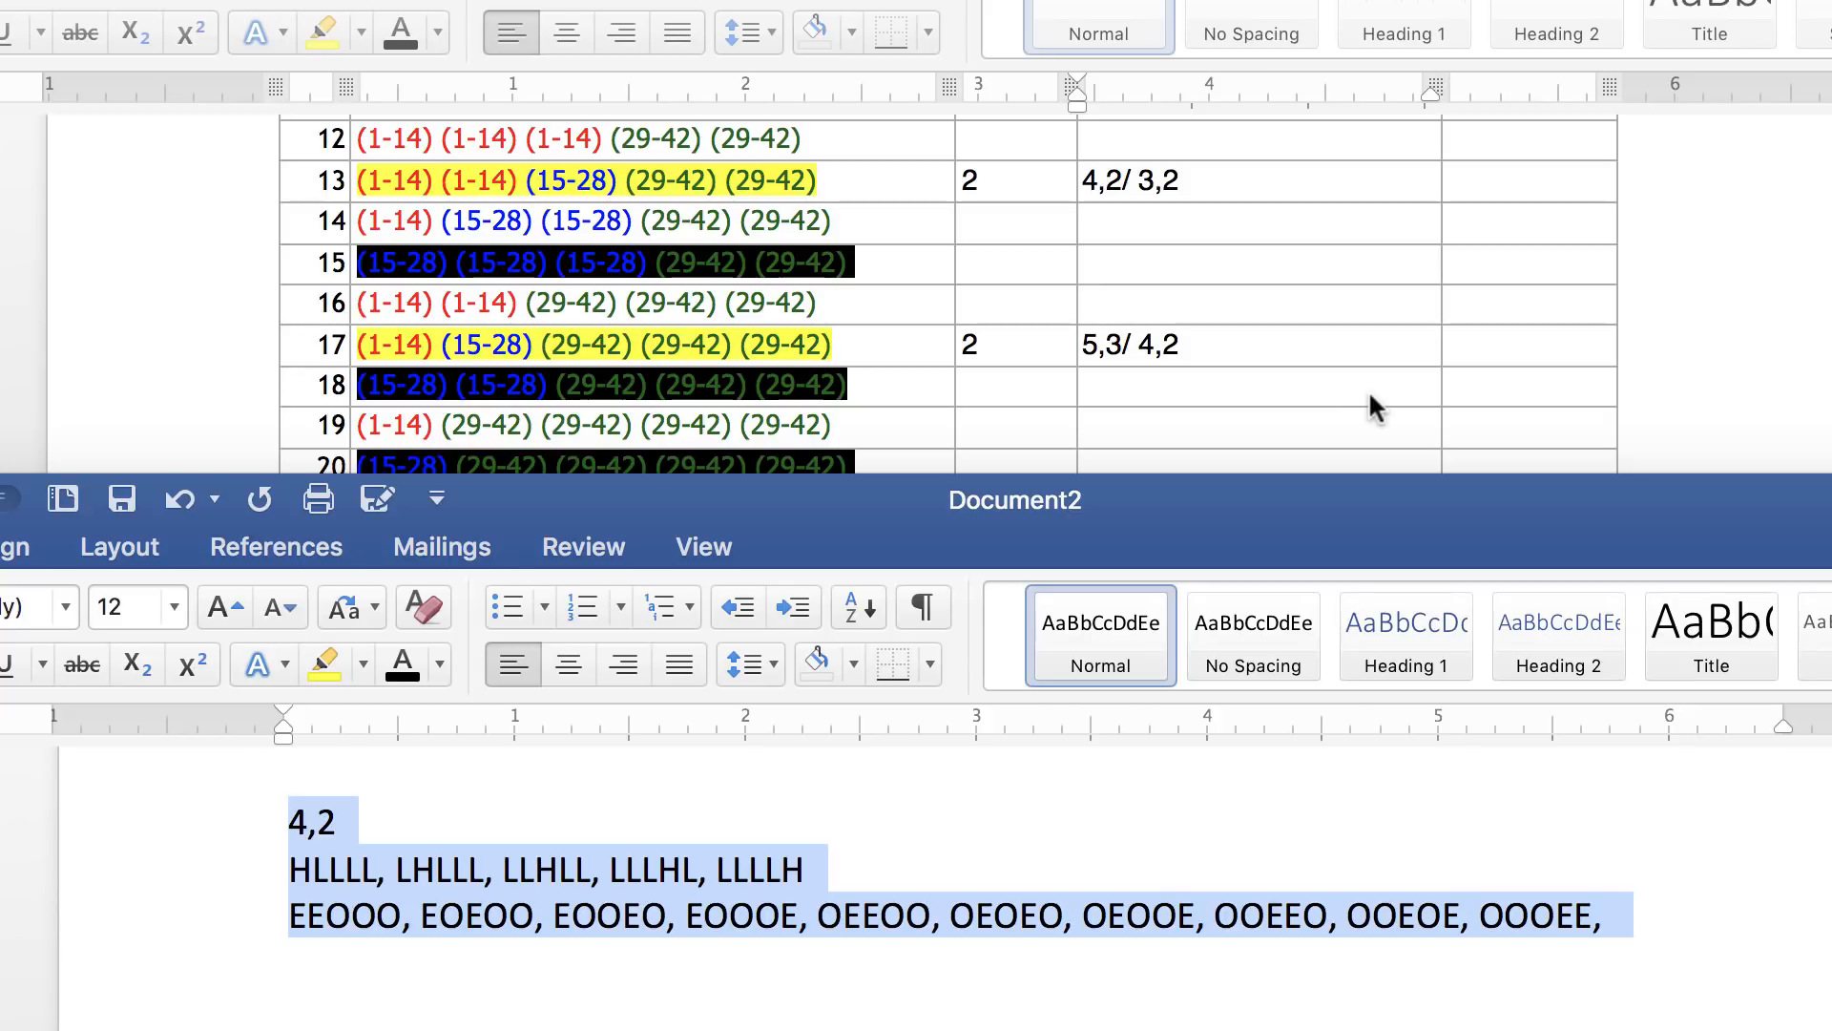
{"action": "scroll", "scroll_direction": "up", "scroll_amount": 3}
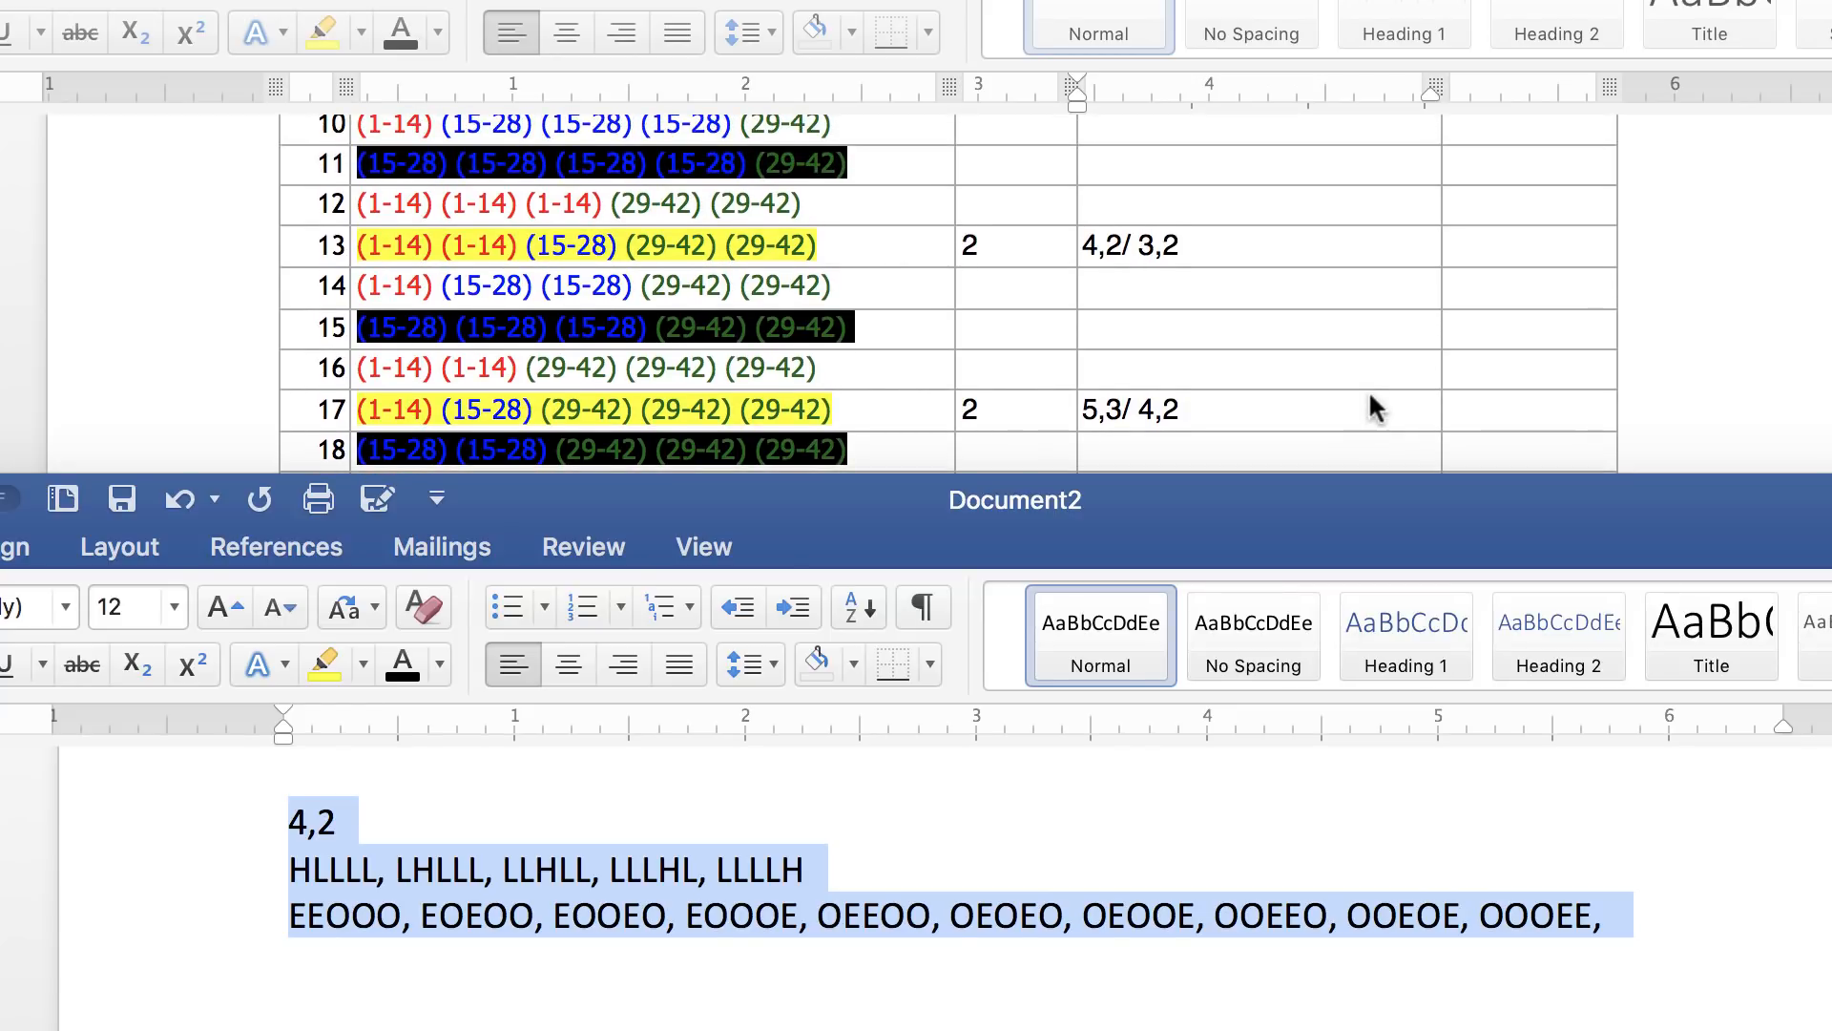
{"action": "scroll", "scroll_direction": "down", "scroll_amount": 3}
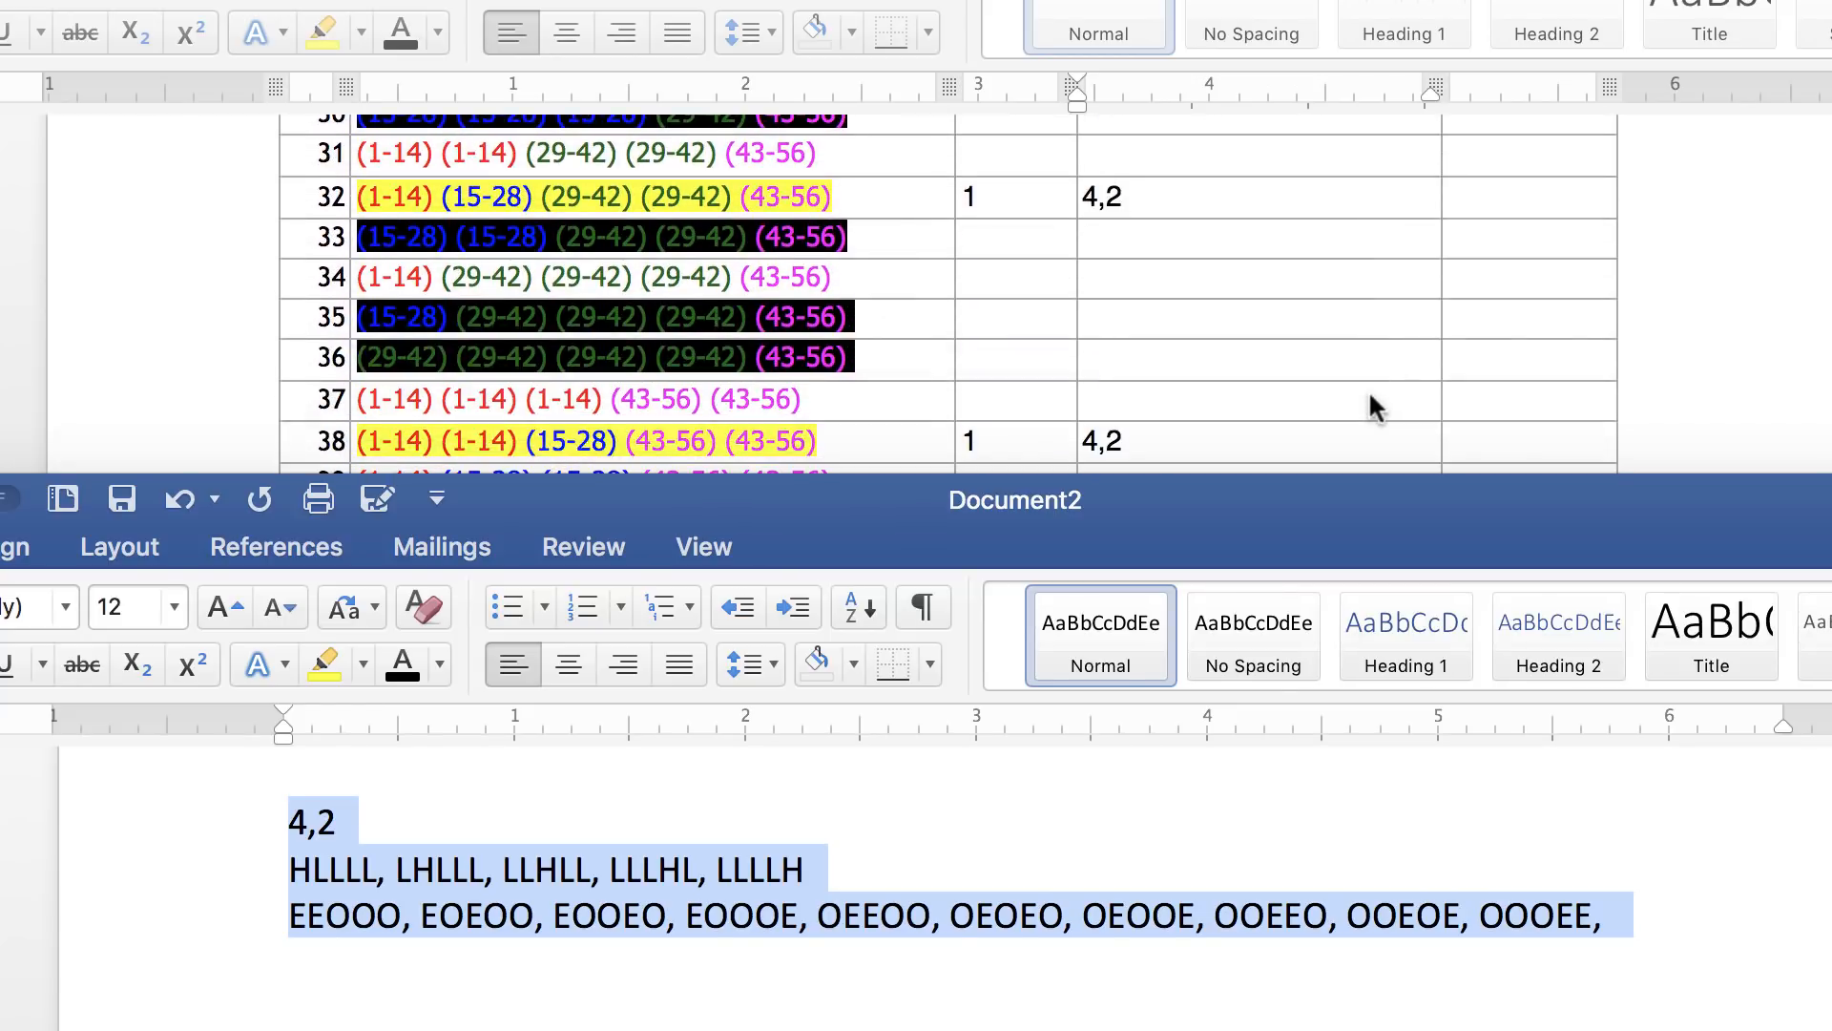
{"action": "scroll", "scroll_direction": "down", "scroll_amount": 3}
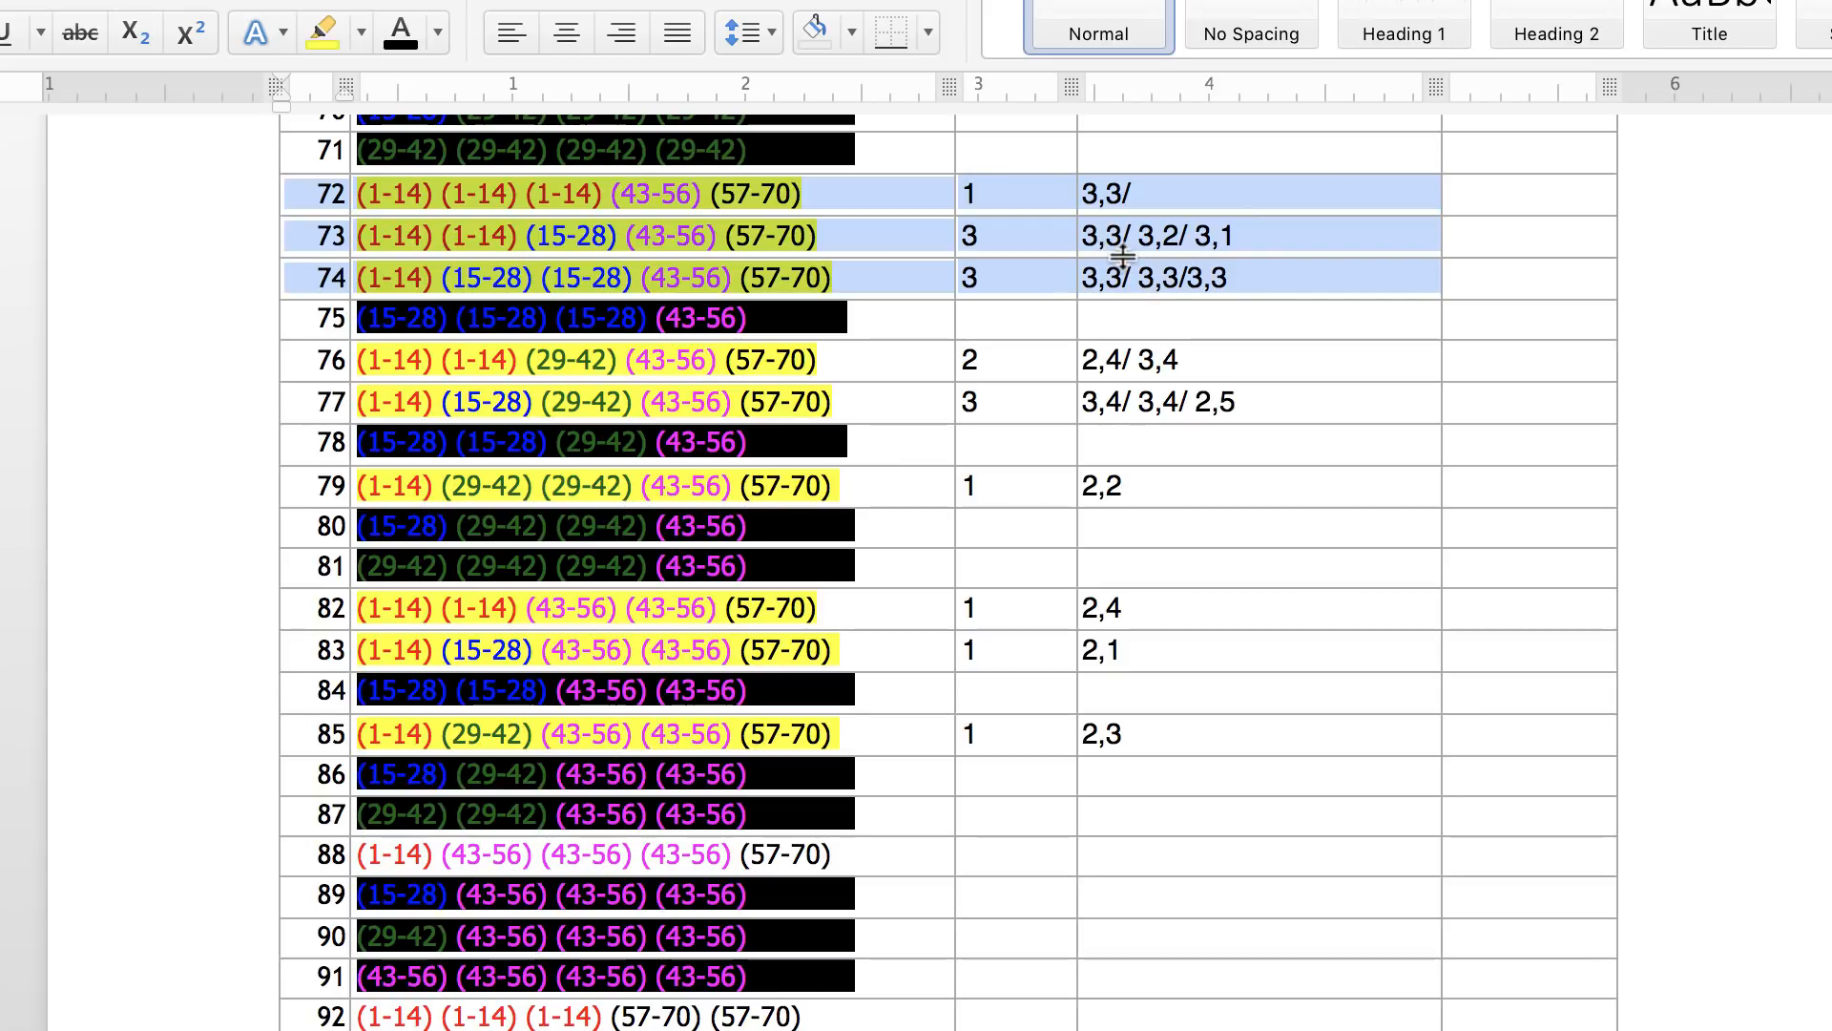
{"action": "mouse_move", "coordinate": [924, 215]}
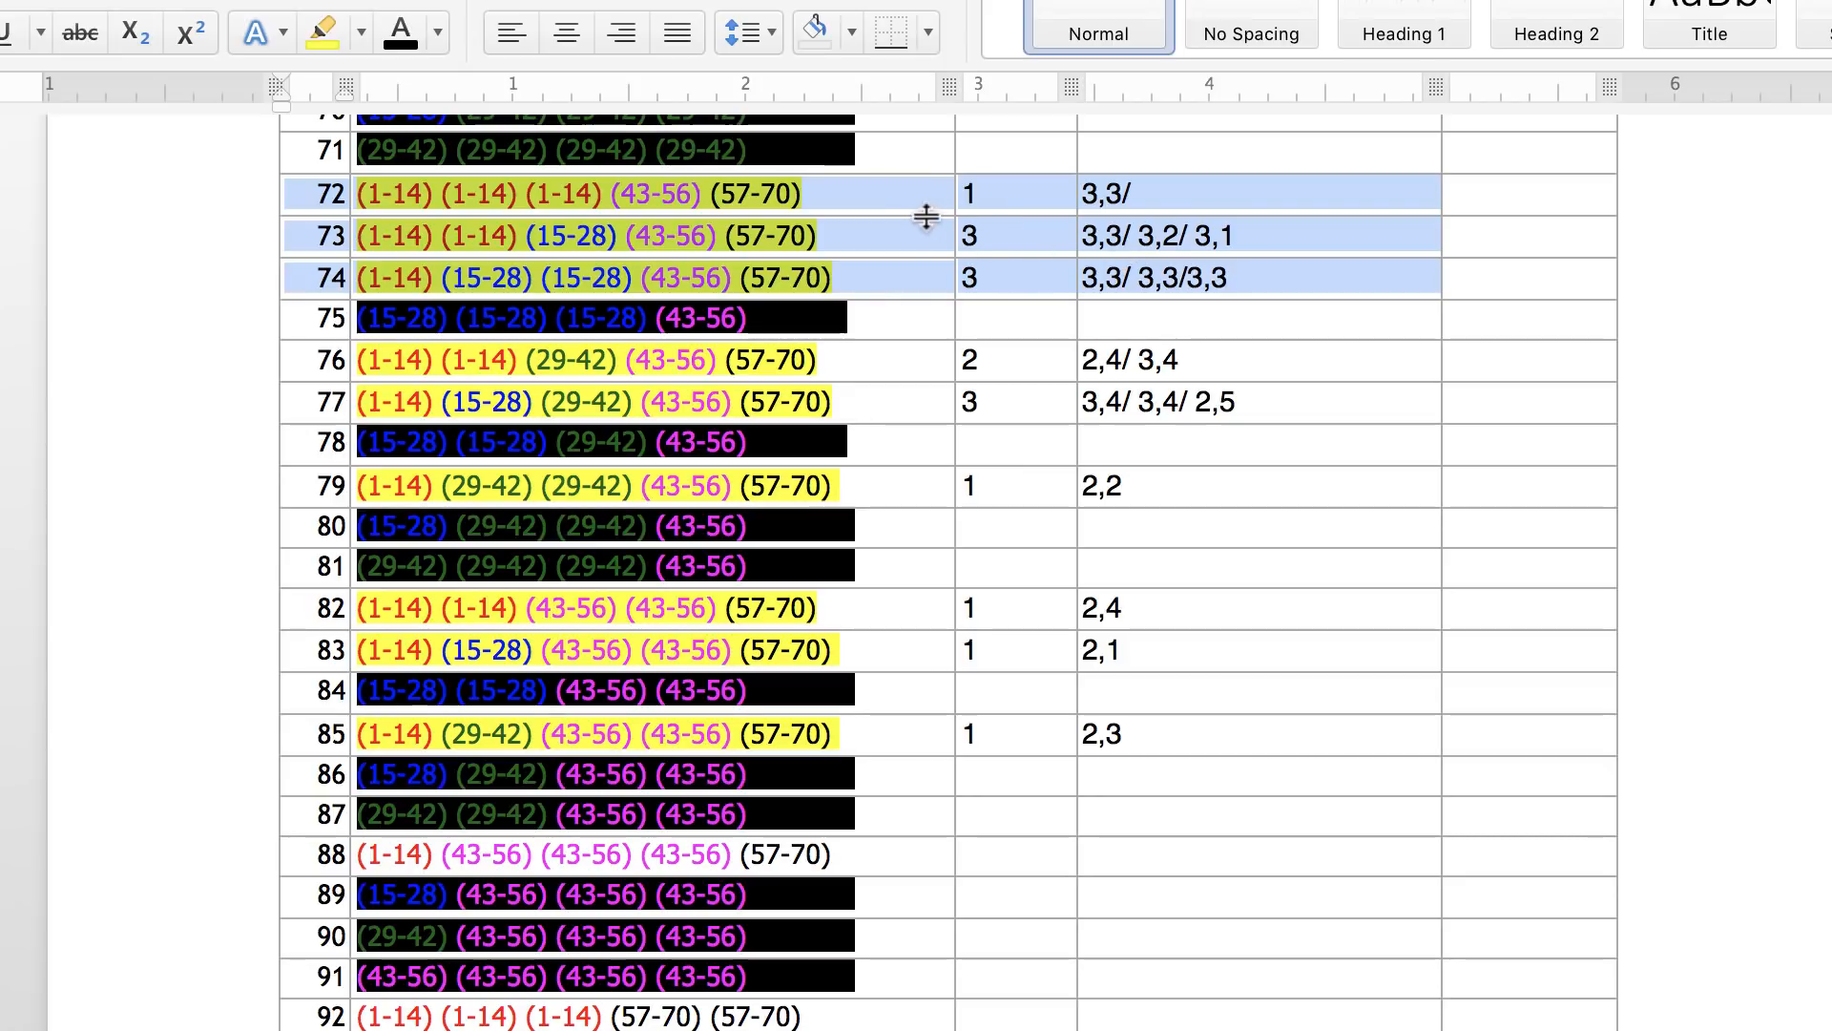
{"action": "mouse_move", "coordinate": [1105, 259]}
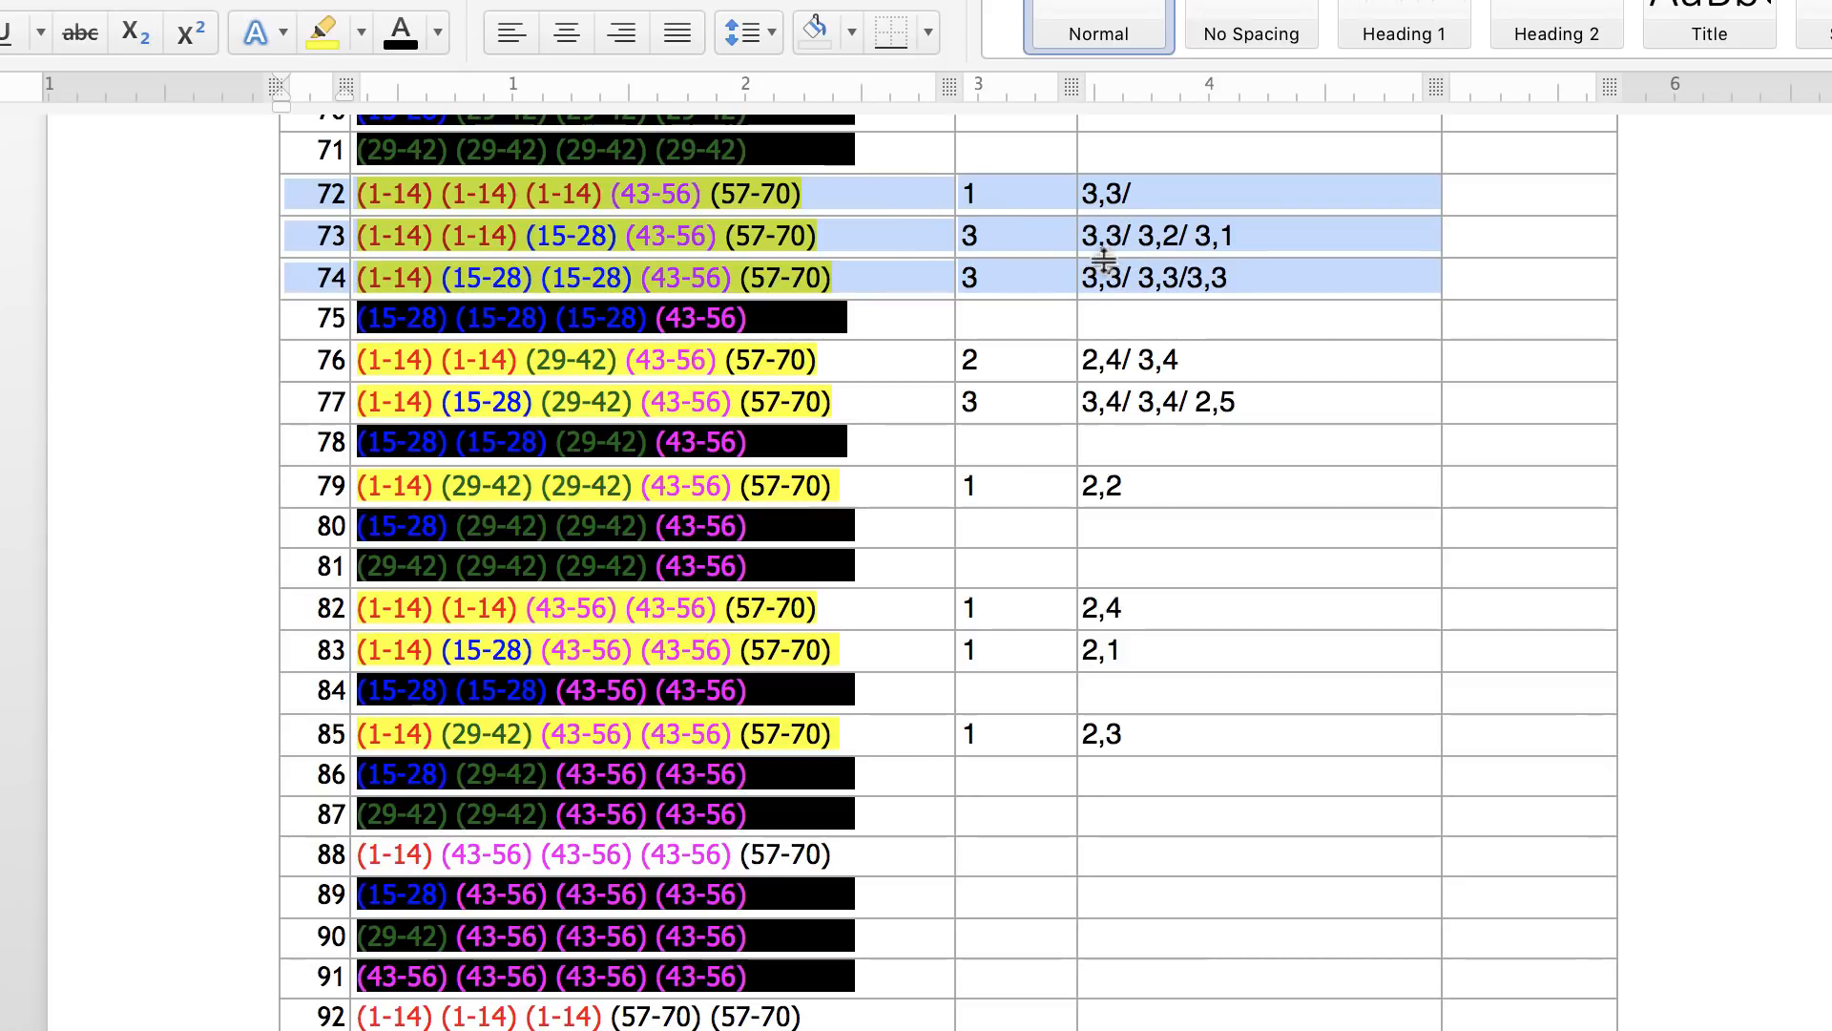
{"action": "mouse_move", "coordinate": [754, 234]}
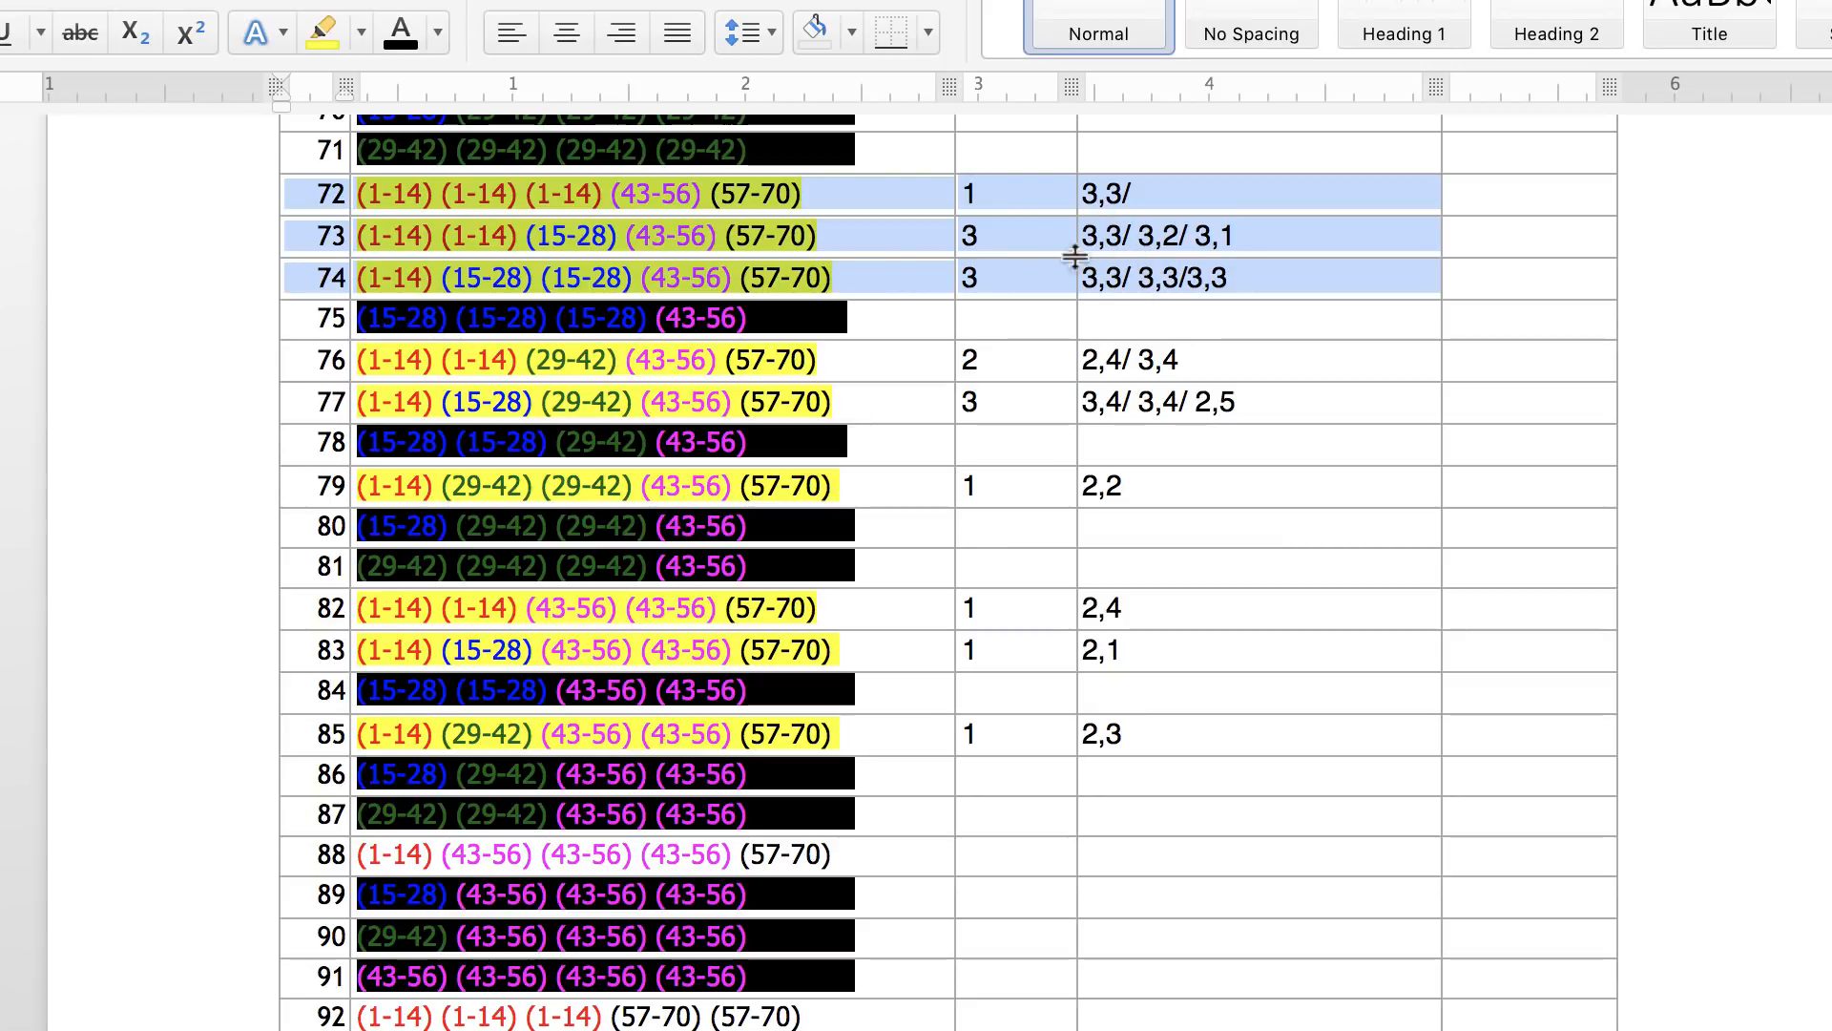
{"action": "mouse_move", "coordinate": [914, 236]}
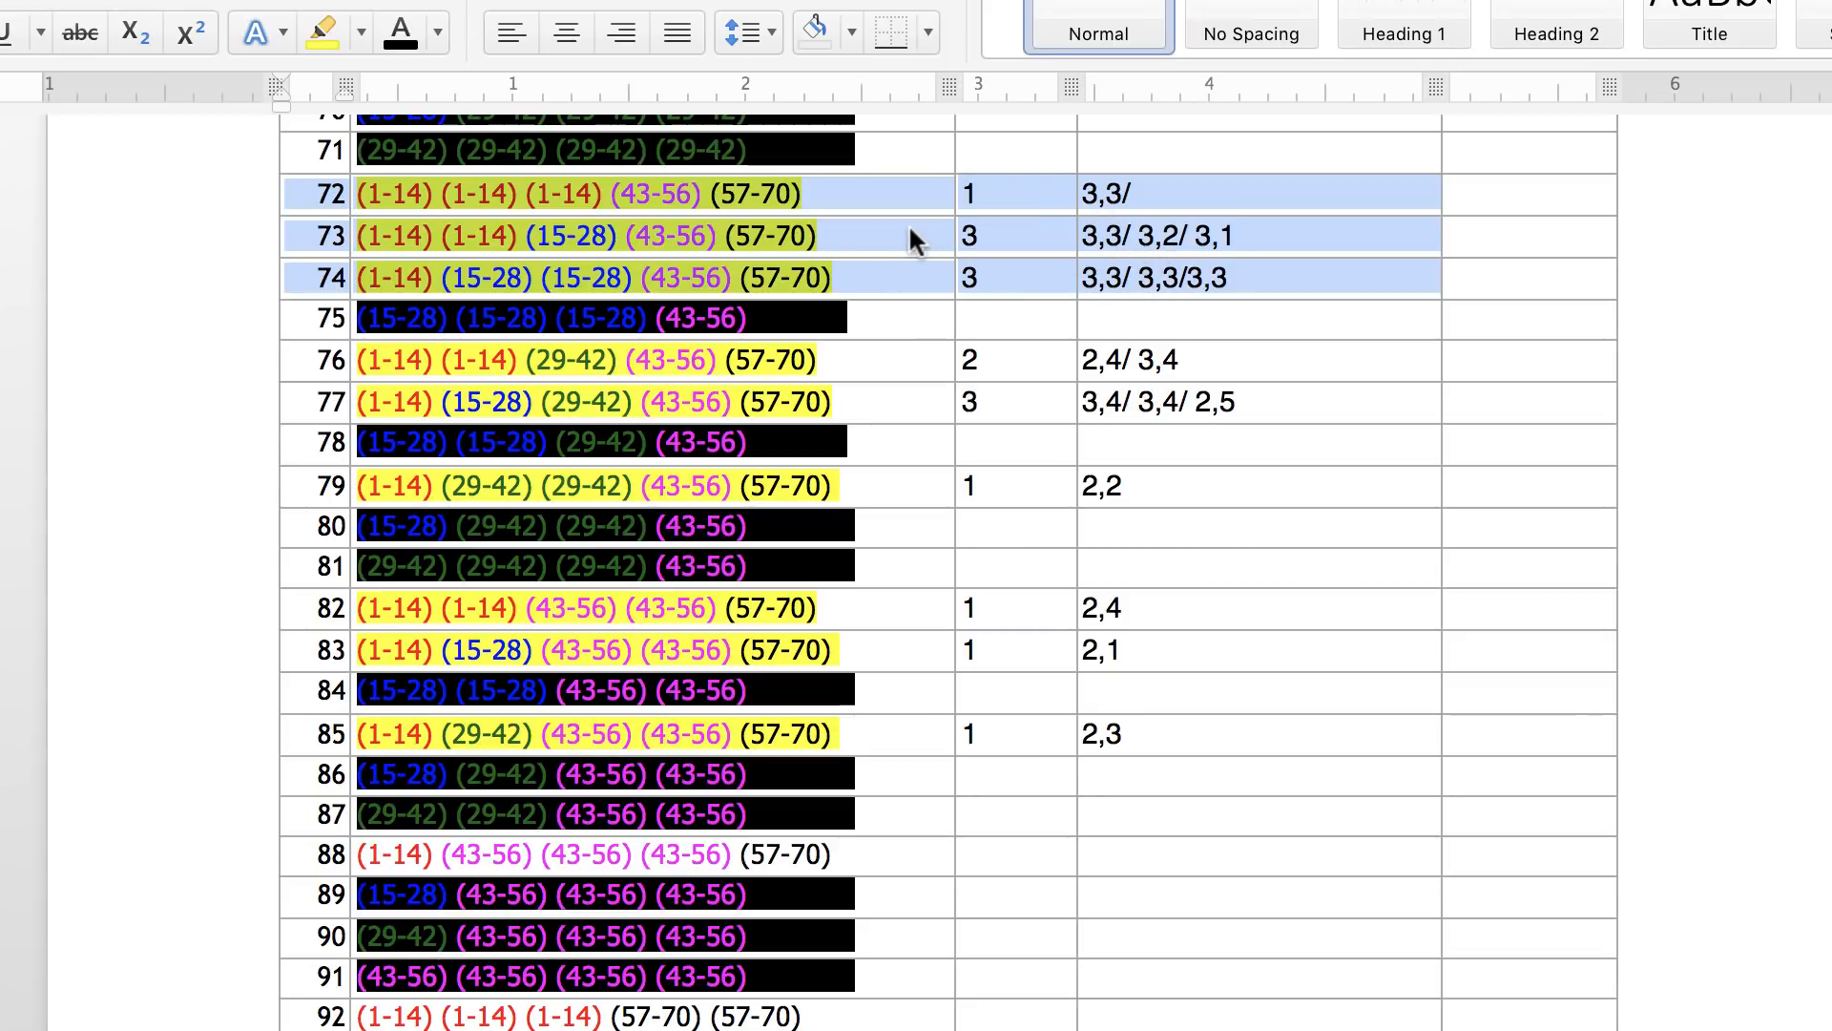
{"action": "mouse_move", "coordinate": [990, 296]}
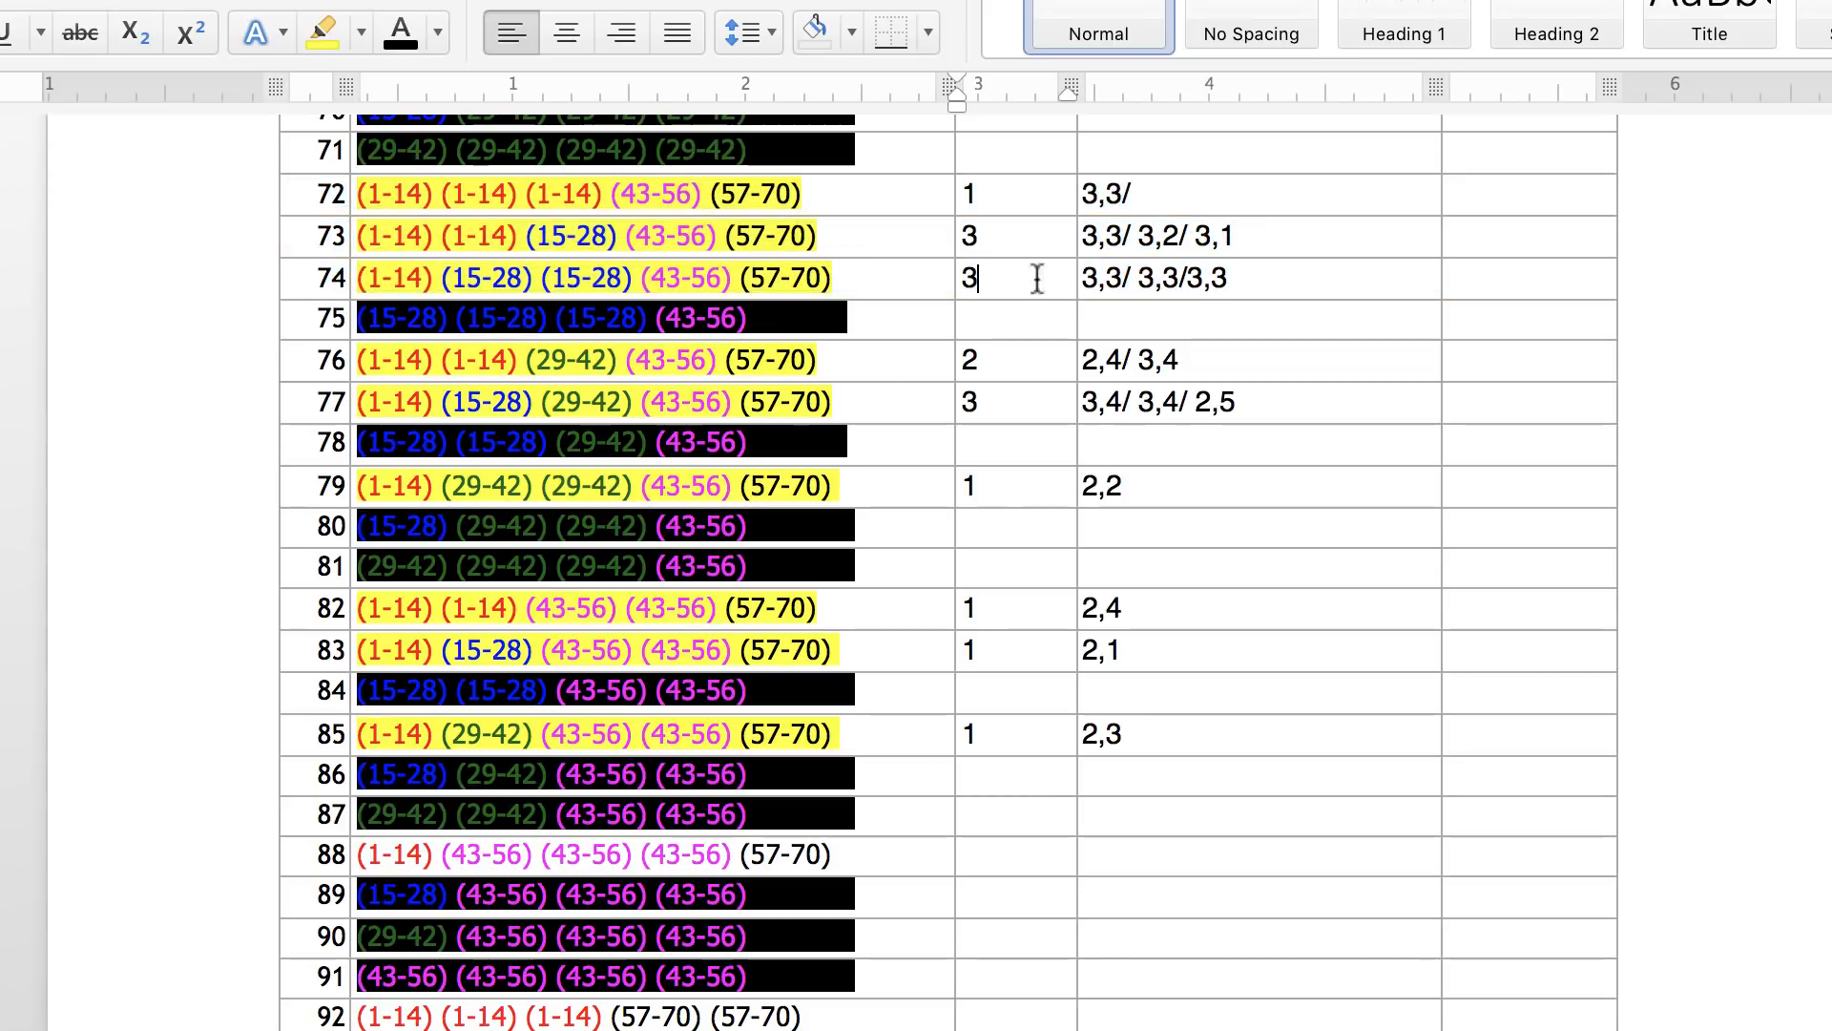
{"action": "mouse_move", "coordinate": [311, 275]}
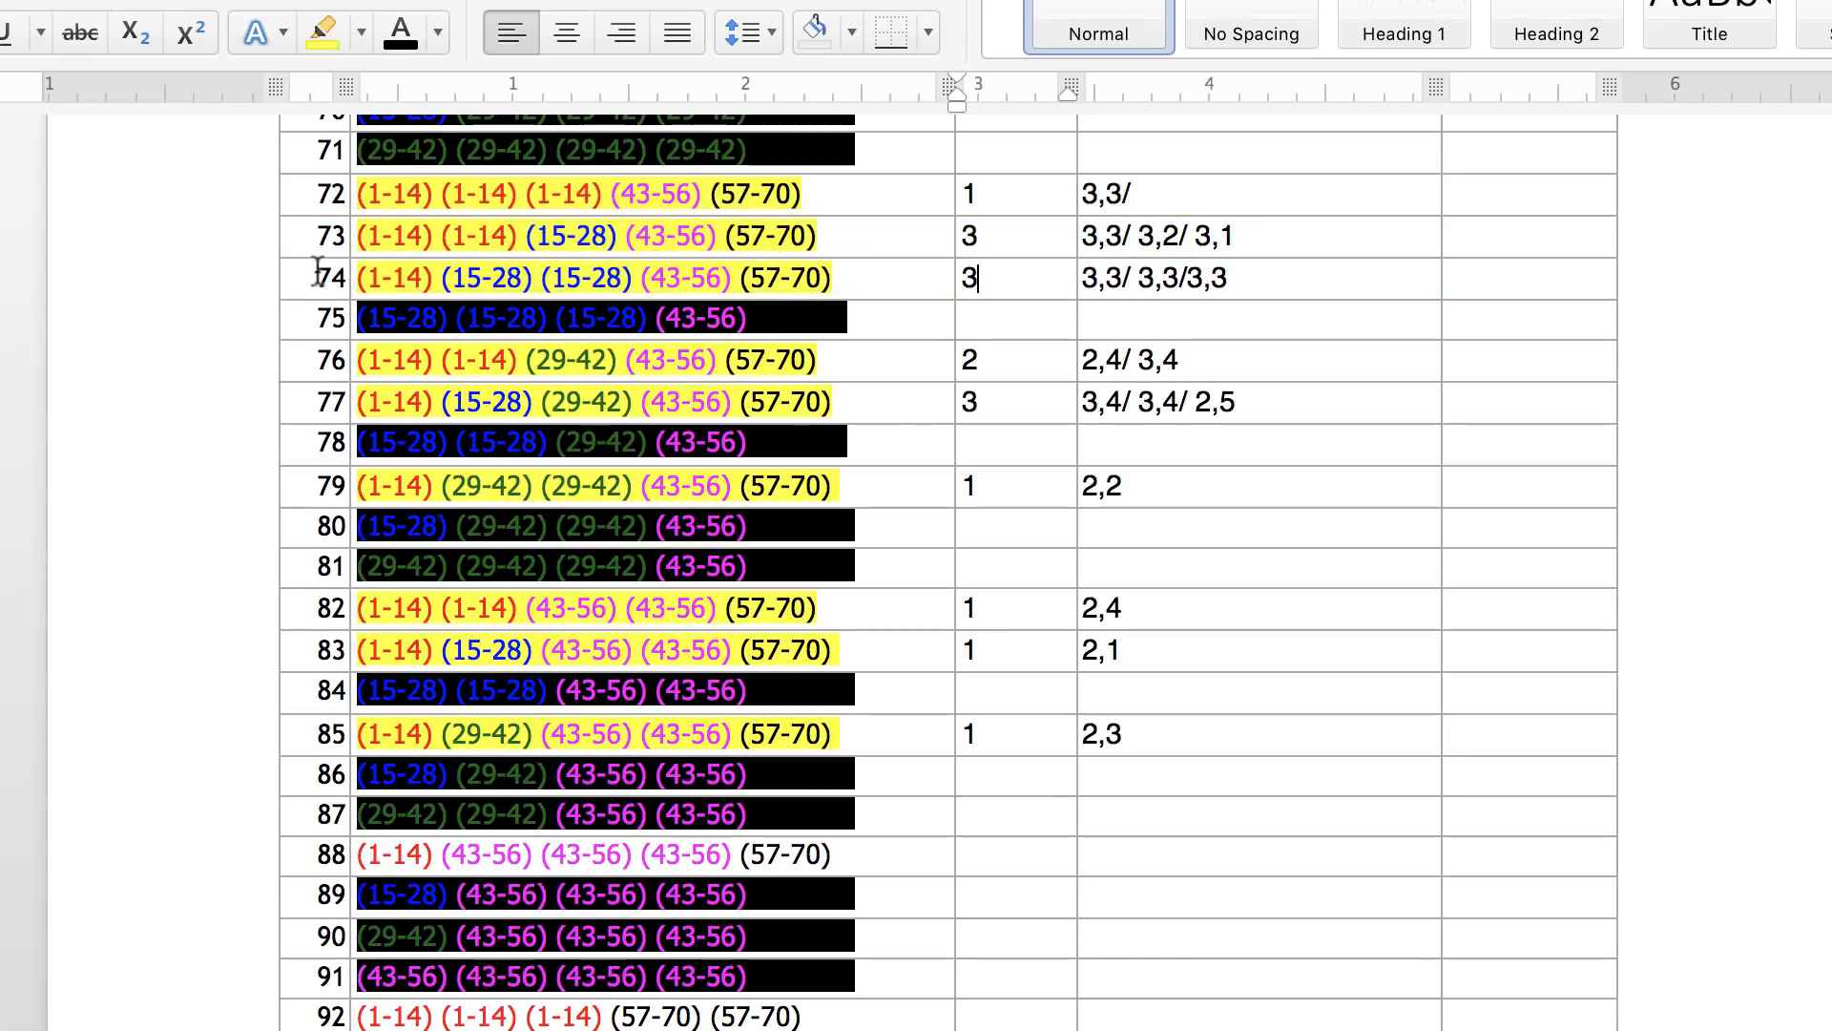